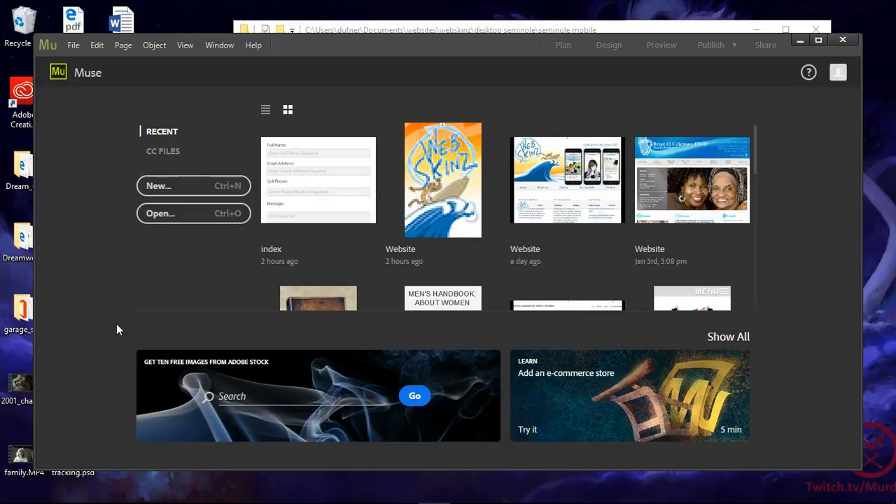
Step: Create a new fixed-width site, 600 pixels wide, with a 500-pixel minimum height
click(159, 186)
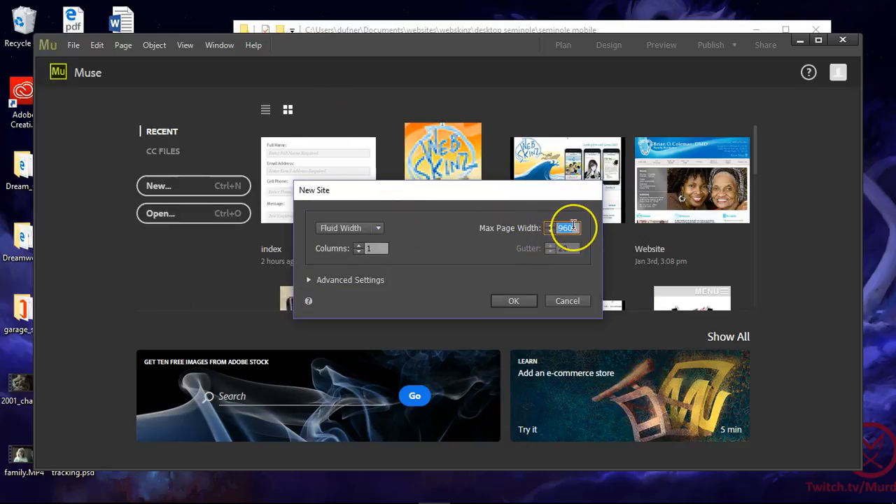
text(600)
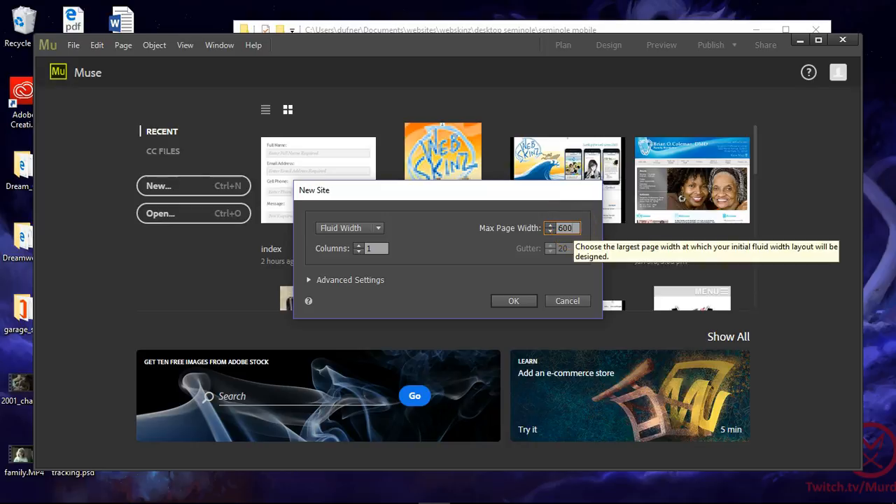
mouse_move(454, 217)
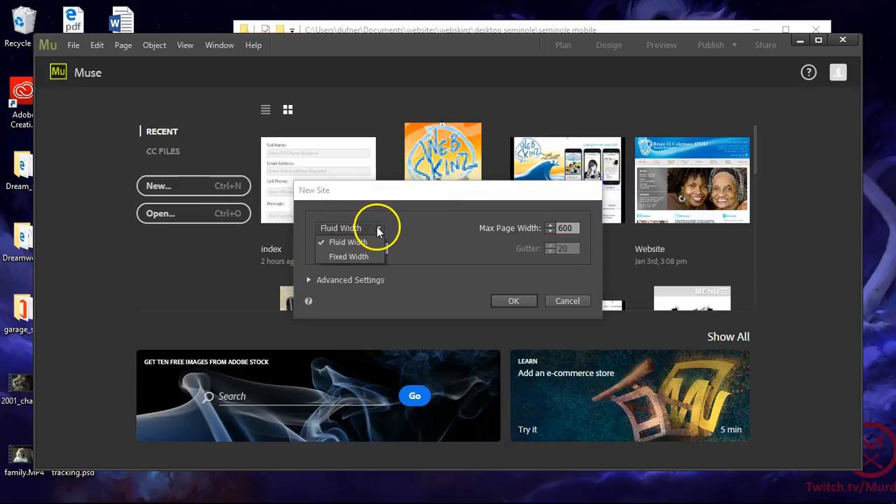
click(348, 256)
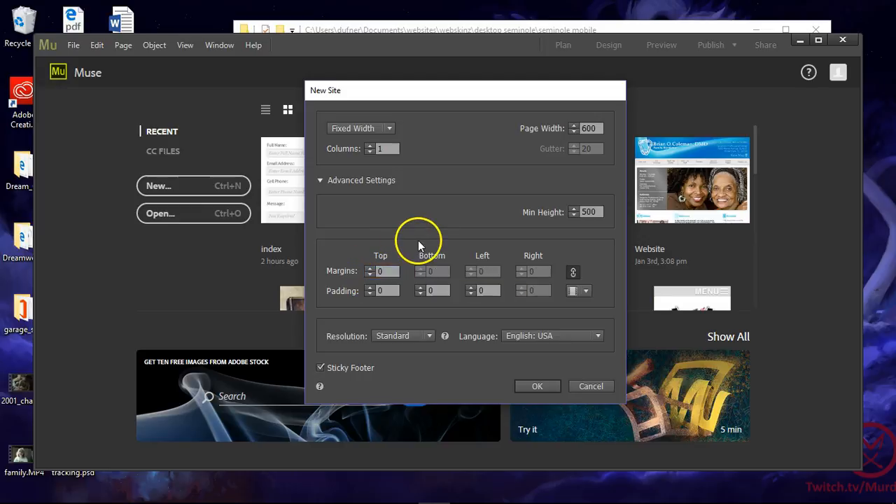
click(580, 291)
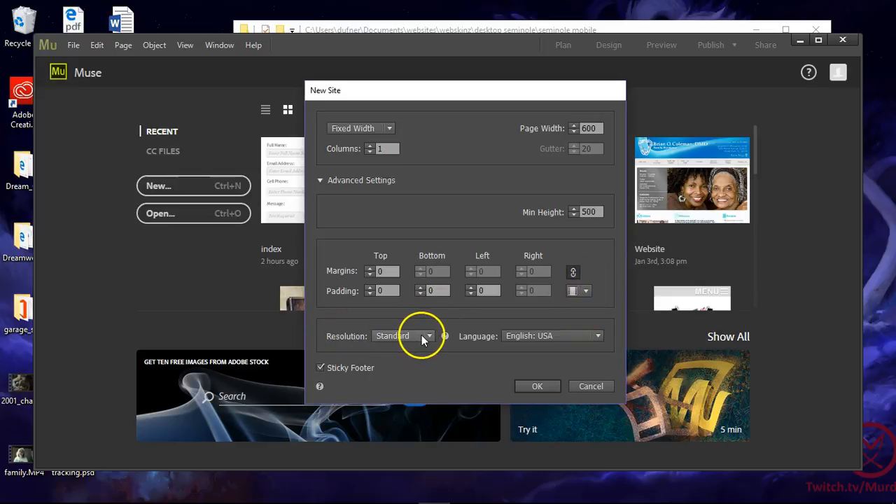
mouse_move(537, 386)
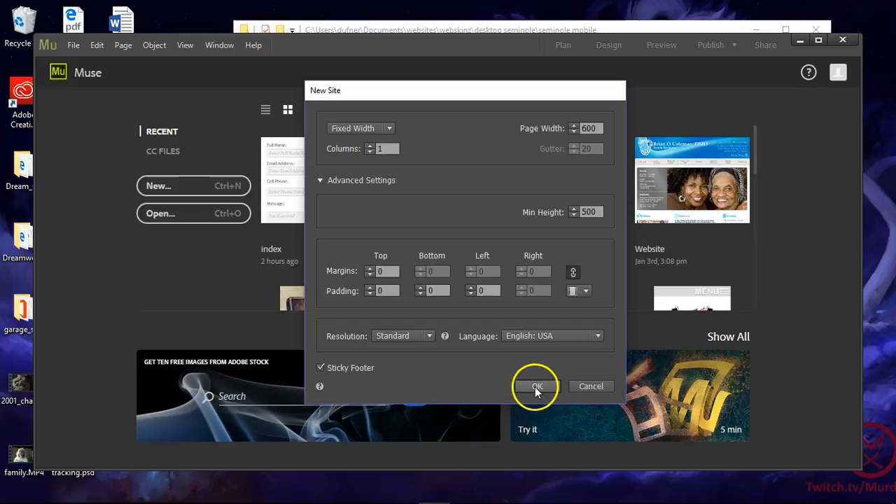
click(536, 385)
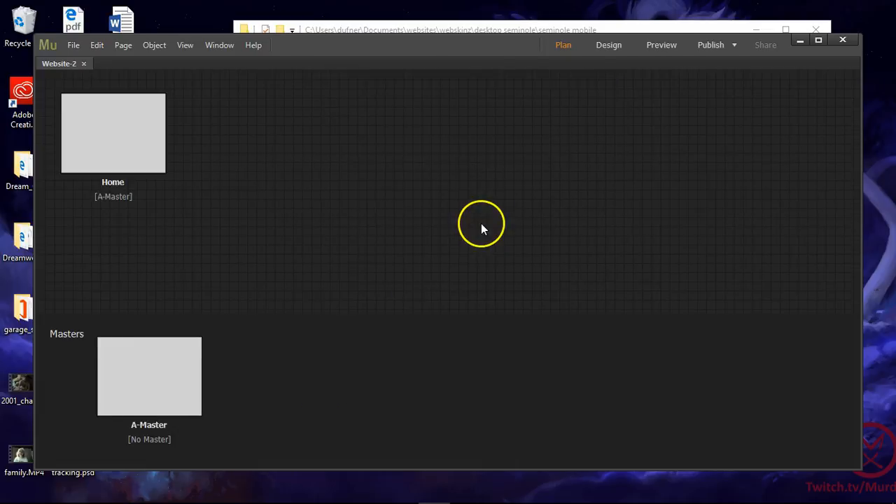
Step: Save the site as seminole_mobile in webskinz > desktop seminole > seminole mobile
click(72, 45)
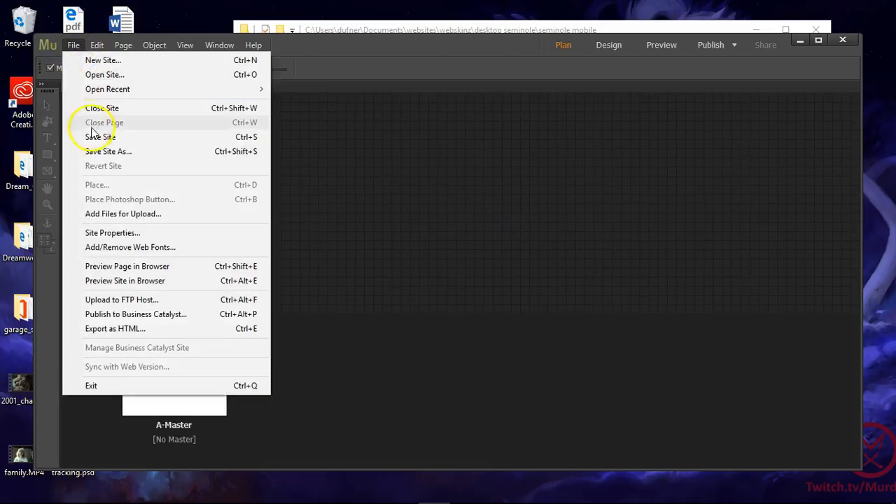
click(108, 151)
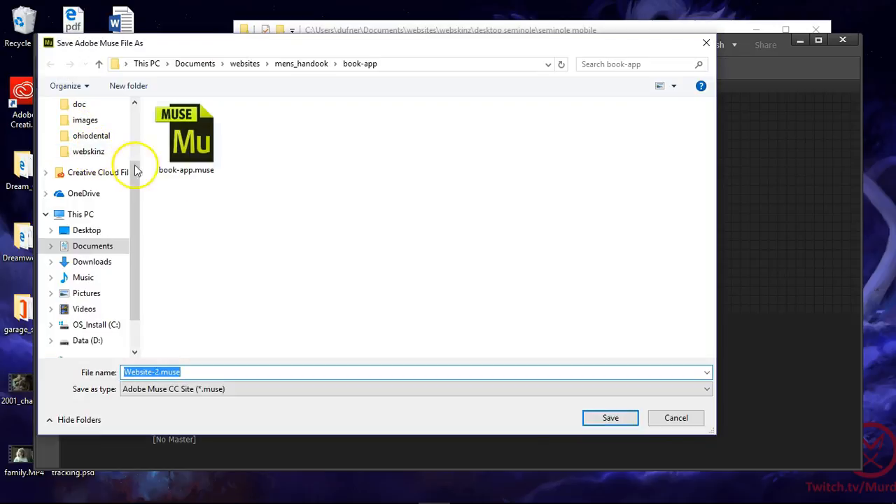
click(244, 64)
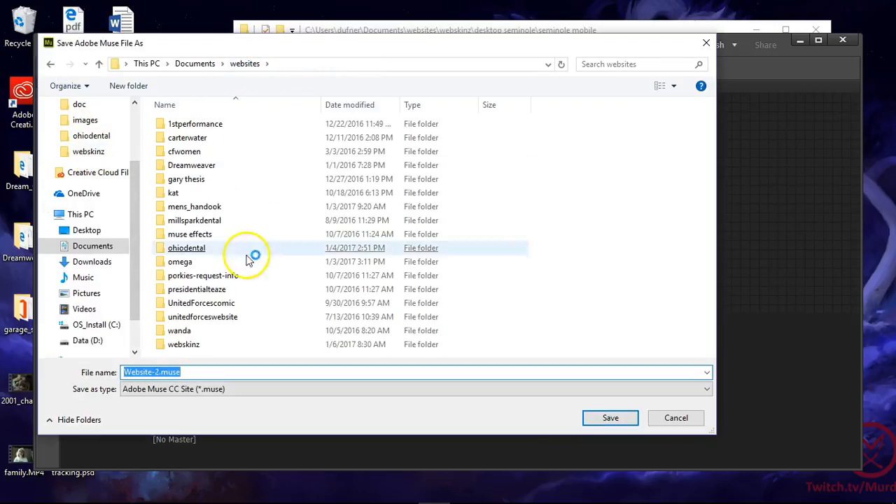
double_click(183, 344)
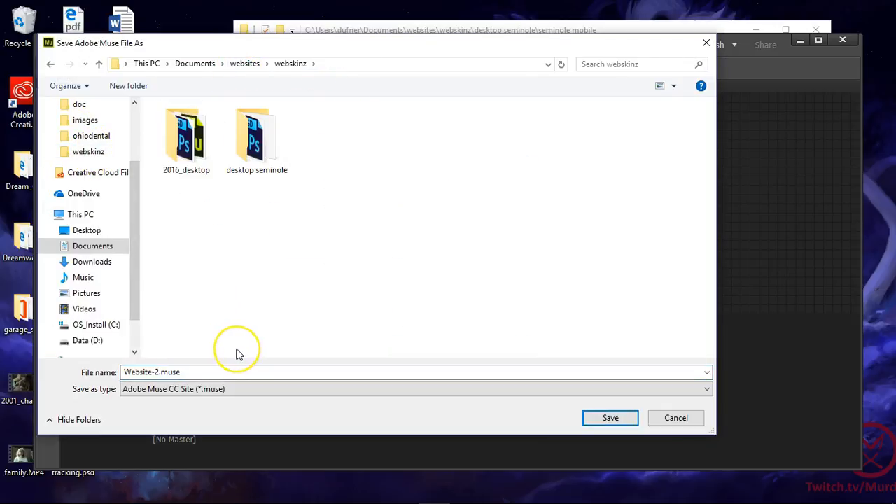
mouse_move(239, 353)
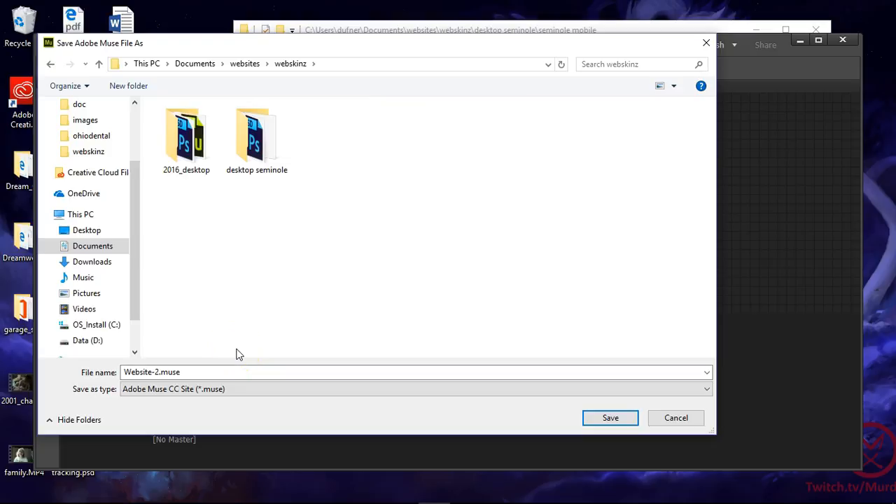
mouse_move(308, 150)
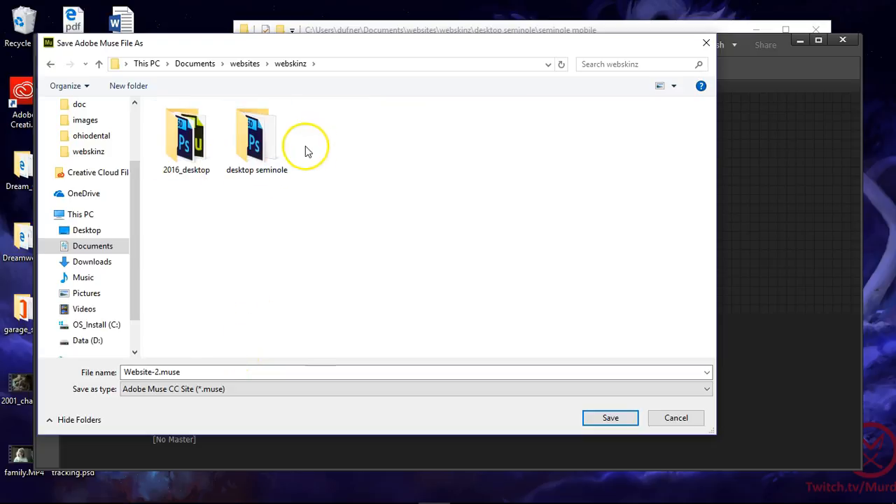
mouse_move(256, 137)
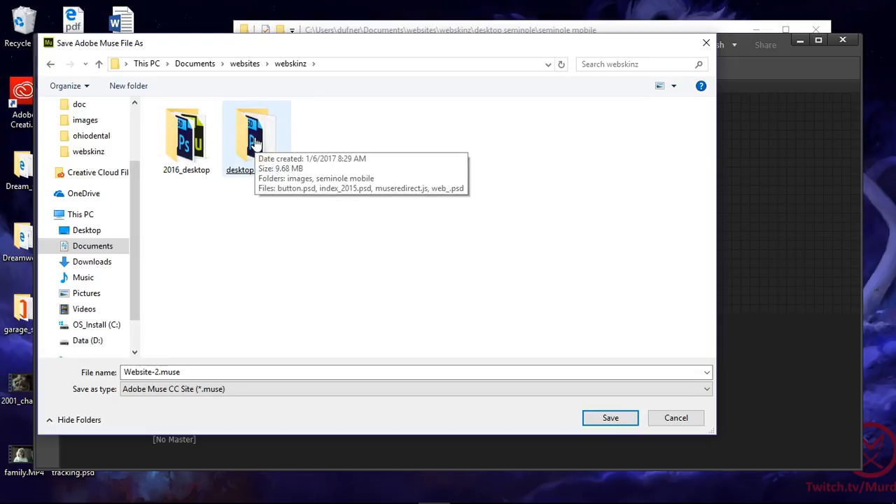
double_click(238, 140)
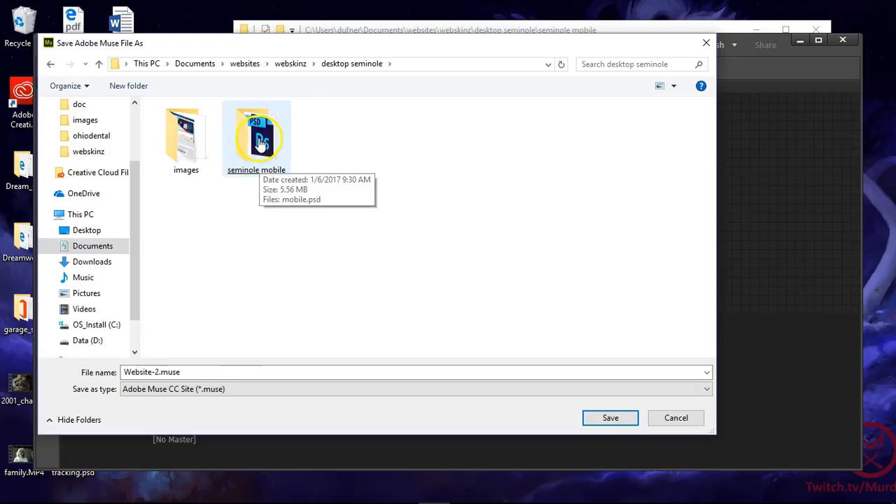
double_click(256, 137)
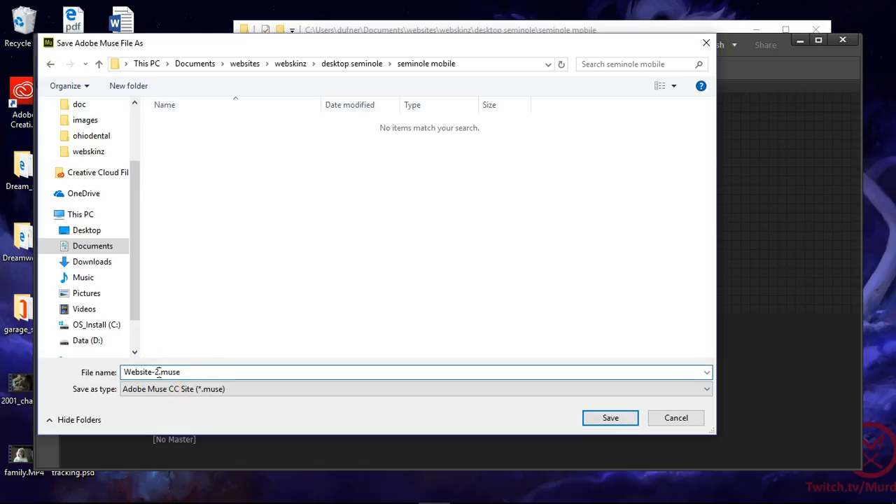
text(seminole_mo)
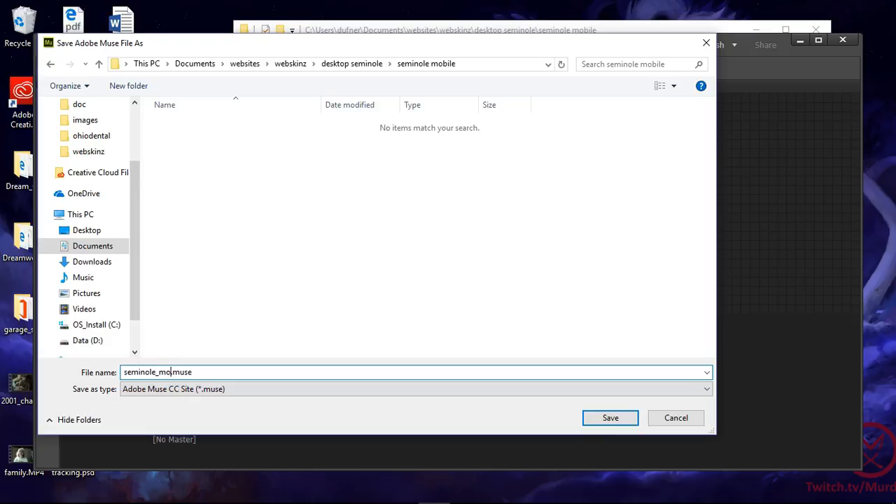
click(610, 418)
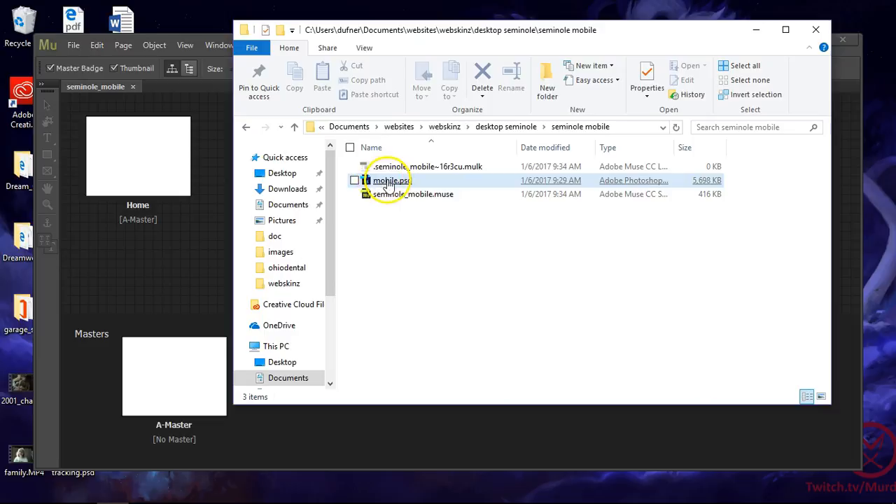
Step: Open mobile.psd from the seminole mobile folder in Photoshop
double_click(391, 180)
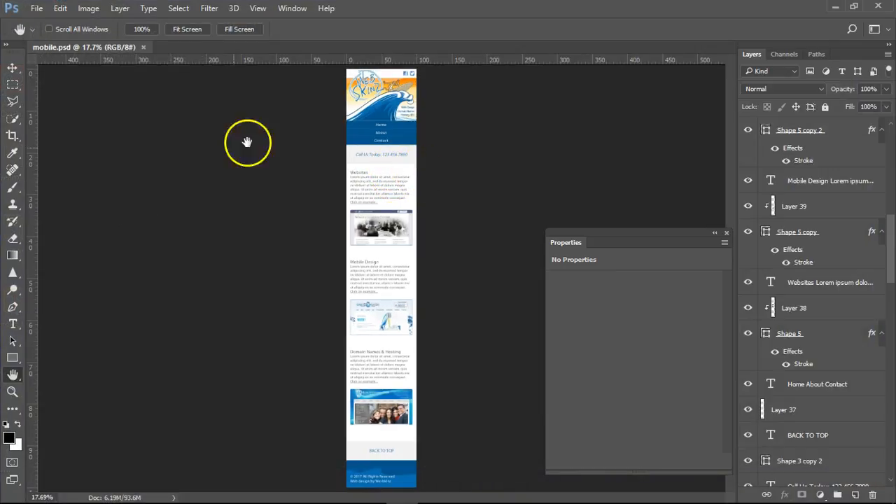
mouse_move(367, 359)
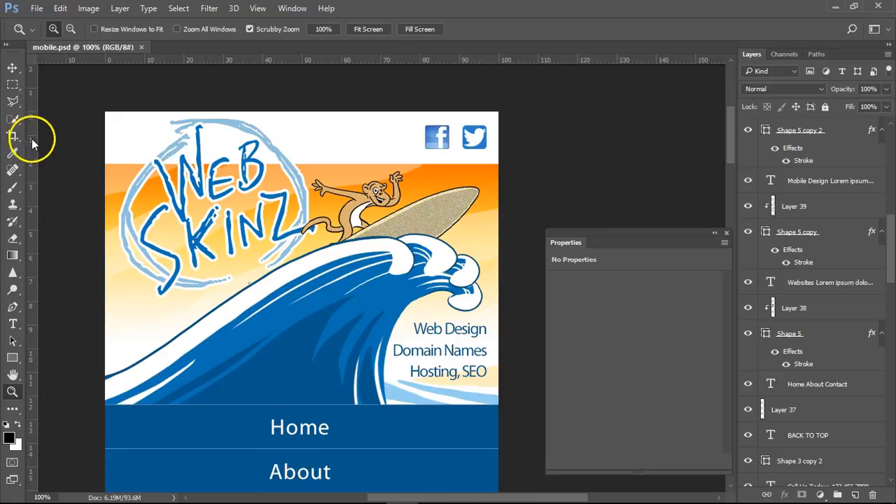
Step: Switch to the Slice tool and slice off the header banner image
click(12, 136)
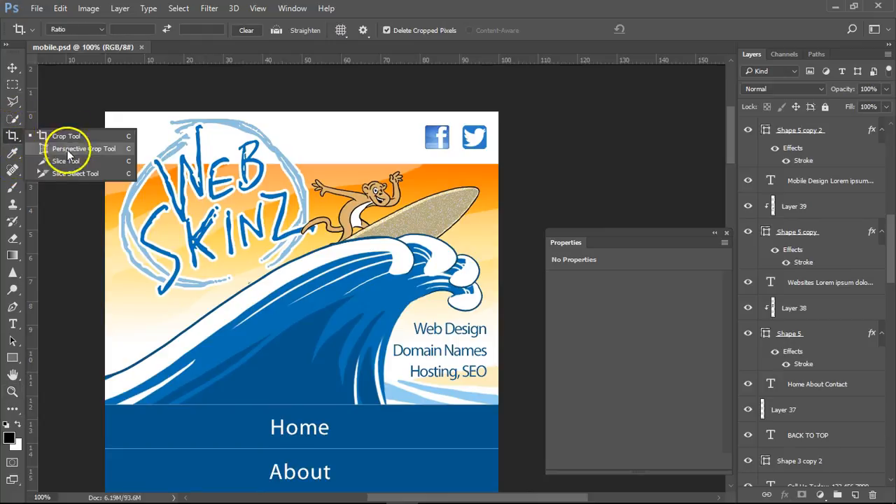
click(65, 161)
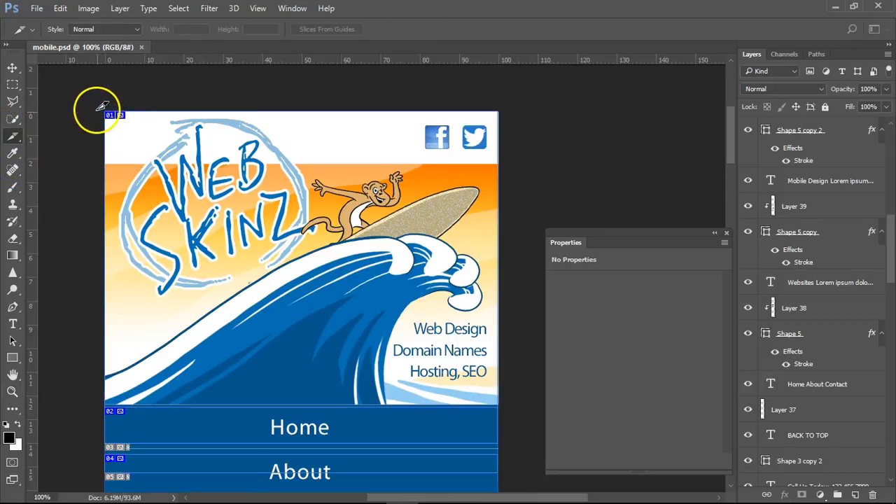
scroll(down, 3)
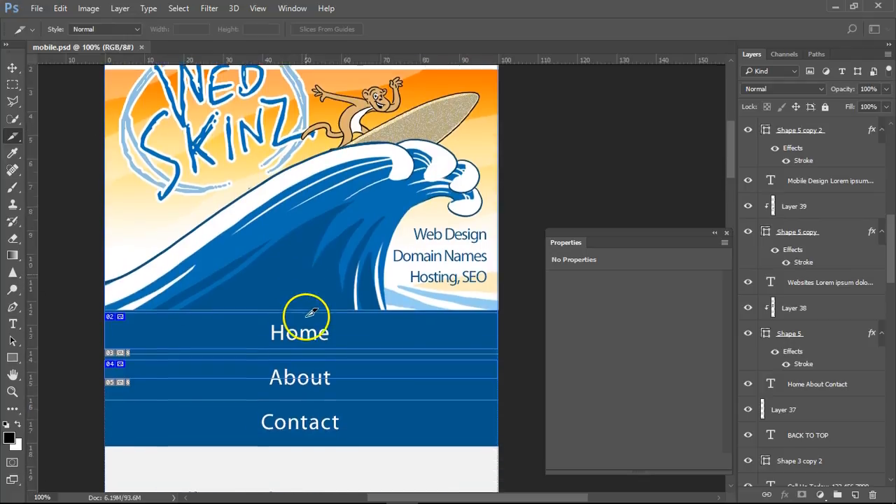
scroll(down, 3)
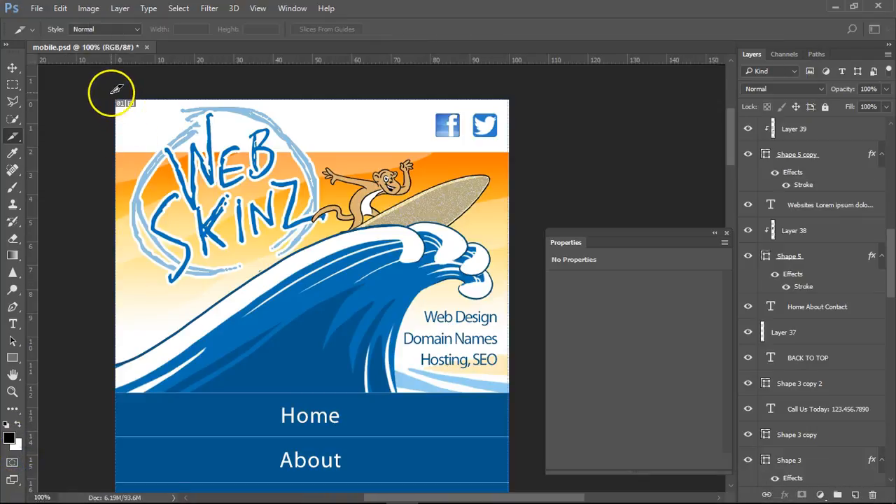
drag(112, 91, 504, 392)
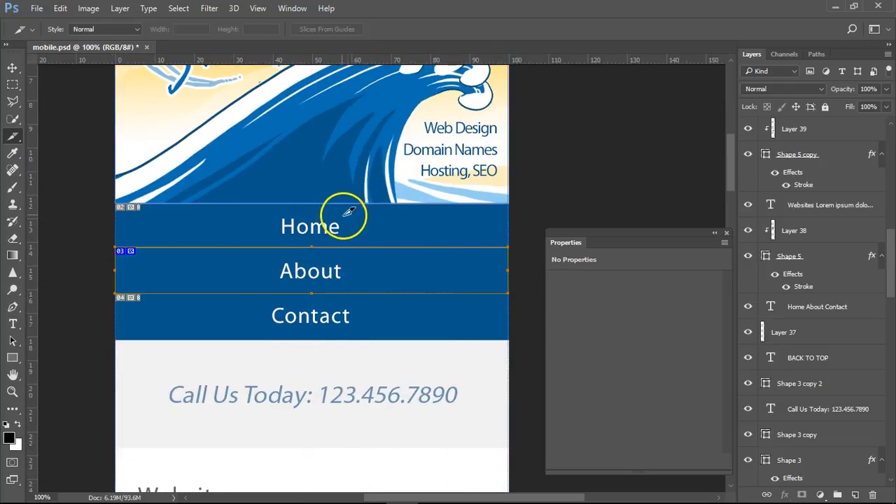
mouse_move(252, 308)
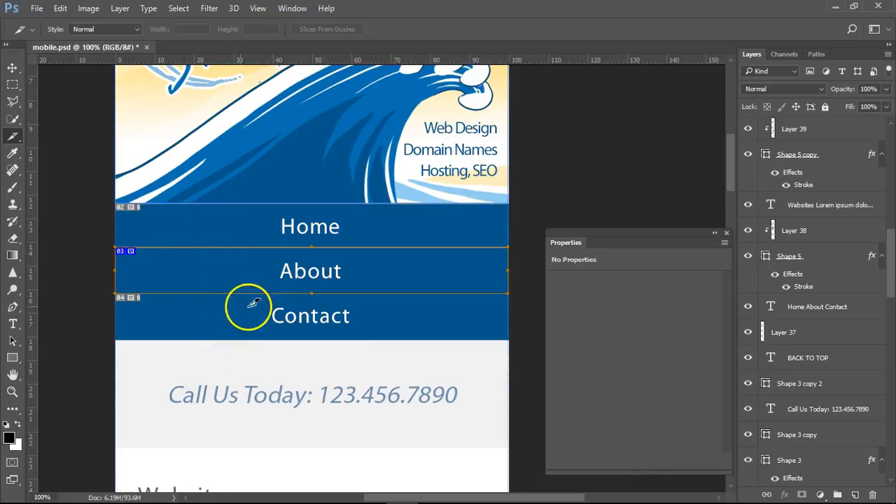
Step: Slice the Women's Learning Center image, dentistry screenshot and blue copyright footer
scroll(down, 3)
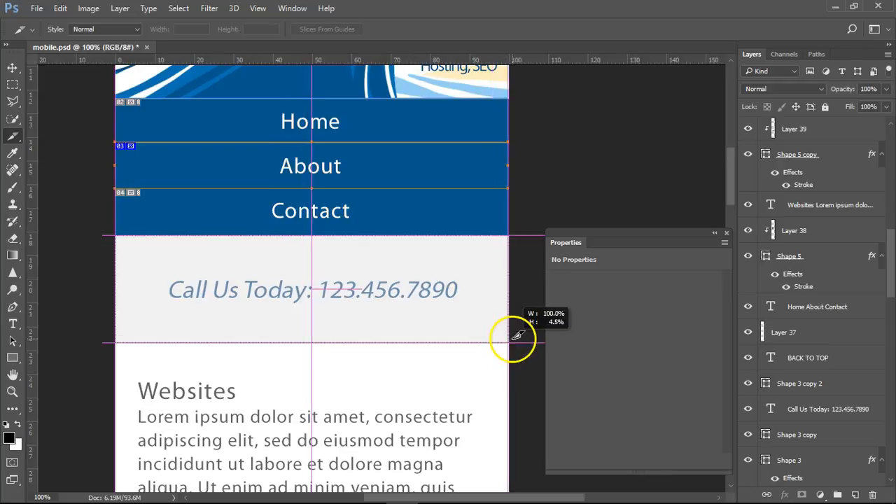
scroll(down, 3)
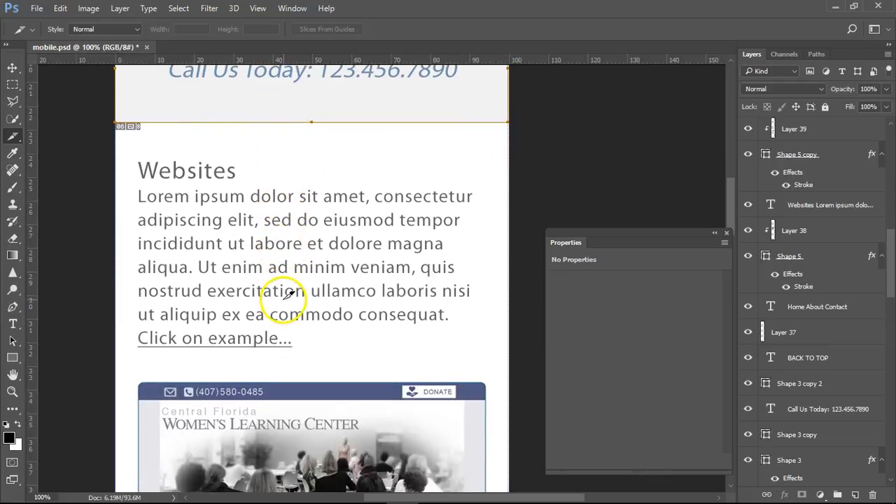
scroll(down, 3)
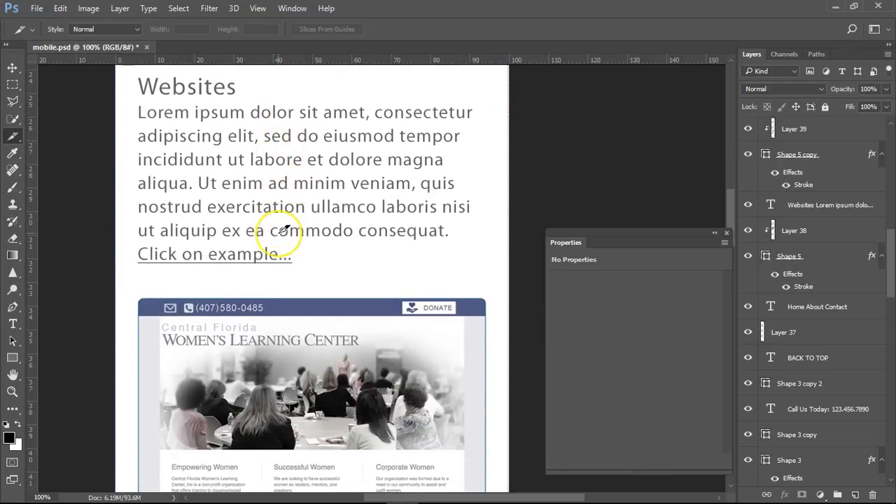
scroll(down, 3)
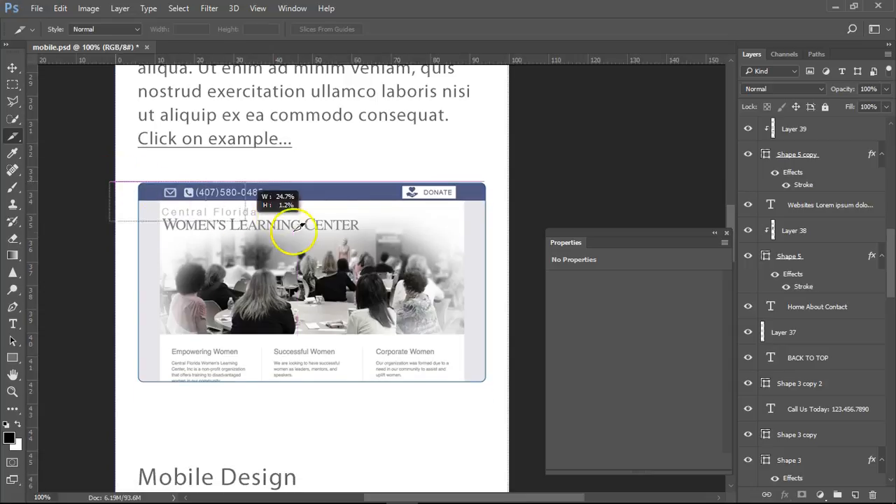
drag(294, 231, 521, 378)
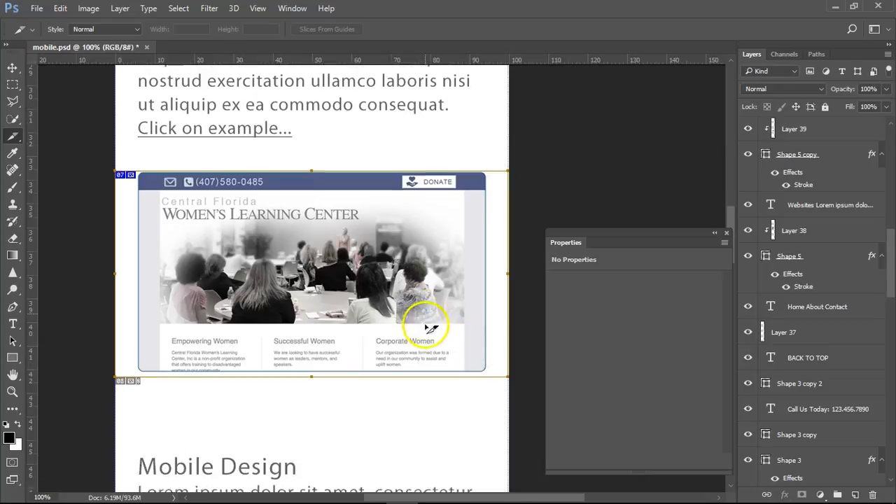
scroll(down, 3)
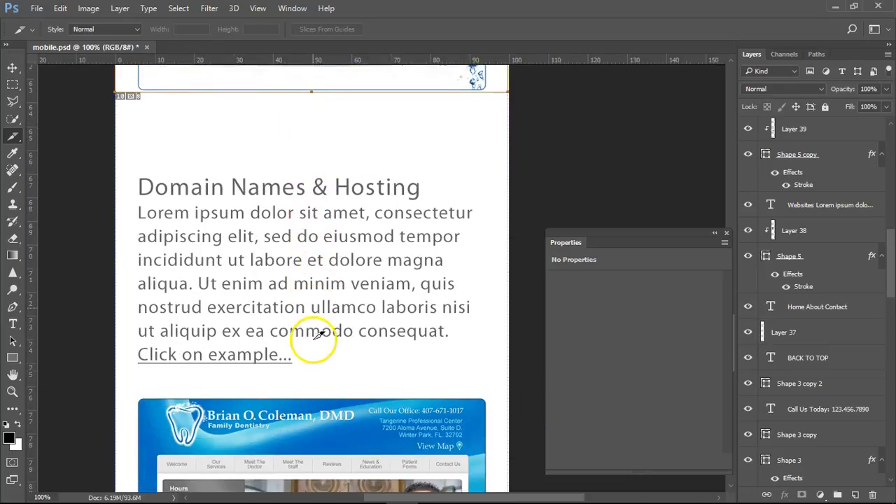
scroll(down, 3)
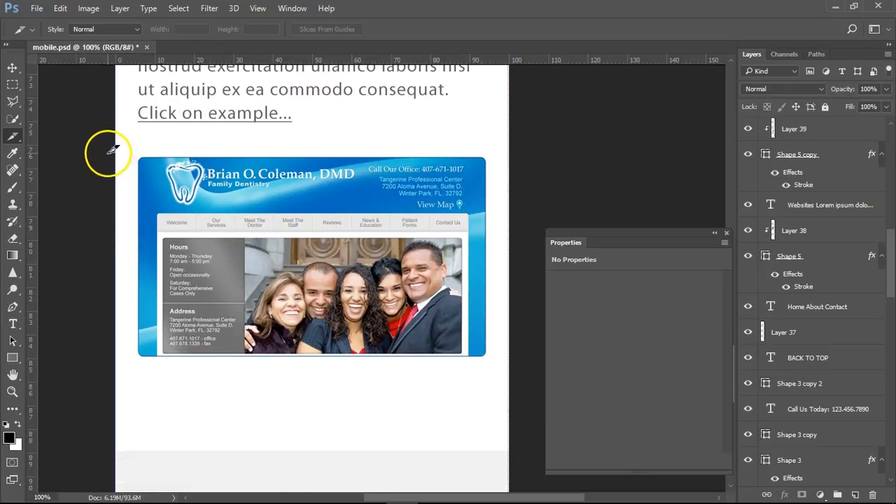
drag(109, 153, 514, 362)
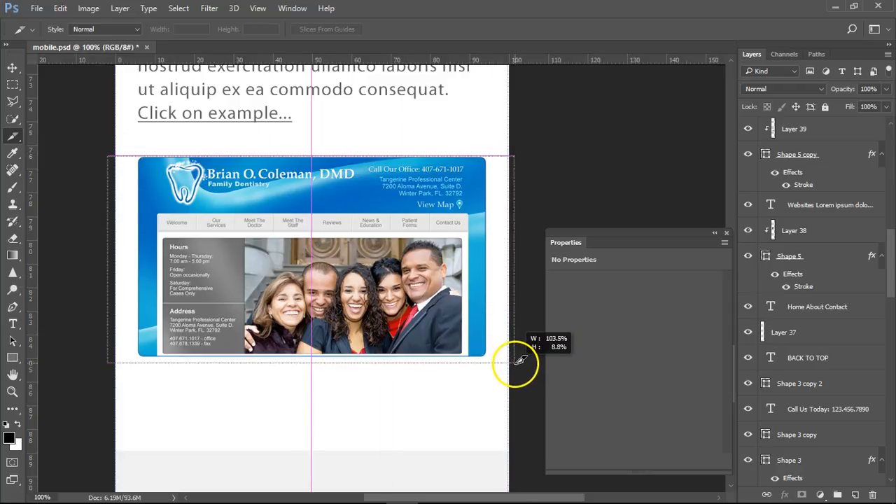
scroll(down, 3)
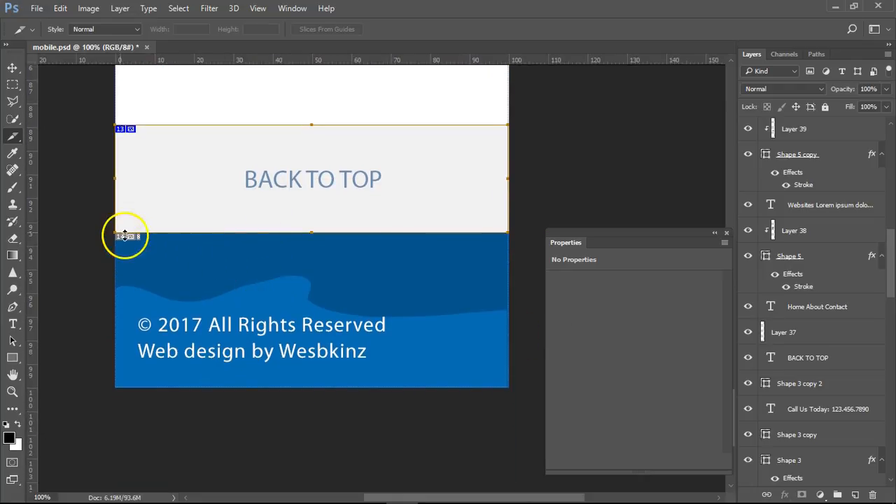
drag(126, 231, 508, 389)
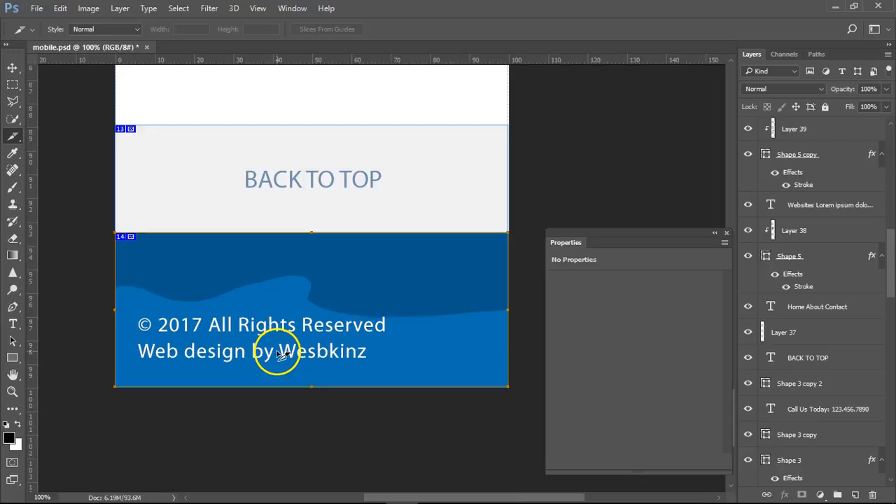
click(37, 8)
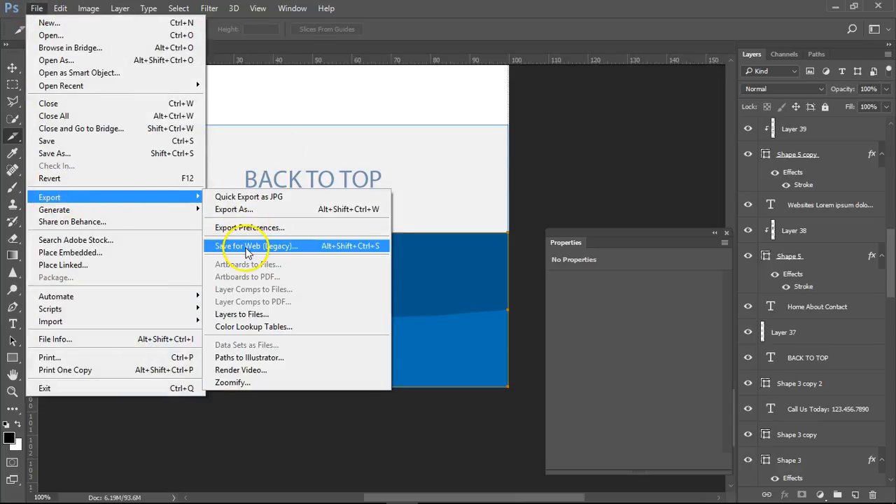
Step: Open Save for Web (Legacy) and choose JPEG as the output format
click(254, 246)
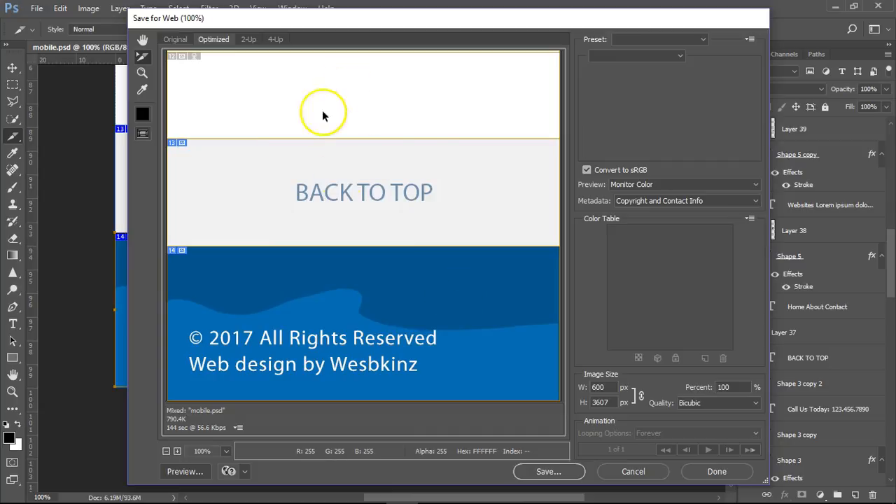
click(677, 55)
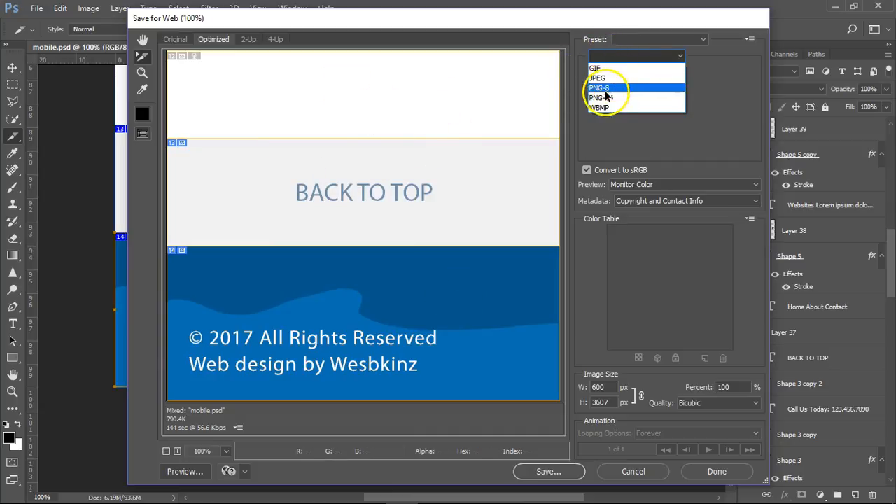
click(597, 78)
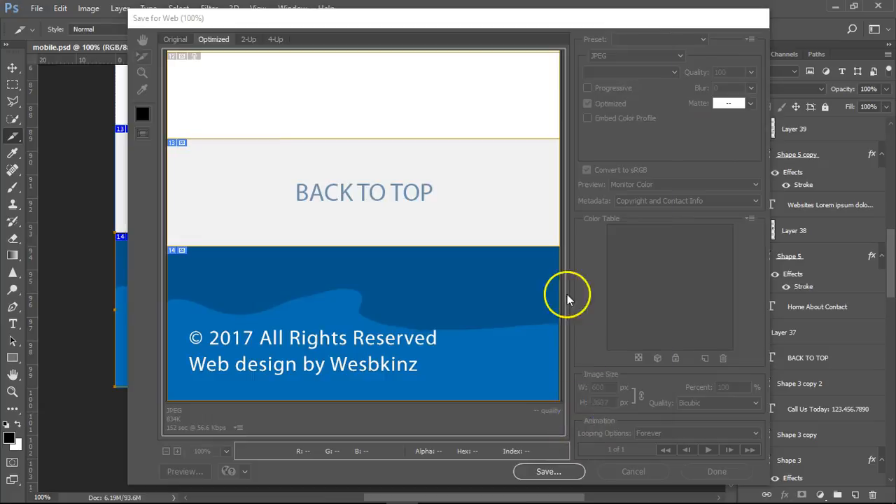
Step: Save the JPEG slices into a new 'images' folder inside webskinz > desktop seminole > seminole mobile
click(549, 471)
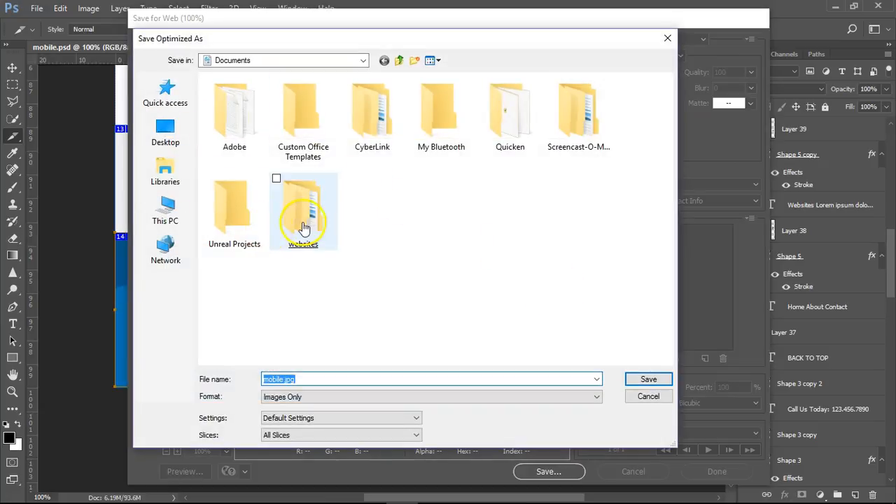
double_click(303, 203)
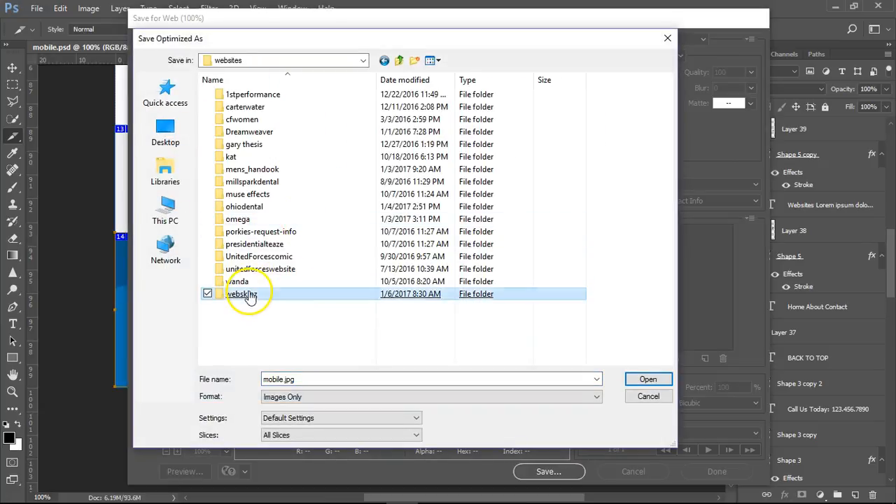
double_click(242, 293)
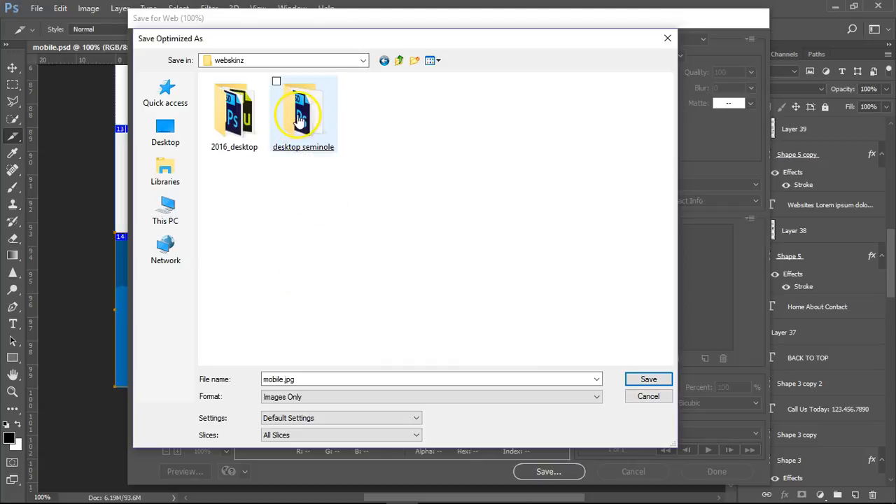
double_click(303, 112)
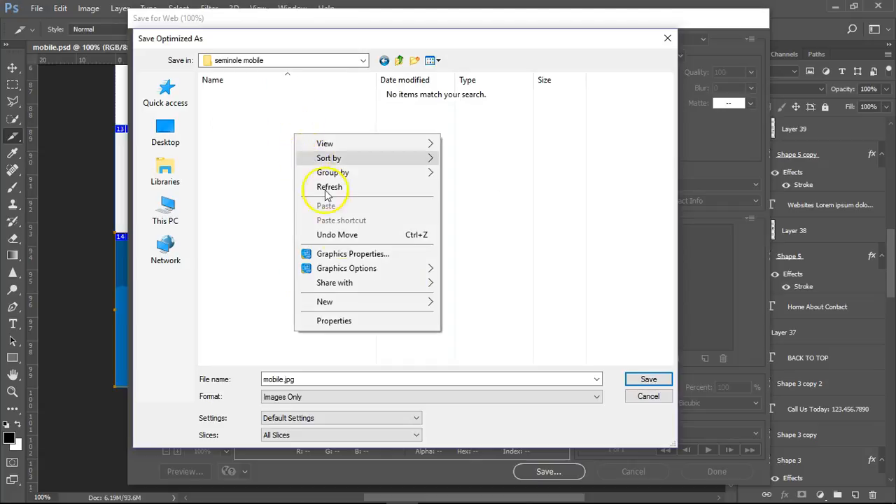
click(324, 301)
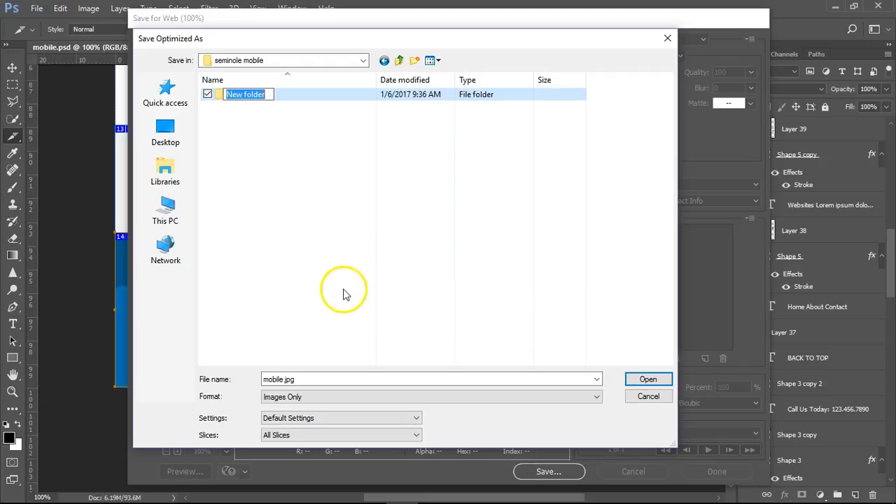
text(images)
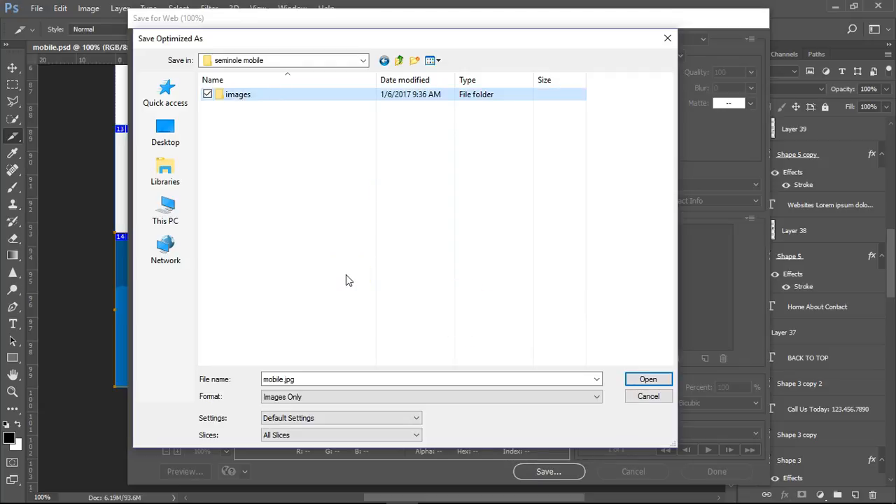
double_click(238, 94)
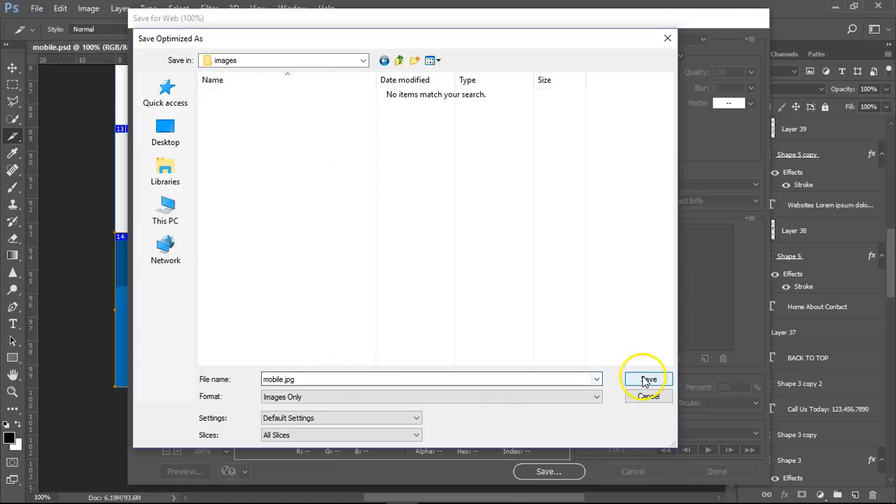
click(648, 378)
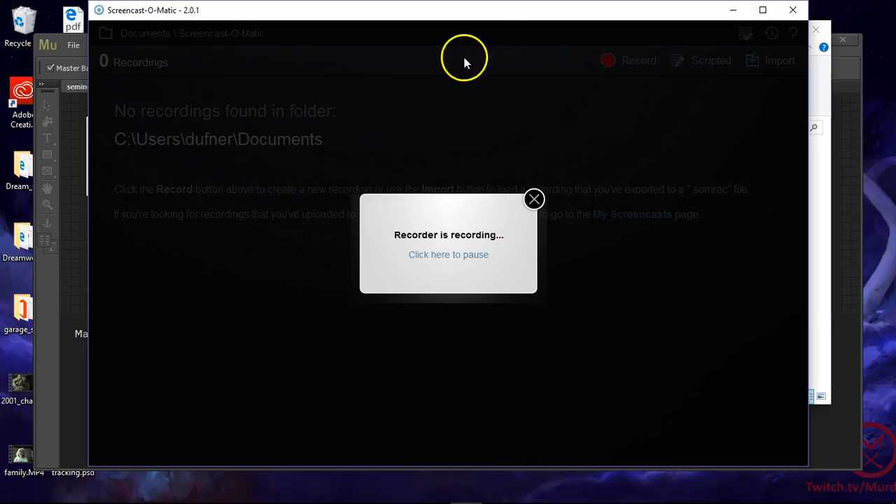
mouse_move(852, 221)
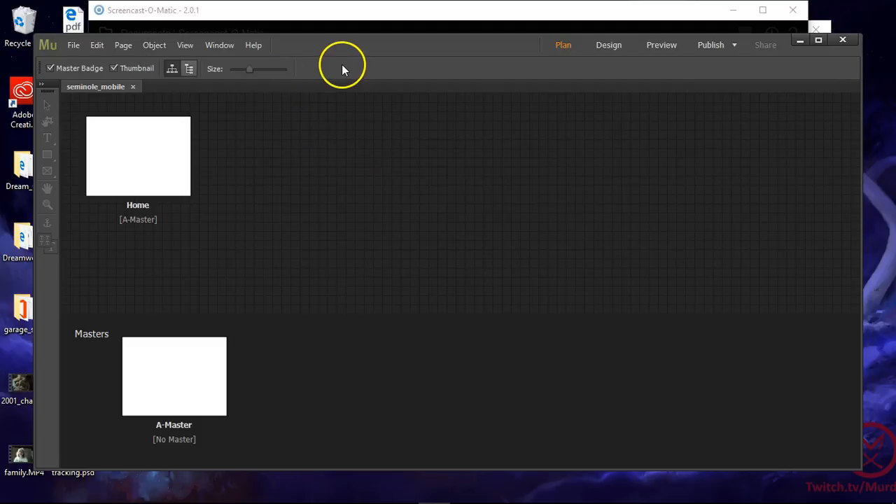
mouse_move(166, 378)
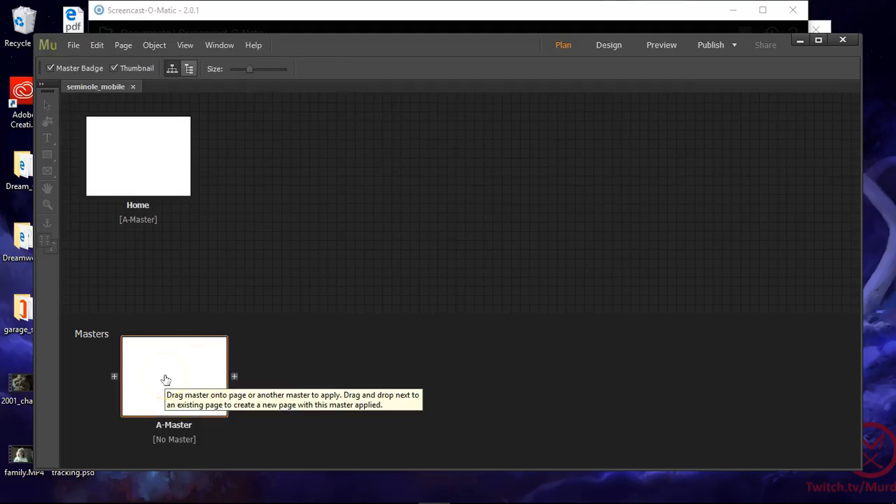
Step: Open A-Master and browse File > Place to the seminole mobile images folder
double_click(173, 376)
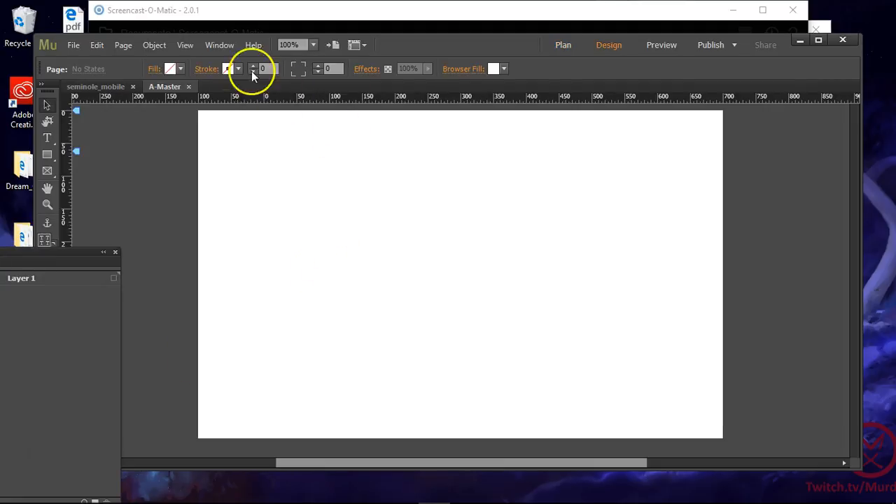
click(73, 44)
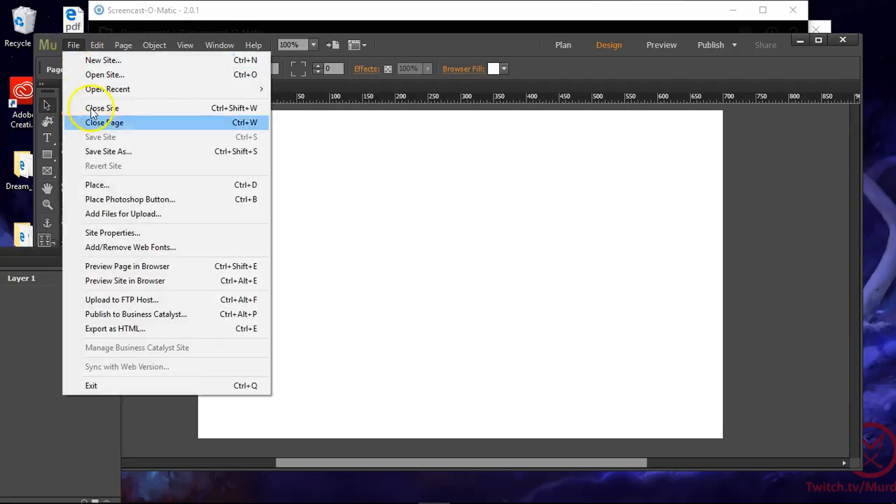
click(97, 184)
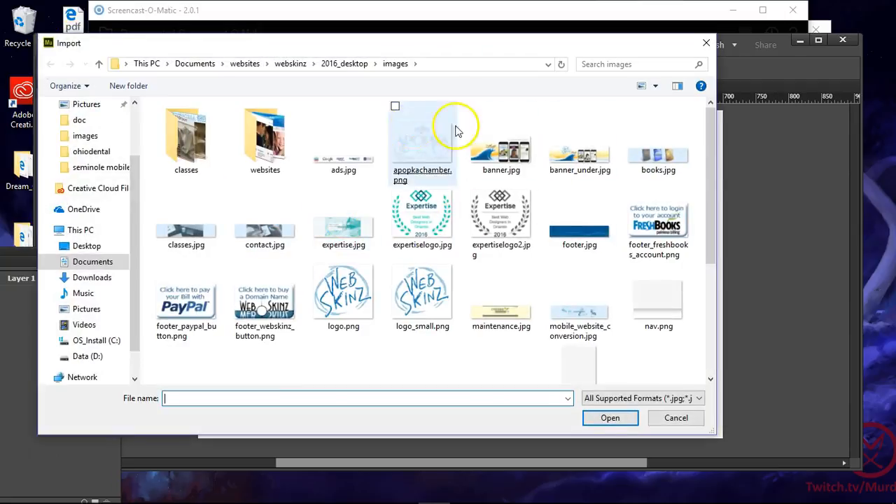
double_click(265, 136)
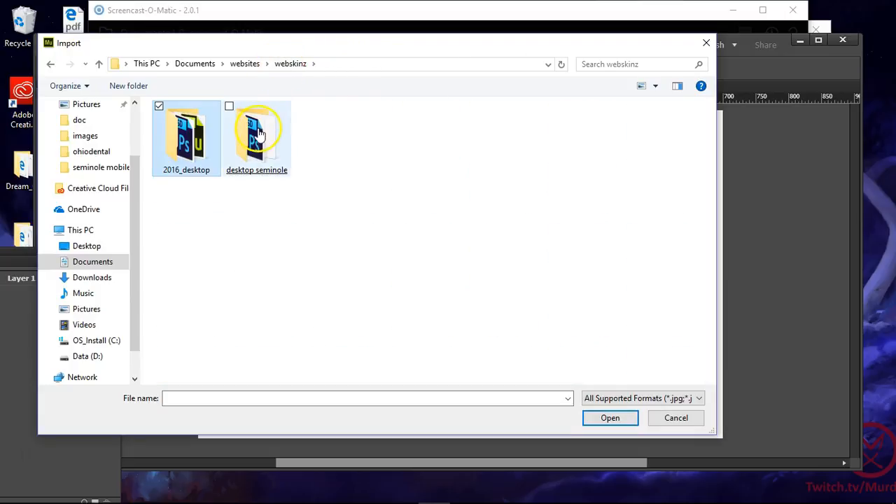
double_click(256, 136)
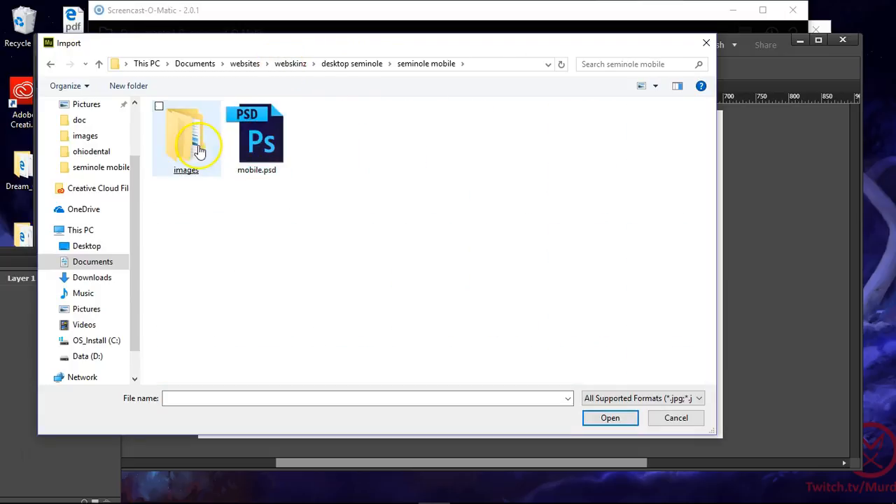
double_click(186, 136)
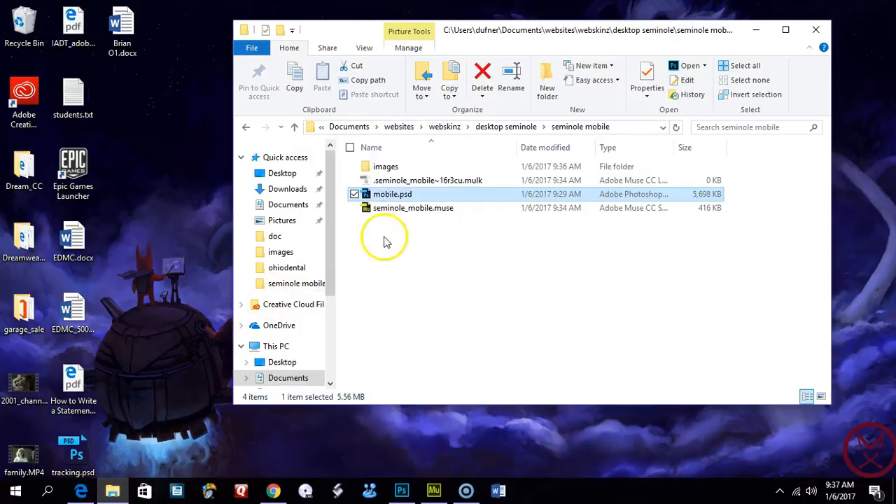
Step: Remove the extra nested images folder so the JPG slices sit directly in images, then return to Muse
double_click(385, 166)
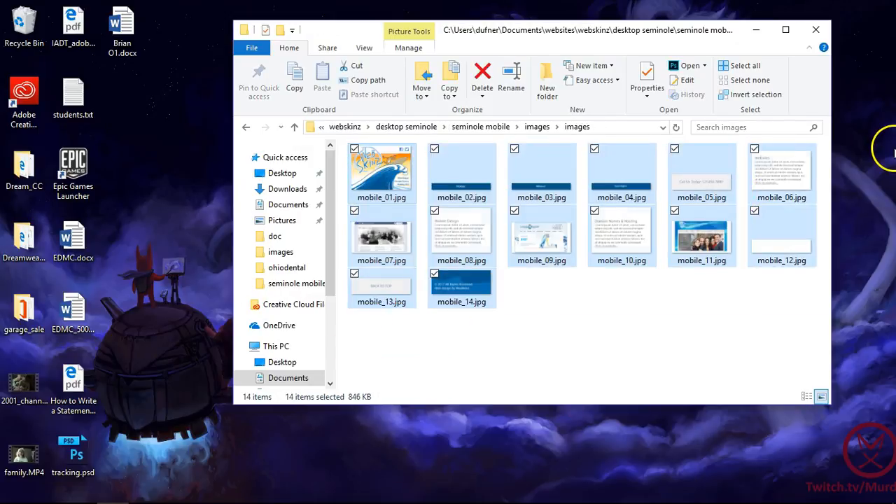
mouse_move(246, 127)
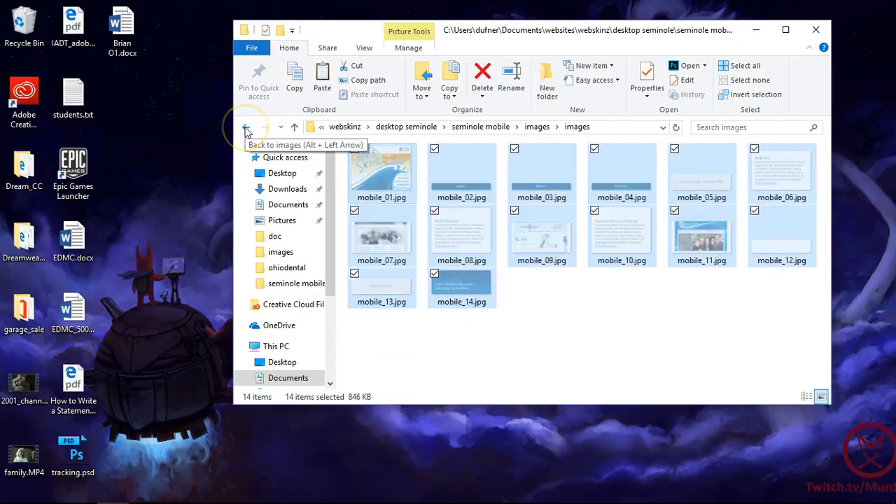
click(246, 127)
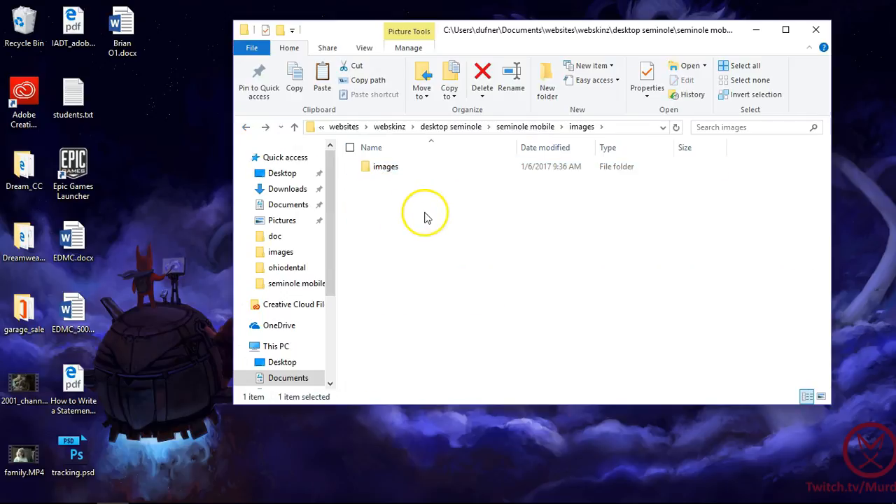
click(428, 219)
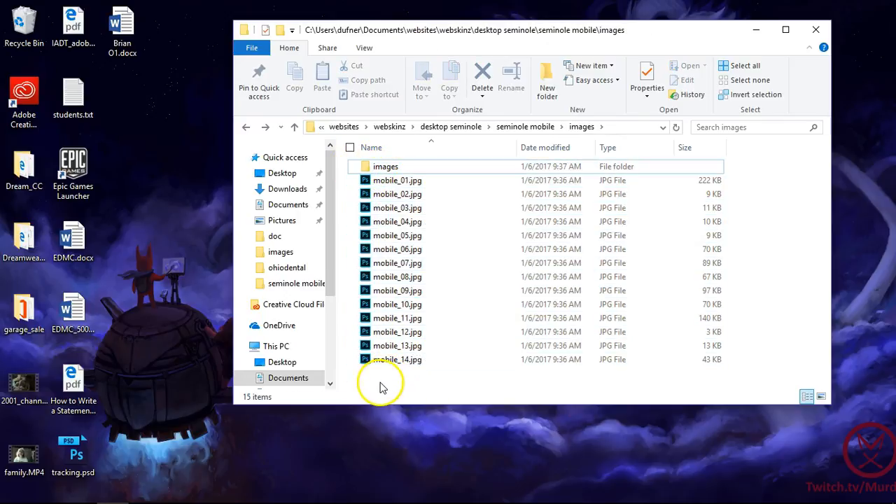
click(386, 165)
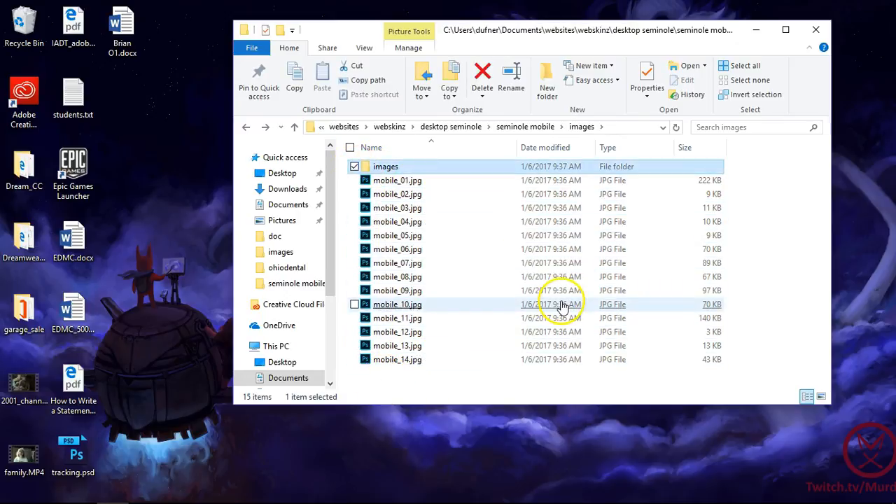
click(482, 73)
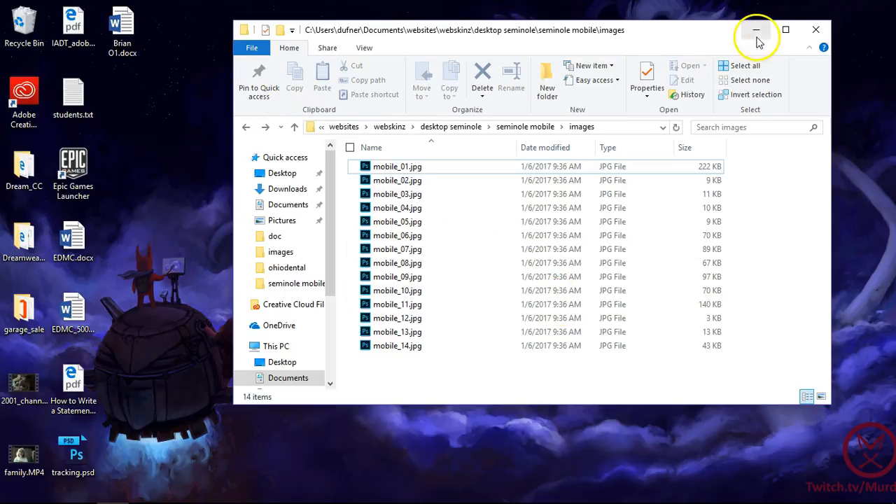
click(294, 127)
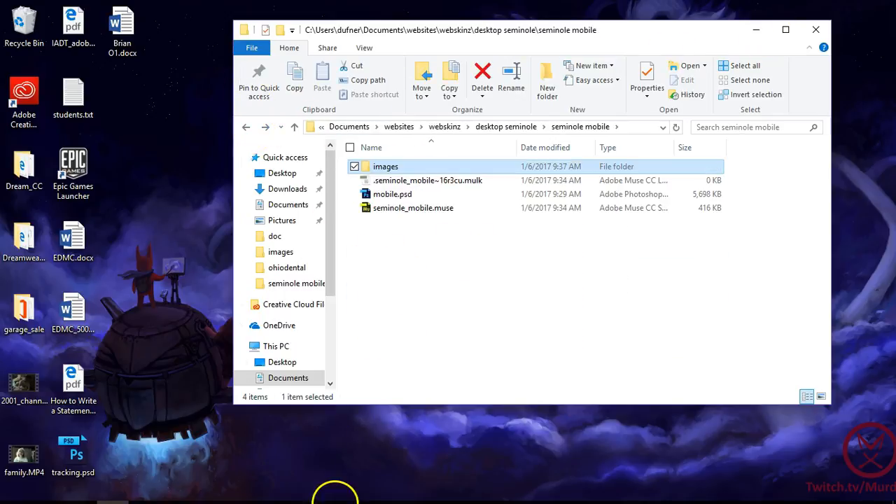
mouse_move(434, 490)
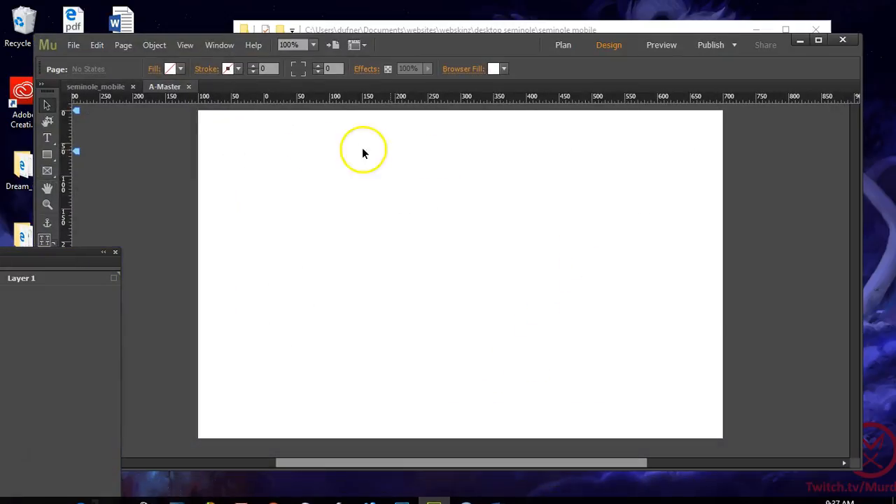
Step: Place the Web Skinz surfing banner image on the A-Master page
click(73, 44)
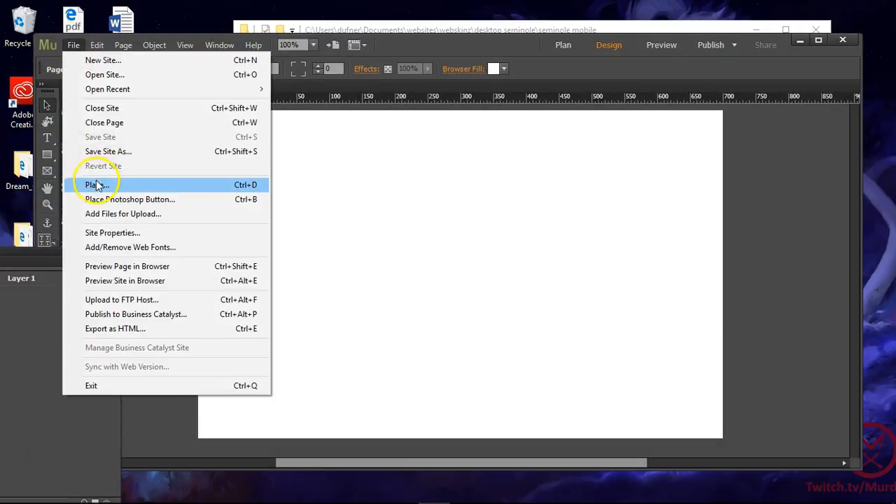
click(96, 184)
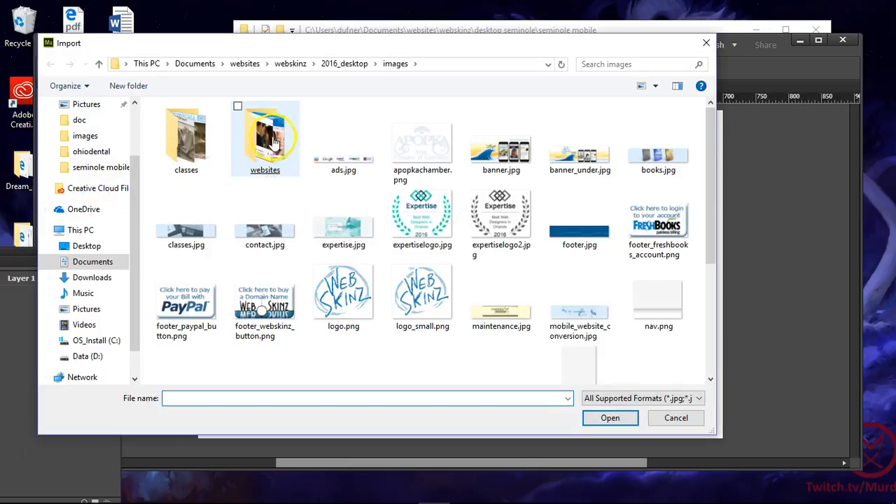
double_click(264, 137)
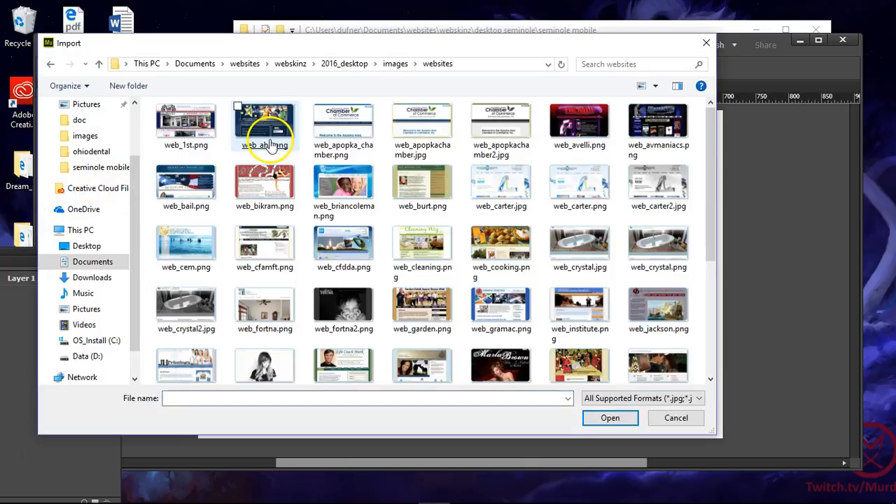
click(245, 64)
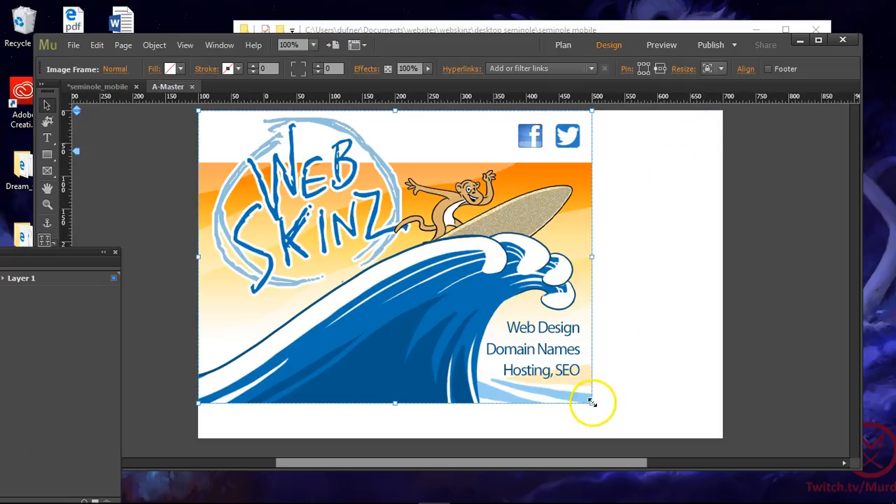
mouse_move(591, 402)
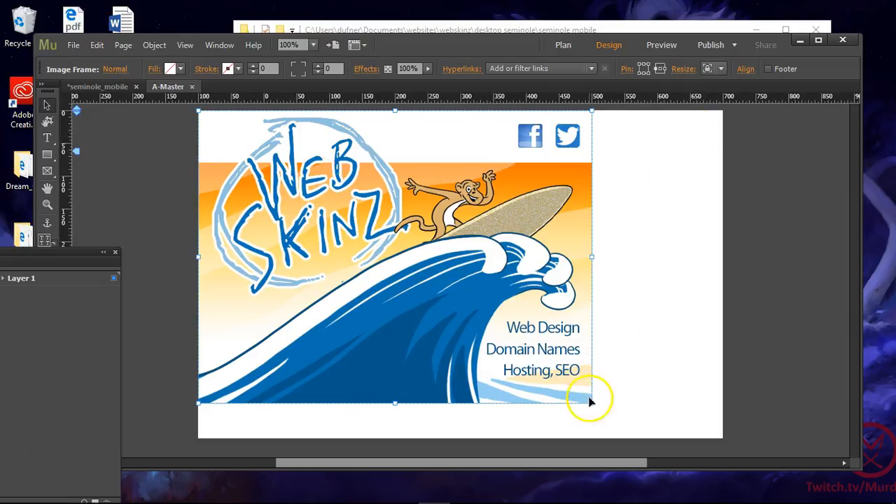
Step: Scale the banner up to span the full page width
drag(591, 401, 708, 441)
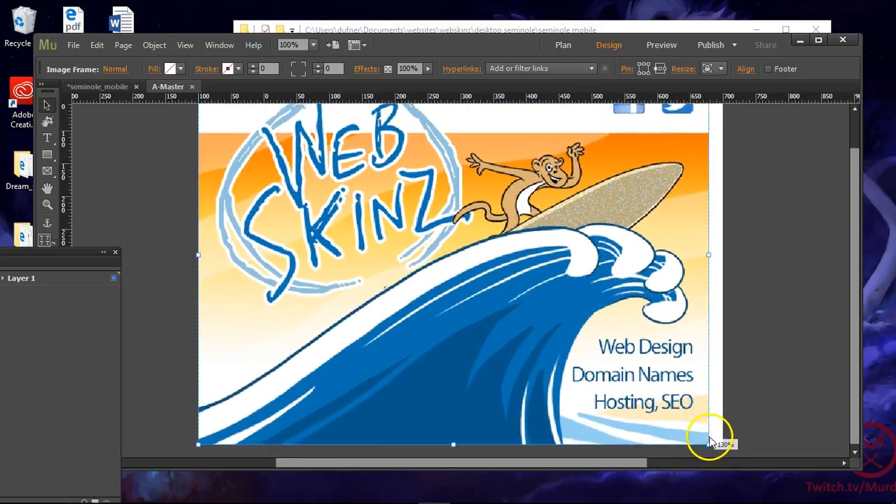
scroll(down, 3)
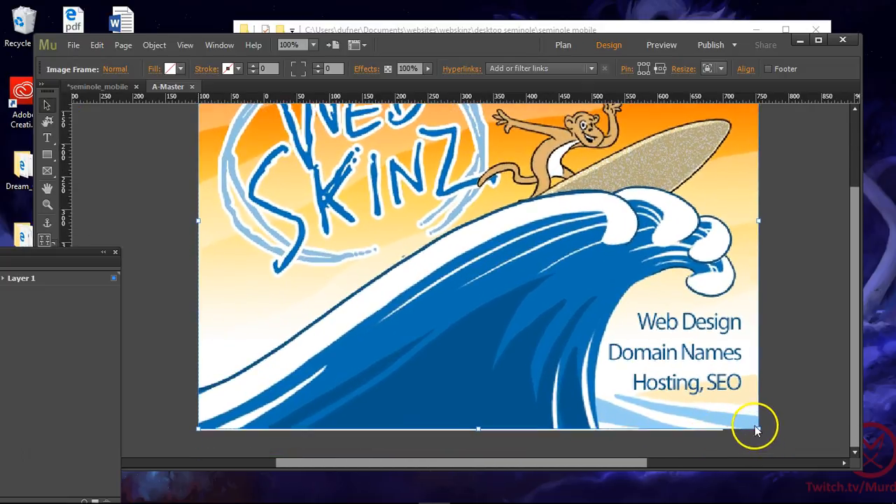
drag(755, 430, 723, 402)
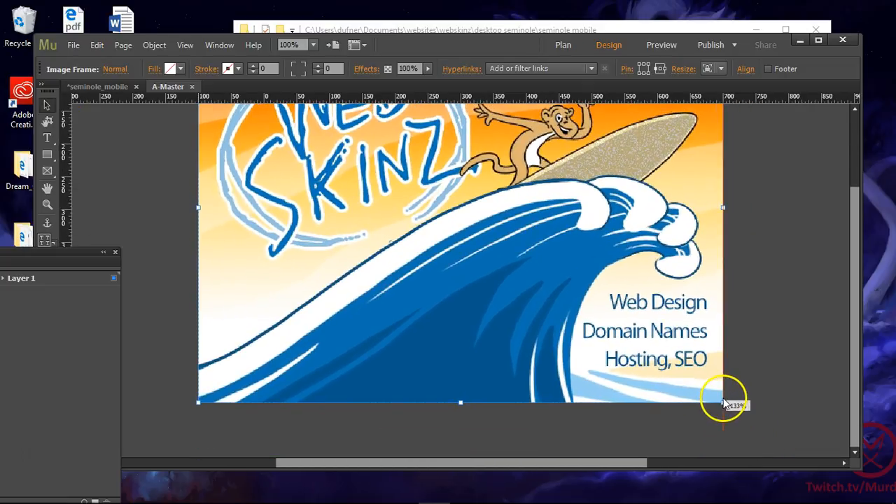
scroll(up, 3)
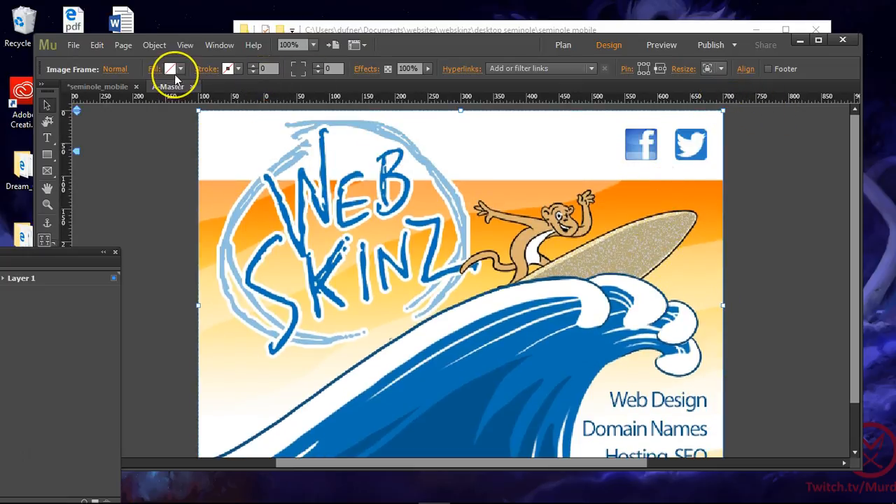
scroll(down, 3)
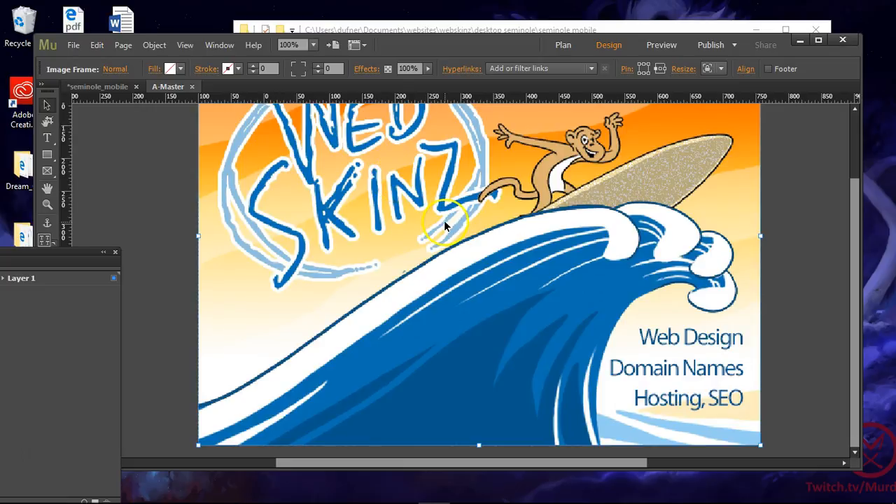
Step: Set Max Page Width to 600 in Site Properties, then reopen it to verify
click(73, 44)
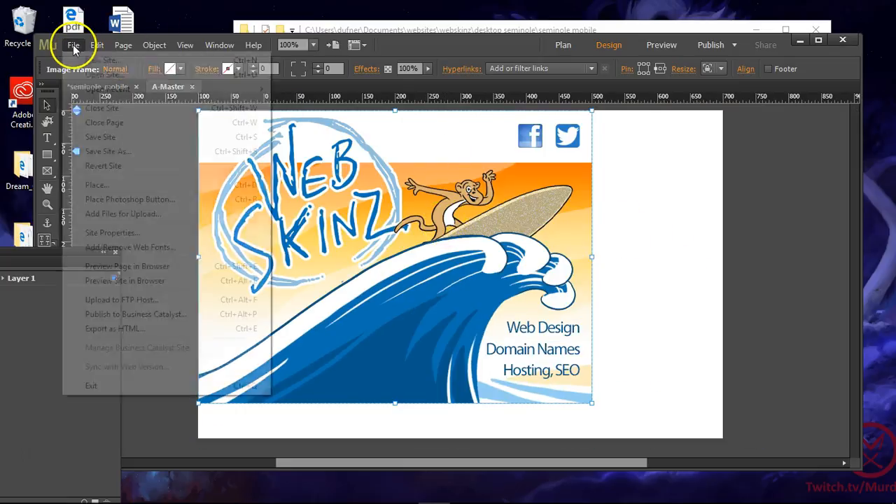
click(112, 233)
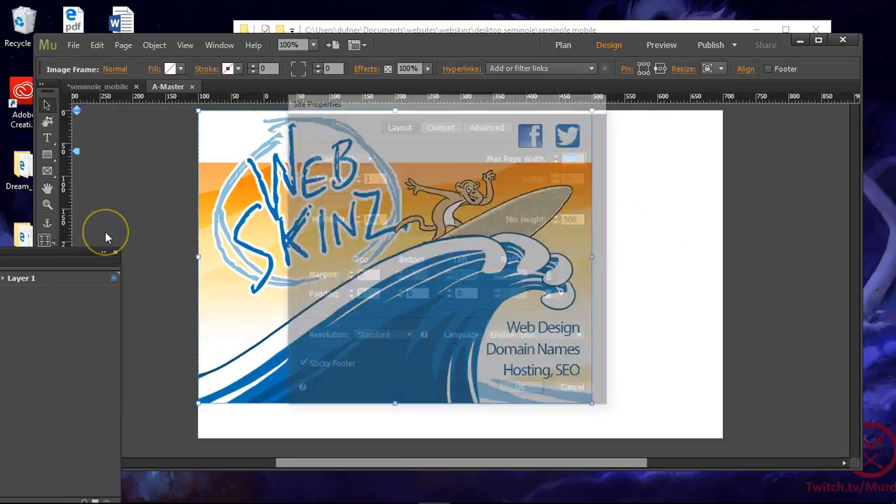
triple_click(574, 156)
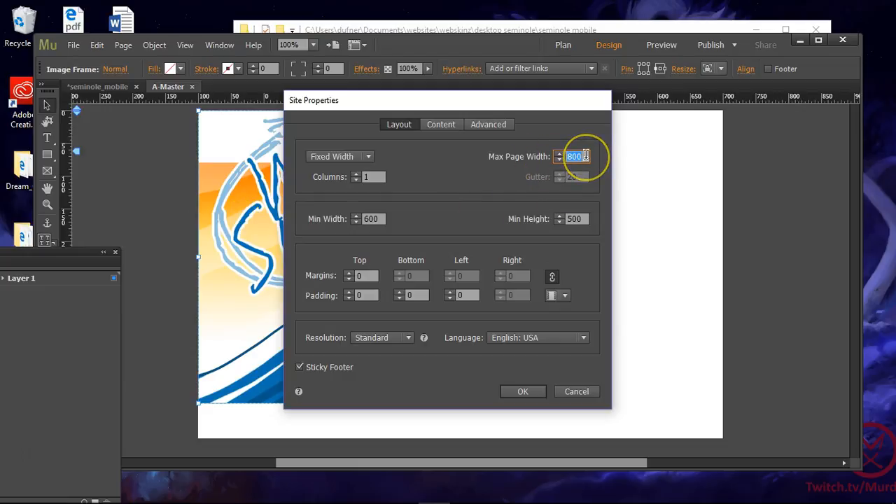
text(600)
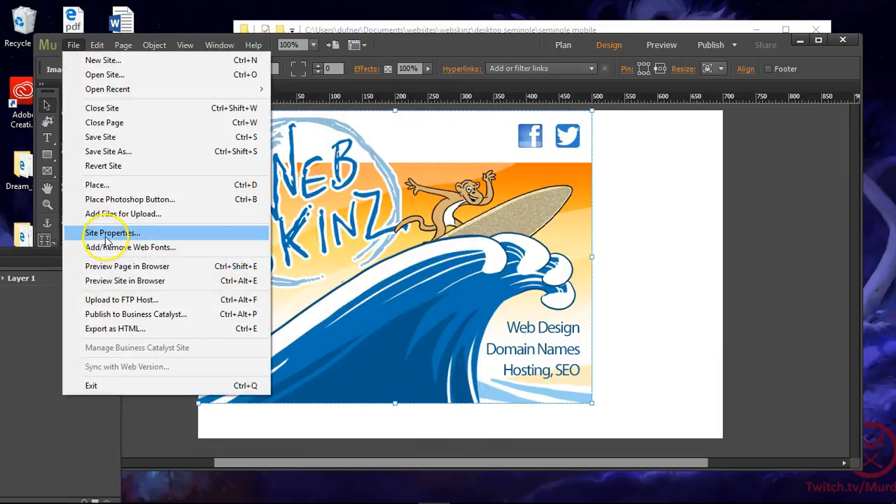
click(107, 232)
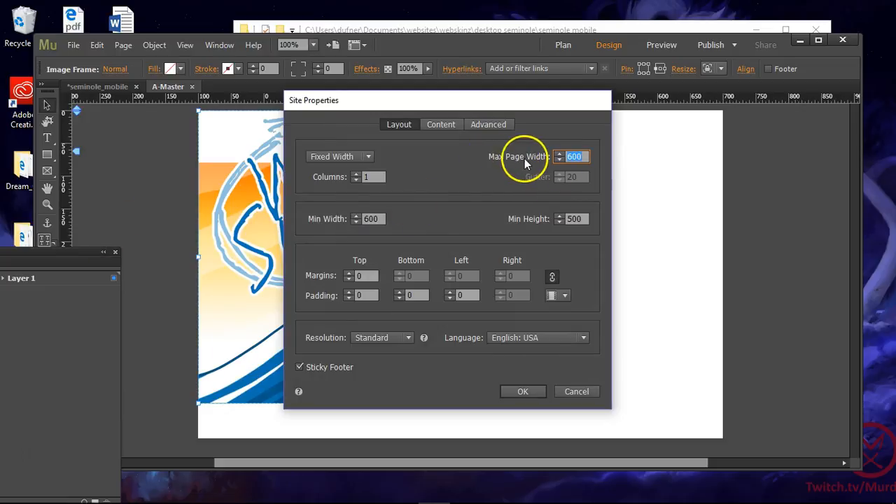
mouse_move(577, 156)
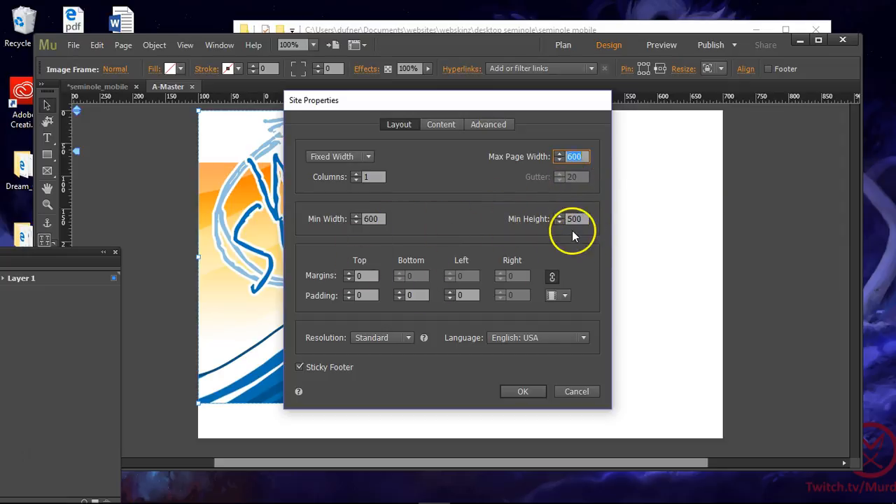
mouse_move(518, 391)
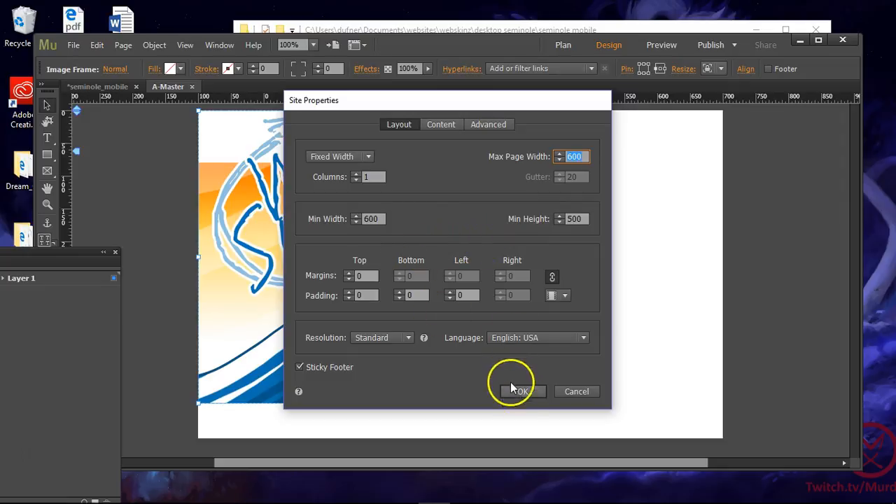
click(518, 391)
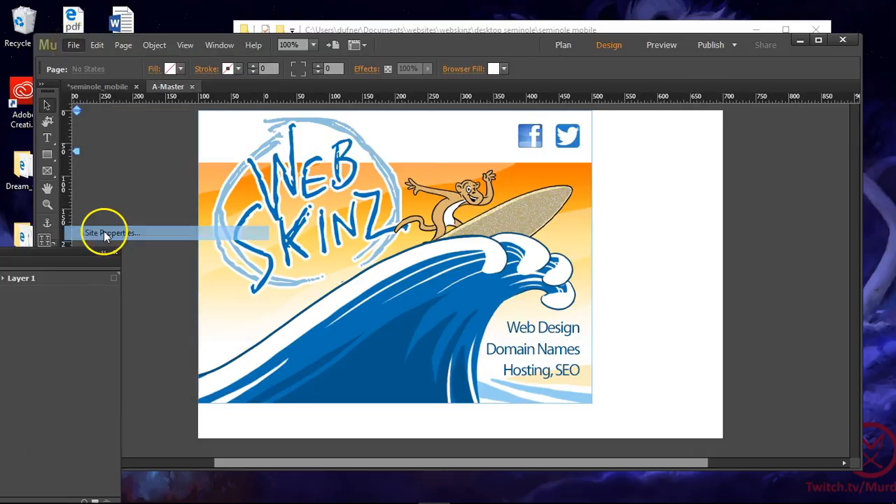
click(112, 232)
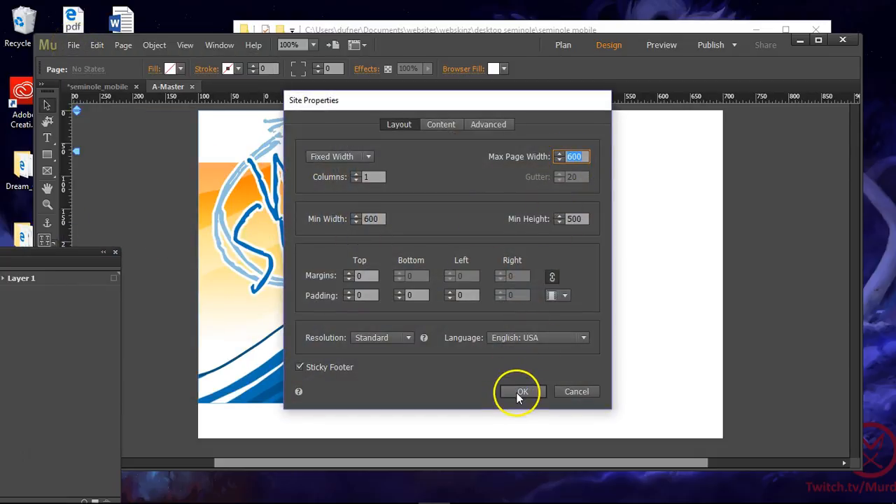
click(523, 391)
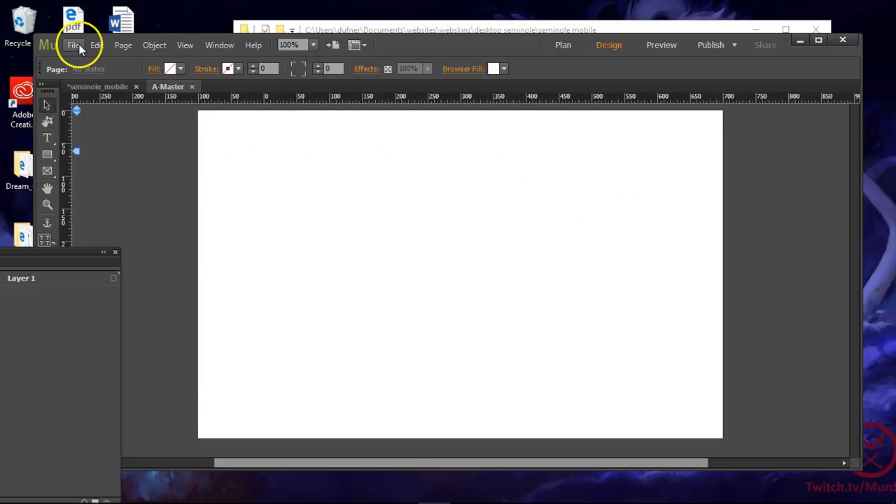
Step: Restore the Web Skinz banner and drag it to the page's top-left corner
click(74, 45)
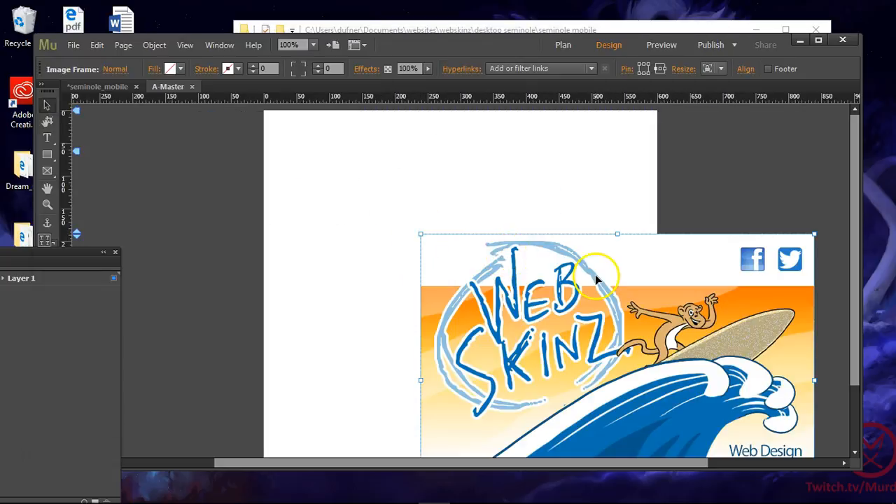
drag(599, 280, 444, 164)
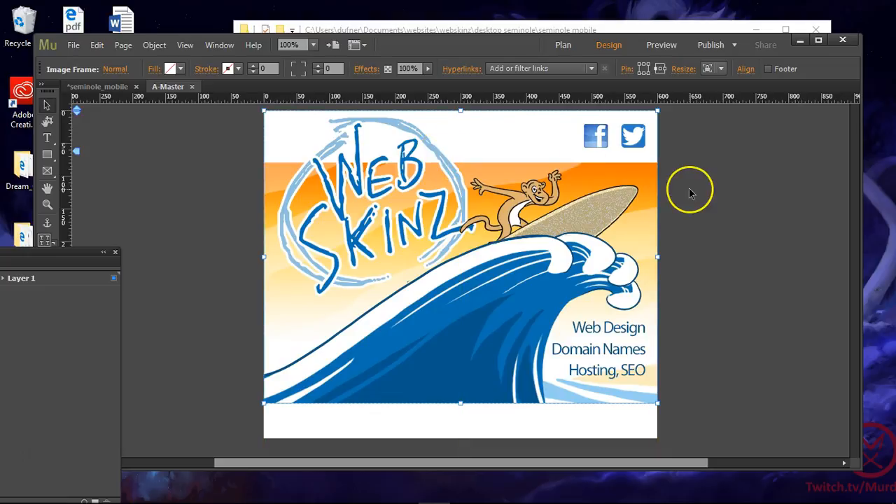
mouse_move(597, 247)
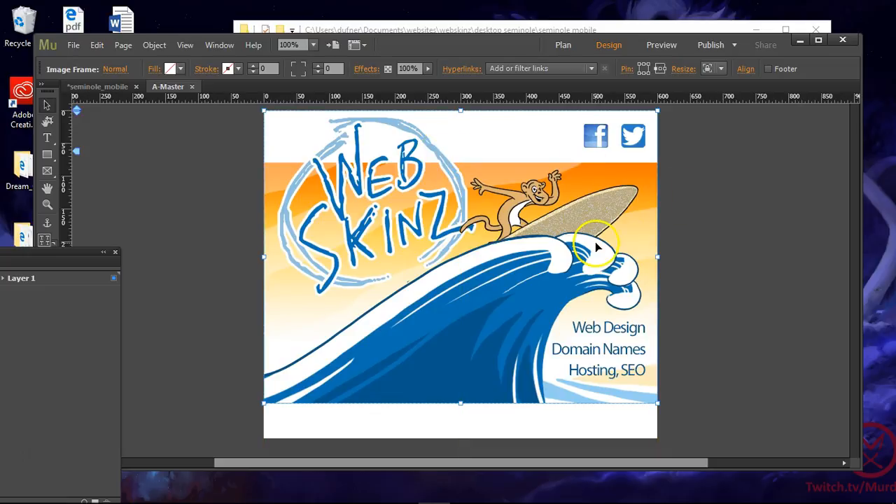
mouse_move(509, 269)
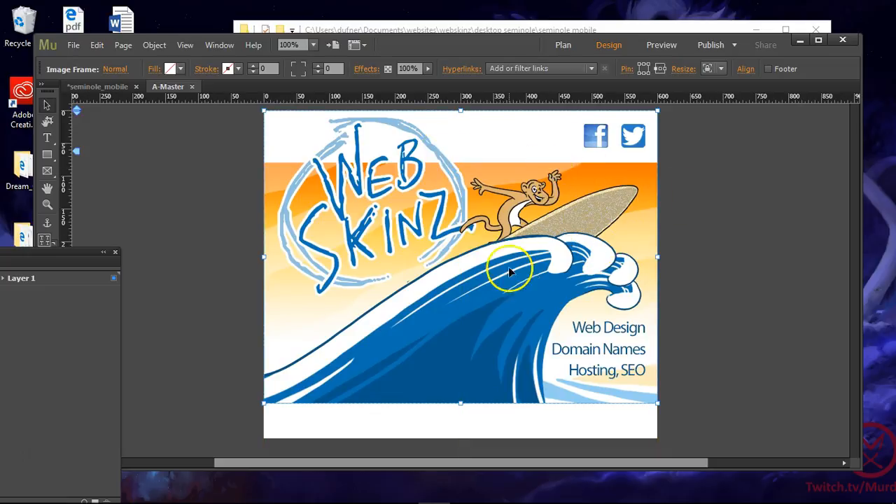
mouse_move(509, 69)
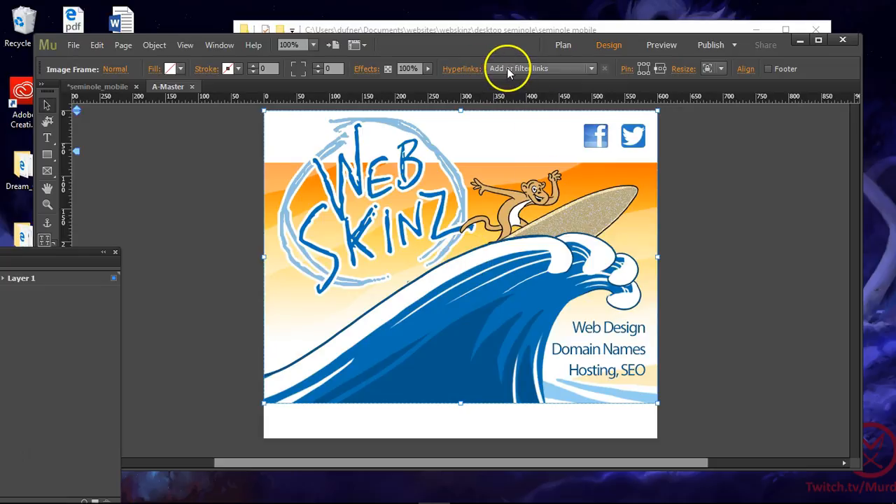
click(563, 45)
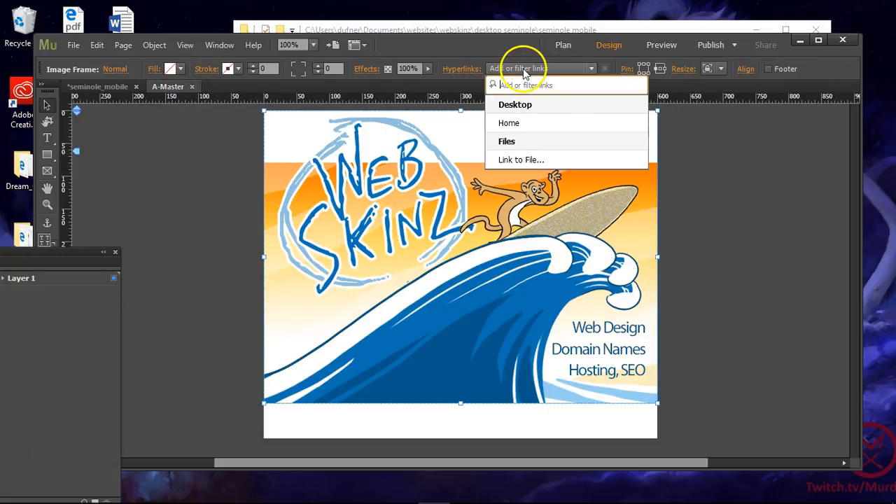
mouse_move(509, 124)
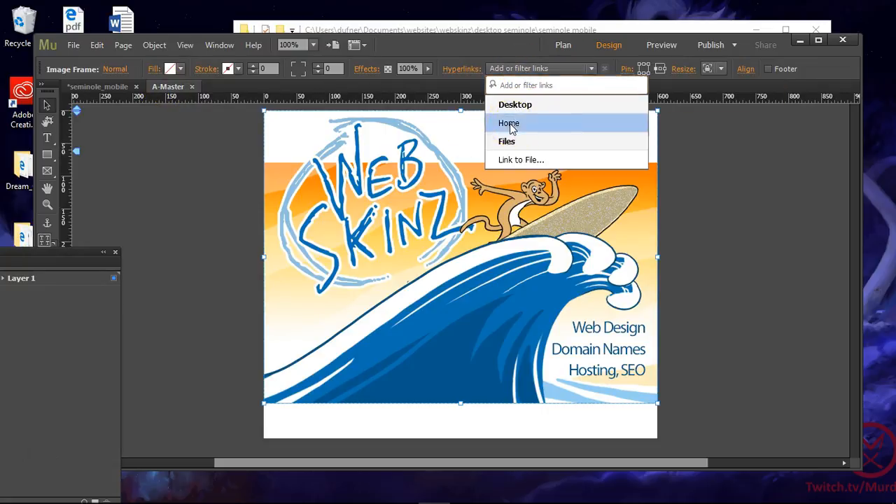
click(508, 123)
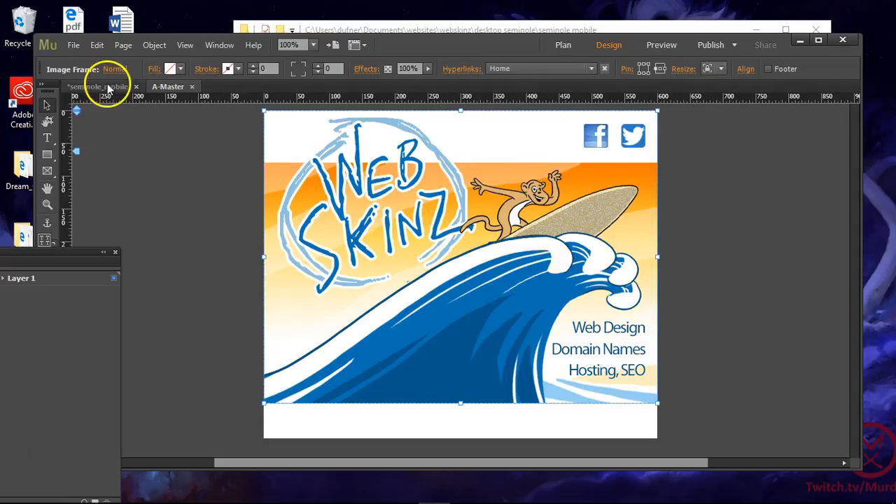
mouse_move(699, 136)
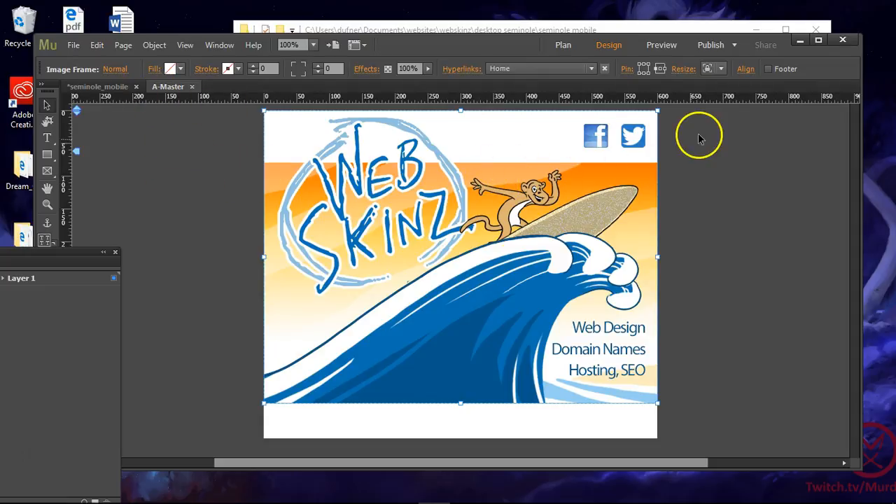
click(559, 139)
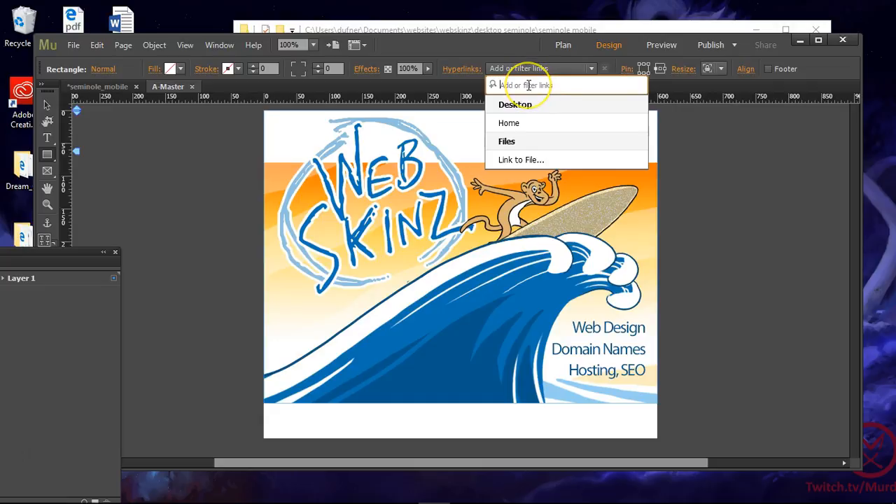
text(http:/)
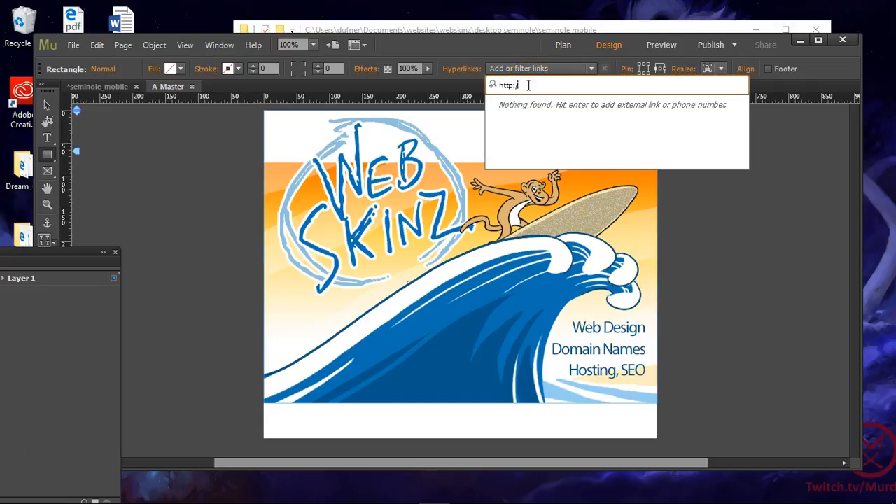
text(//www.f)
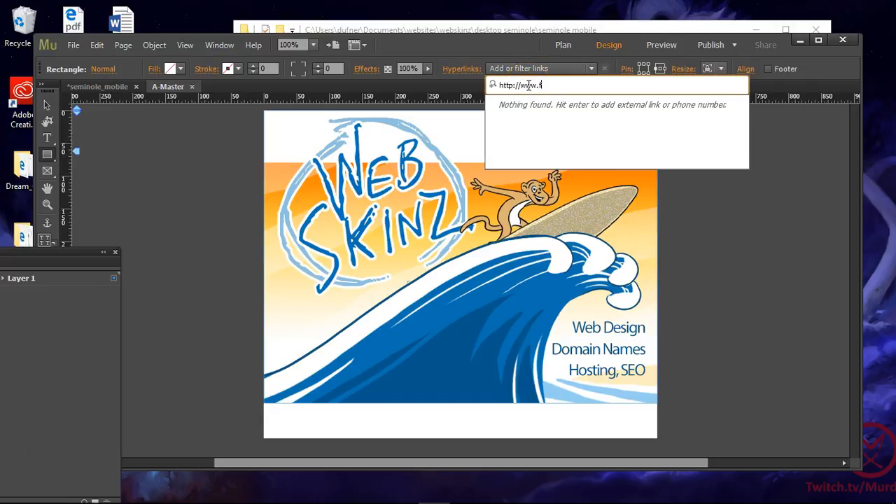
text(acebook.com)
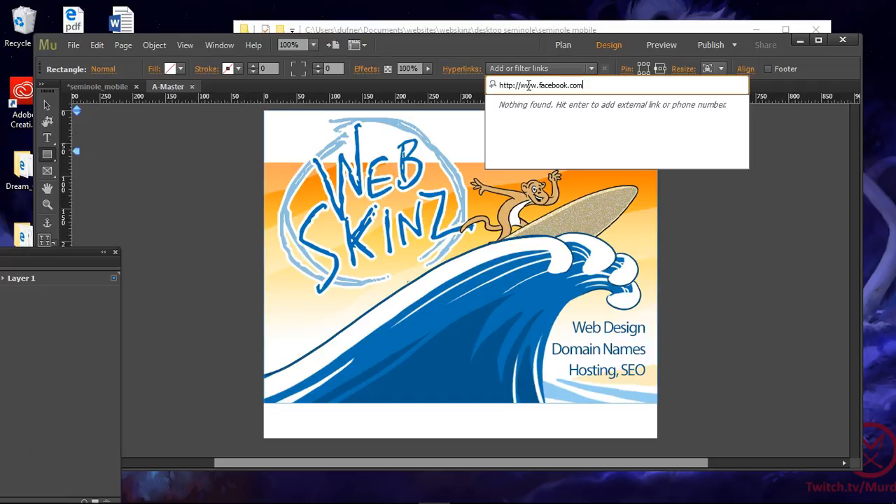
key(Return)
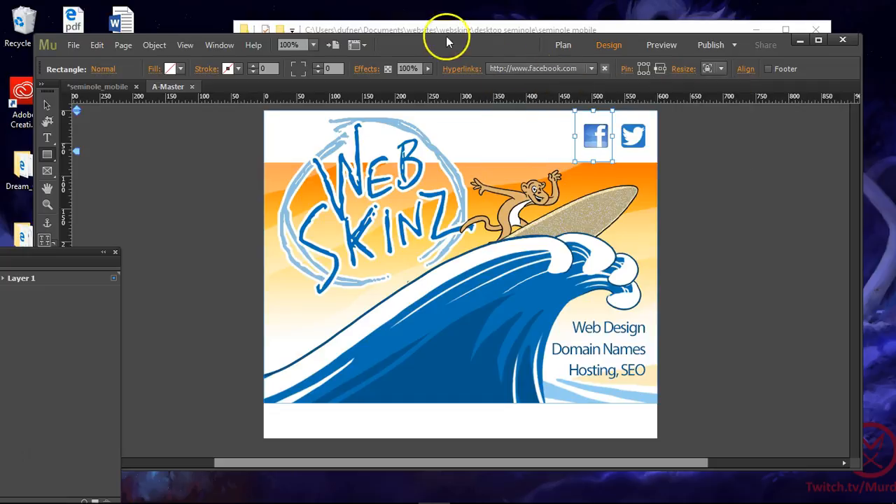
click(590, 68)
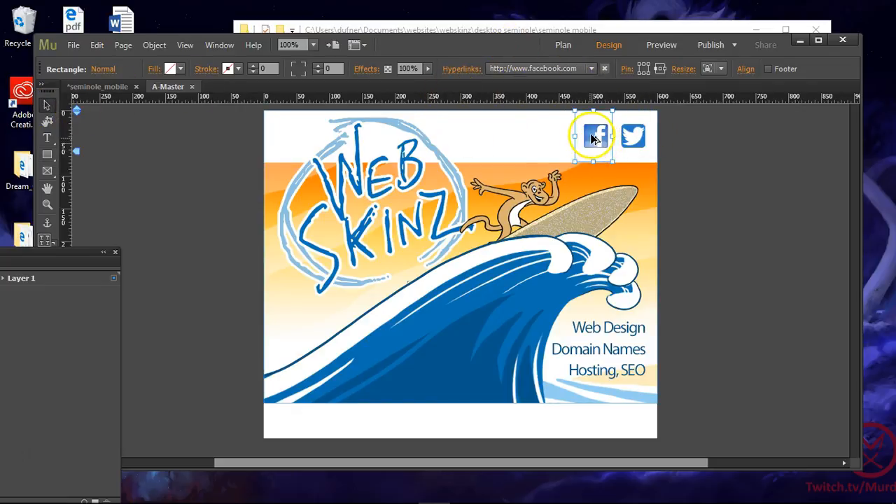
click(632, 136)
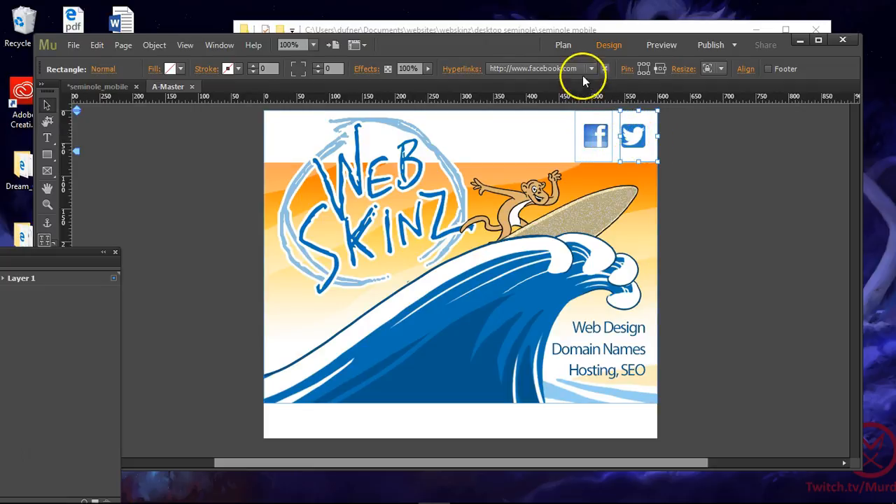
click(592, 68)
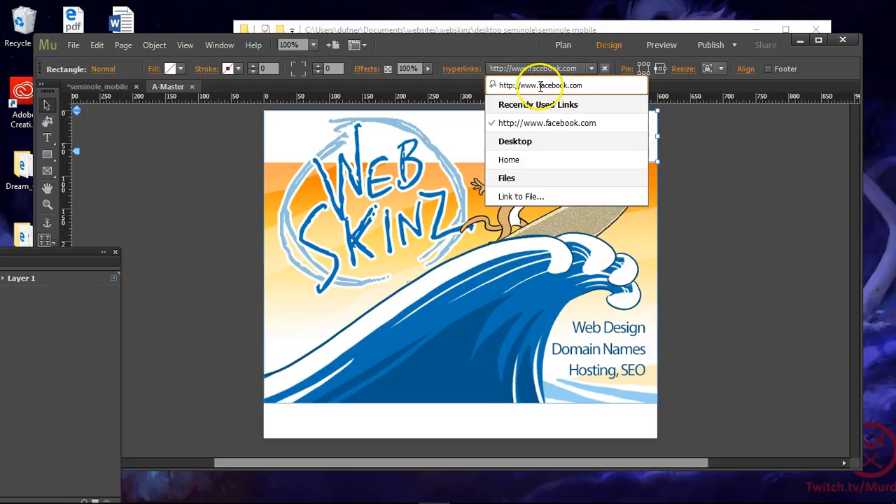
text(http://www.twi)
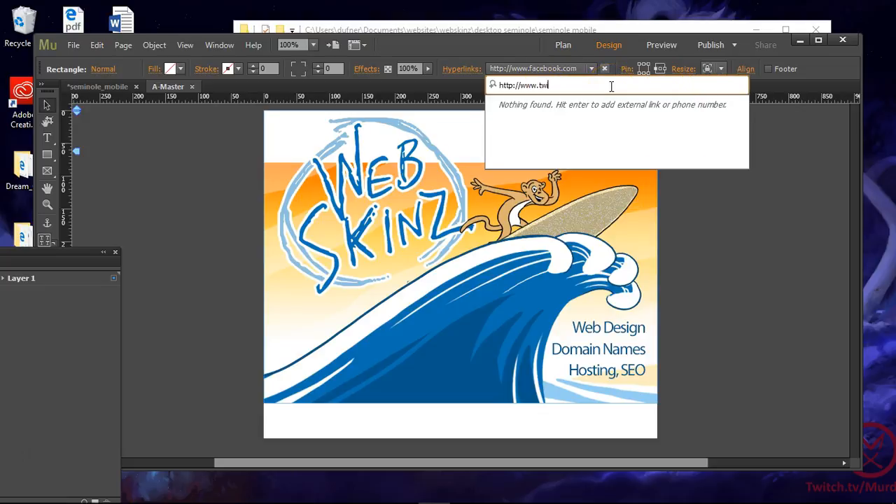
key(Return)
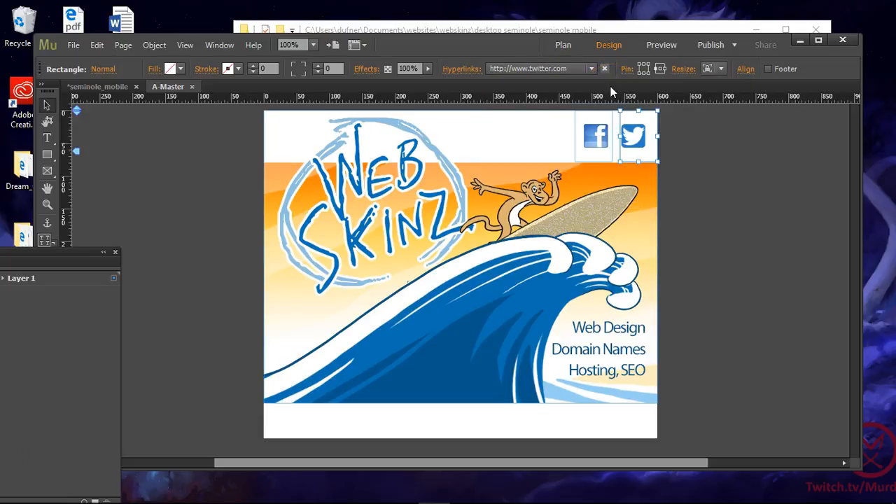
click(528, 171)
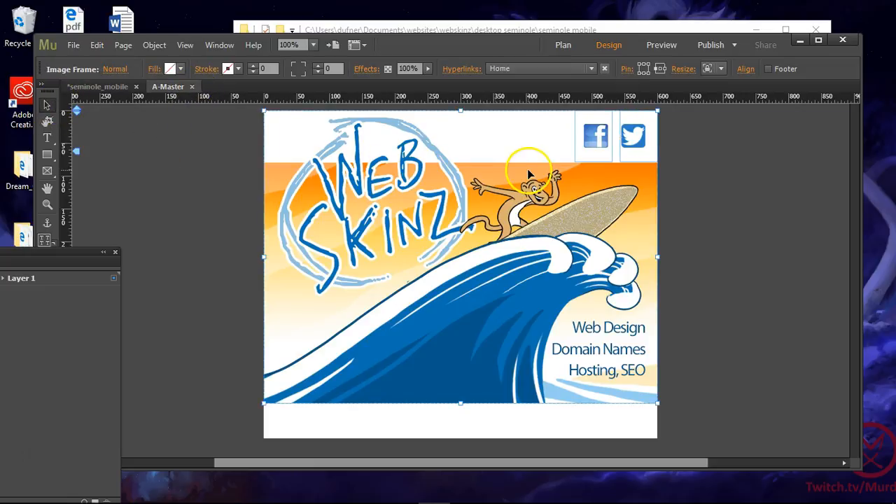
click(595, 136)
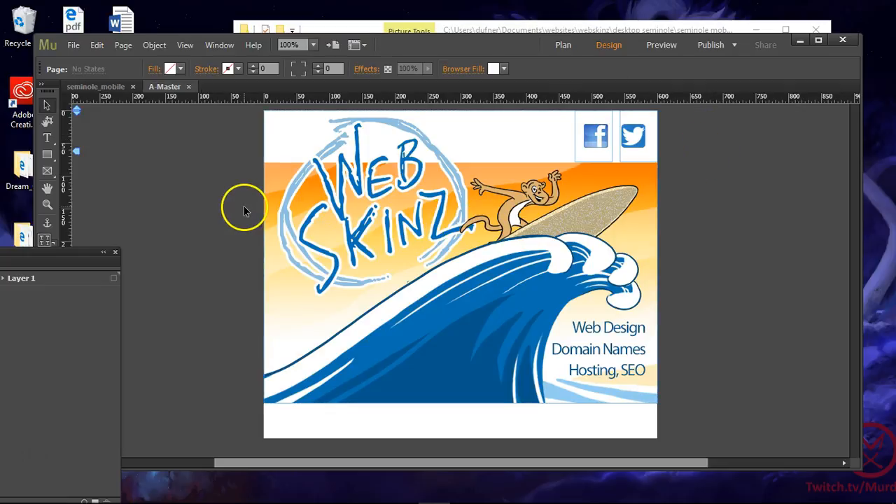
mouse_move(81, 253)
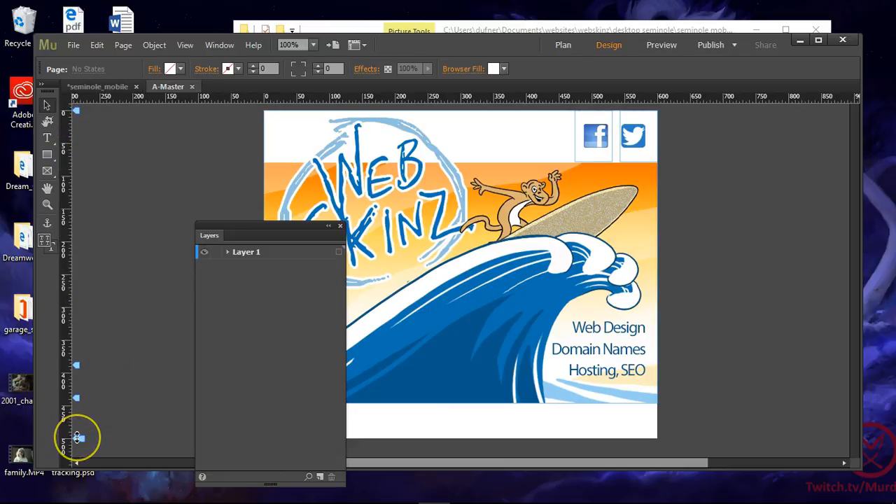
mouse_move(78, 437)
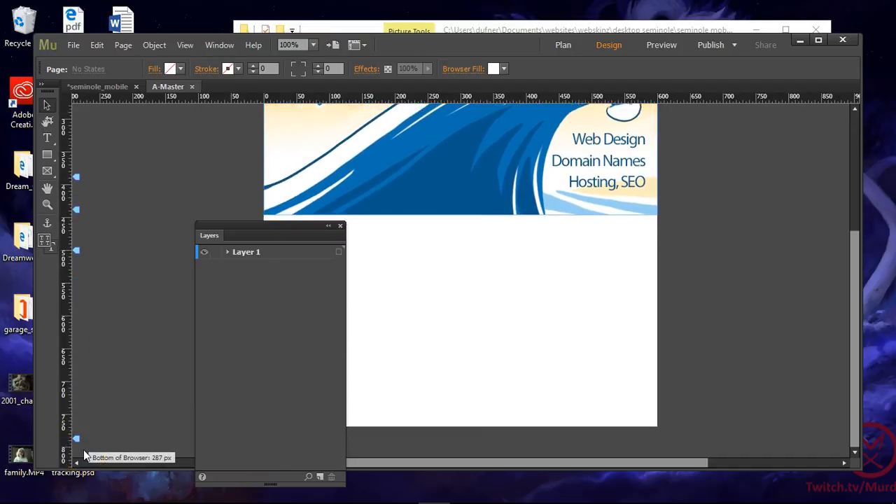
Step: Move the Layers panel right and expand Layer 1, showing two rectangles and mobile_01.jpg
scroll(down, 3)
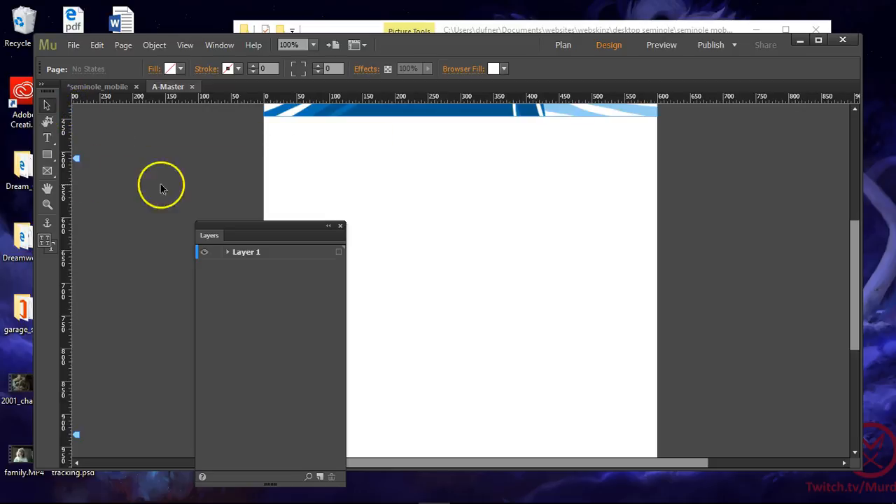
mouse_move(853, 332)
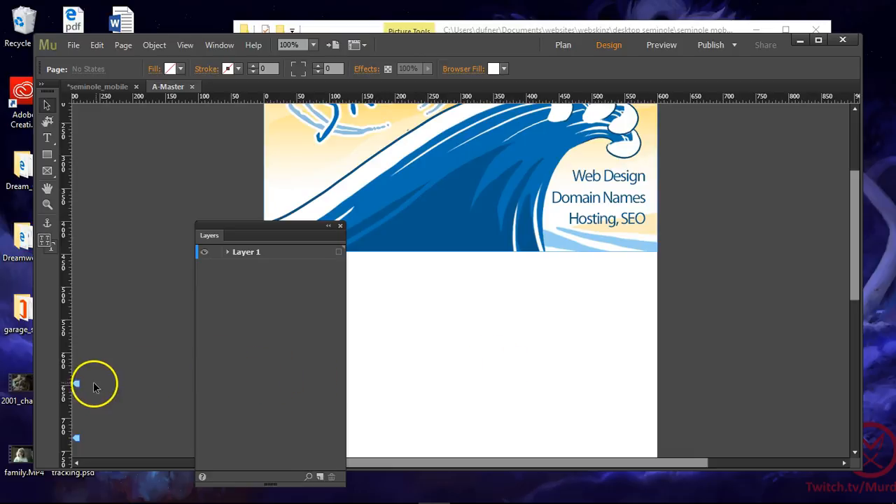
mouse_move(305, 235)
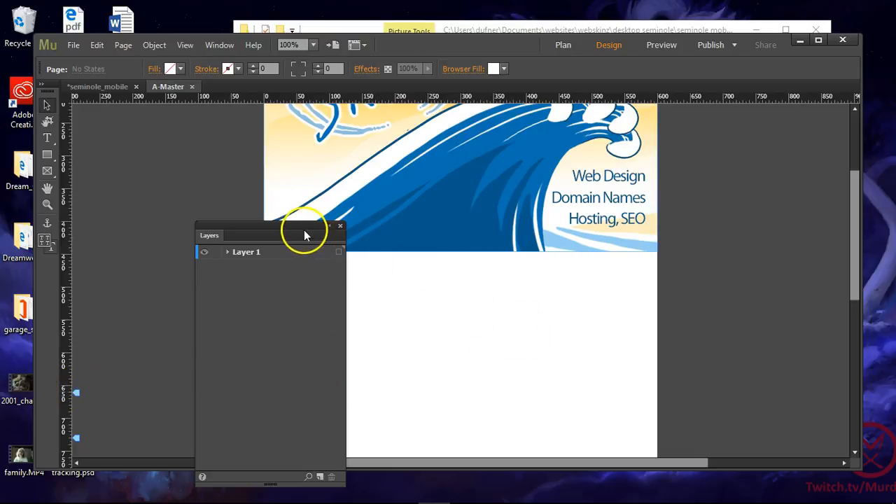
drag(269, 234, 742, 231)
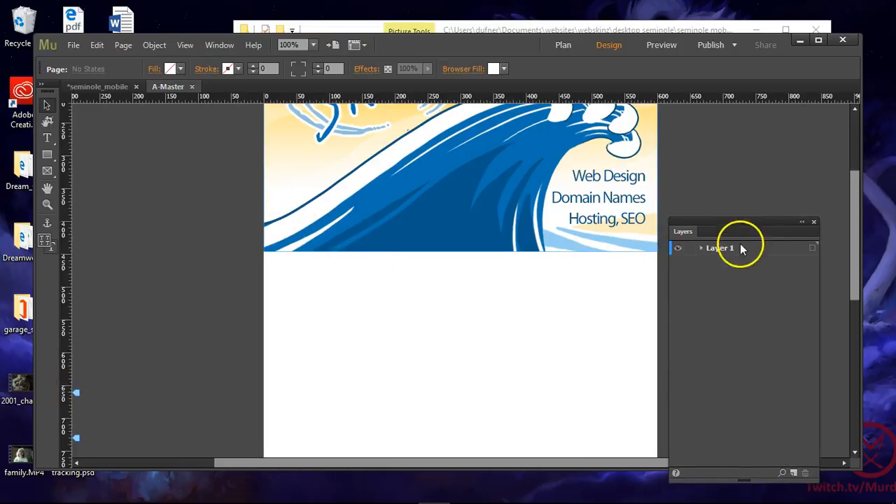
click(701, 248)
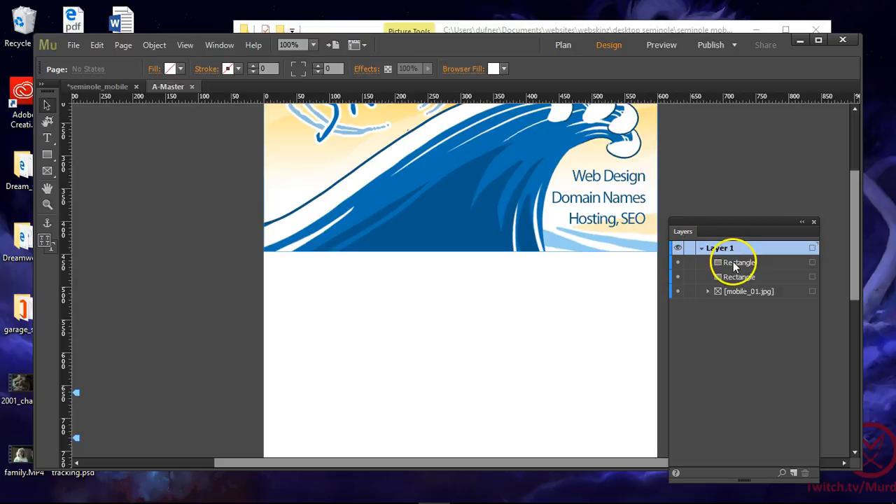
click(749, 291)
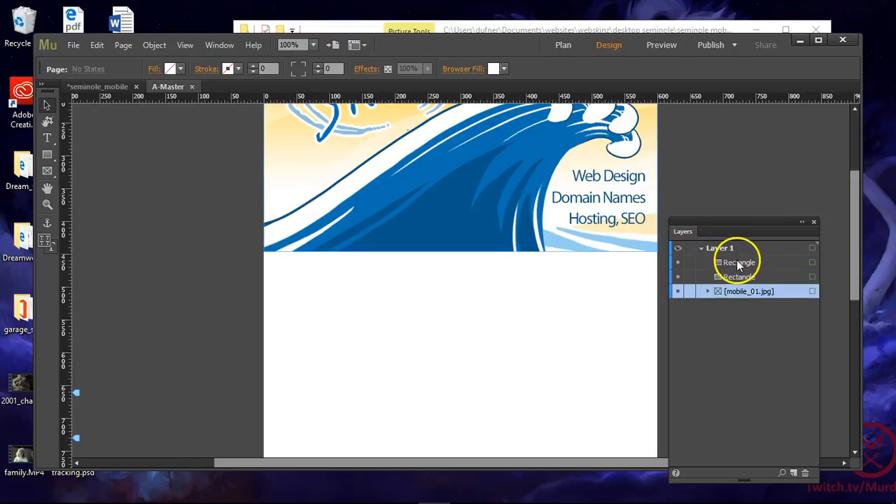
click(739, 261)
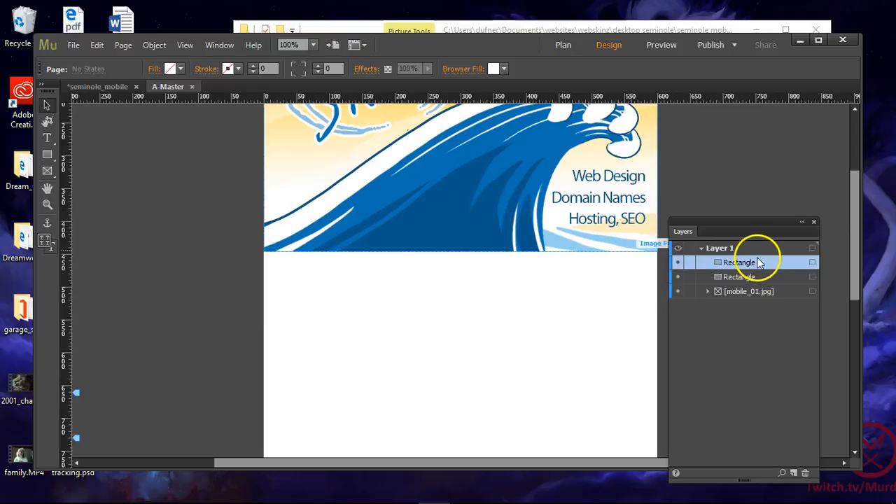
mouse_move(77, 51)
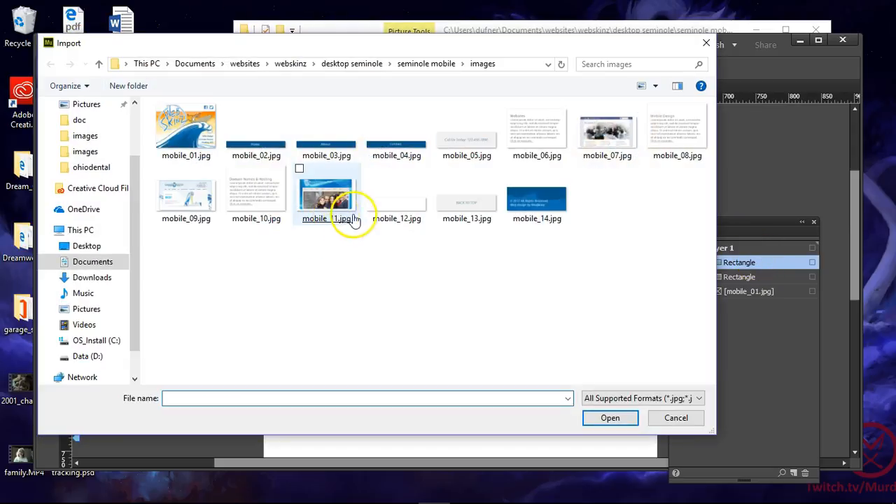
Step: Select mobile_02.jpg through mobile_05.jpg in the import dialog and place them
click(256, 133)
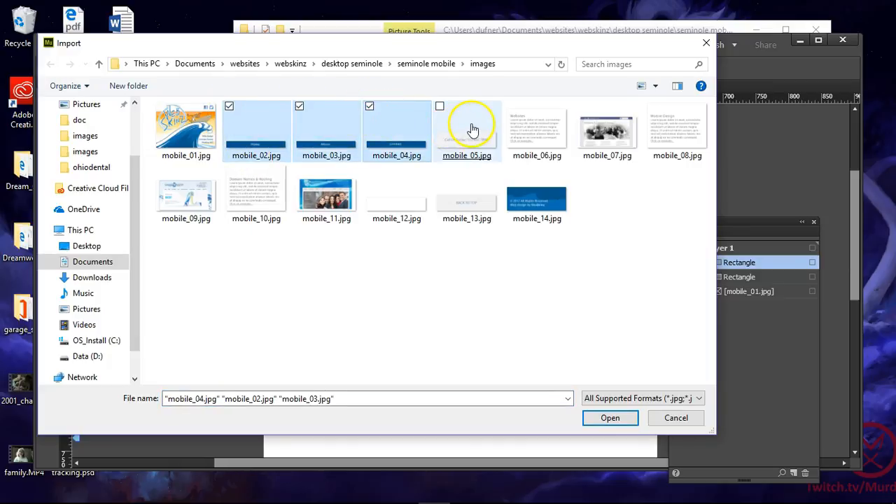
click(439, 106)
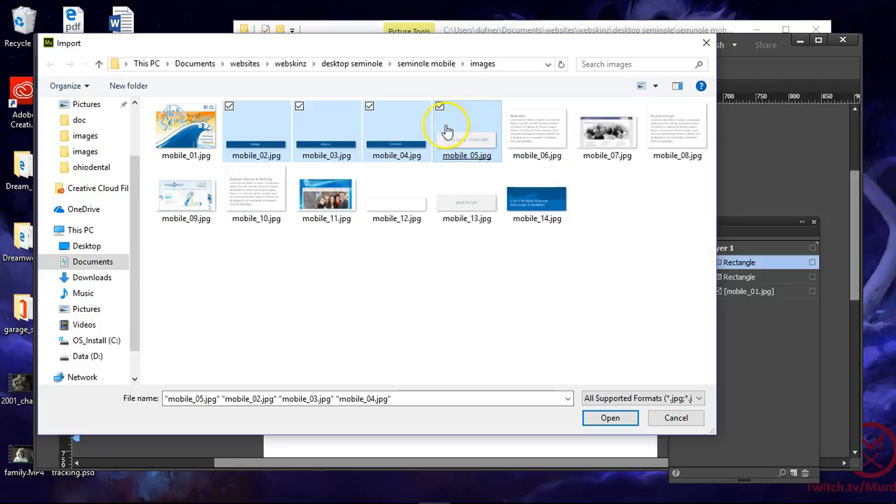
mouse_move(467, 129)
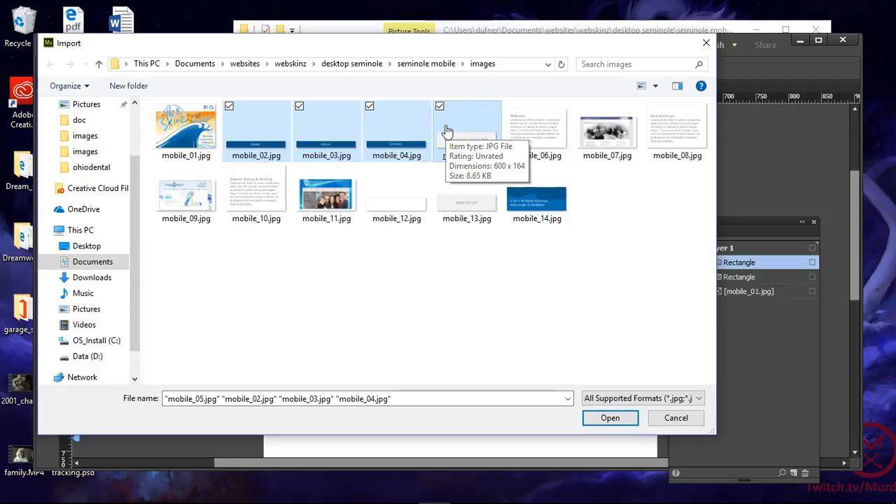
click(610, 417)
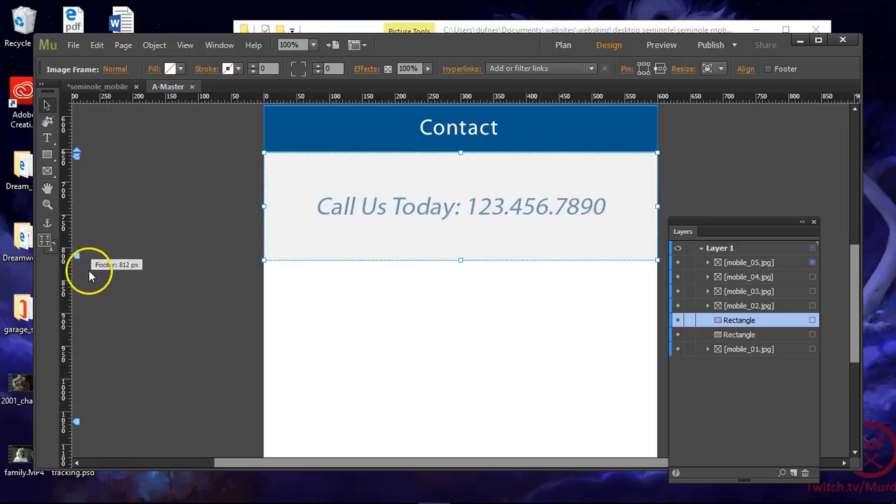
Step: Push the footer and lower content down, then close the gap under the Contact button
drag(460, 206, 460, 295)
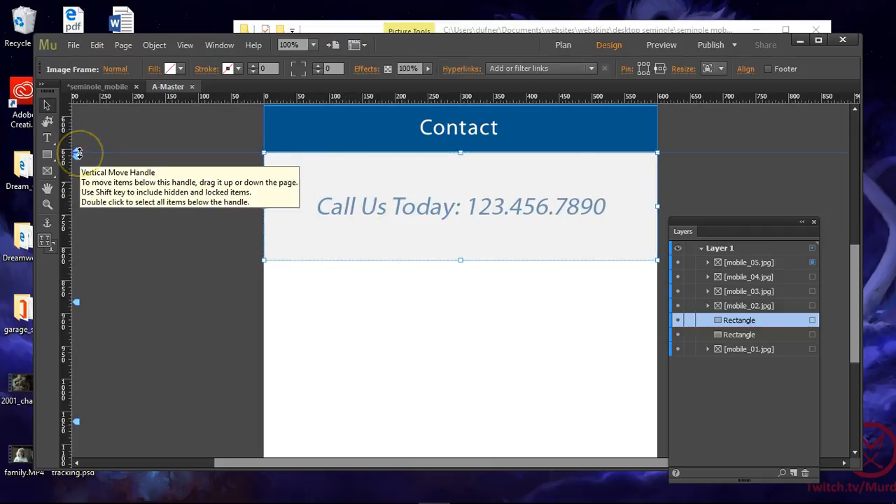
drag(75, 153, 75, 213)
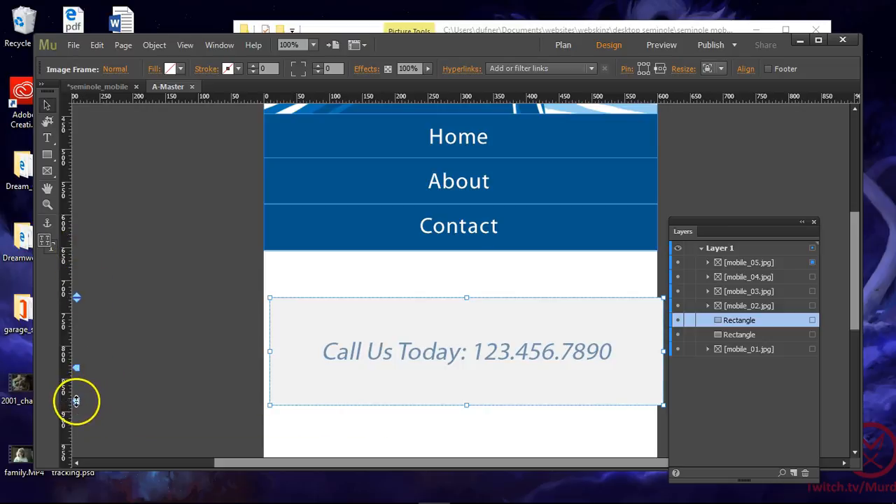
drag(76, 368, 76, 409)
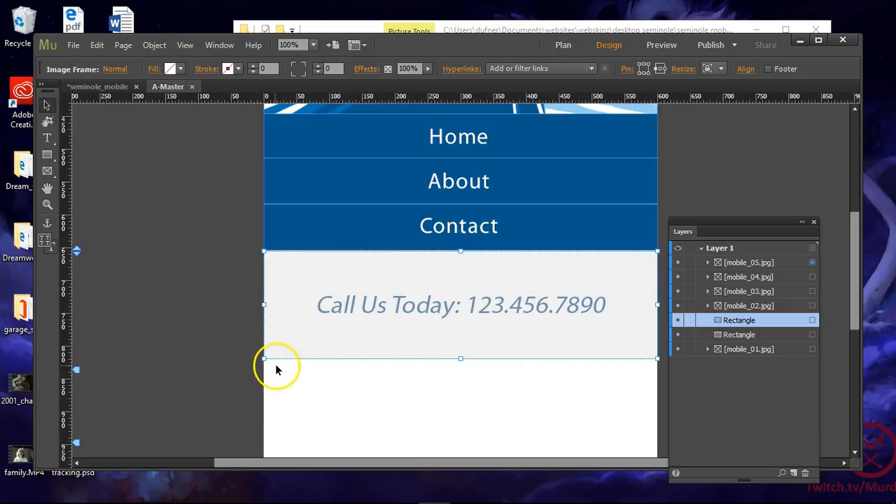
mouse_move(166, 250)
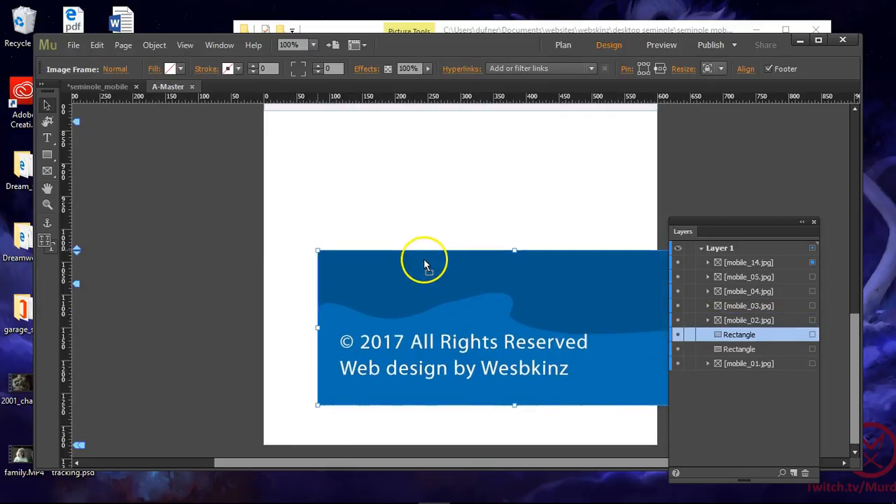
Step: Place the back-to-top and copyright footer images at the bottom of the A-Master page
drag(423, 265, 378, 301)
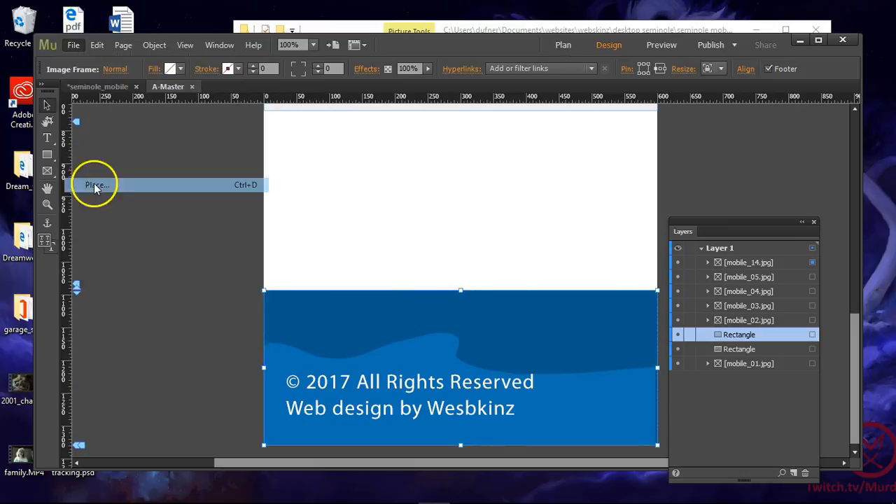
click(94, 184)
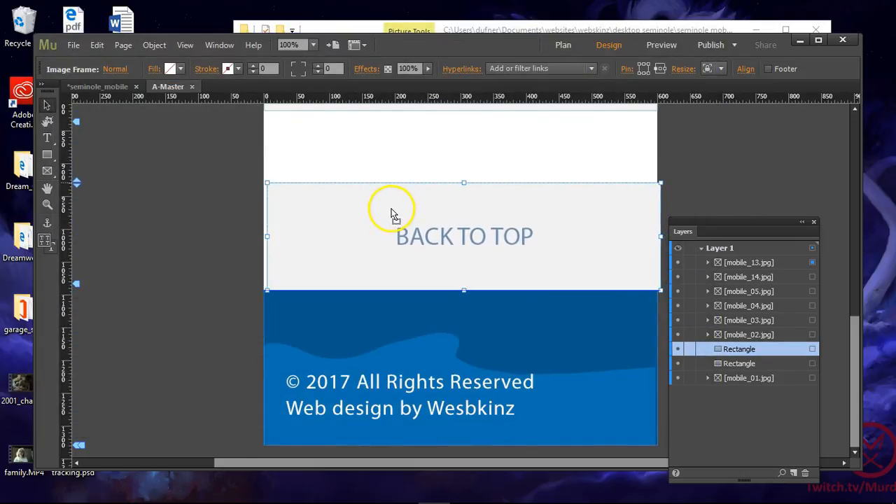
mouse_move(77, 183)
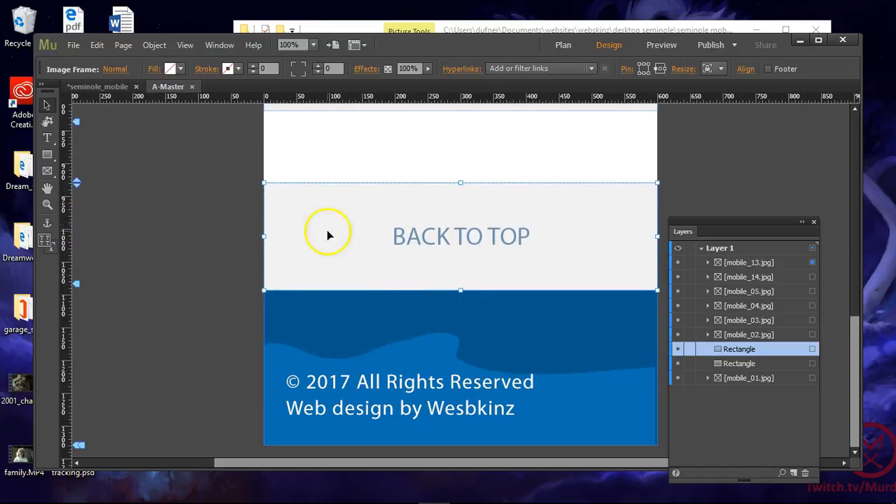
click(108, 298)
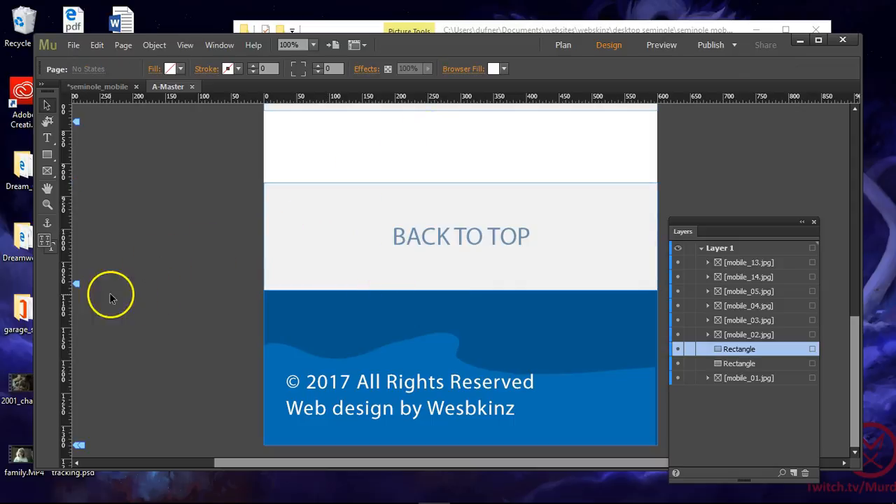
mouse_move(98, 171)
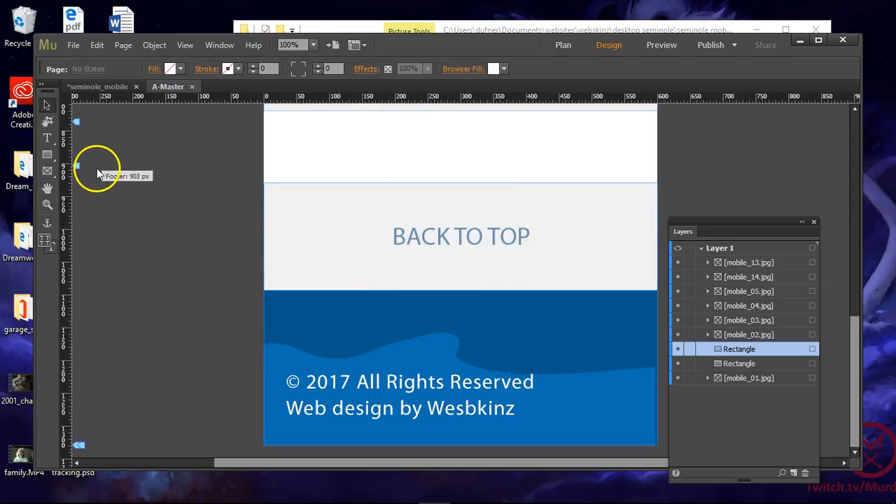
click(460, 235)
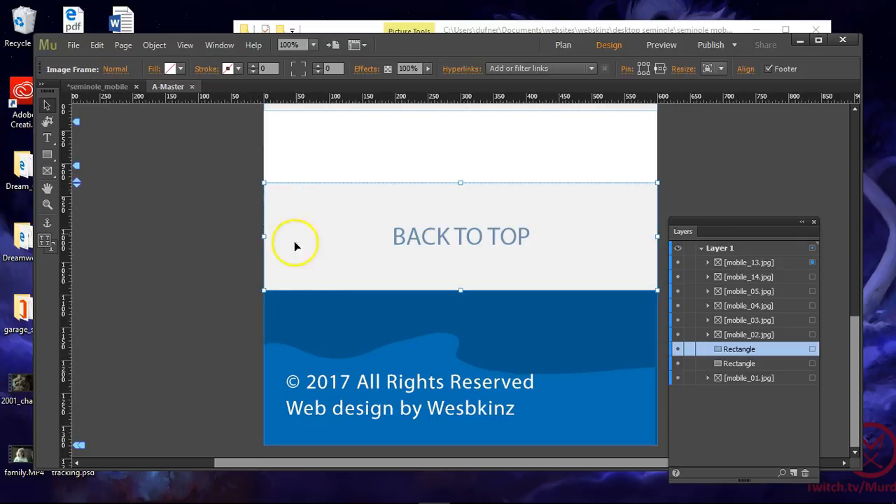
scroll(down, 3)
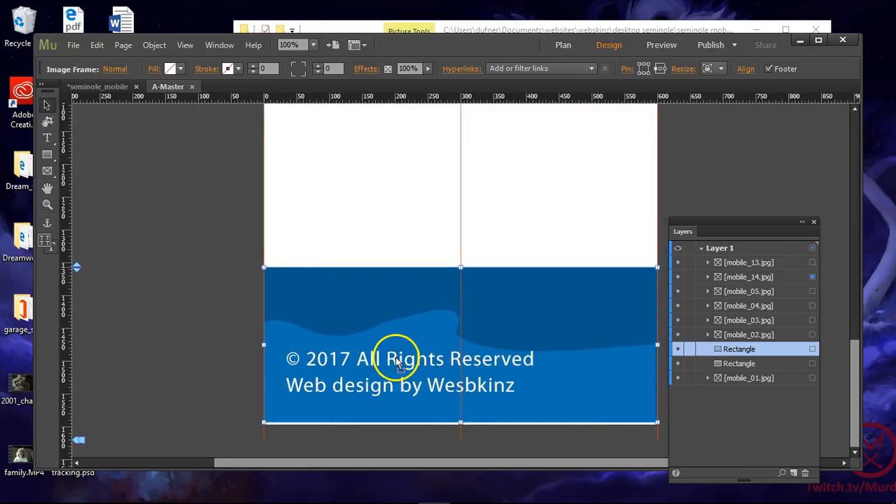
scroll(up, 3)
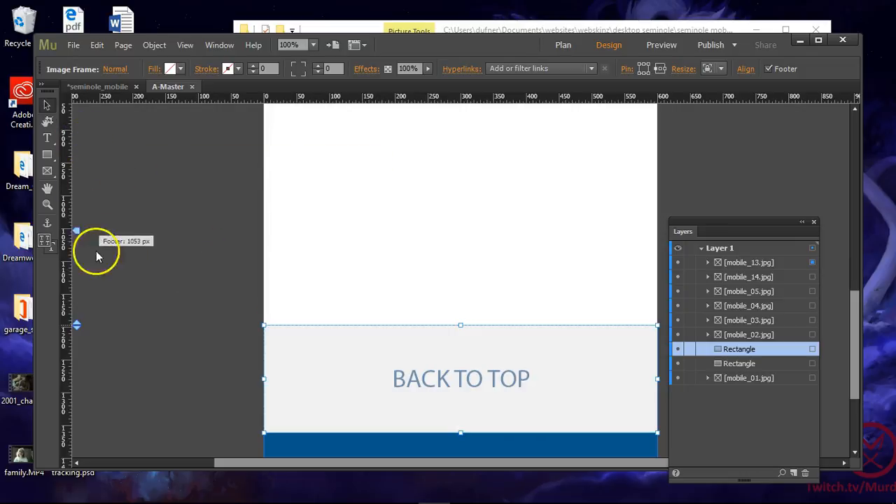
mouse_move(291, 297)
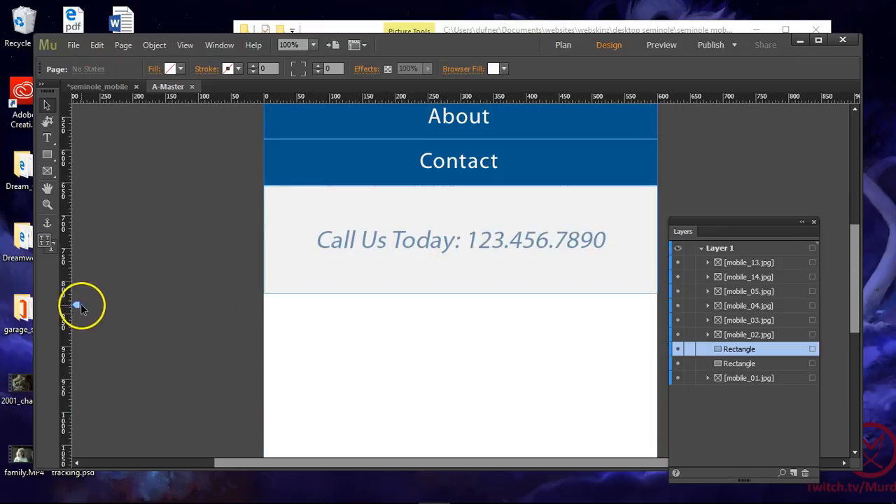
mouse_move(273, 312)
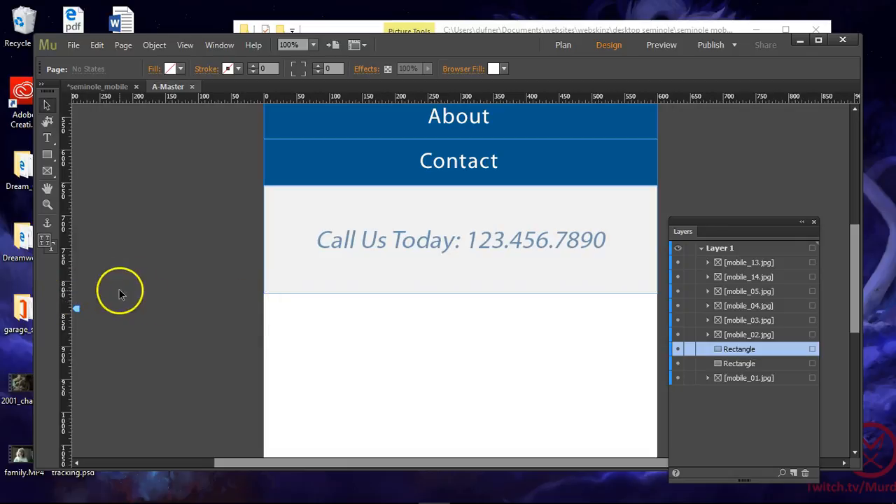
mouse_move(98, 296)
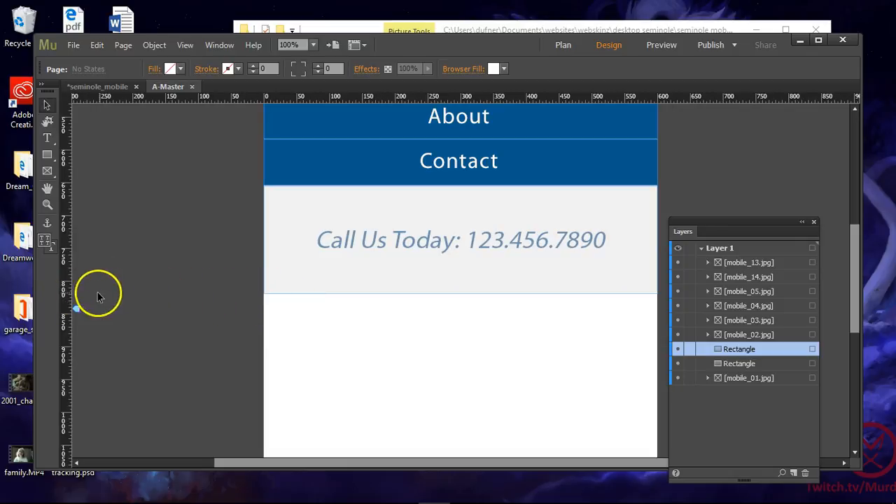
mouse_move(290, 318)
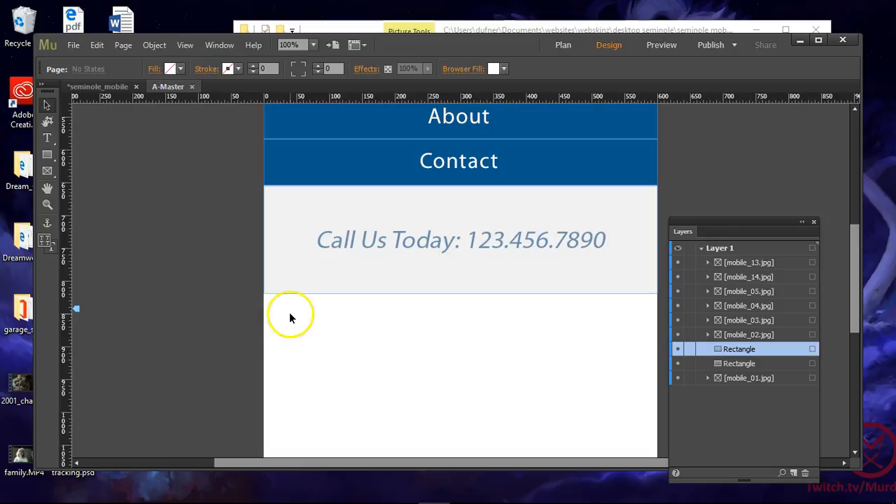
scroll(down, 3)
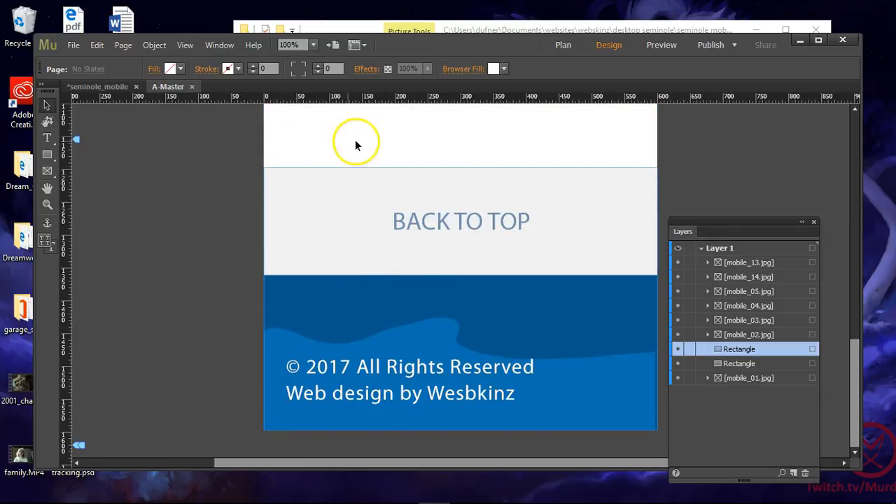
mouse_move(300, 133)
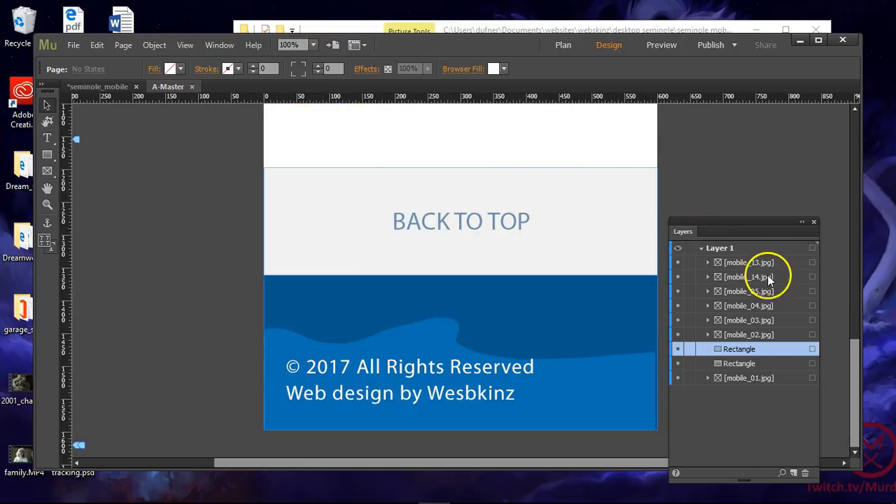
Step: Rename Layer 1 to 'master' in Layer Options
double_click(720, 248)
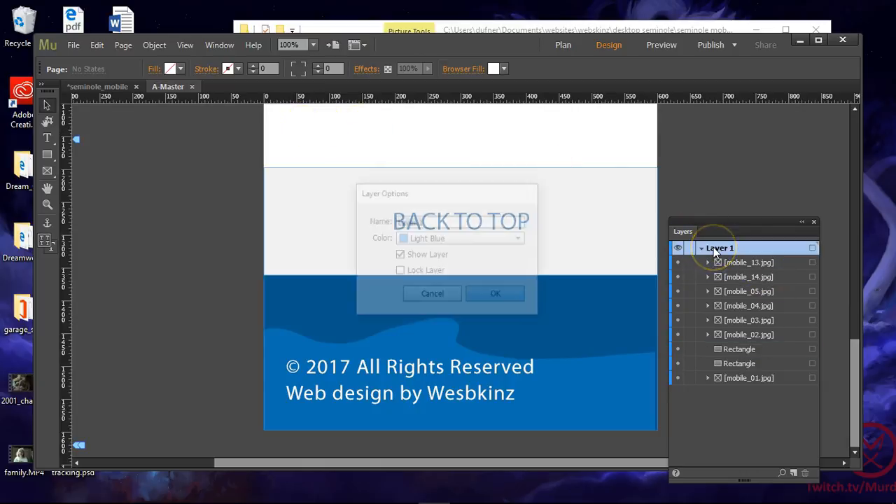
text(m)
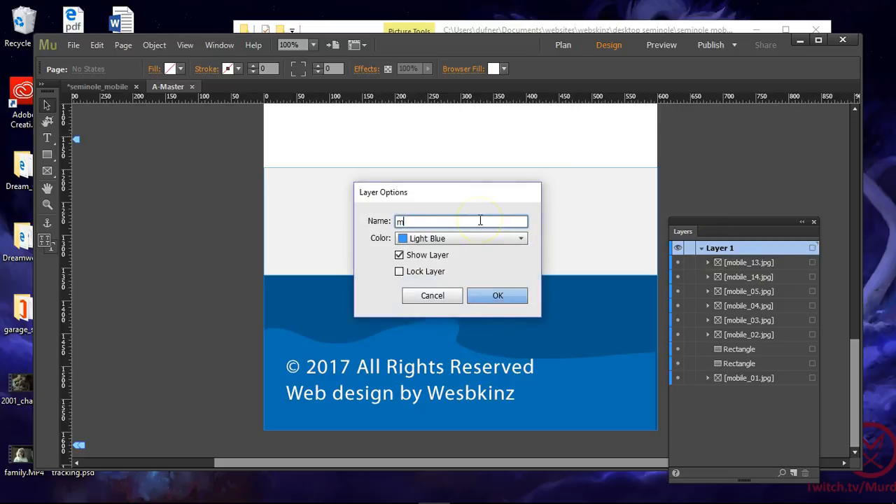
click(497, 295)
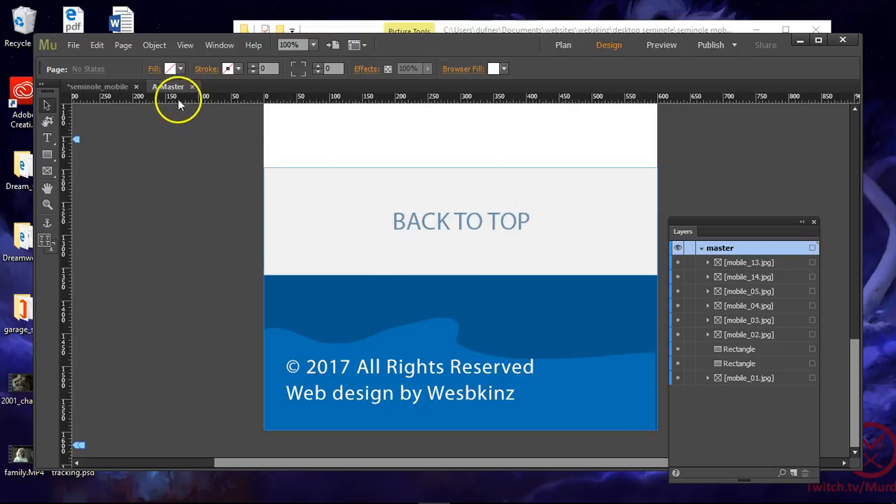
Step: Open the Home page from Plan view, scroll to check the BACK TO TOP footer, and close it
click(563, 44)
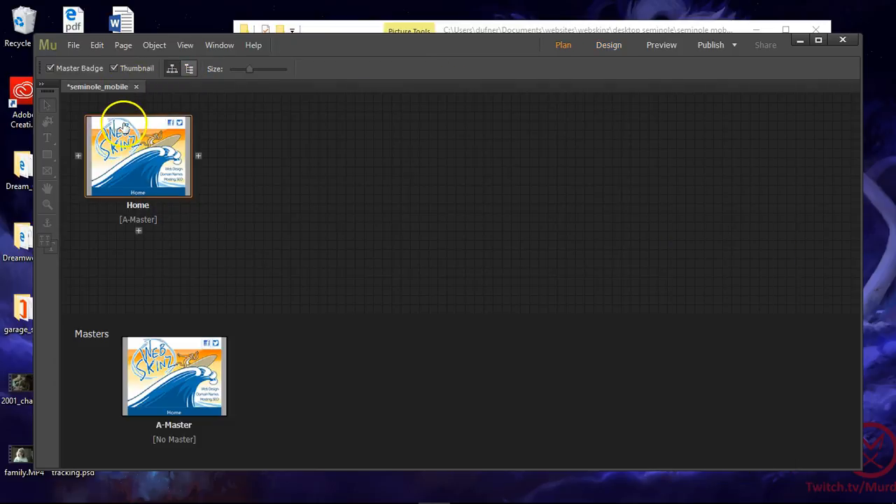
double_click(138, 154)
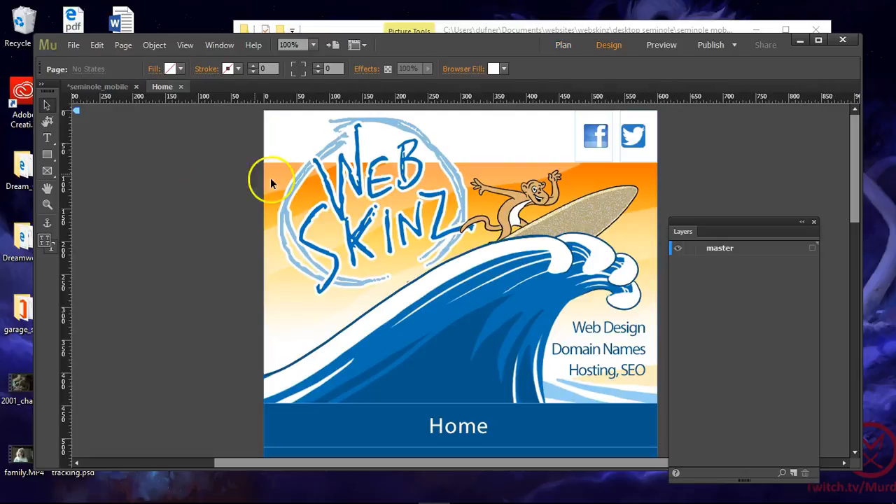
scroll(down, 3)
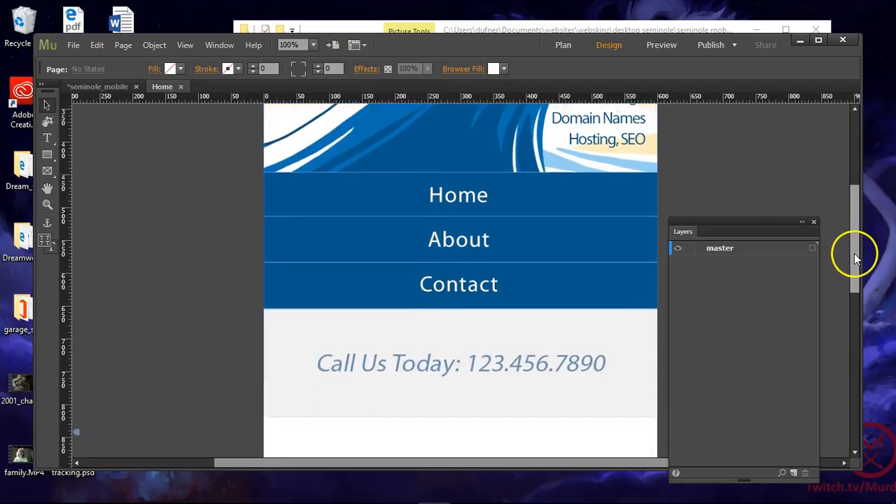
scroll(down, 3)
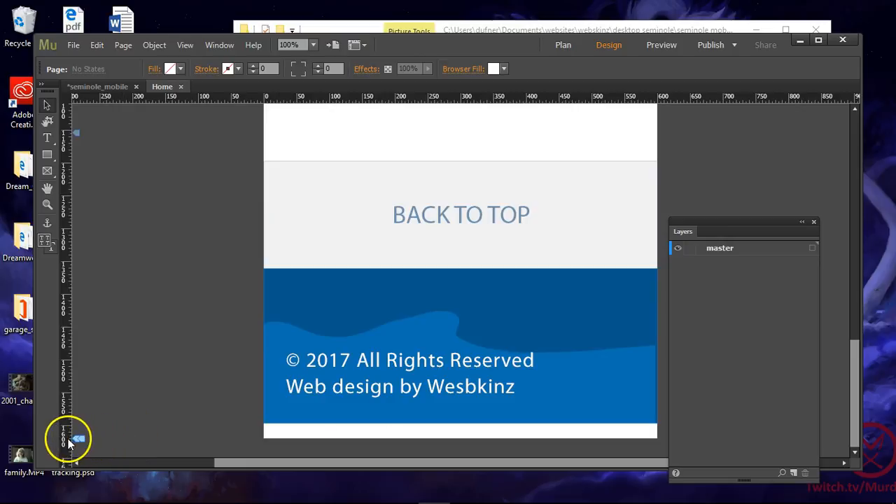
mouse_move(177, 116)
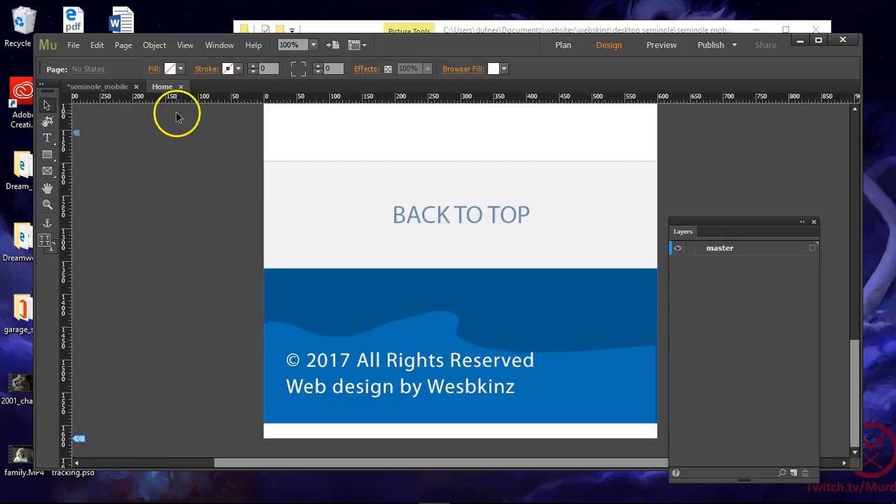
click(563, 45)
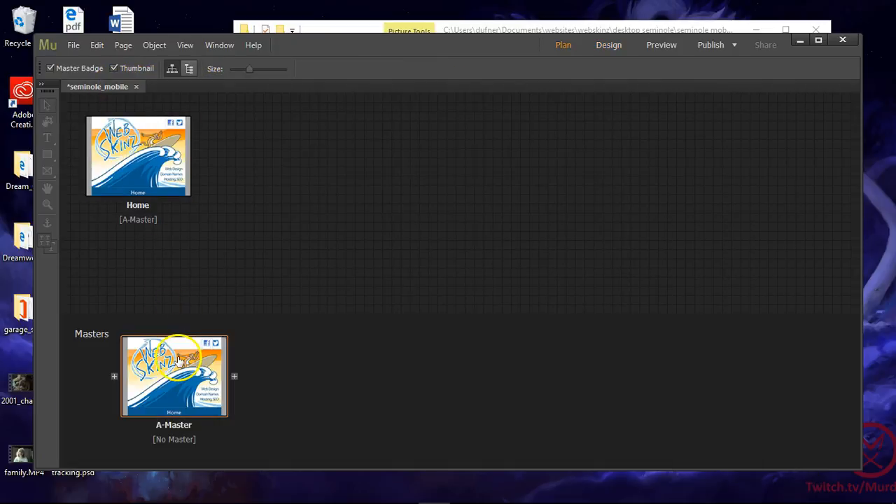
Step: Reopen the A-Master page, scroll through it, and close it
double_click(173, 376)
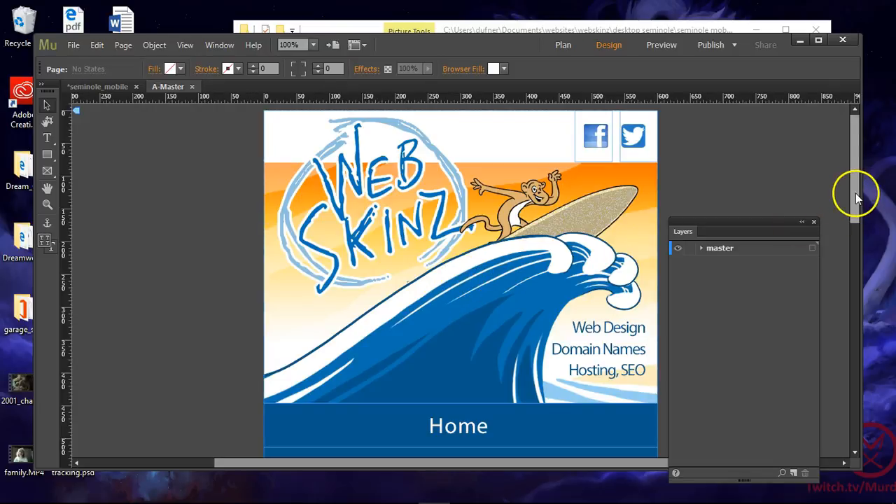
scroll(down, 3)
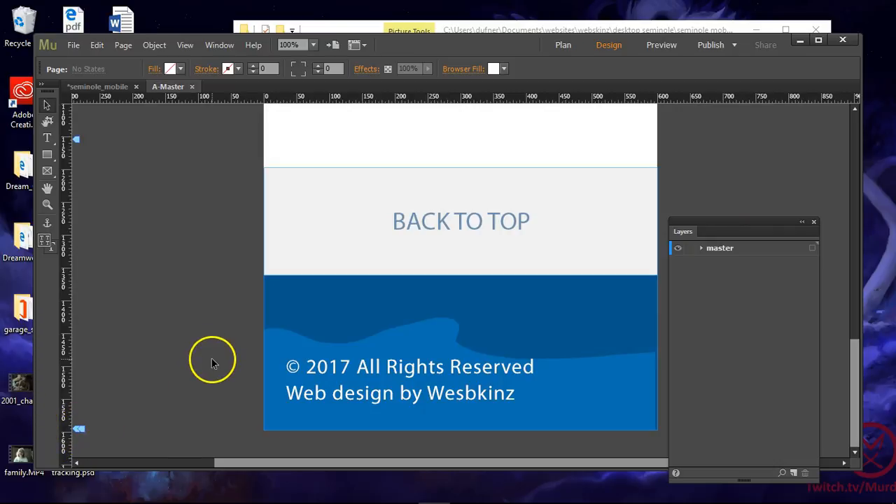
click(563, 45)
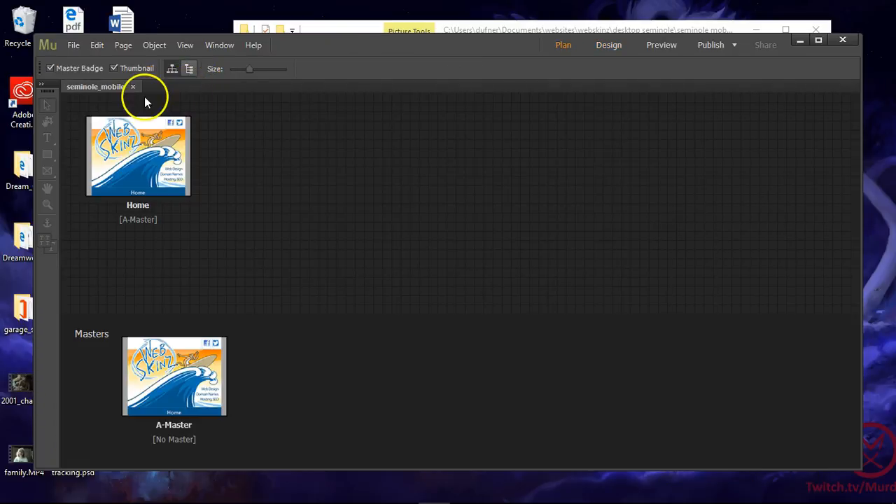
click(660, 45)
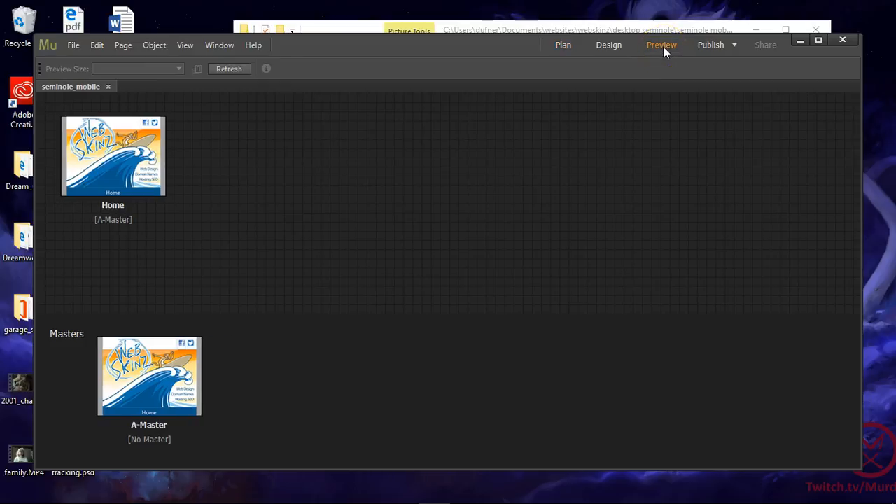
click(661, 44)
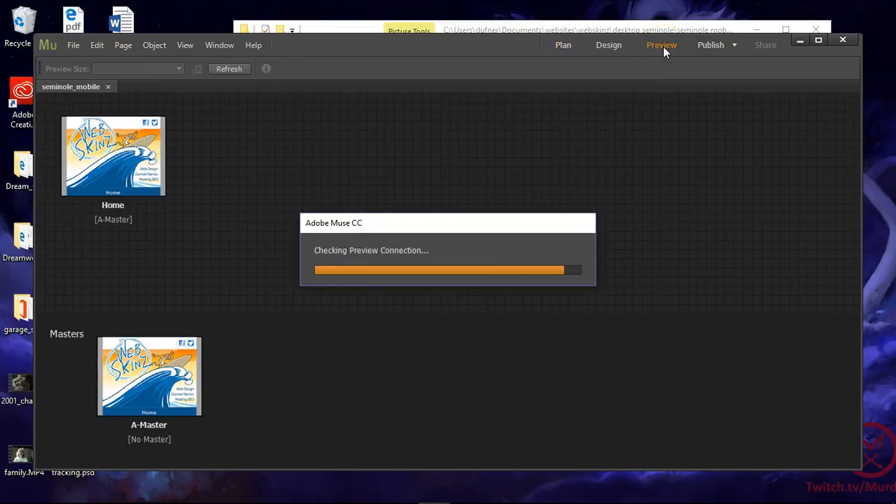
click(660, 45)
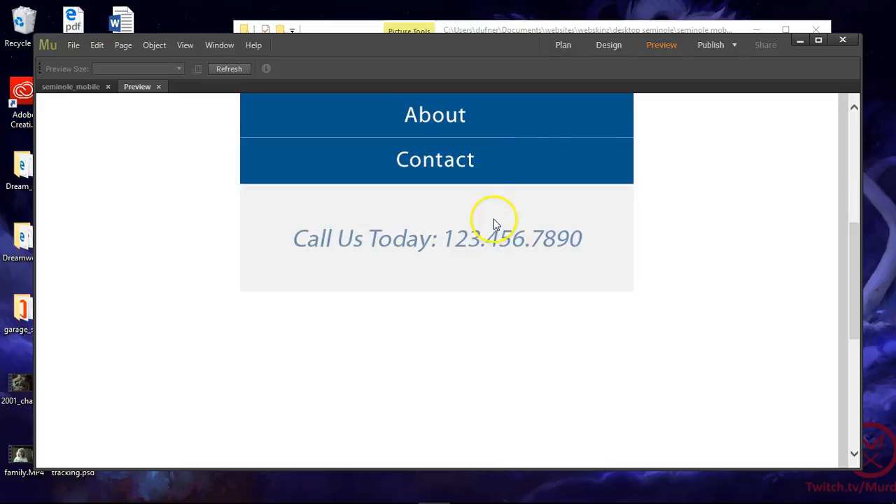
scroll(up, 3)
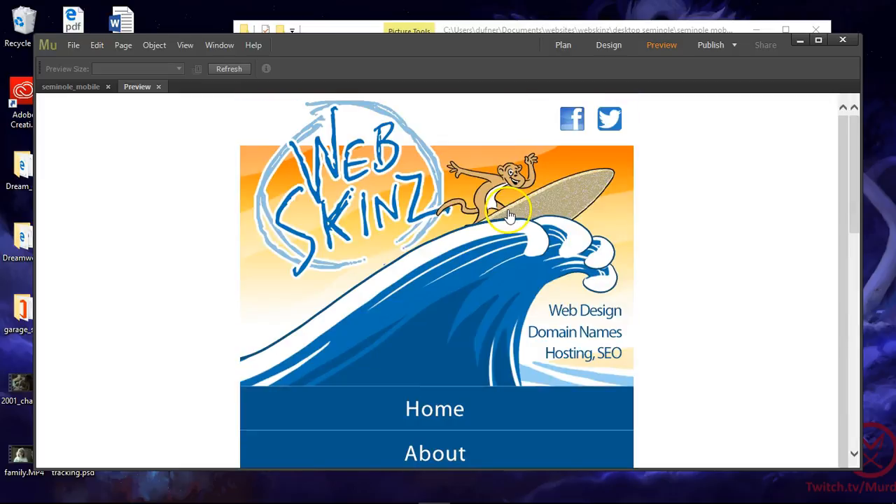
click(563, 45)
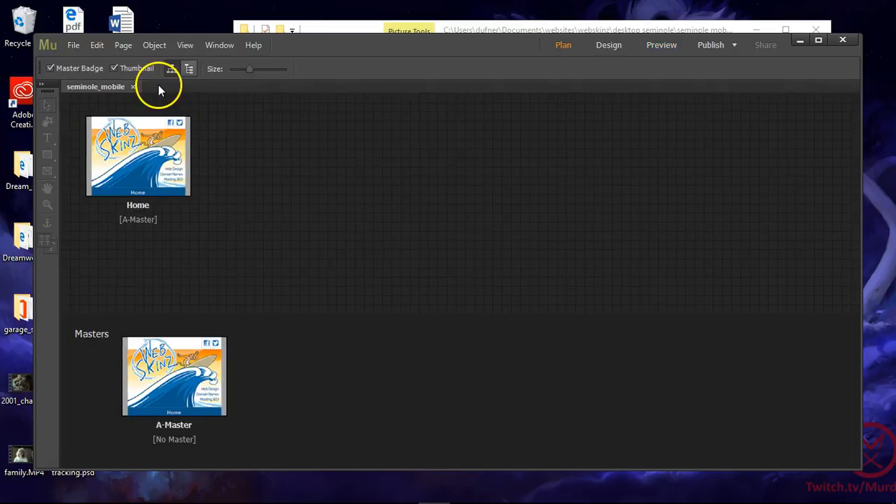
double_click(138, 156)
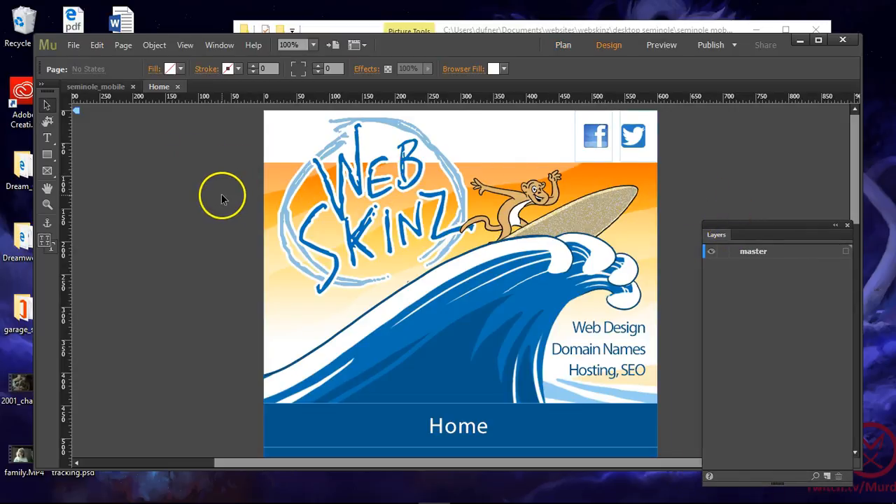
mouse_move(490, 241)
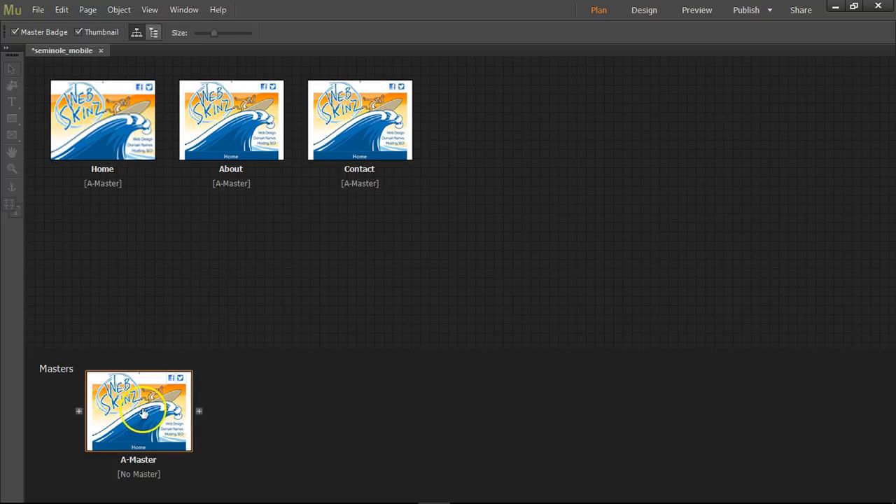
Step: Open A-Master, then open and close the Home page twice, ending in Plan view
double_click(138, 411)
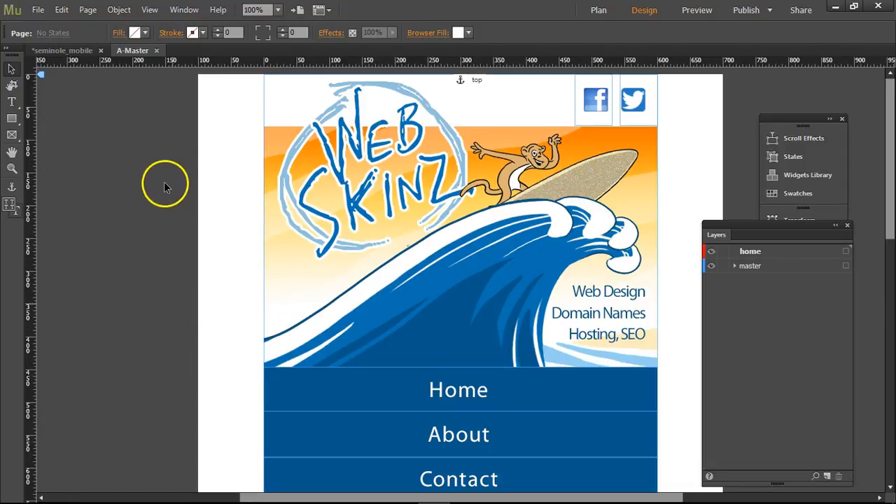
mouse_move(231, 164)
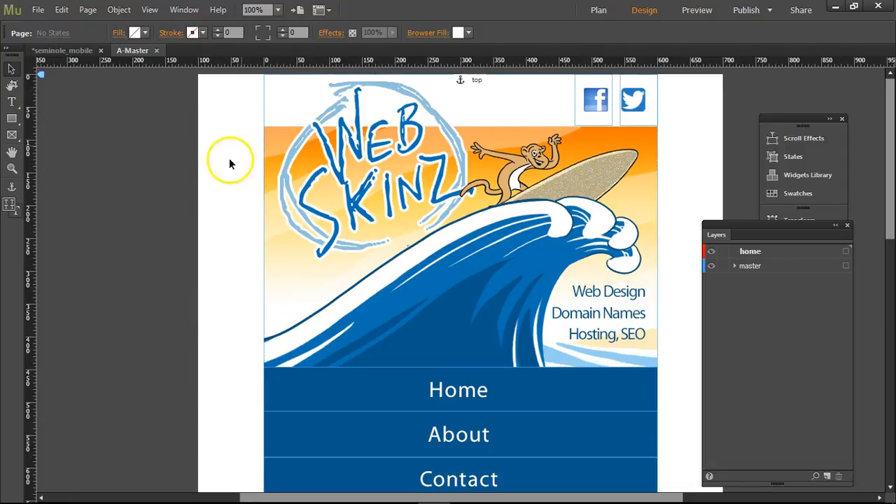
mouse_move(210, 112)
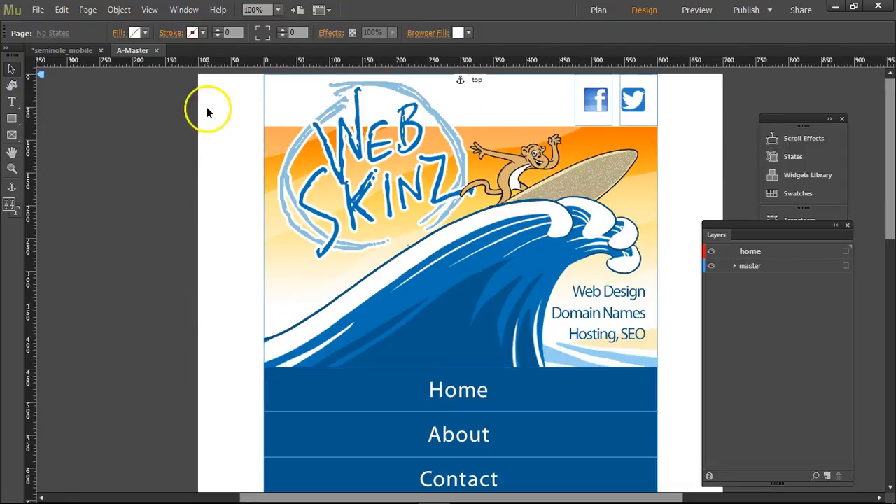
click(597, 10)
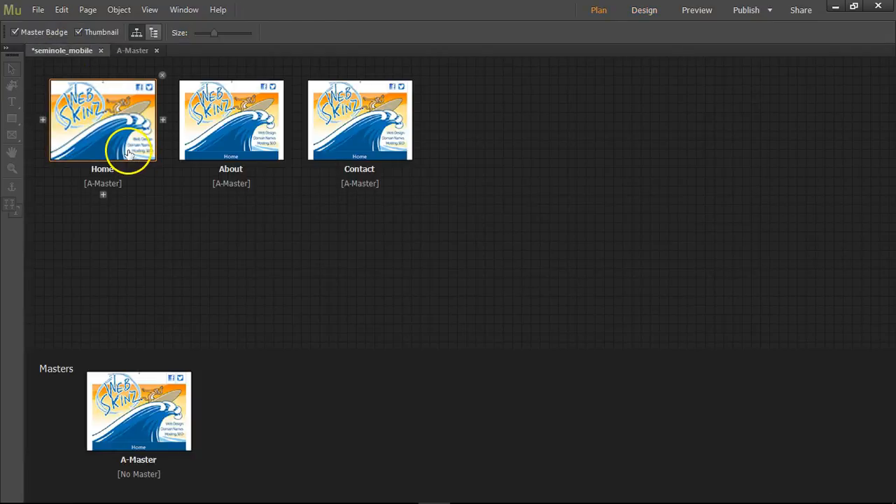
double_click(103, 119)
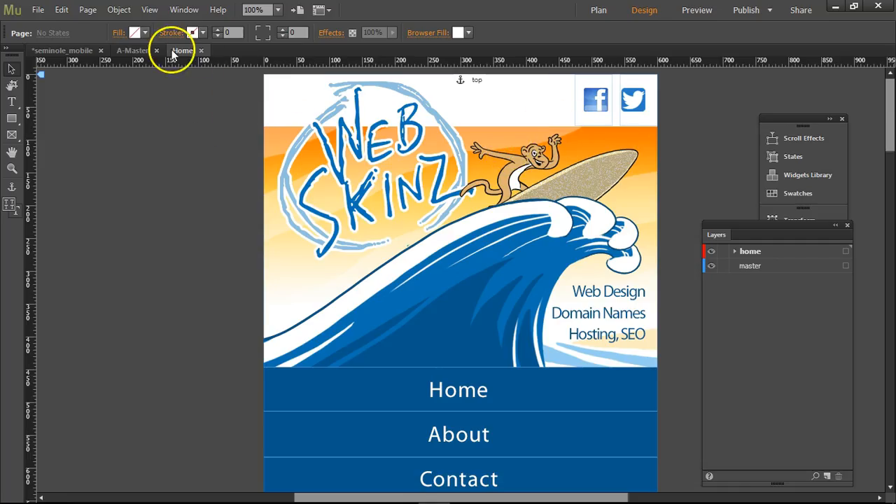
click(598, 10)
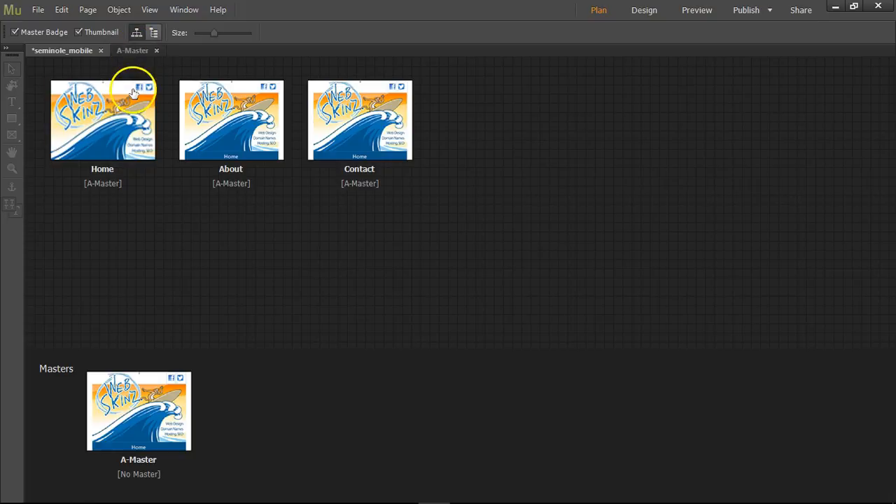
double_click(102, 119)
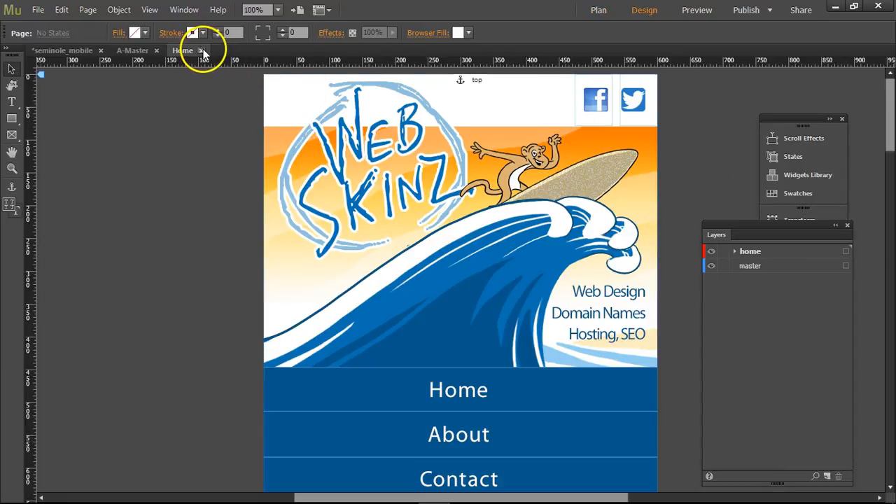
click(597, 10)
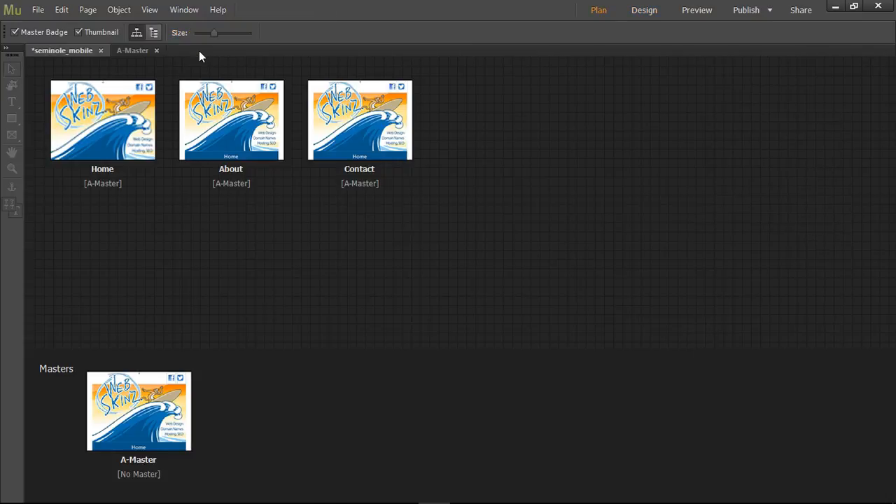
mouse_move(133, 50)
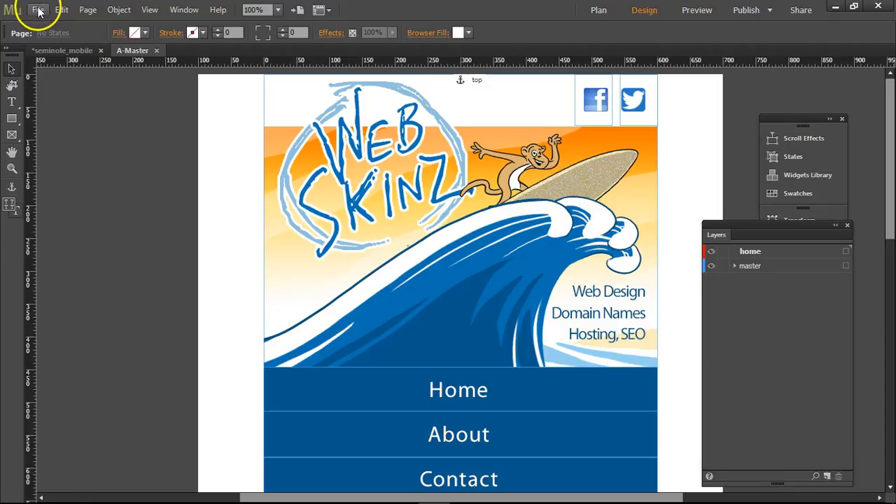
click(87, 9)
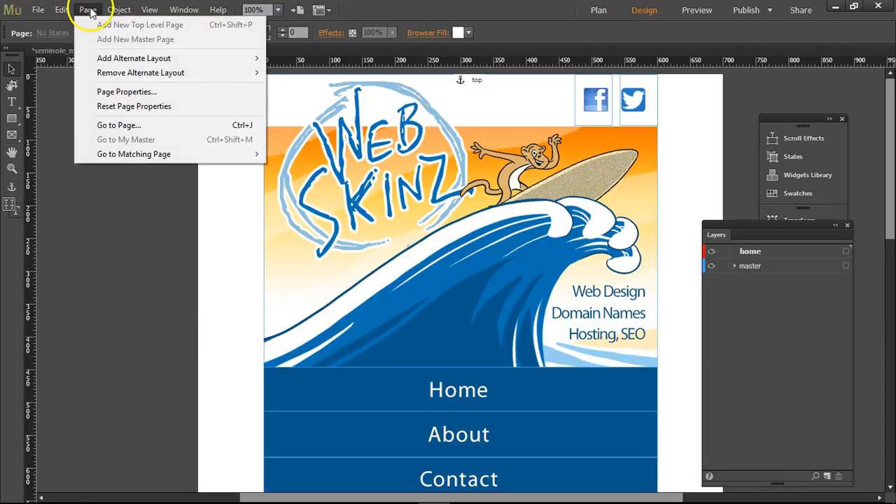
mouse_move(126, 91)
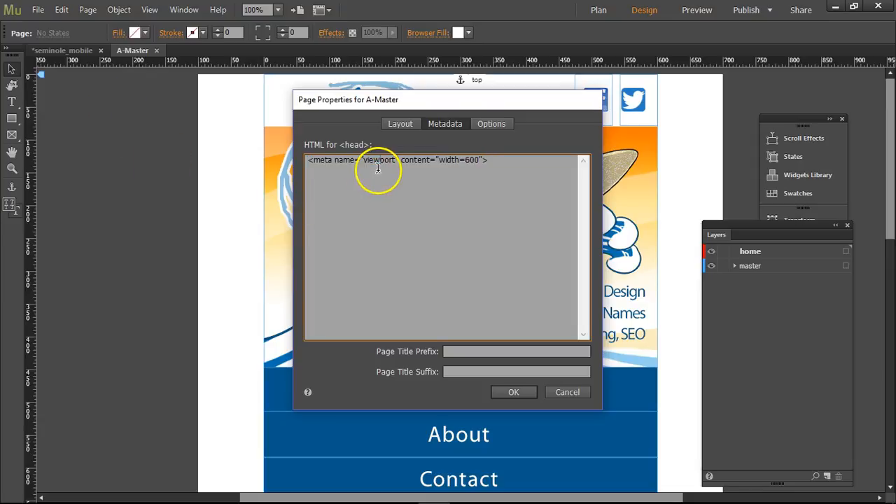
mouse_move(310, 160)
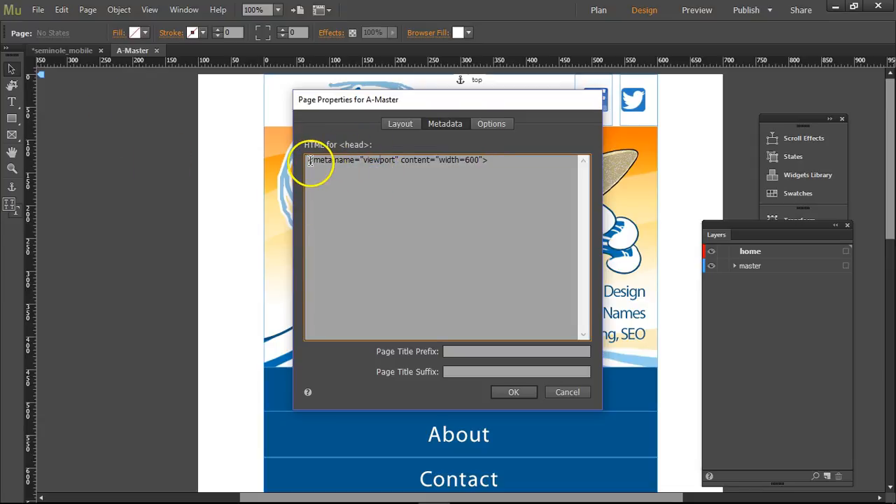
mouse_move(395, 159)
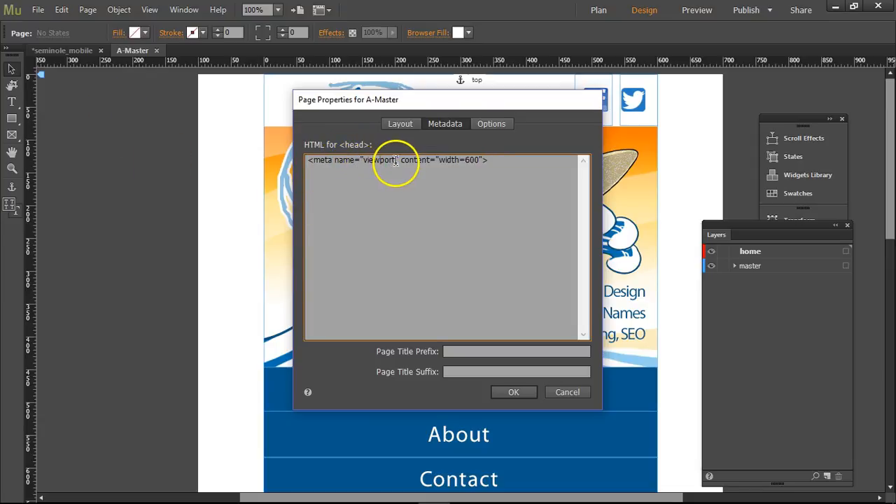
mouse_move(460, 160)
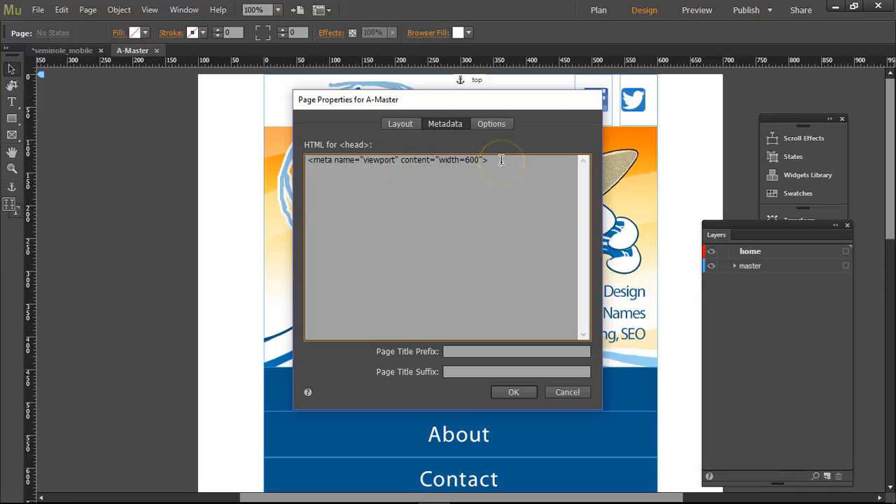
triple_click(396, 160)
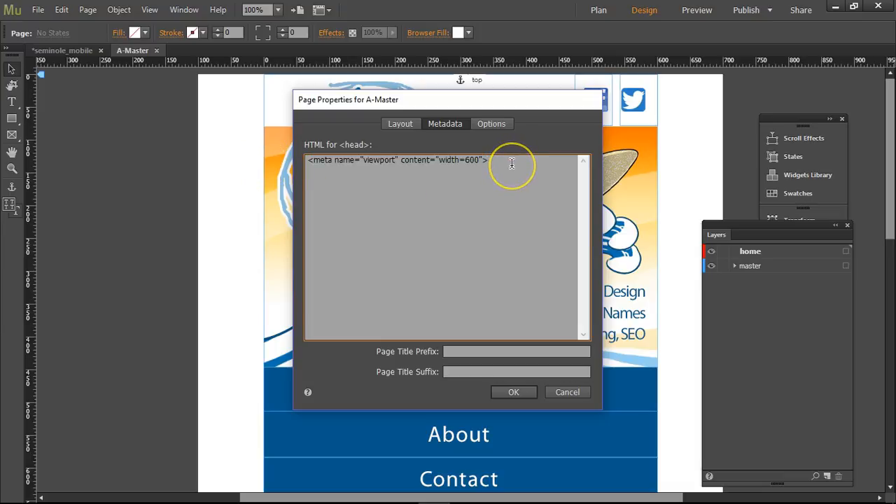
mouse_move(529, 158)
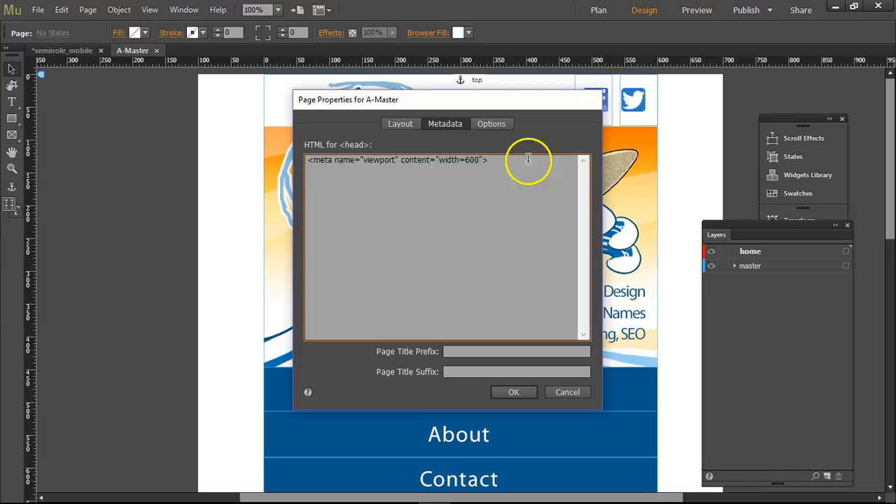
mouse_move(350, 145)
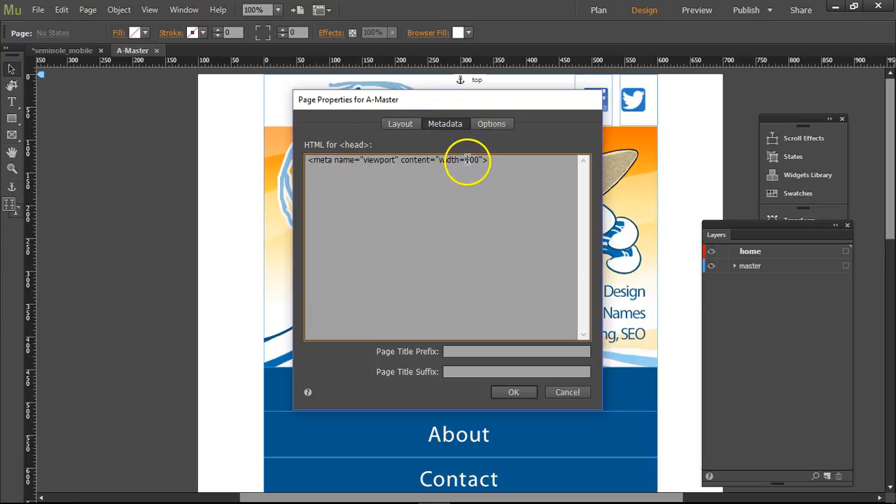
double_click(471, 159)
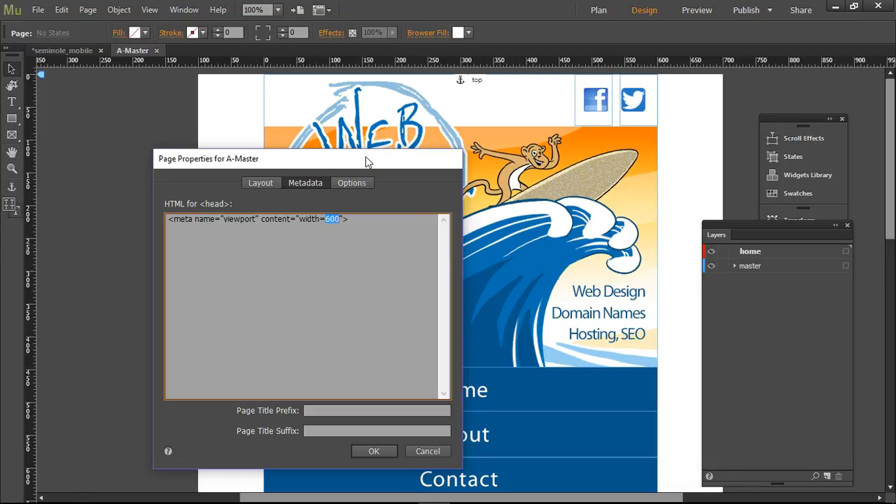
mouse_move(268, 153)
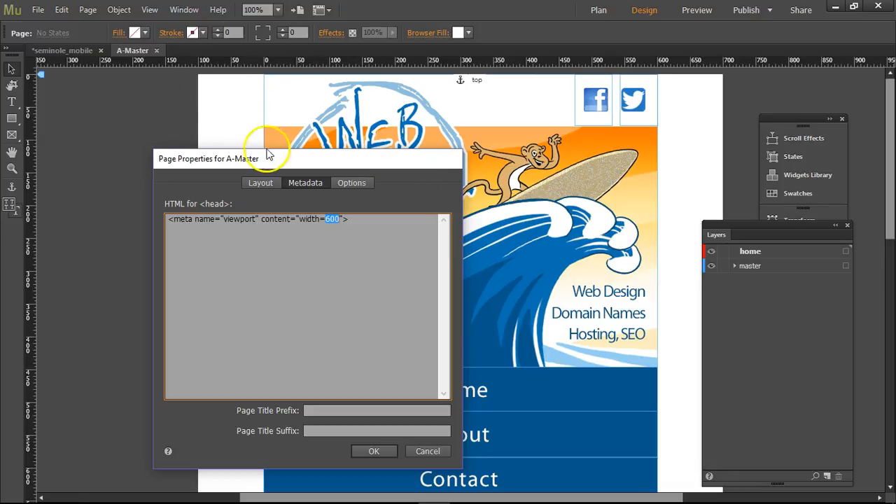
click(374, 451)
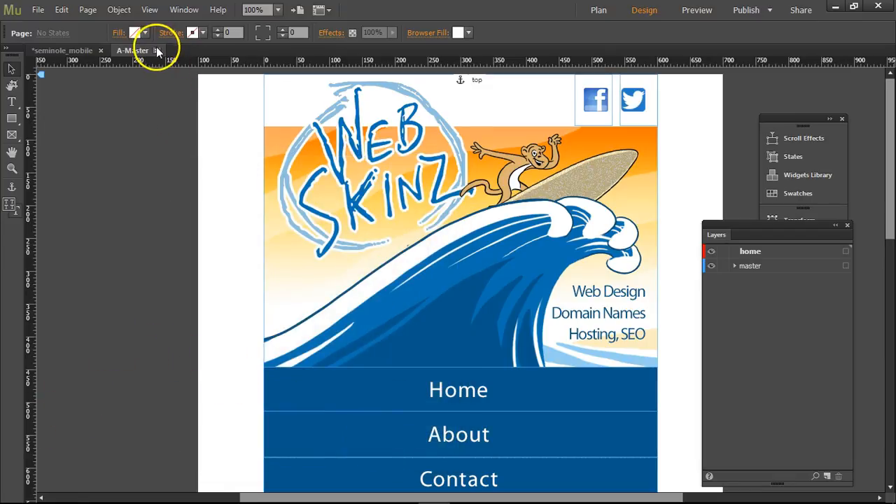
Step: Close A-Master, view and cancel Home's Page Properties, then return to Plan view
click(598, 10)
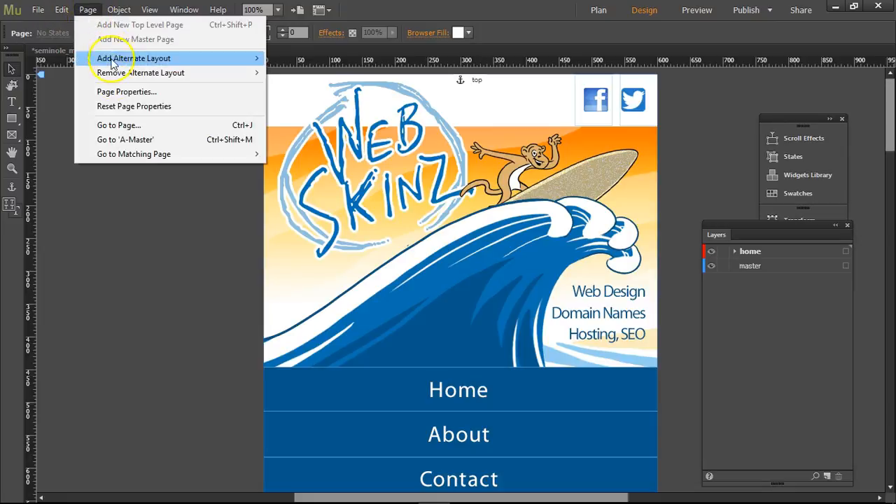
click(127, 92)
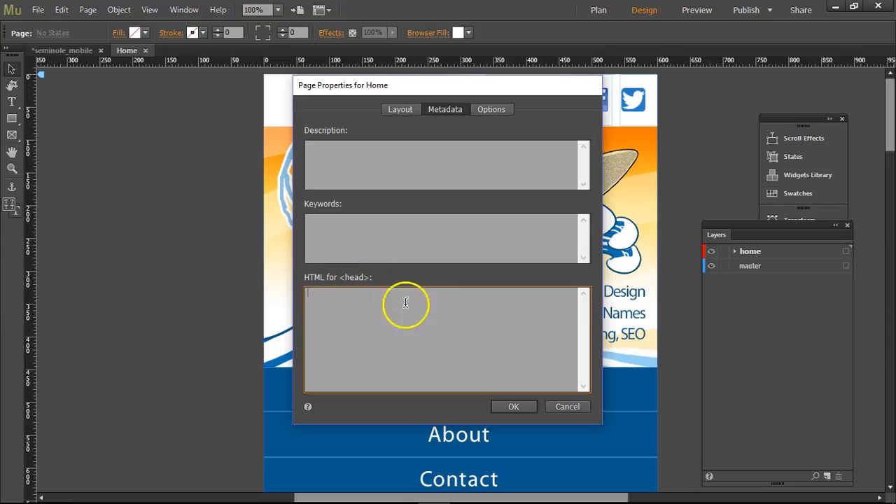
click(567, 406)
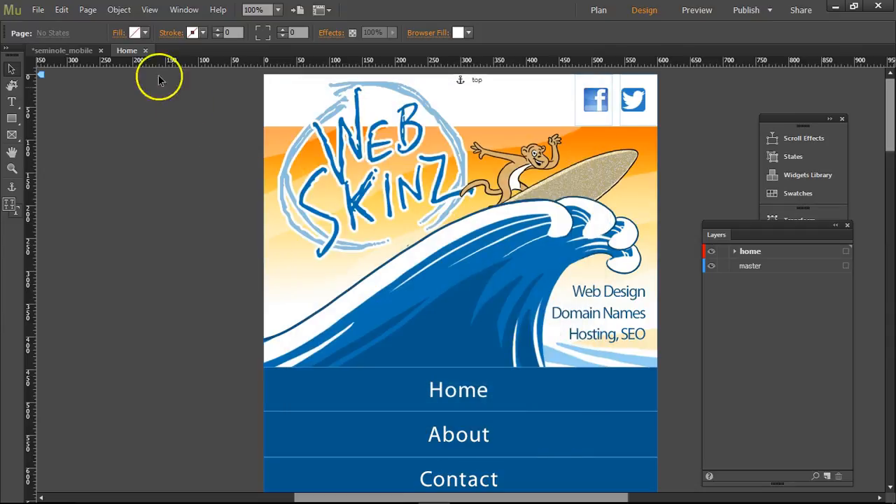
click(598, 10)
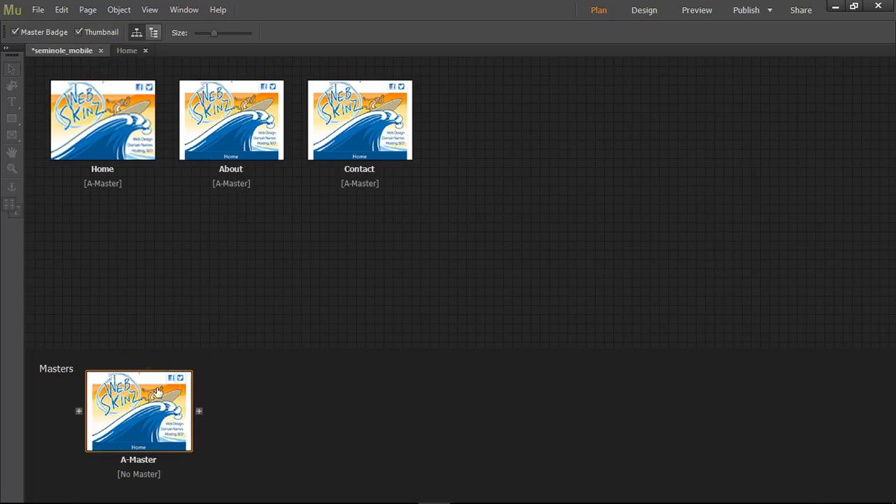
mouse_move(56, 442)
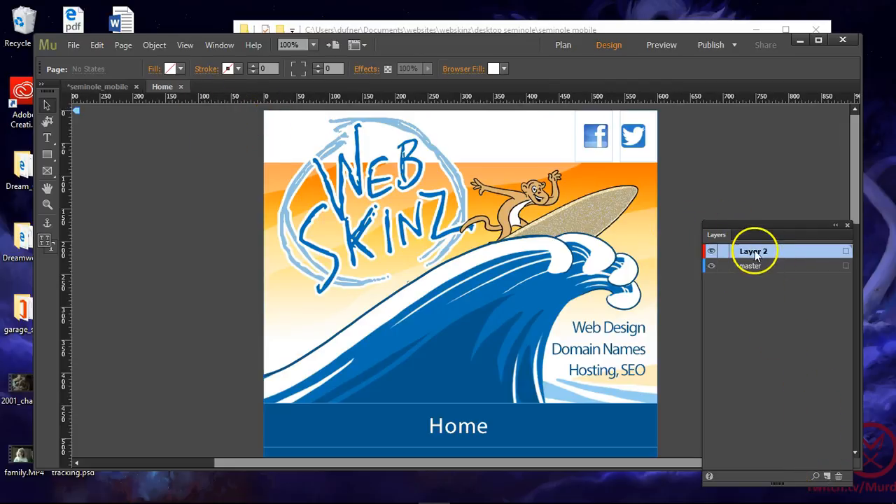
Step: Rename the Home page's 'Layer 2' to 'home' in the Layers panel
double_click(753, 251)
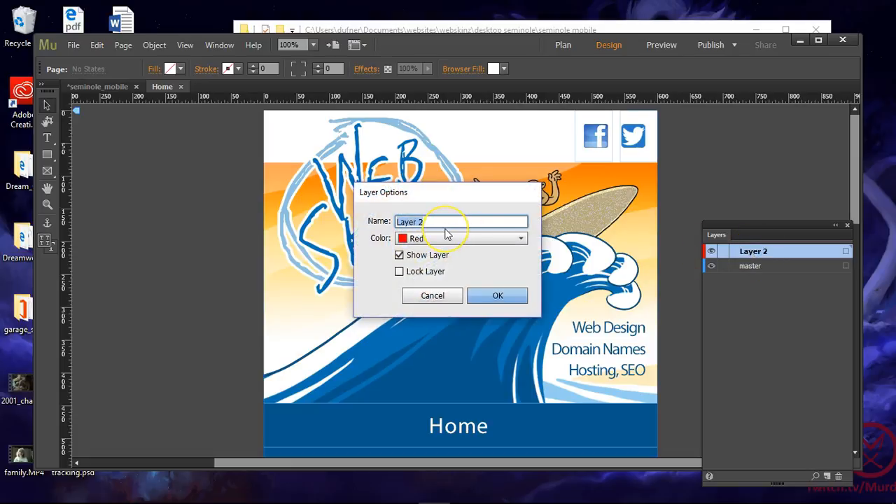
click(497, 295)
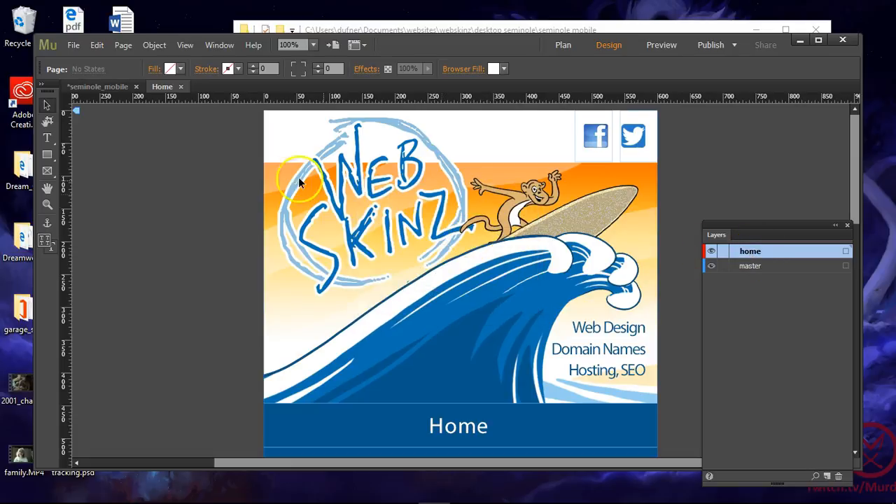
mouse_move(854, 175)
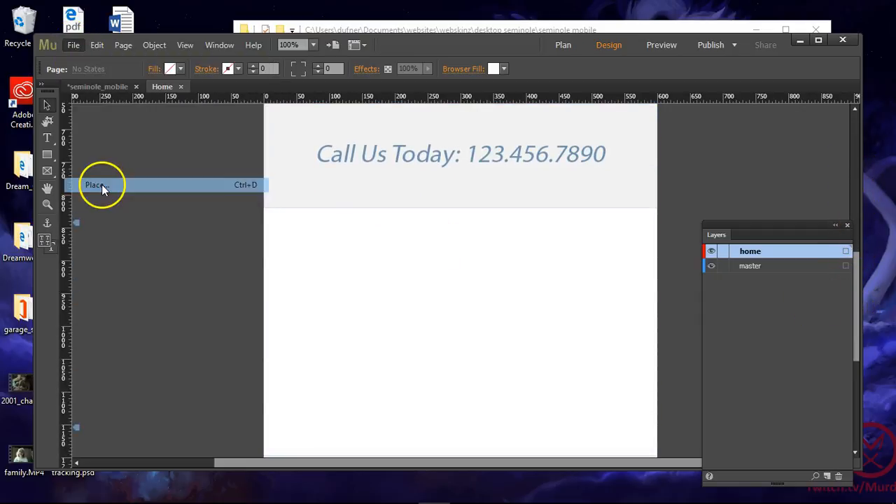
Step: Place mobile_07.jpg, mobile_09.jpg and mobile_11.jpg onto the Home page
click(93, 184)
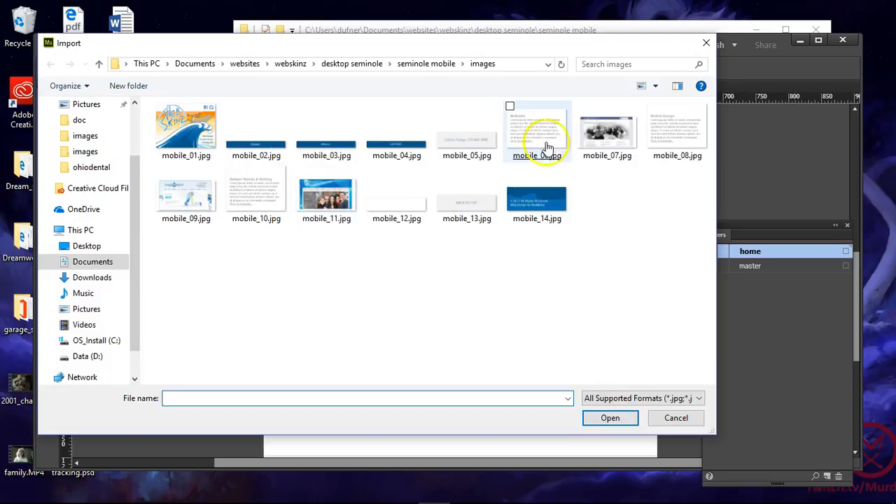
click(607, 131)
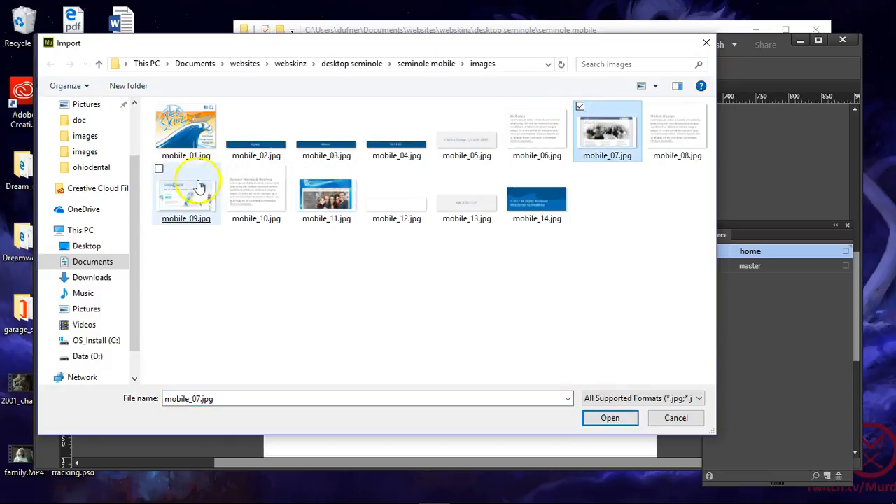
click(326, 194)
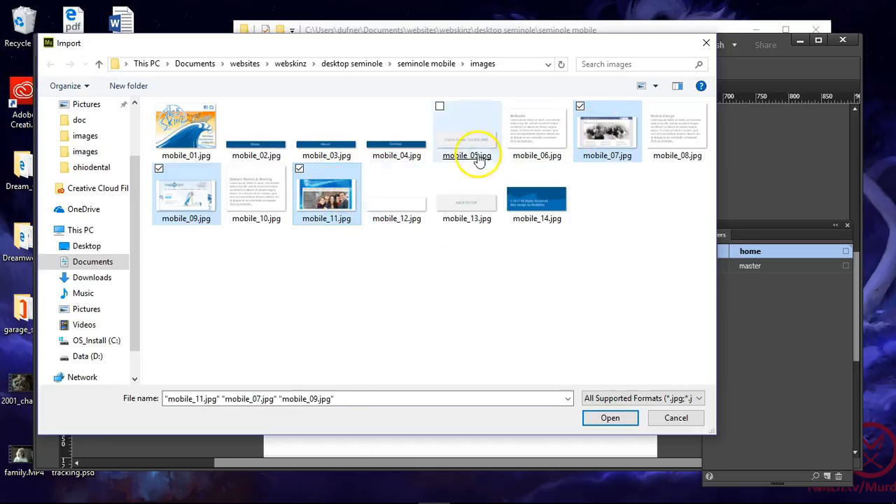
click(439, 105)
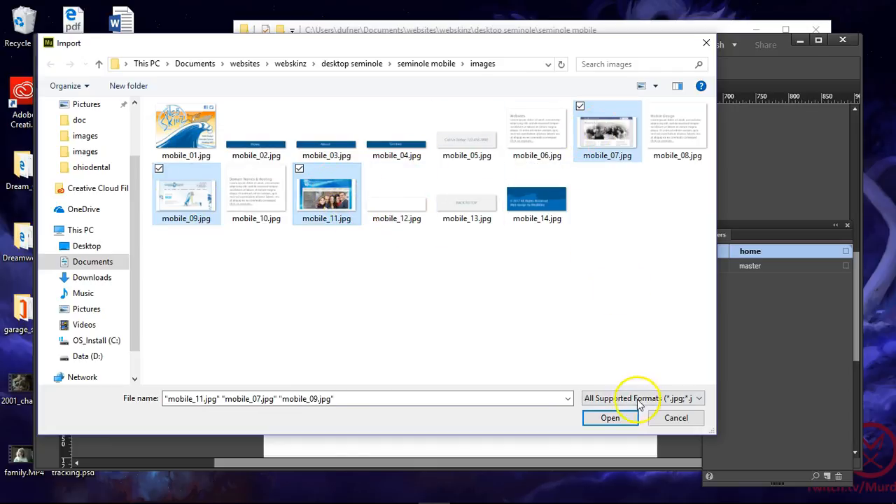
click(610, 418)
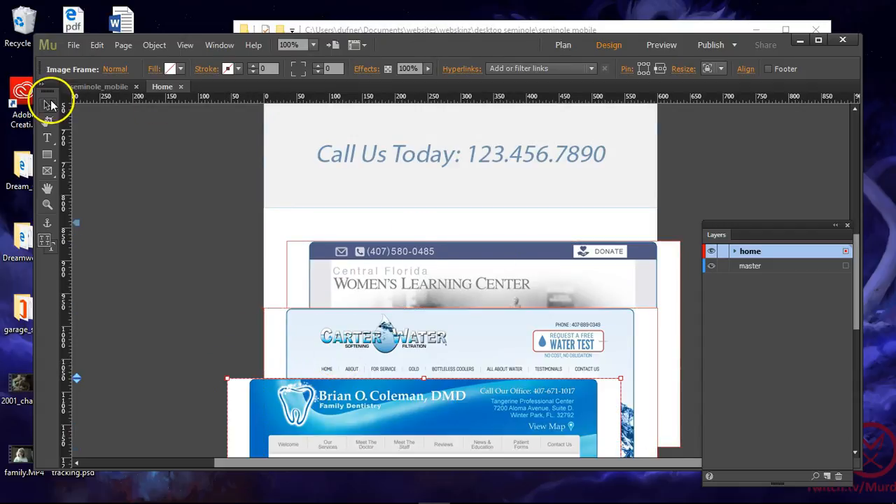
mouse_move(648, 231)
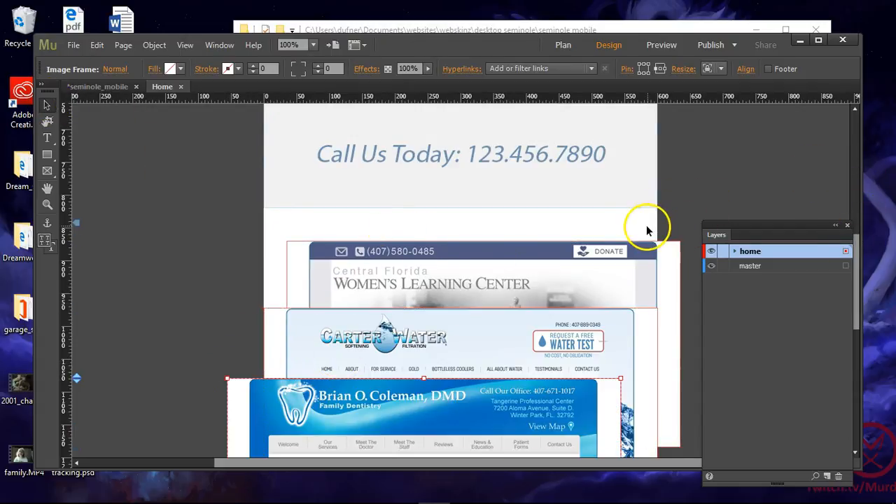
mouse_move(472, 231)
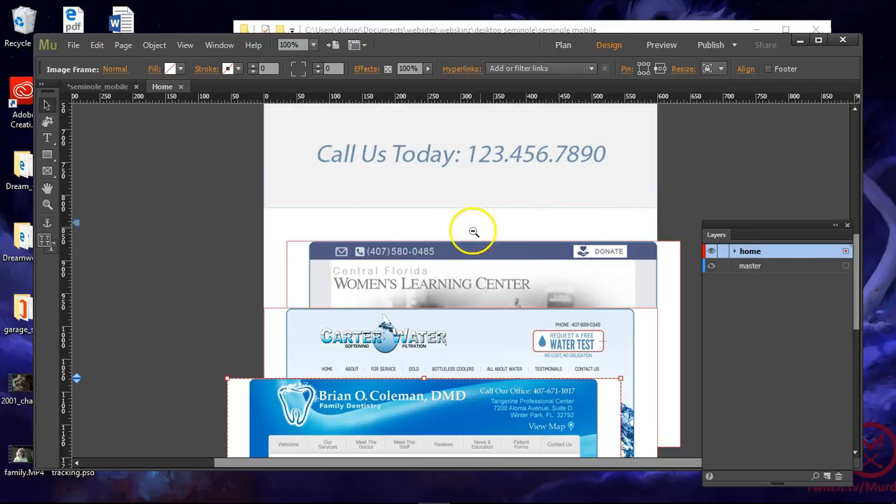
Step: At 25% zoom, drag the three screenshots into a vertical column above Back To Top
click(472, 231)
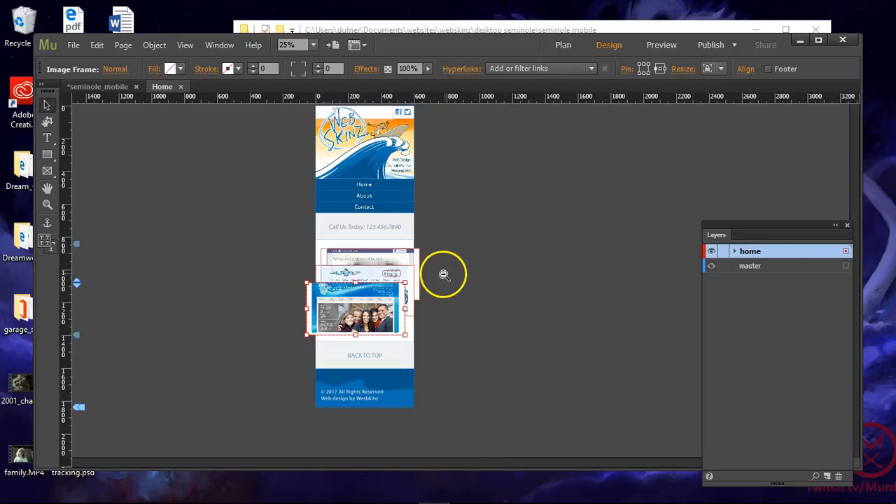
click(445, 274)
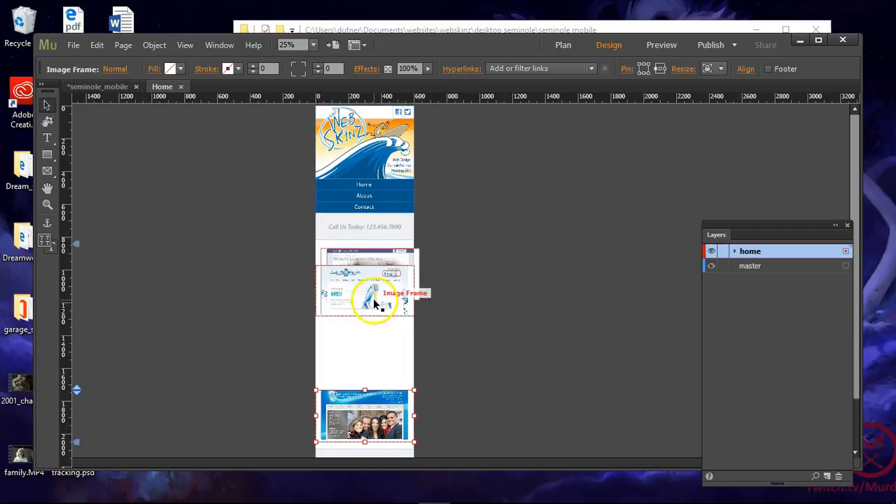
scroll(down, 3)
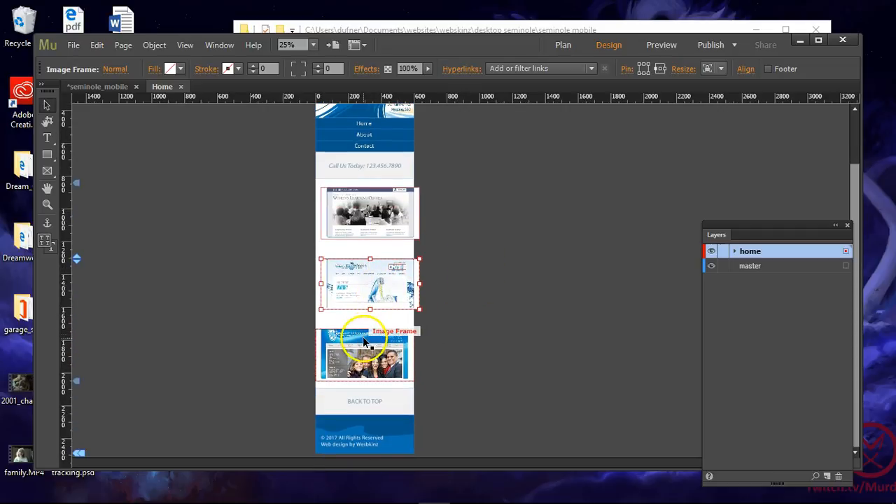
drag(364, 354, 371, 424)
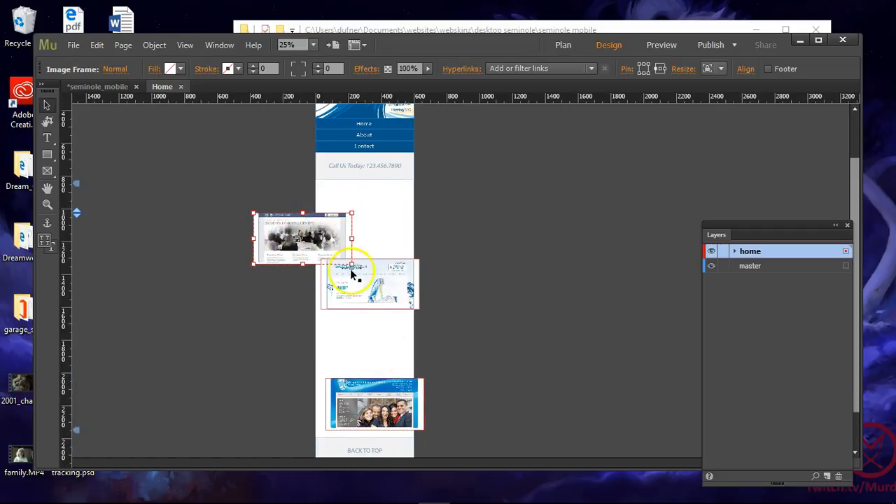
drag(301, 238, 367, 283)
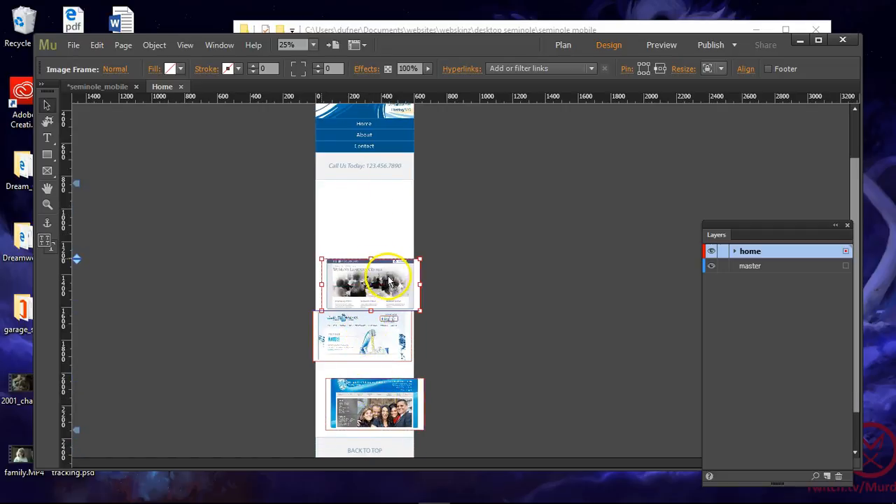
drag(389, 283, 385, 280)
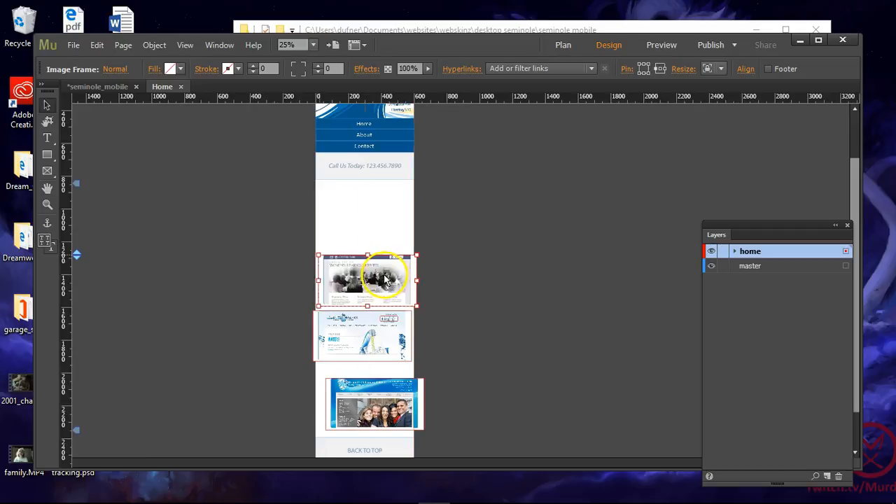
scroll(down, 3)
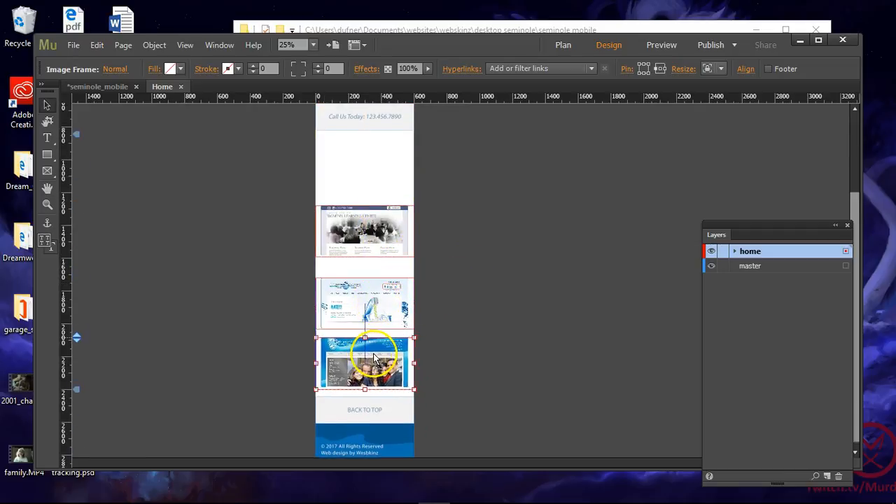
scroll(up, 3)
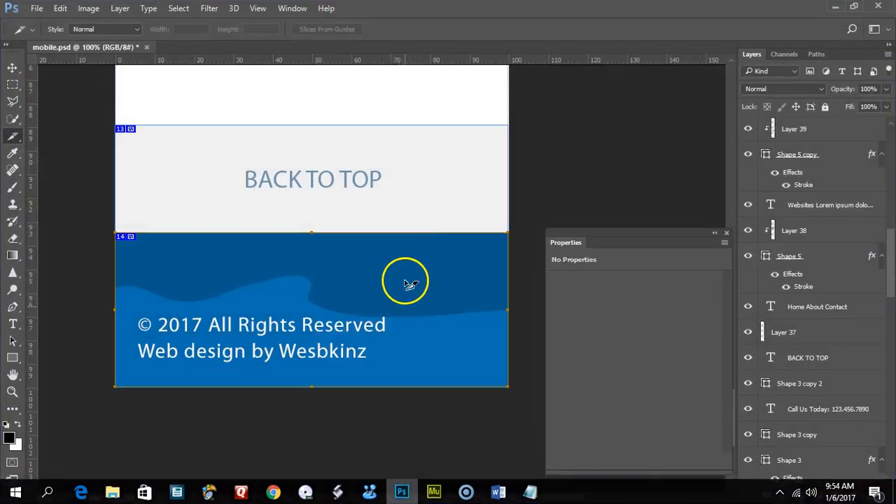
scroll(up, 3)
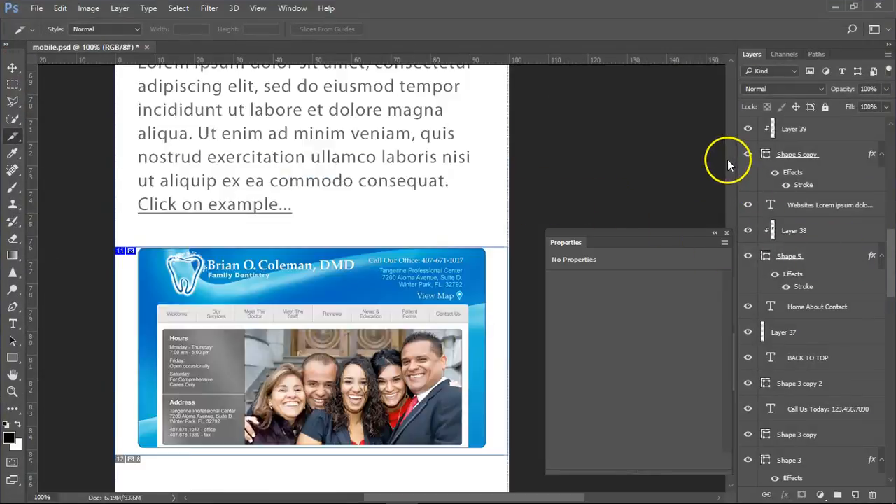
scroll(up, 3)
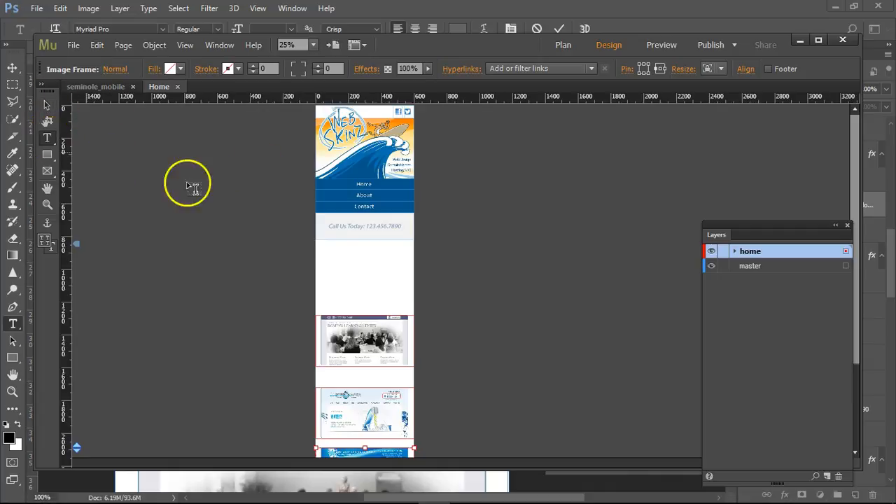
mouse_move(327, 259)
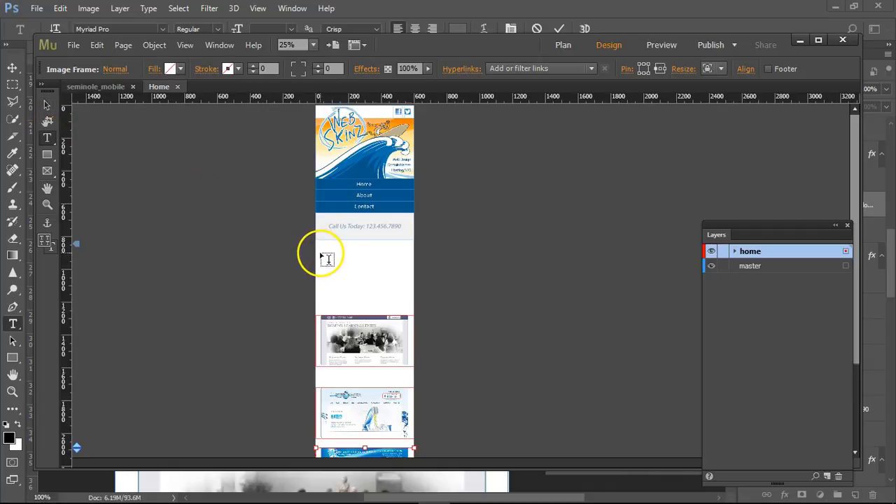
Step: Draw a text frame above the screenshots and paste in the Websites heading and paragraph
drag(327, 258, 406, 300)
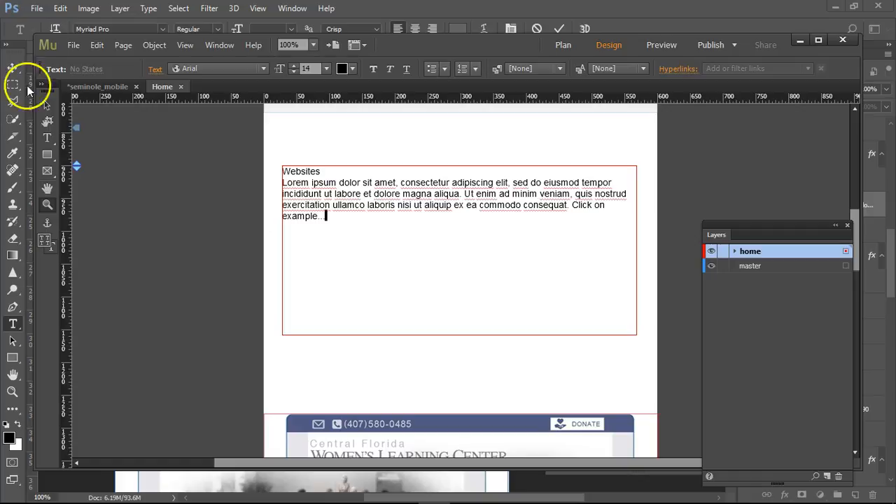
mouse_move(14, 290)
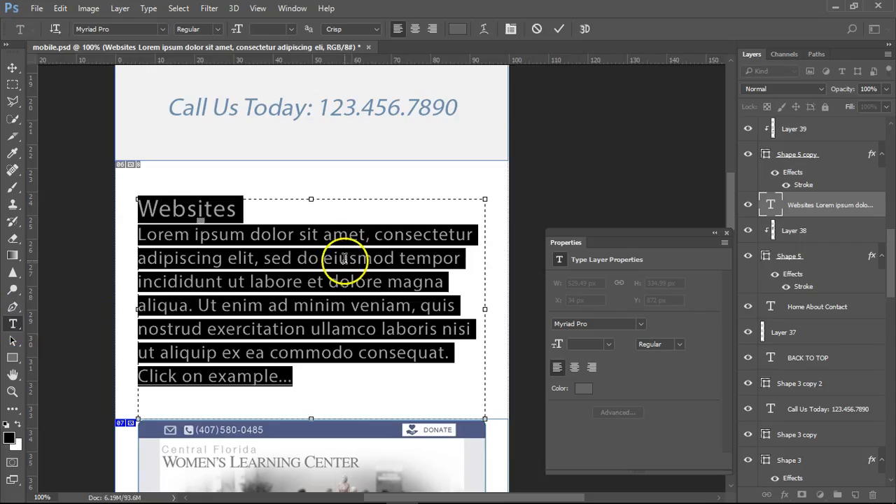
click(434, 490)
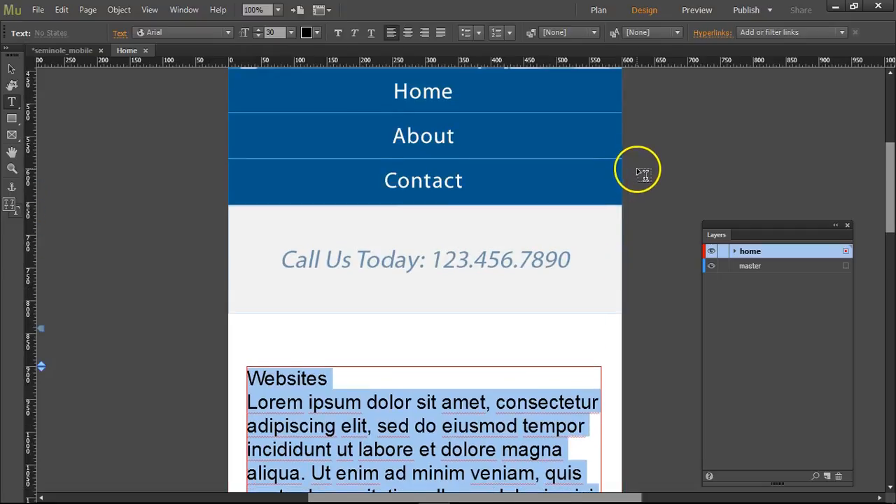
Step: Select all the Websites text and set its colour to grey #696969 (41% brightness)
scroll(down, 3)
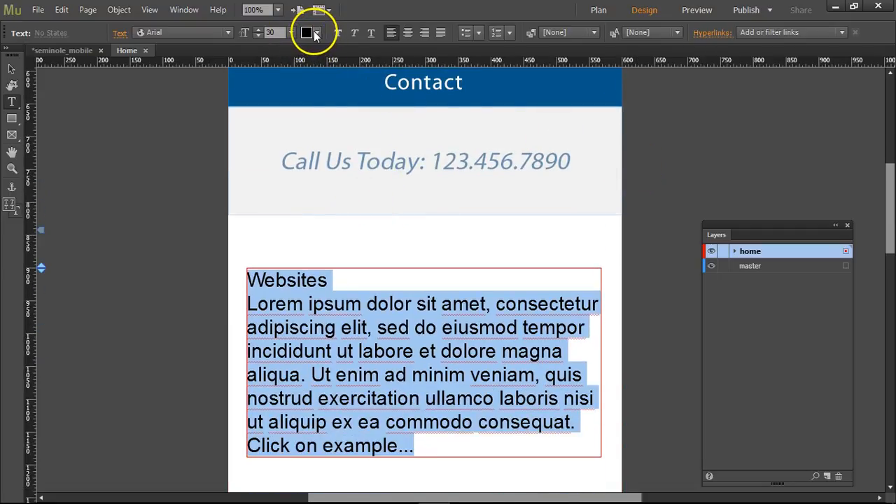
click(306, 32)
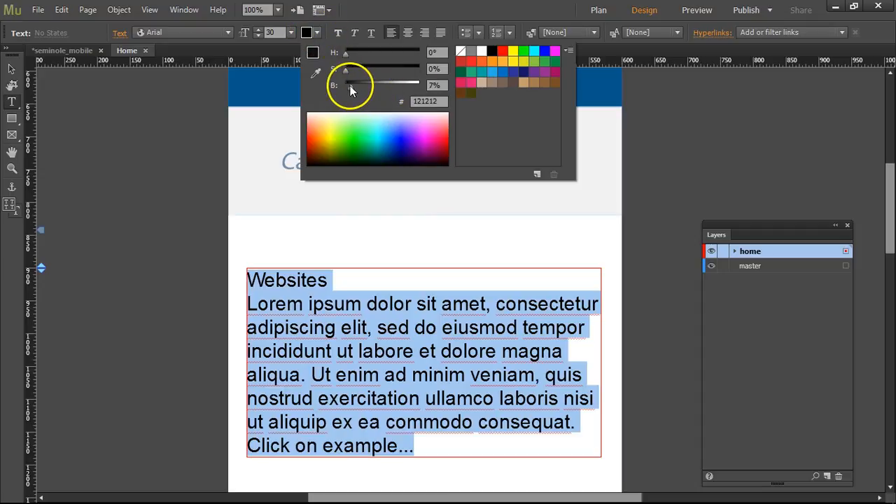
drag(346, 84, 361, 85)
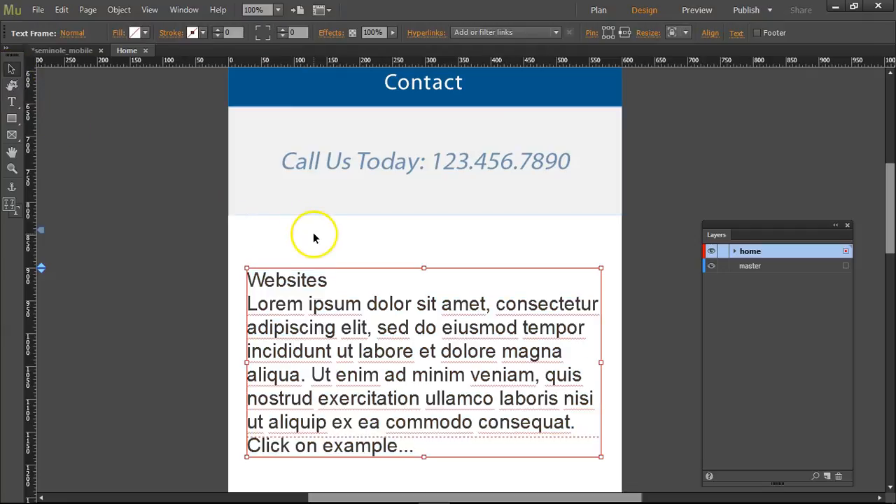
scroll(down, 3)
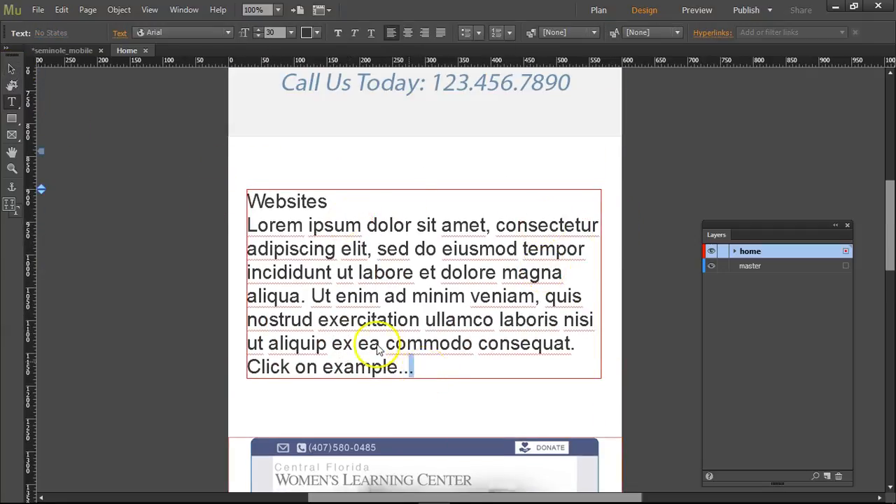
key(ctrl+a)
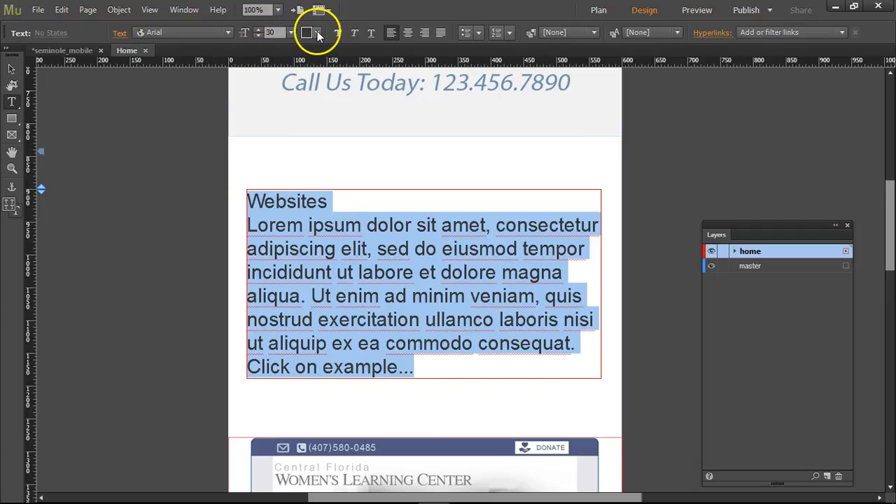
click(307, 32)
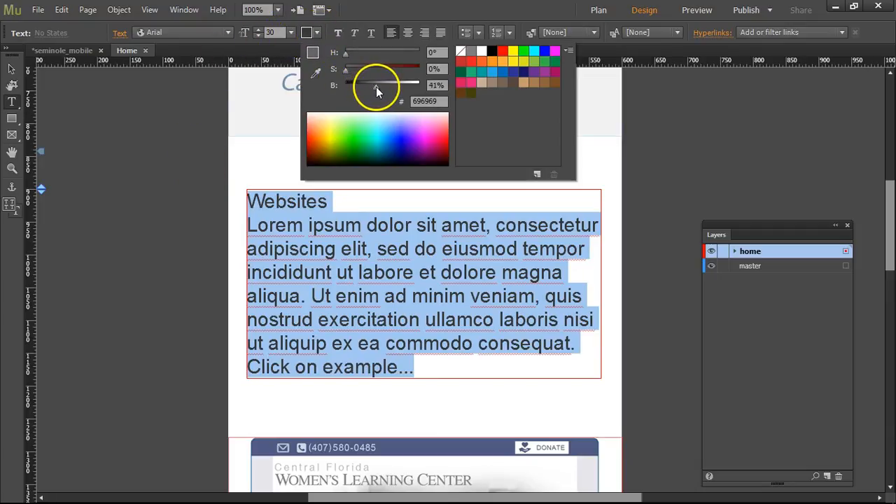
click(12, 70)
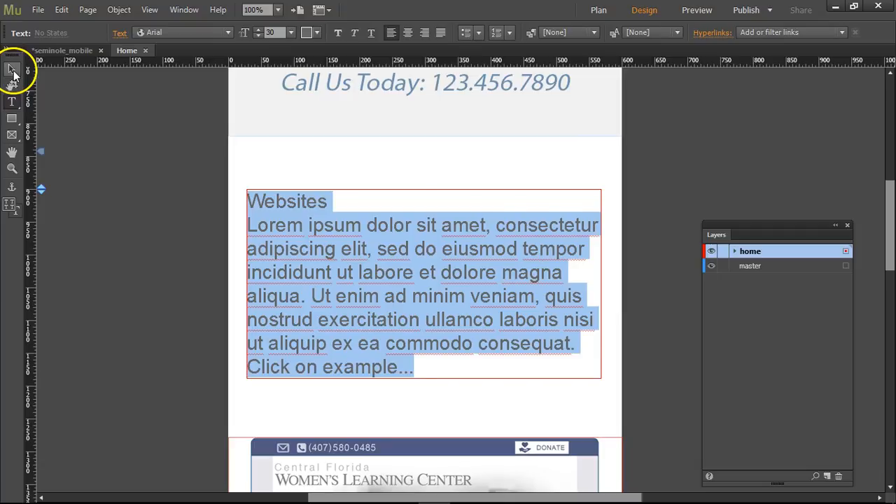
click(13, 69)
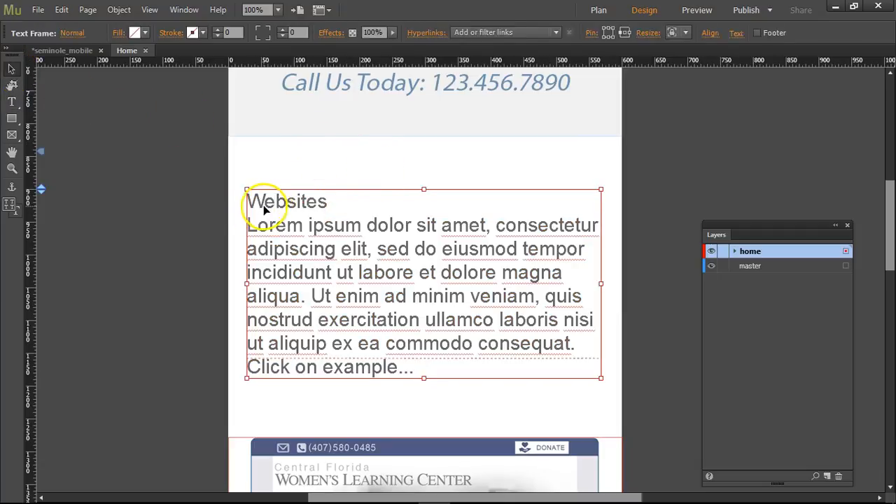
double_click(286, 202)
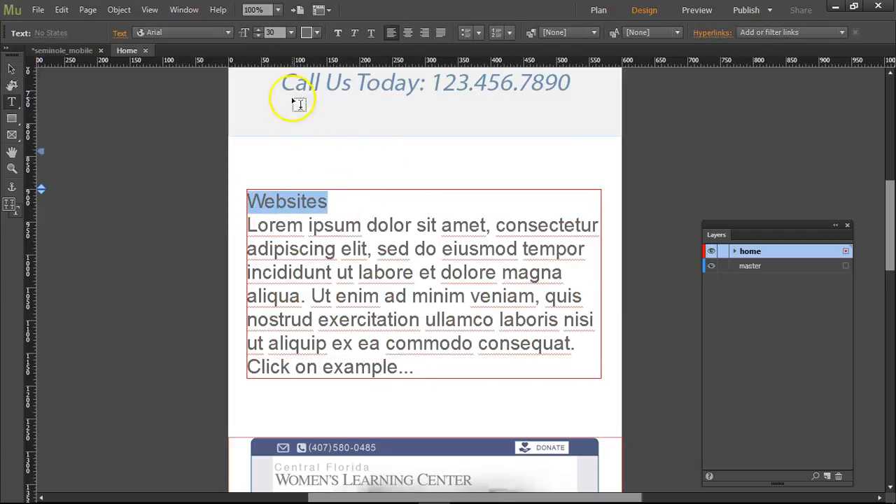
Step: Add the 'Click on example...' line and resize the text frame's height to fit
click(259, 28)
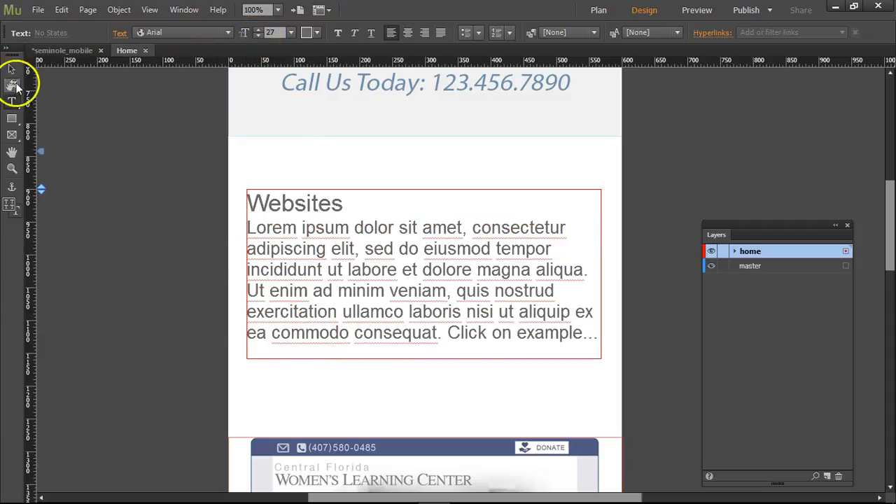
click(423, 272)
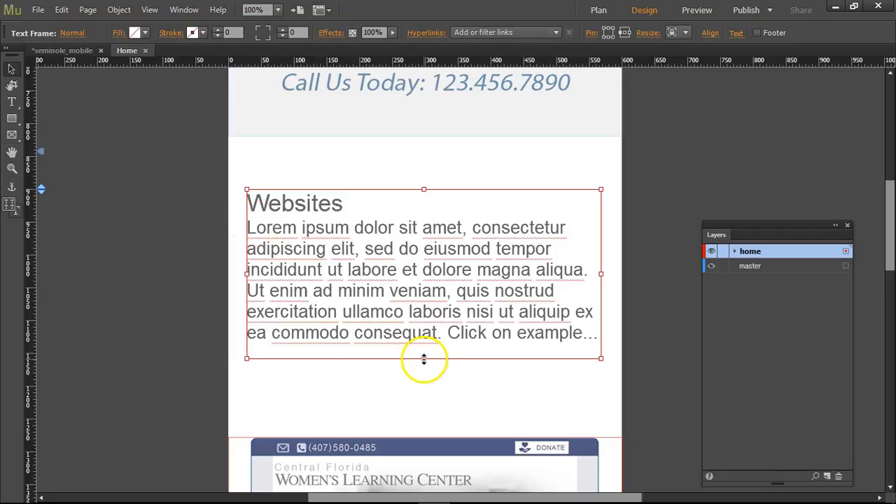
drag(423, 359, 423, 378)
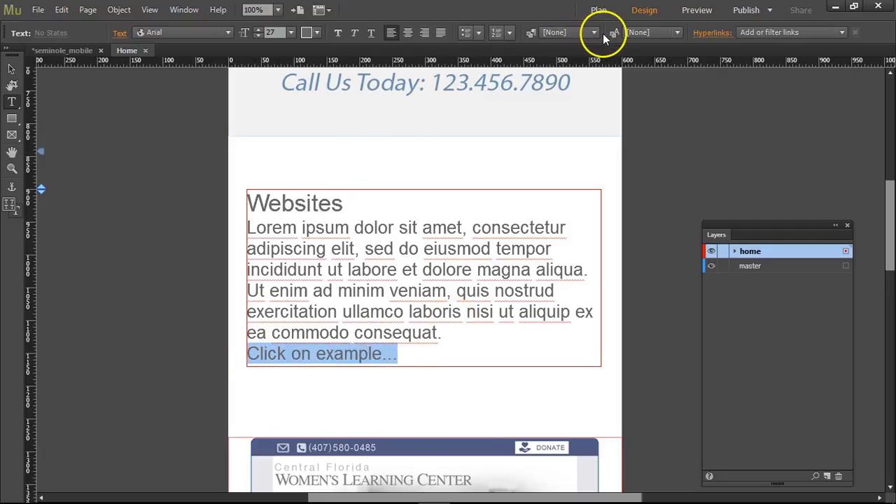
mouse_move(427, 458)
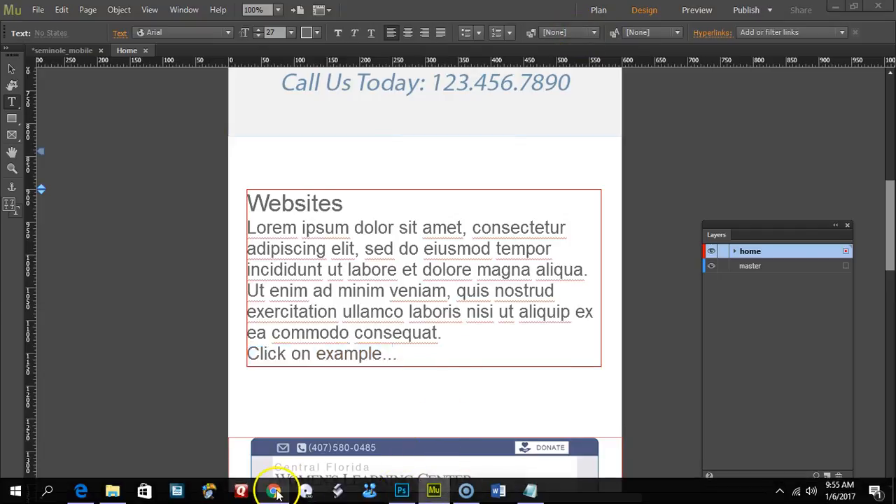
Step: Open CFWomensLearningCenter.com from the webskinz.com portfolio in Chrome and copy its URL
click(275, 490)
text(web)
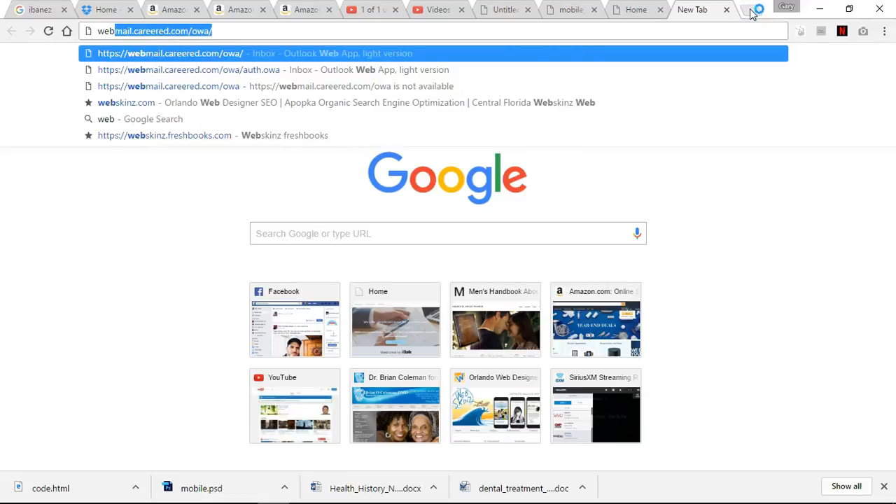
click(126, 102)
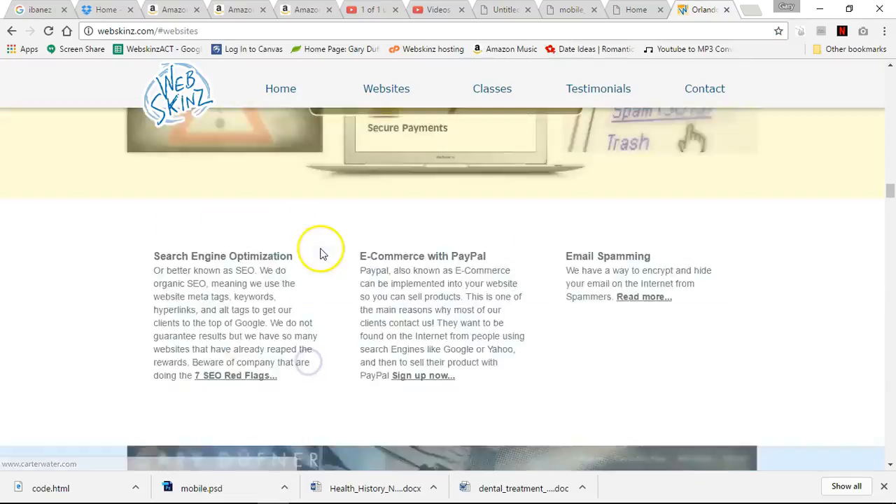
scroll(down, 3)
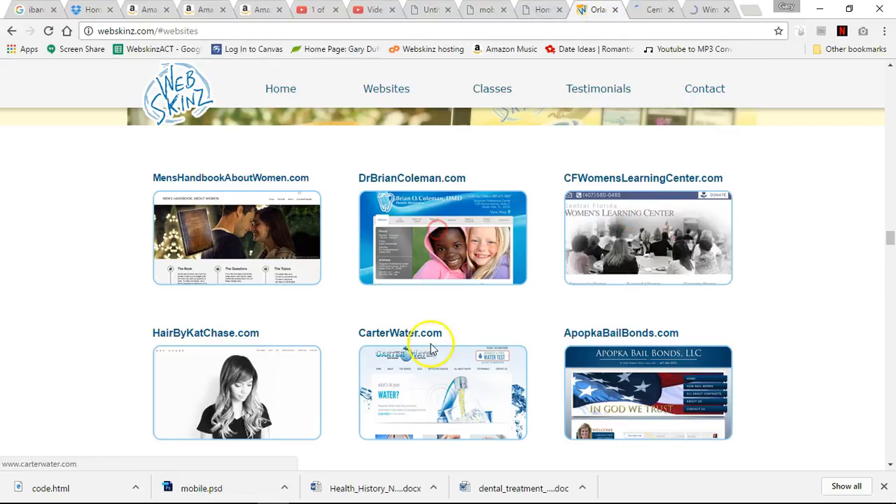
click(647, 237)
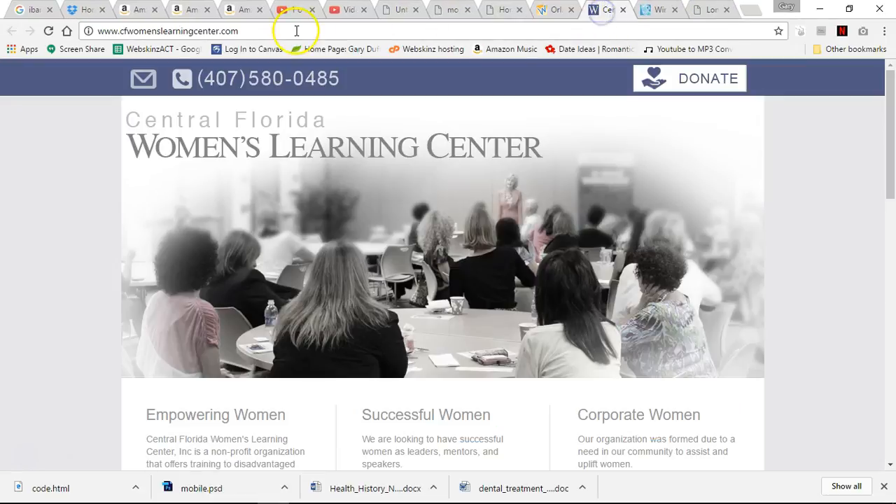
click(166, 31)
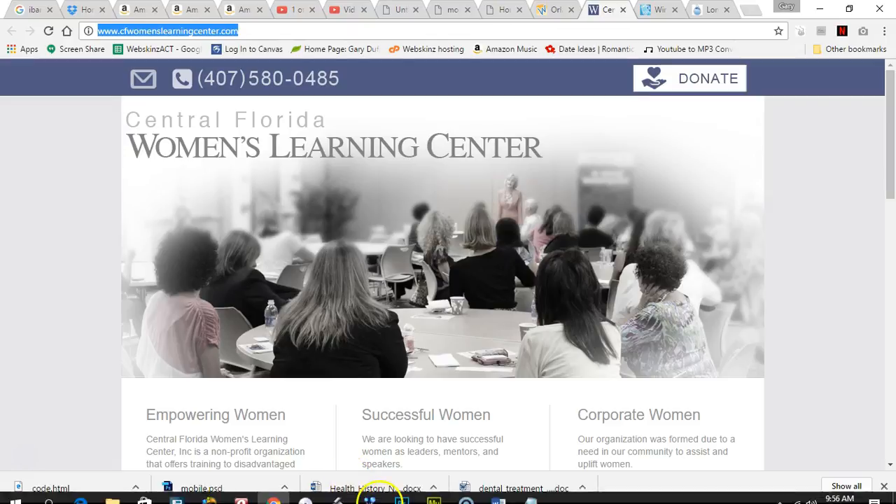
click(434, 490)
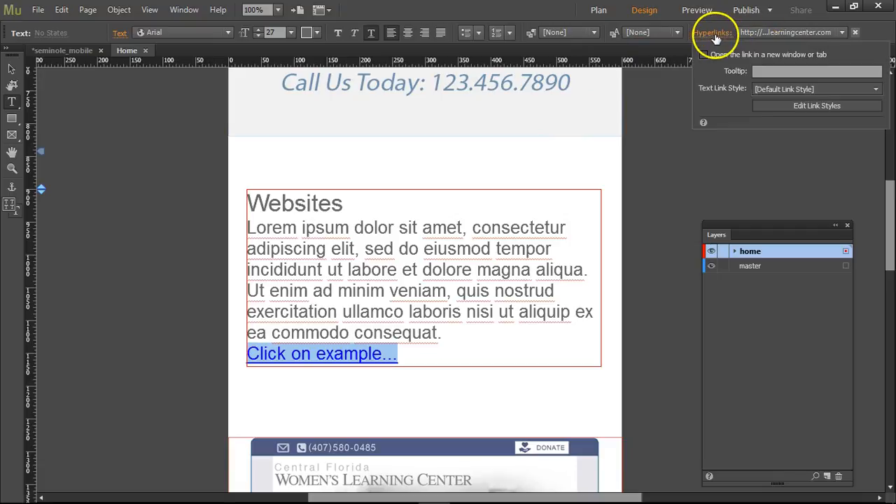
Step: Link 'Click on example...' to the copied Women's Learning Center URL and select the body text's grey hex
click(712, 33)
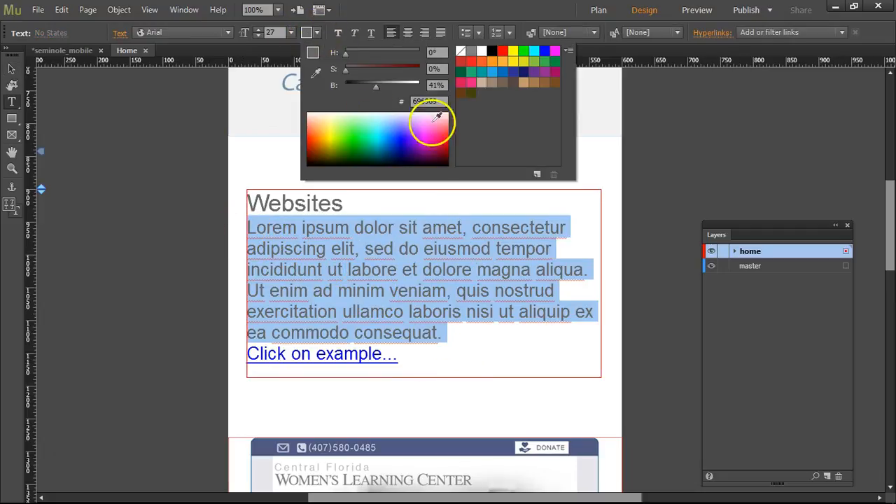
triple_click(424, 101)
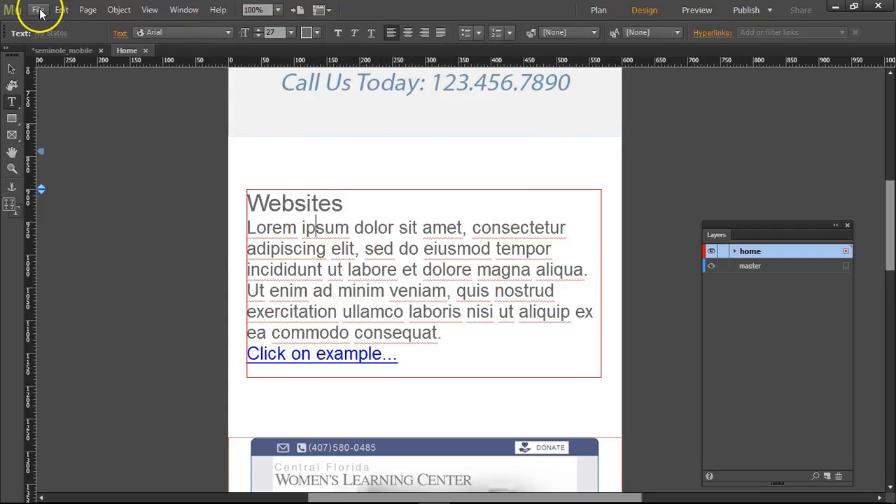
Step: In Site Properties, duplicate the Default Link Style as 'grey text underline'
click(38, 9)
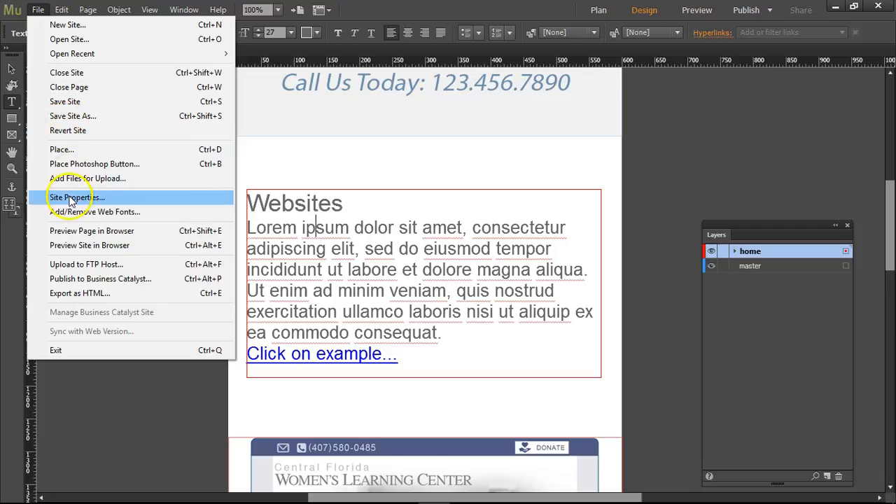
click(76, 197)
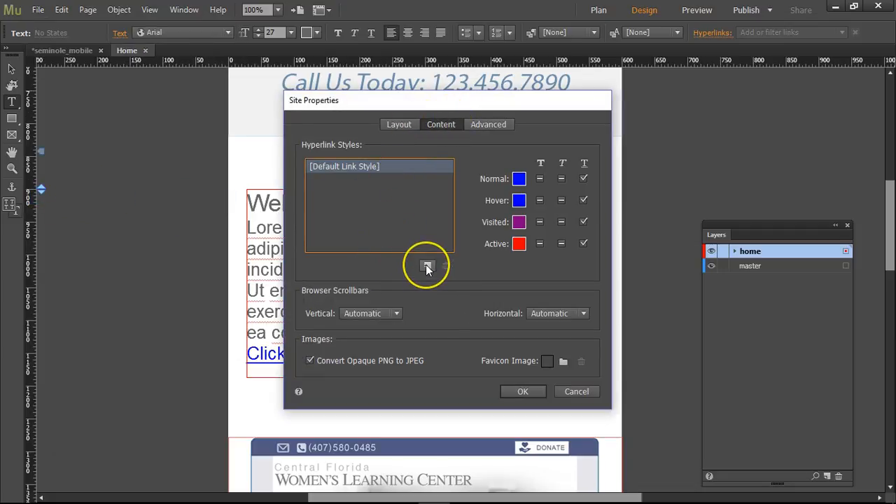
click(427, 265)
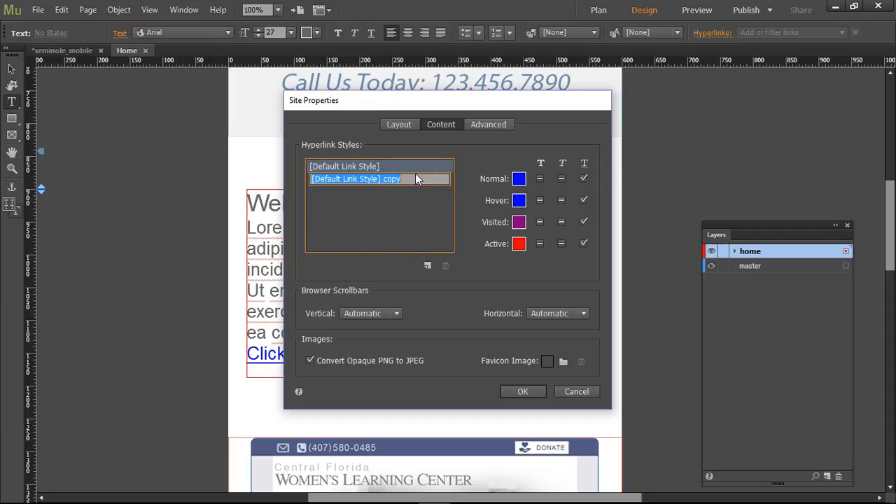
text(grey)
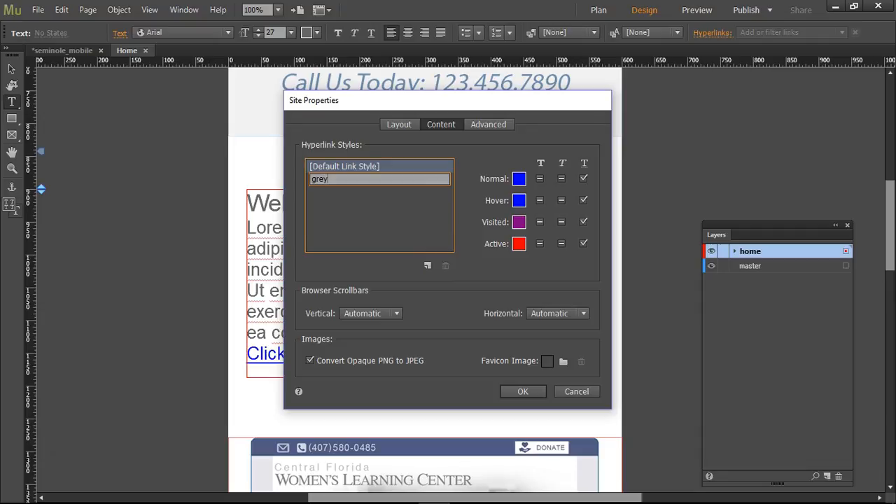
text(text)
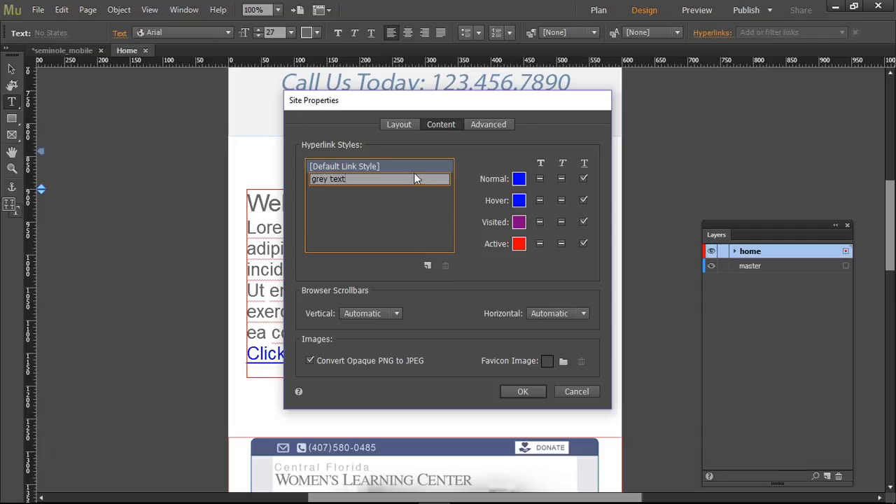
text(underline)
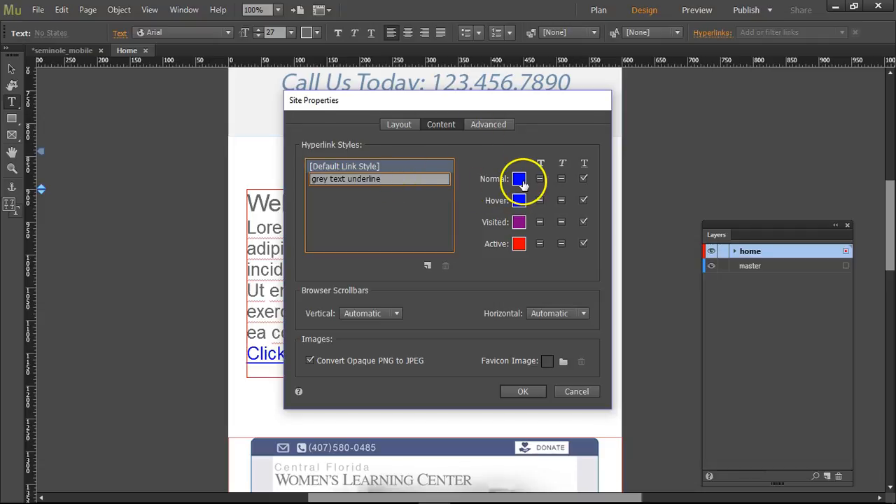
Step: Set the new style's Normal and Hover link colours to grey
click(519, 178)
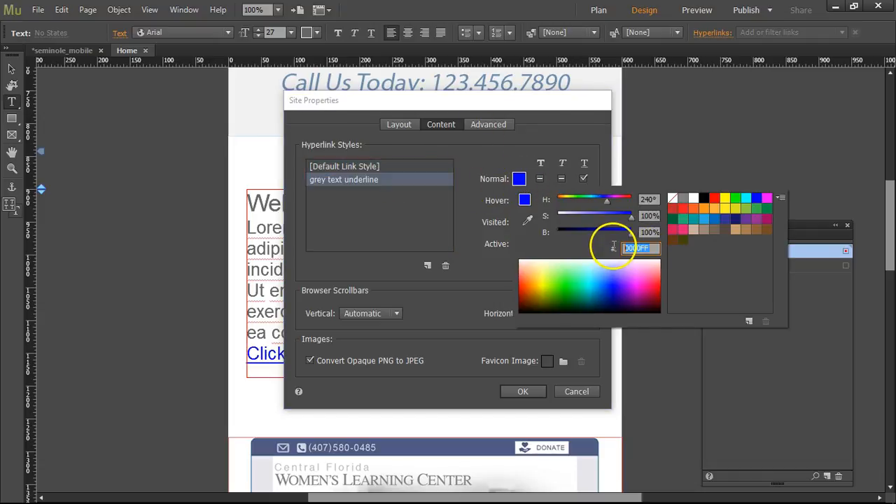
text(000000)
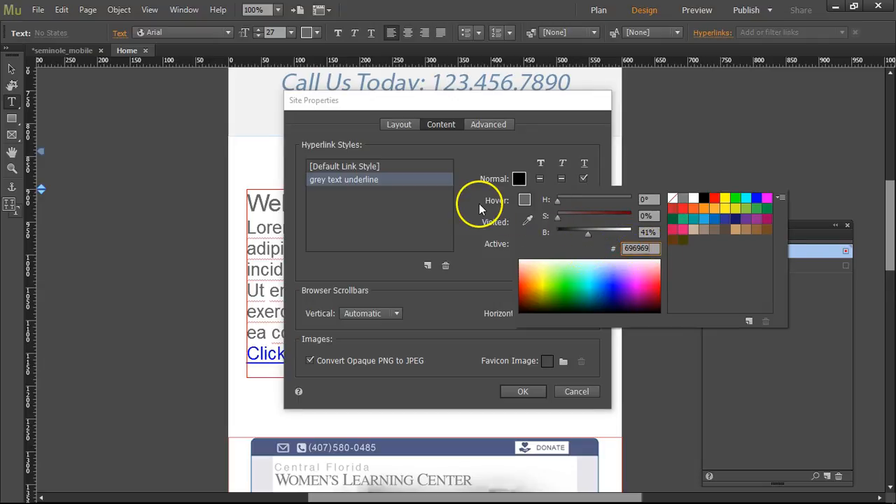
click(524, 200)
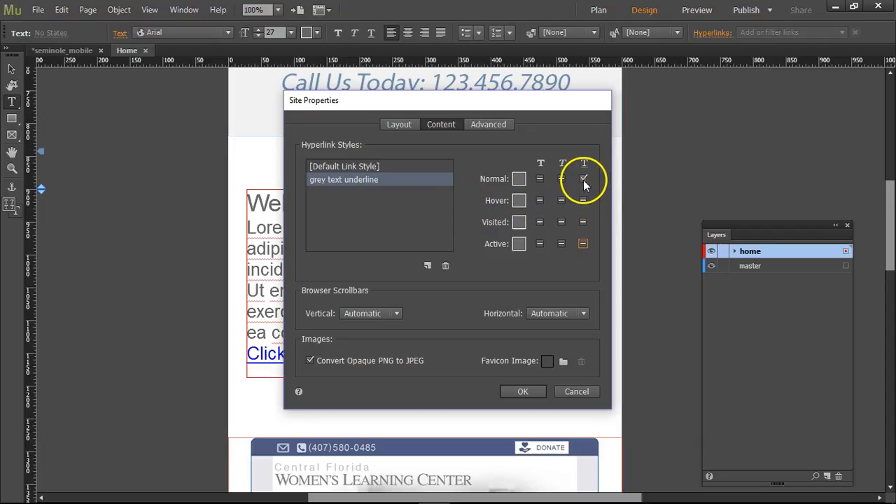
mouse_move(583, 200)
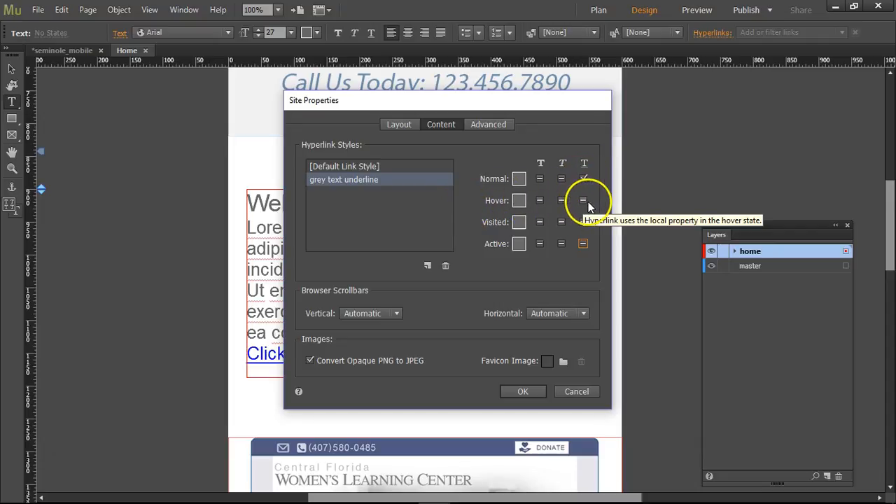
mouse_move(483, 297)
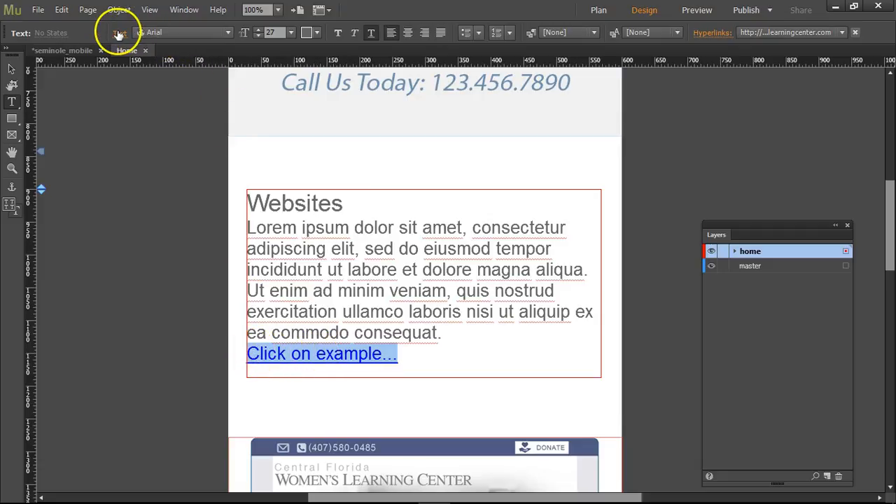
Step: Set the 'Click on example...' link's Link Style to 'grey text underline'
click(120, 33)
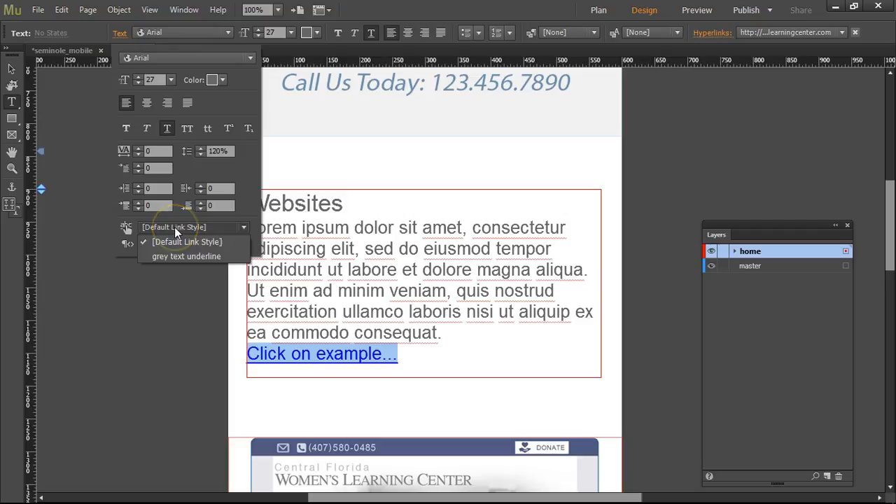
click(186, 257)
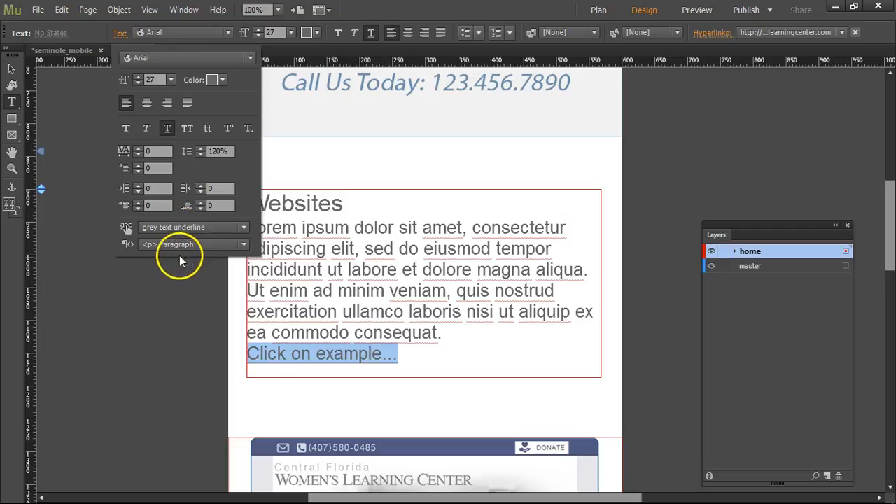
click(480, 341)
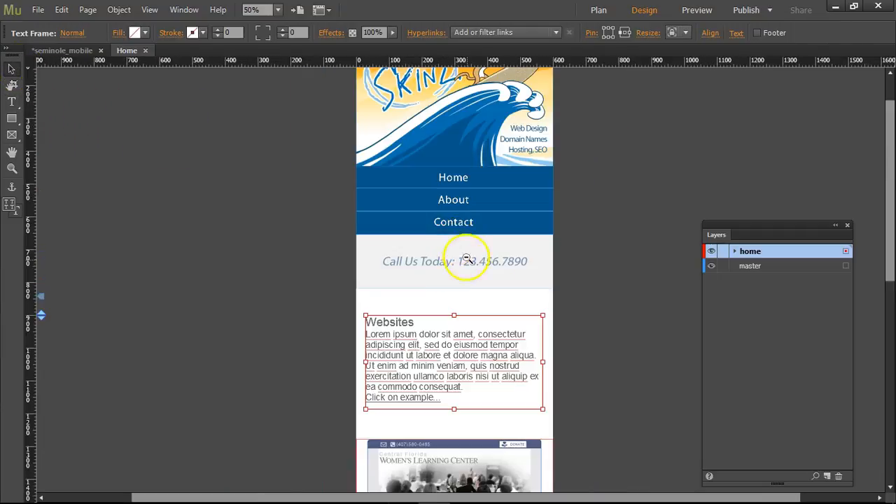
Step: Duplicate the Websites text and image frames lower down and place the Carter Water screenshot in the copy
scroll(down, 3)
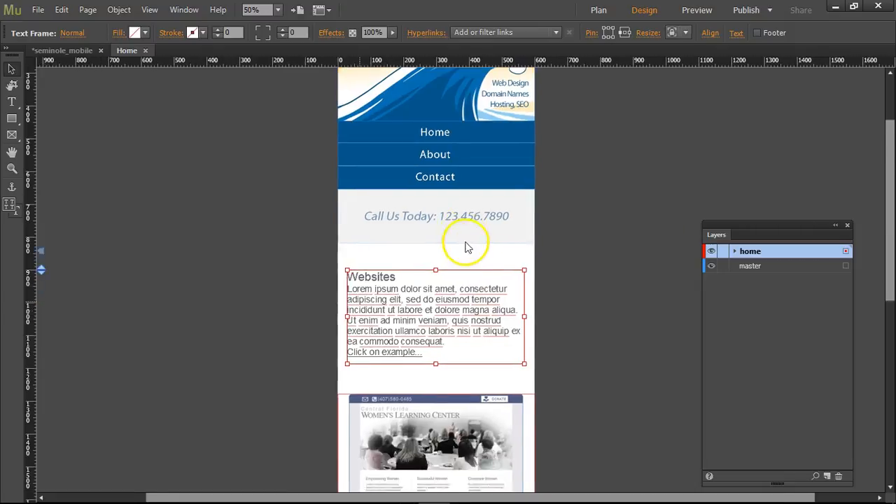
scroll(down, 3)
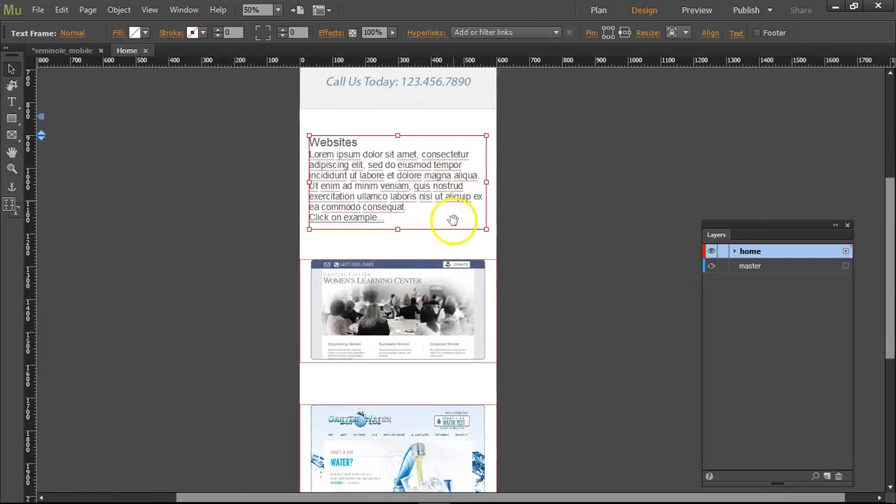
click(399, 297)
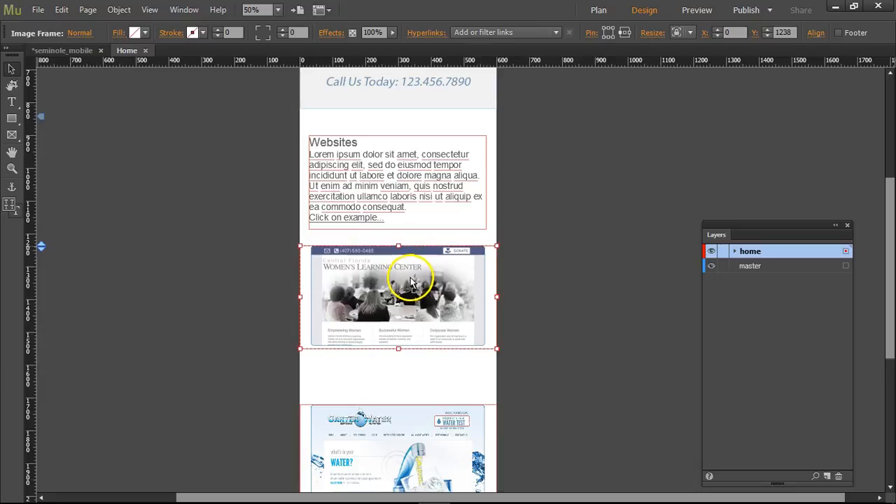
scroll(down, 3)
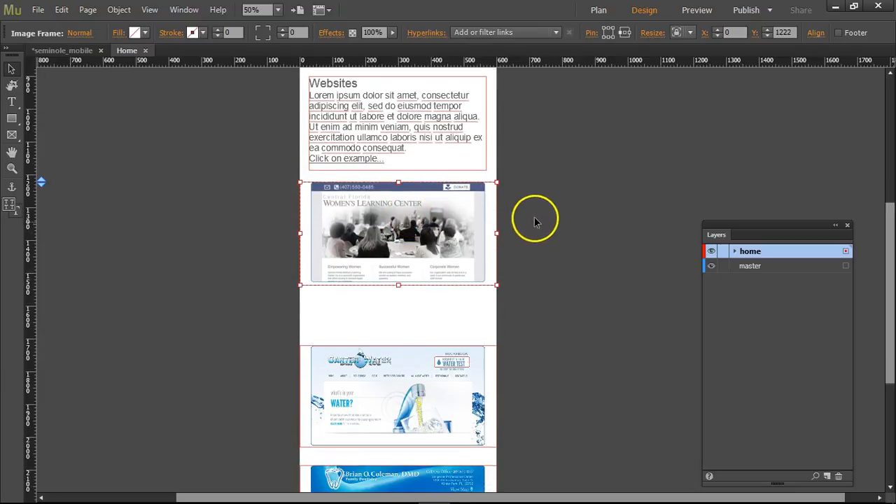
click(408, 126)
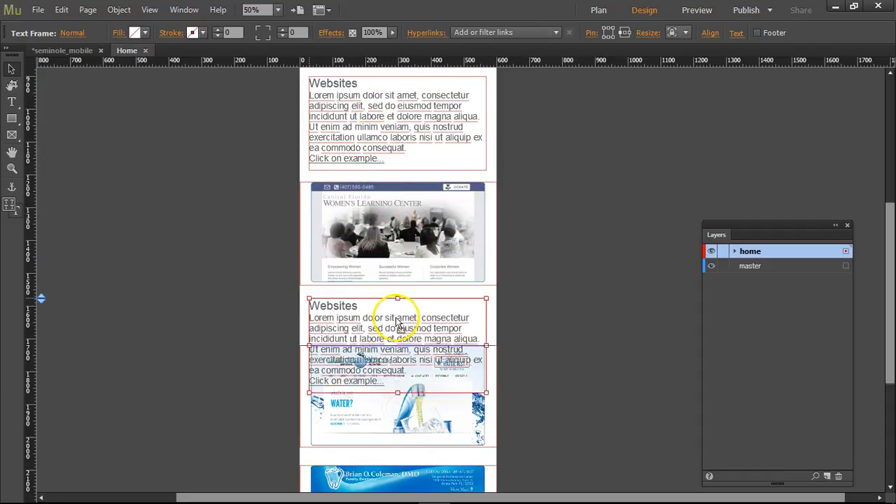
drag(398, 318, 398, 337)
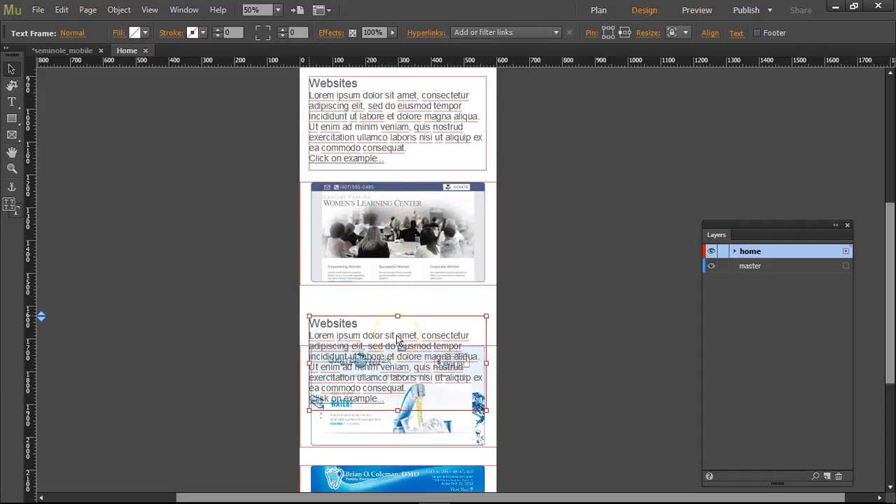
scroll(down, 3)
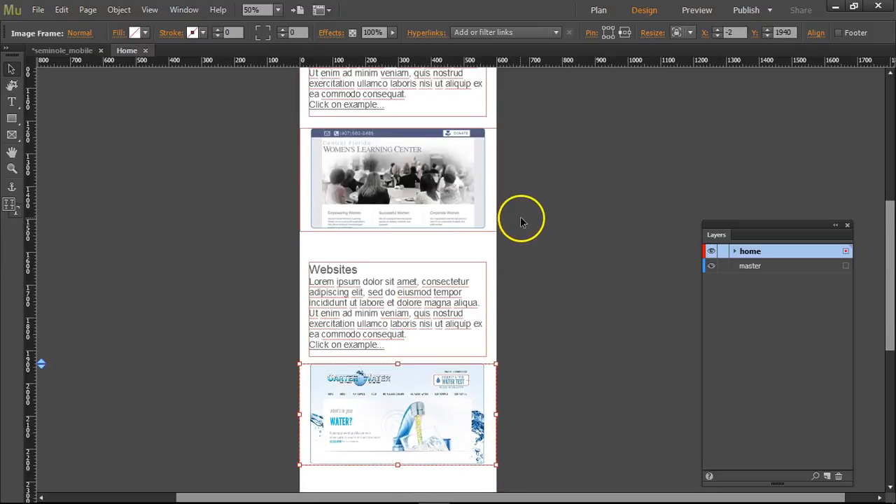
scroll(down, 3)
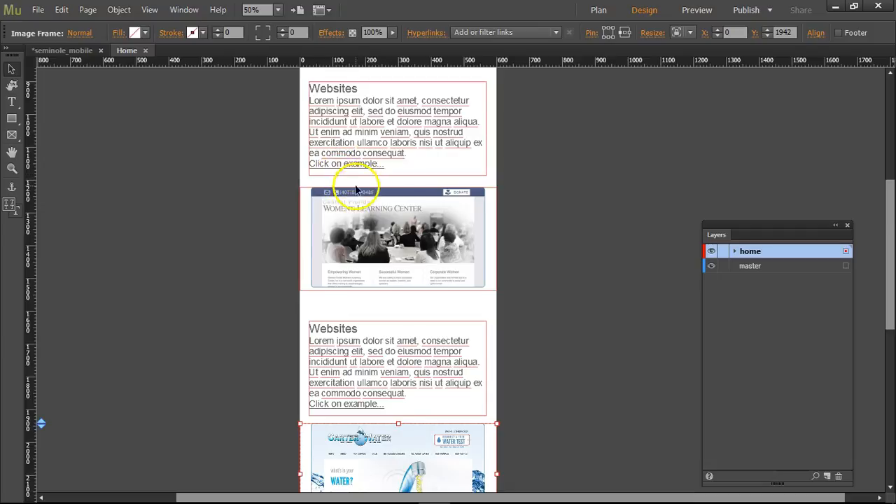
mouse_move(383, 431)
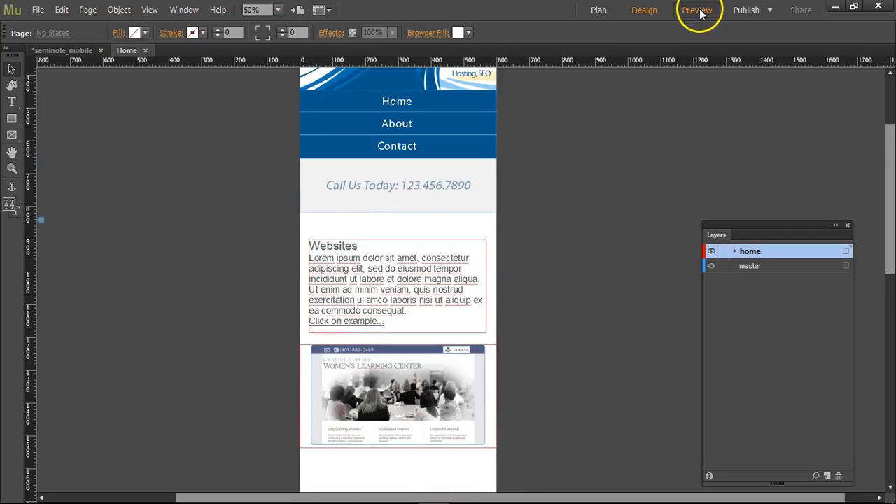
click(697, 10)
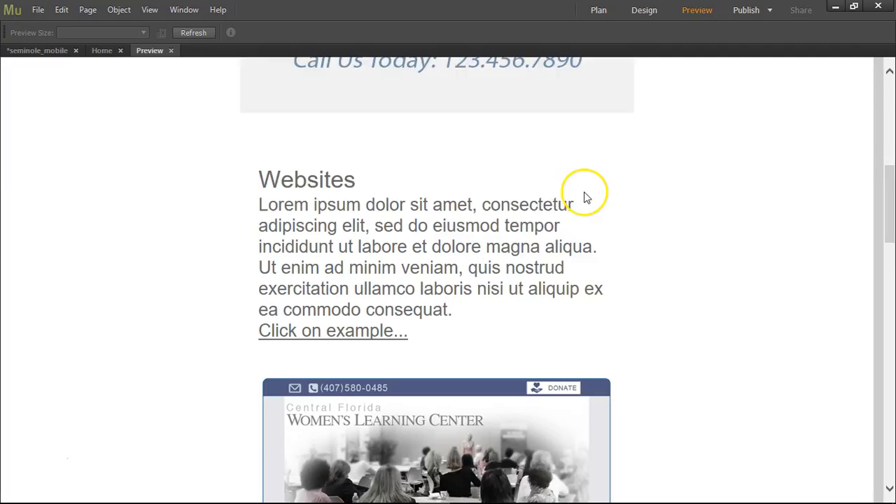
scroll(down, 3)
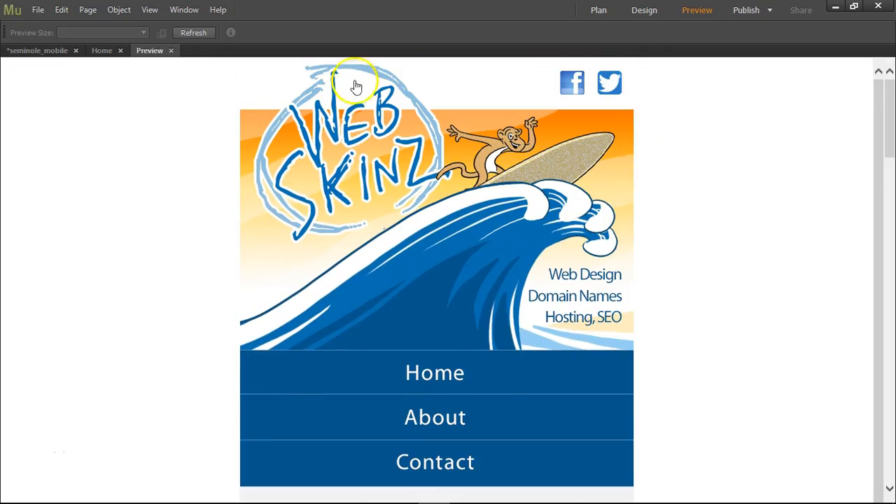
click(643, 10)
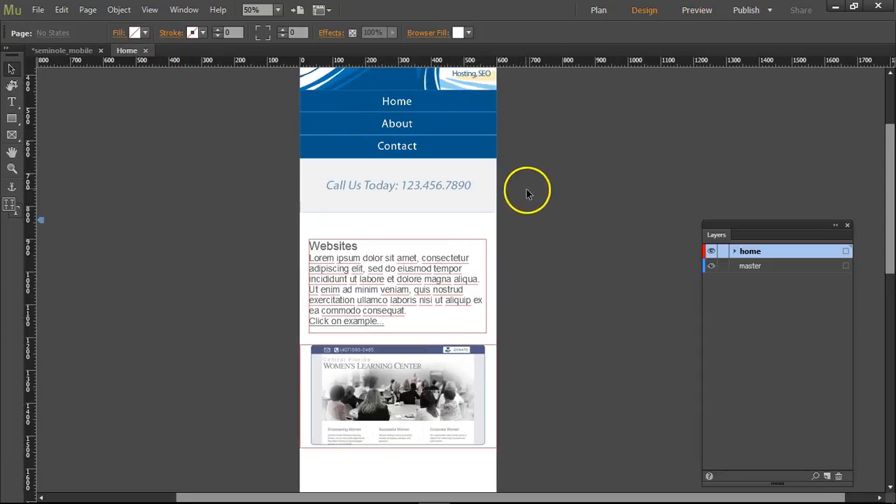
Step: Replace the second 'Websites' heading above the Carter Water screenshot with 'Mobile Websites'
scroll(down, 3)
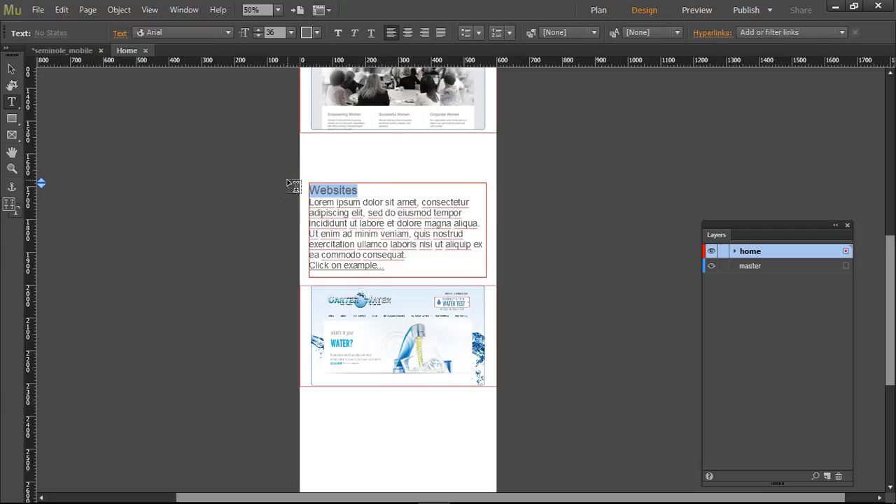
text(Mo)
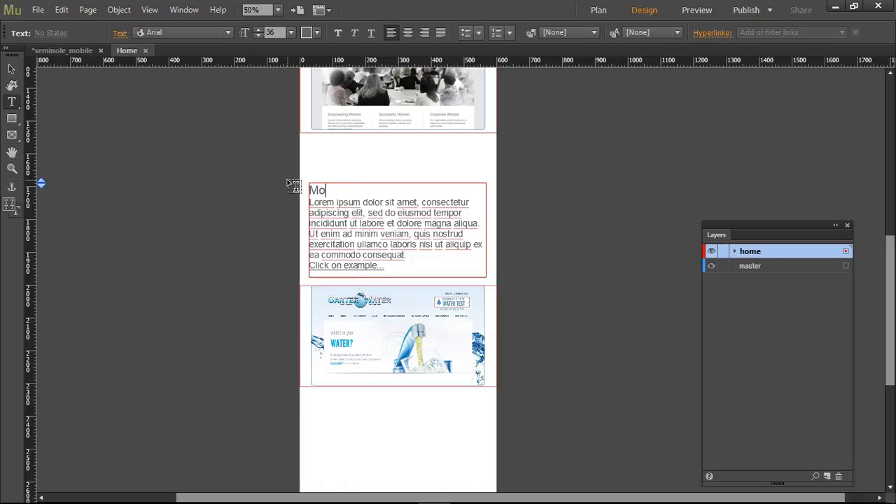
text(bile)
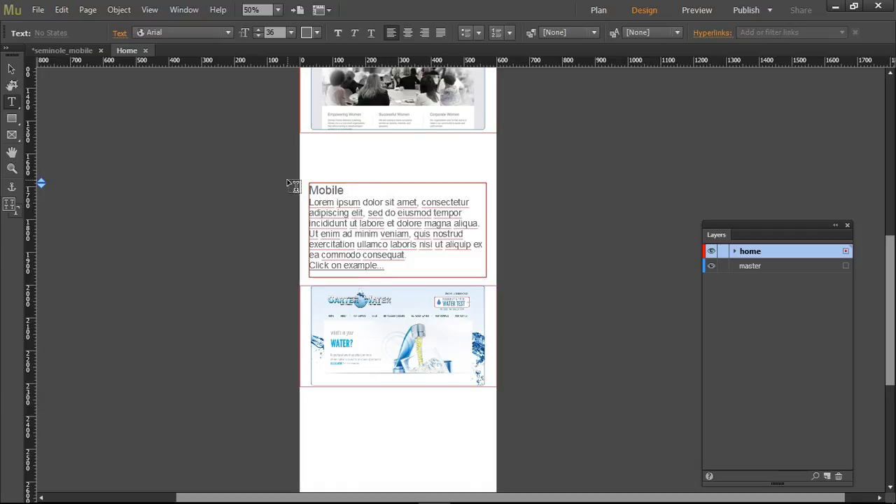
text(Websites)
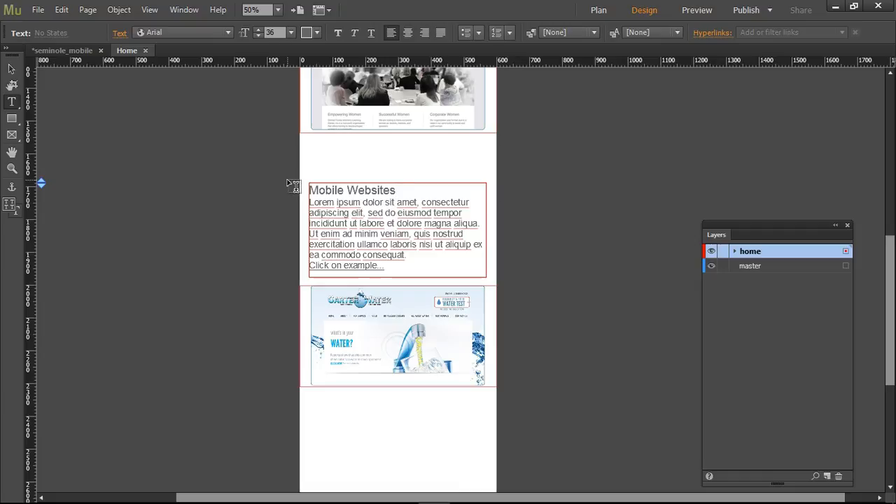
click(395, 228)
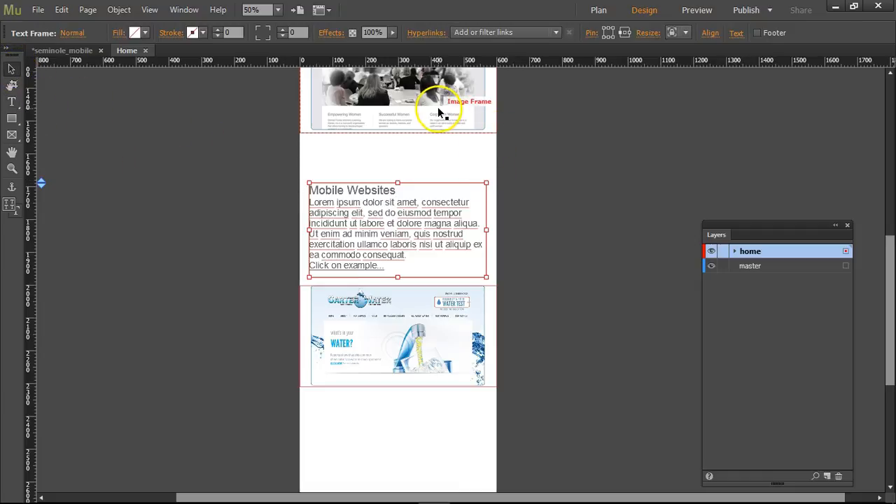
Step: Set the Women's Learning Center image's hyperlink to the cfwomenslearningcenter.com link from the Hyperlinks dropdown
click(440, 112)
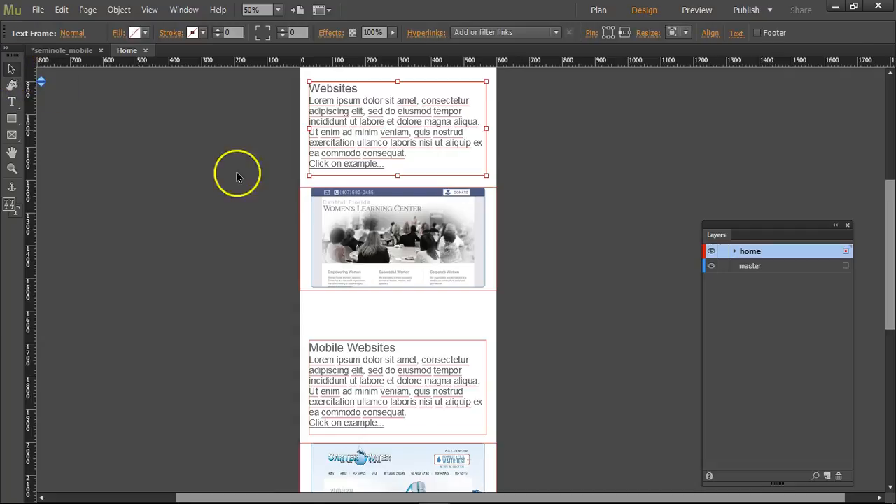
click(398, 238)
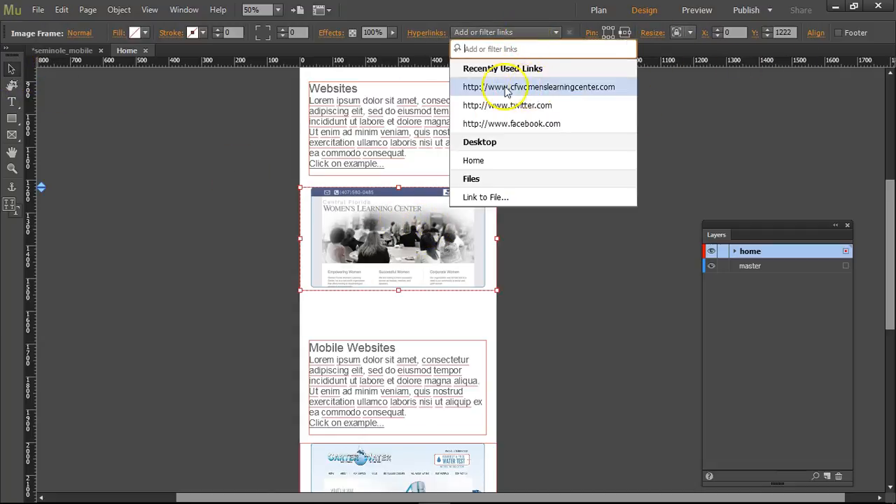
click(539, 86)
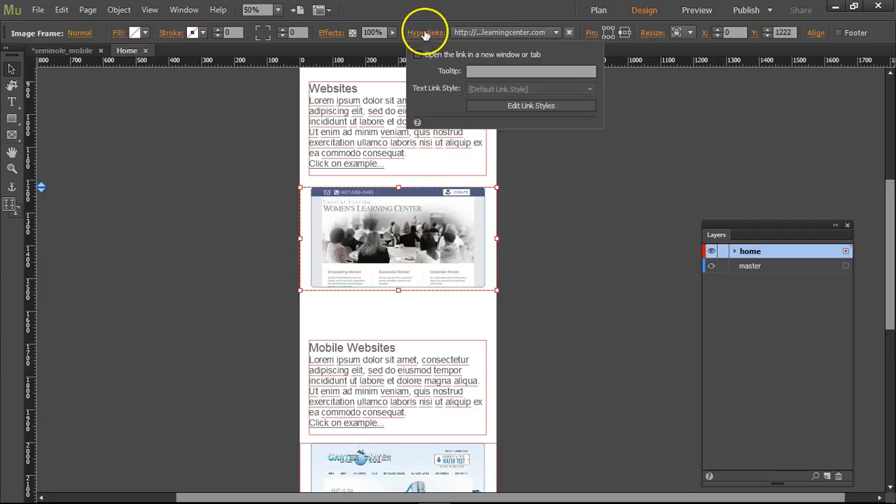
click(417, 54)
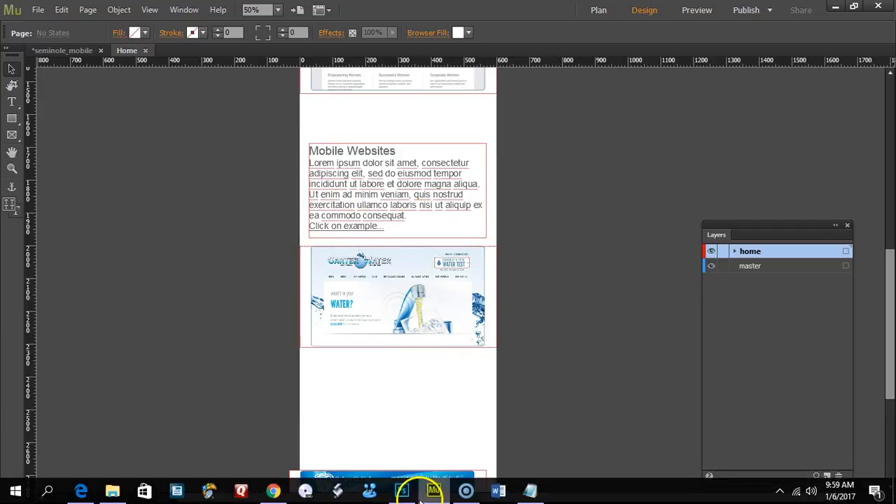
Step: Look over the open site tabs in Chrome, including the Women's Learning Center site
click(273, 490)
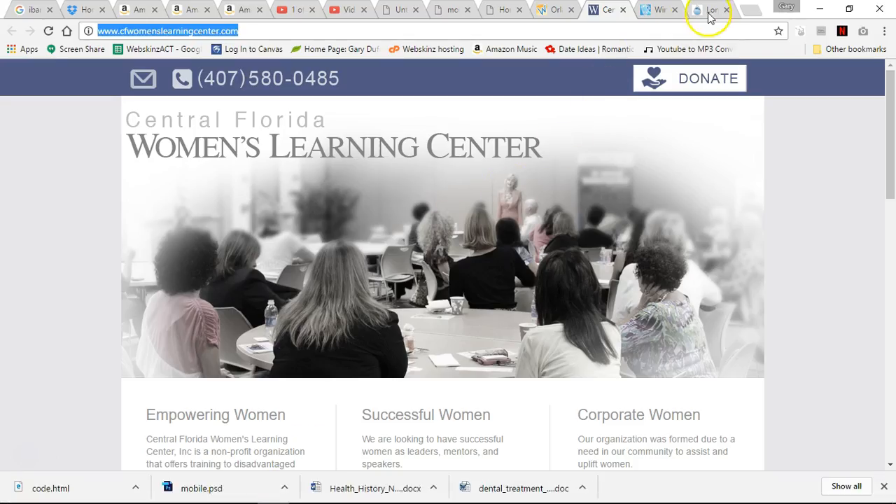
click(712, 10)
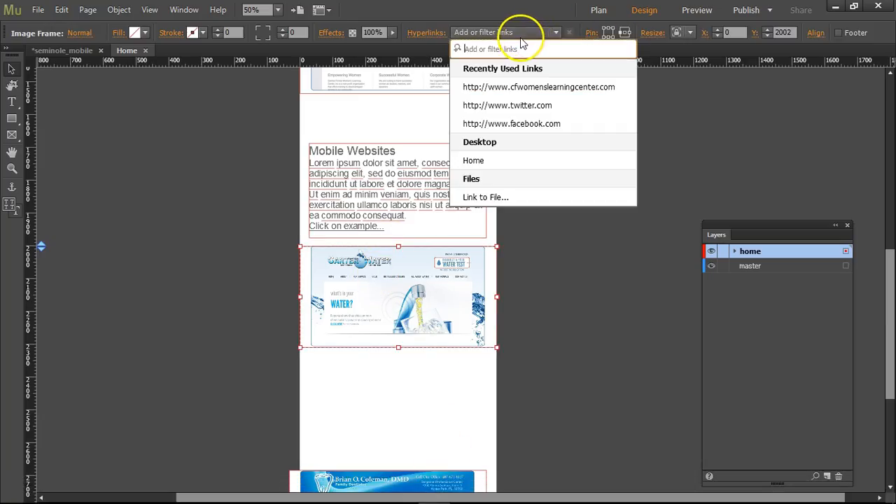
text(http://www.carterwater.com)
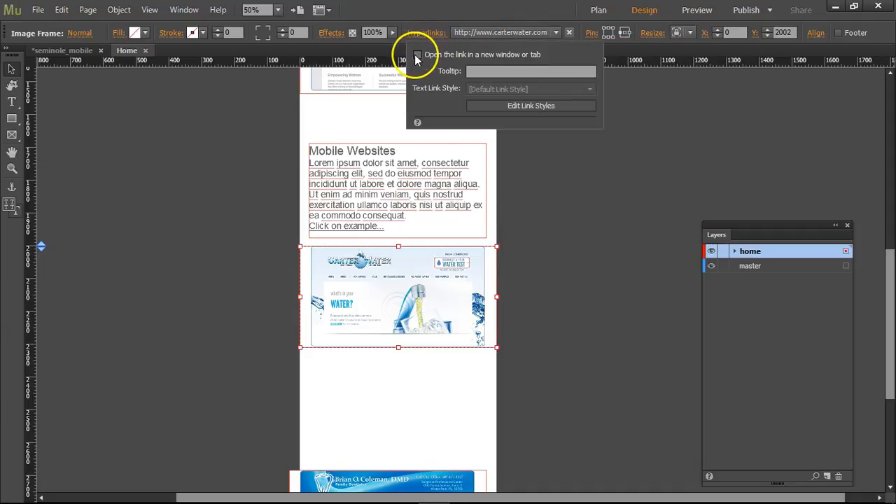
click(390, 225)
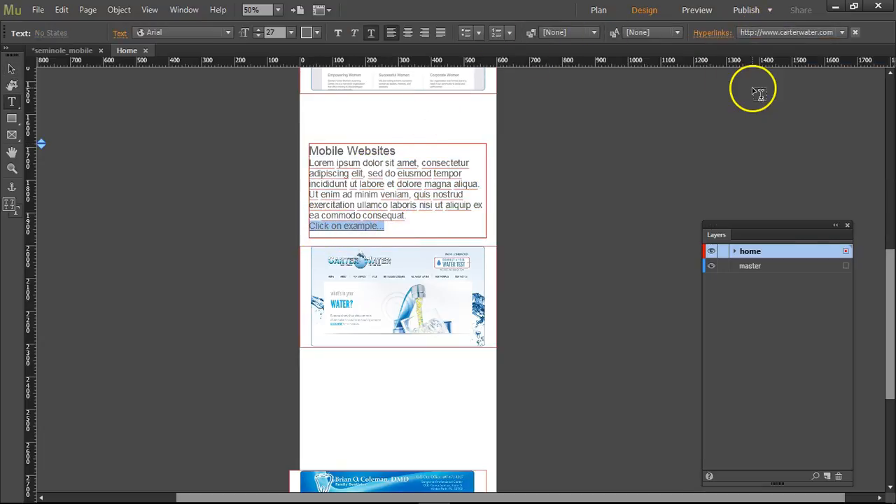
mouse_move(527, 10)
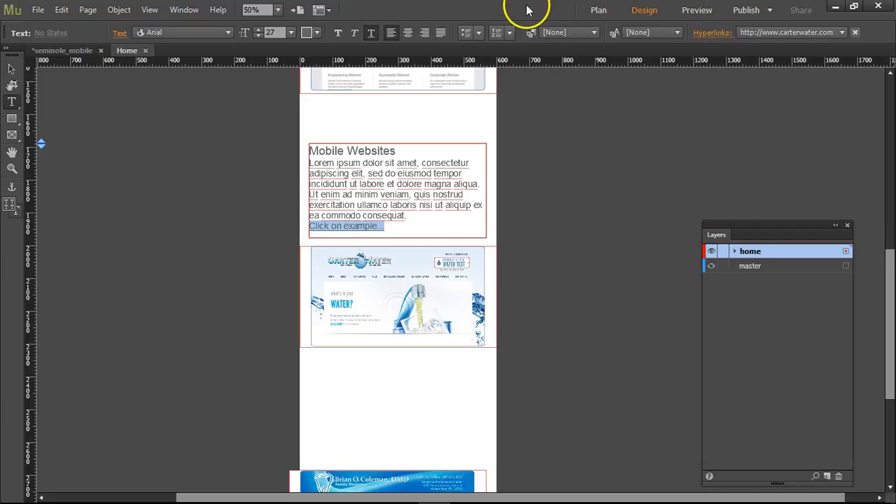
click(397, 189)
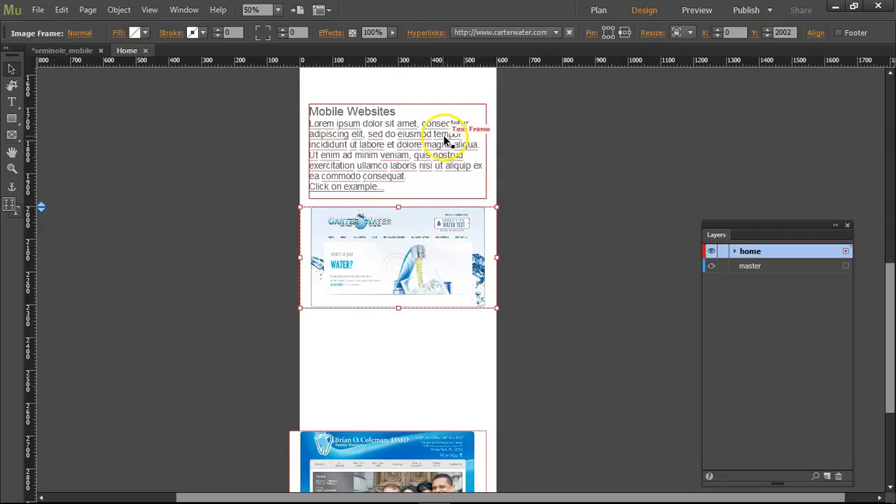
Step: Copy the Mobile Websites block above the Dr. Coleman screenshot, then check its site address in Chrome
click(389, 130)
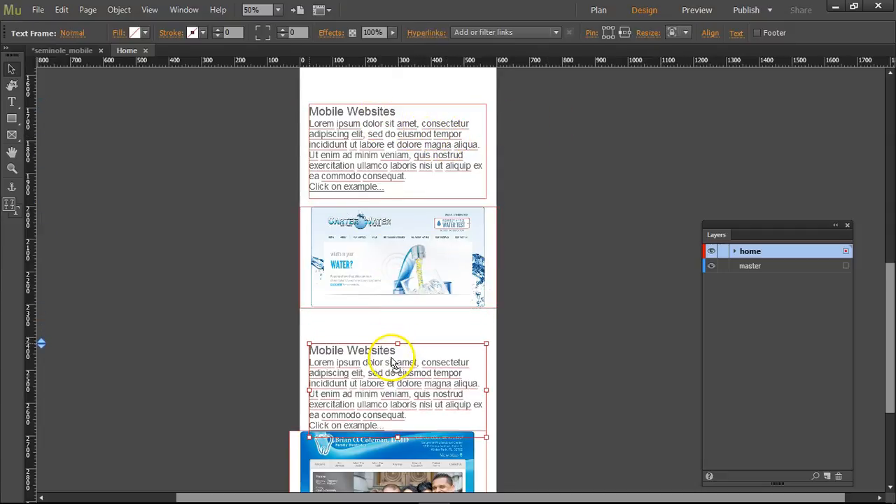
scroll(up, 3)
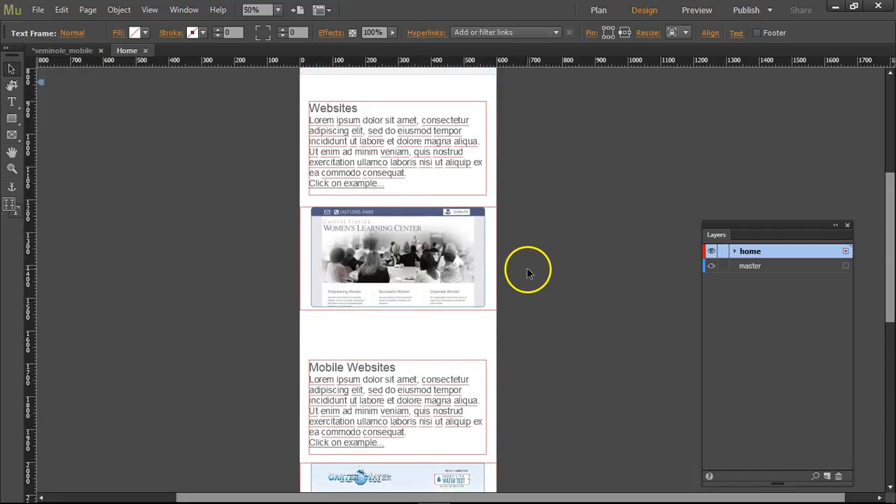
scroll(down, 3)
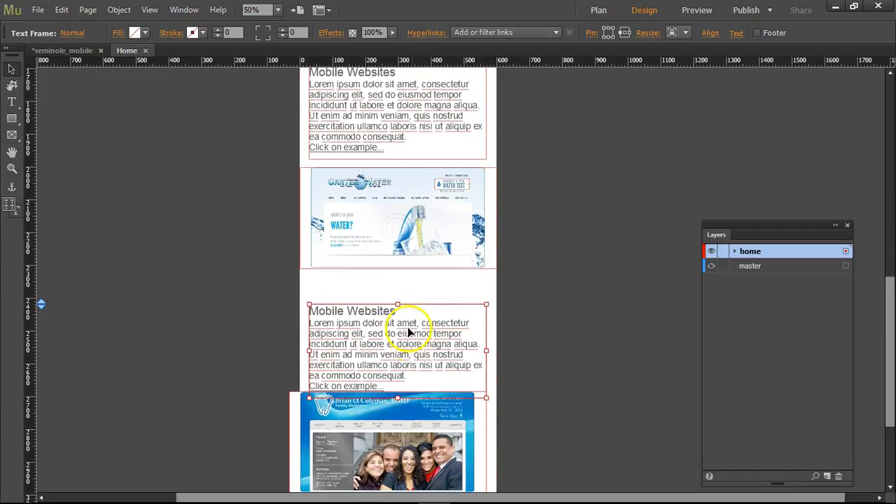
scroll(down, 3)
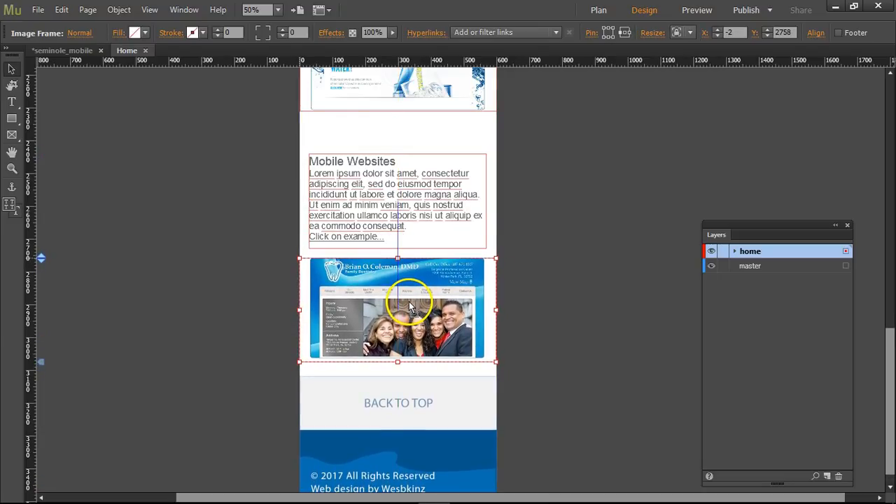
click(529, 282)
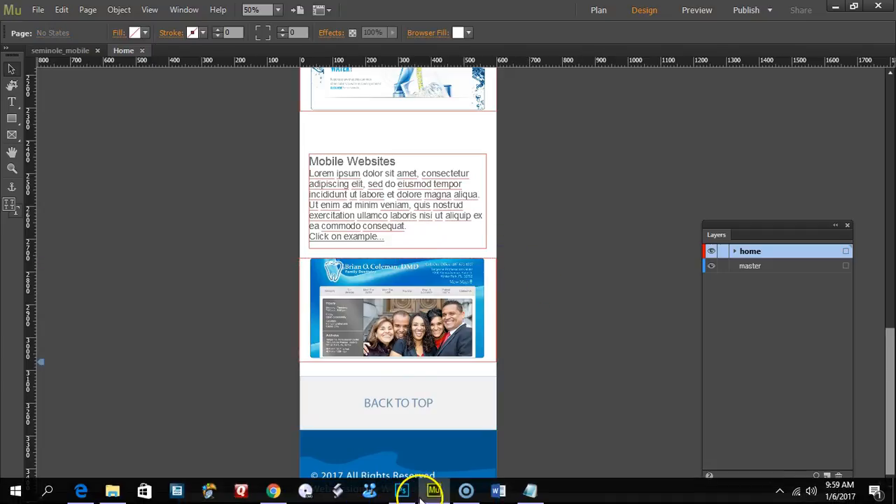
click(273, 490)
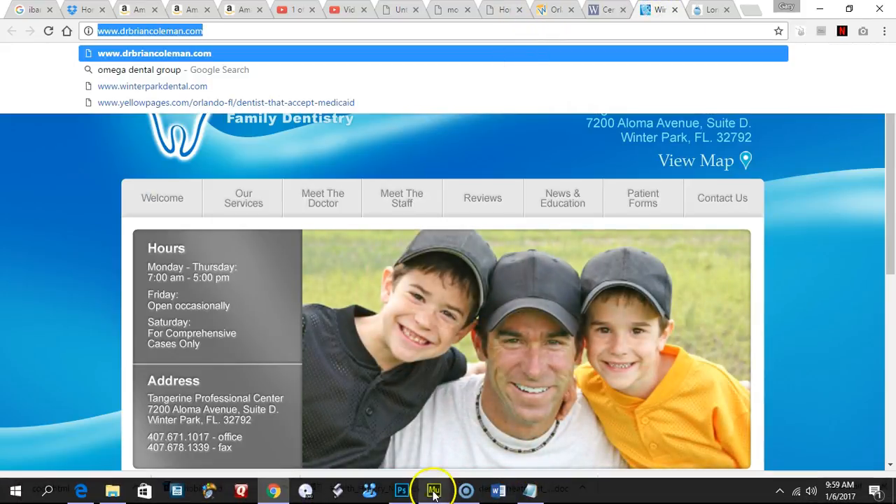
click(434, 489)
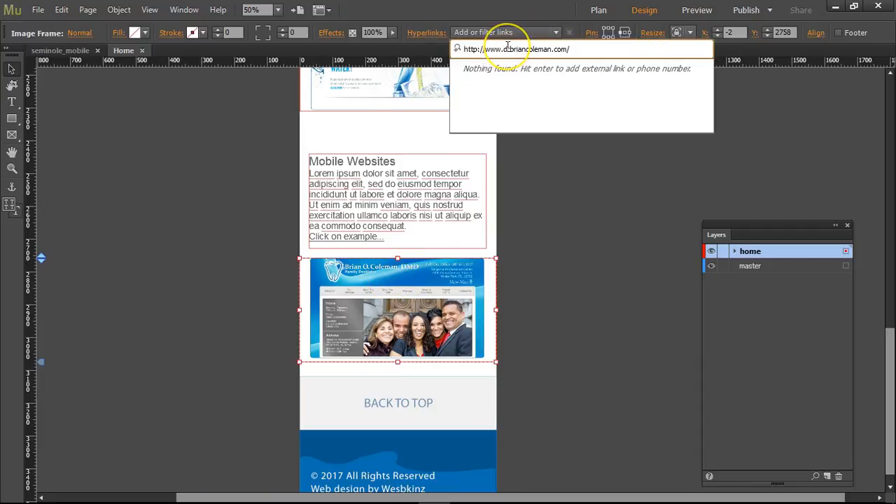
key(Backspace)
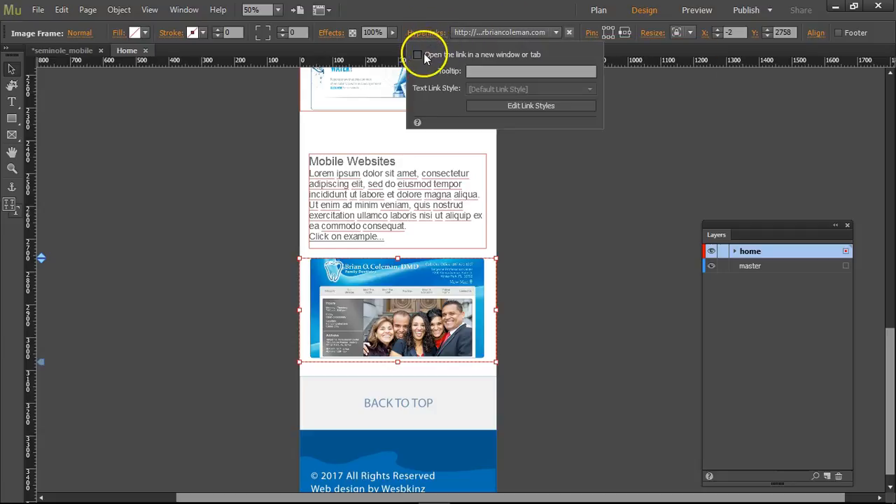
click(399, 249)
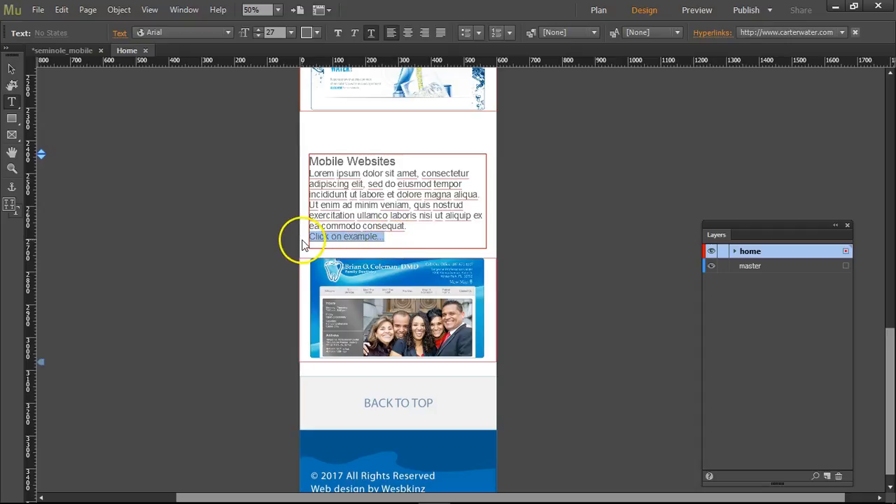
click(840, 33)
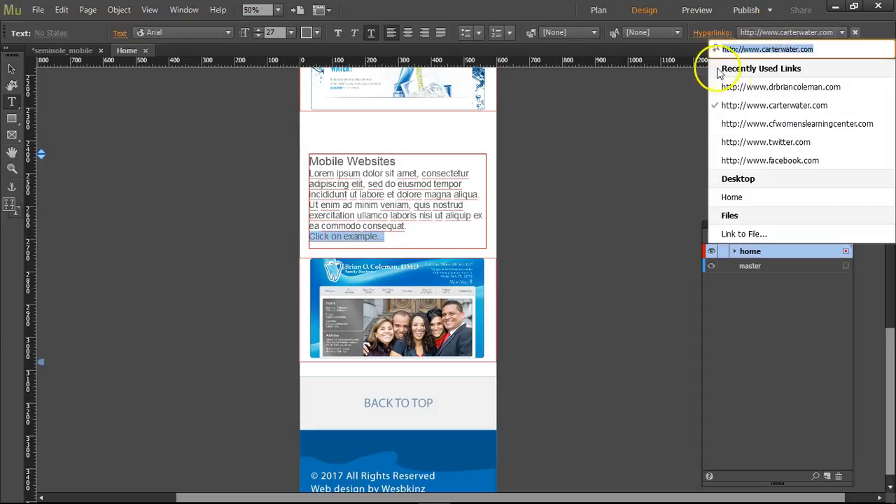
click(783, 87)
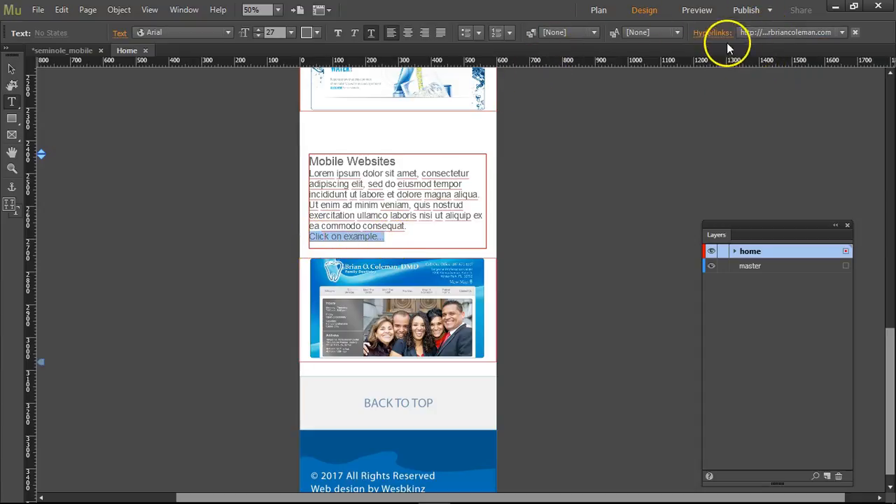
mouse_move(501, 17)
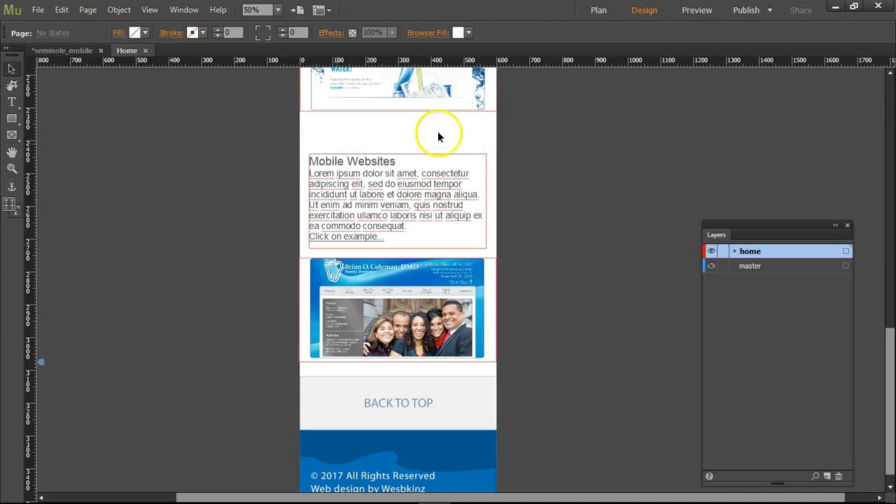
Step: Insert a link anchor named 'top' at the top of the A-Master page, inside the master layer
scroll(down, 3)
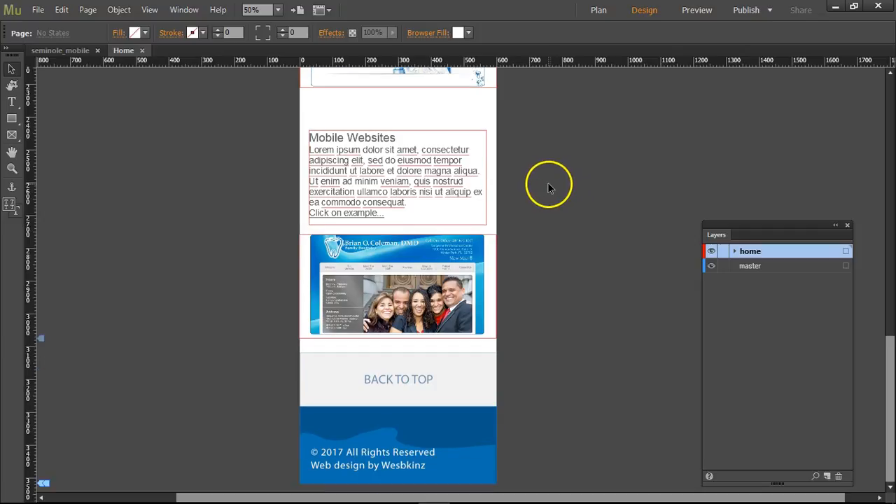
mouse_move(87, 50)
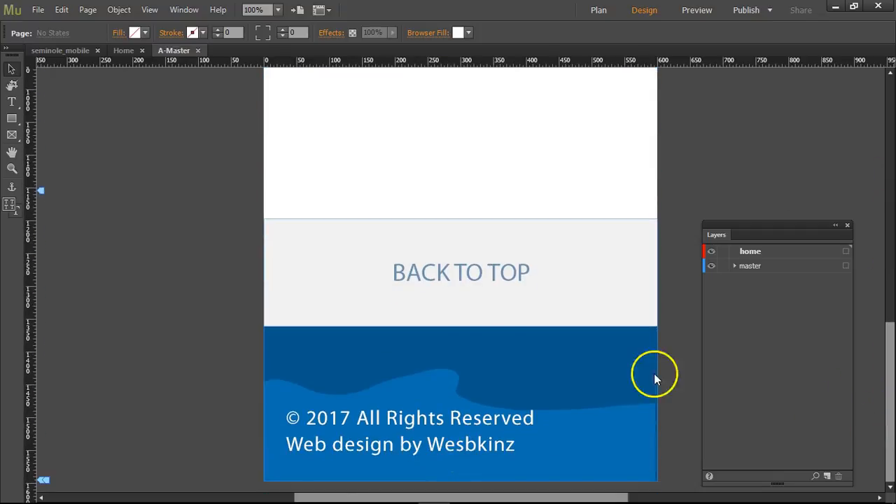
click(461, 273)
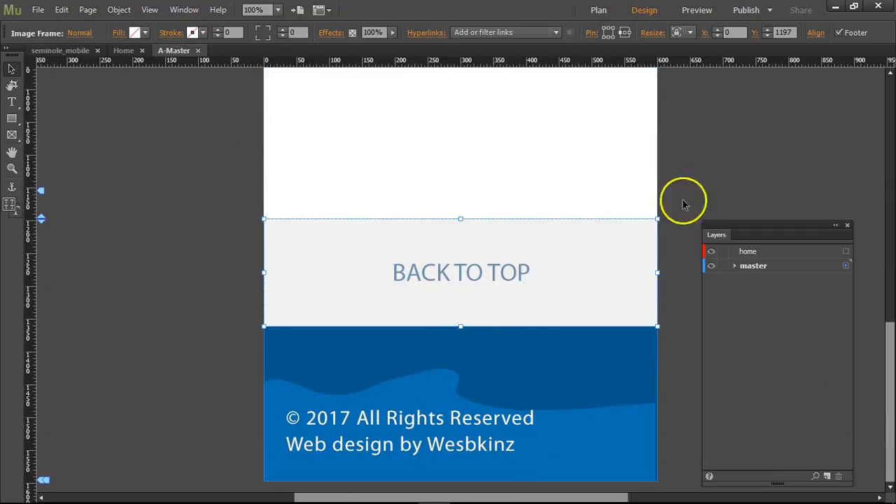
scroll(up, 3)
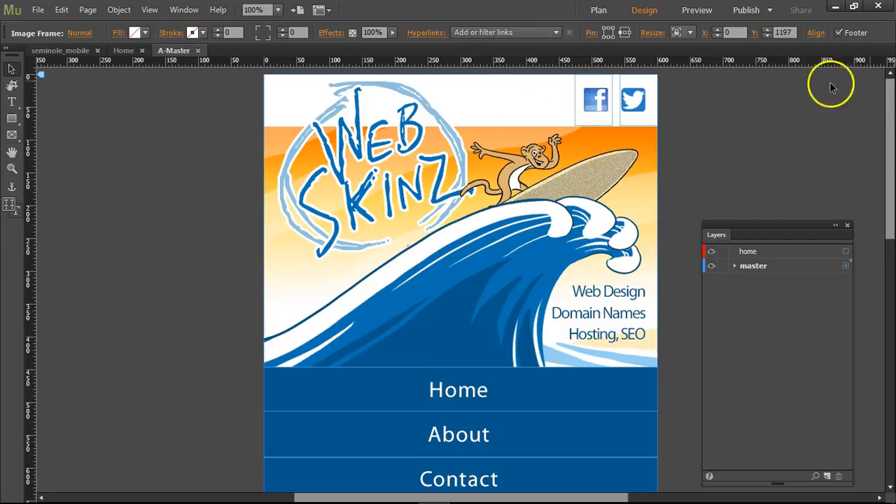
mouse_move(764, 271)
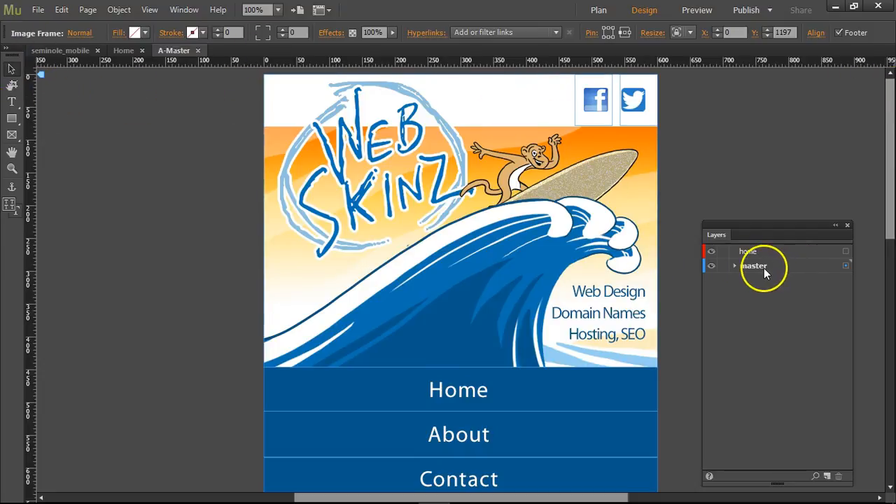
click(734, 265)
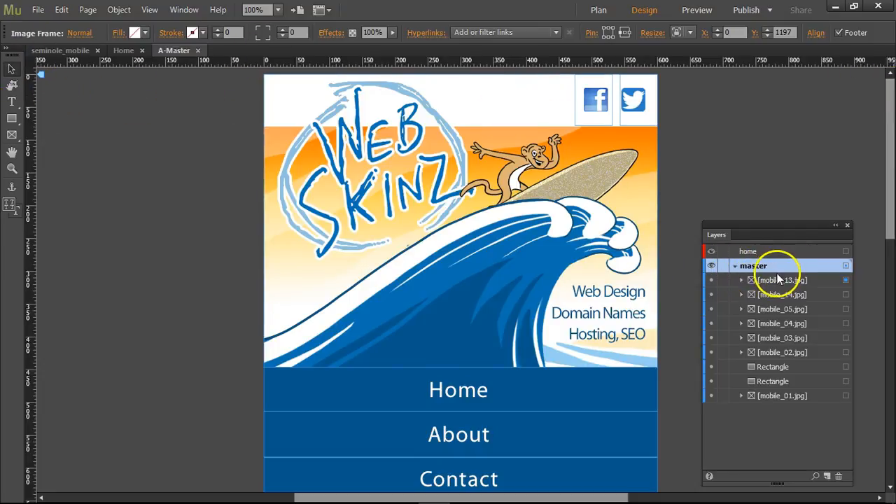
click(119, 9)
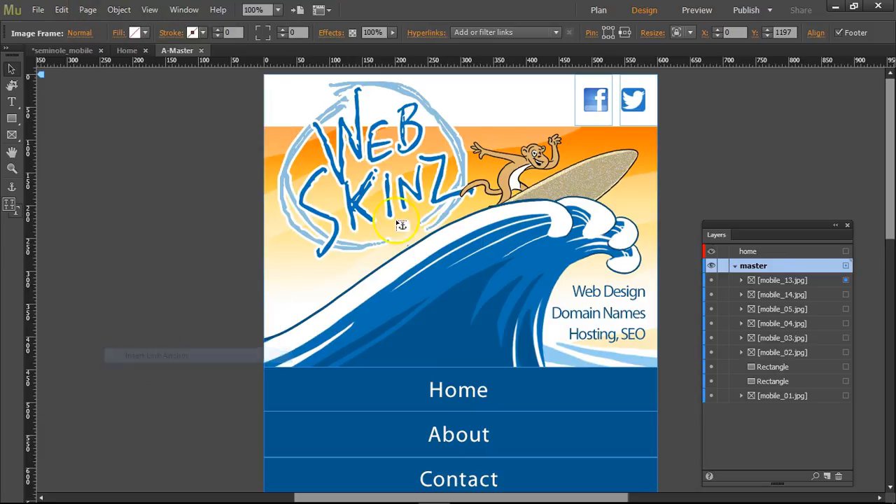
mouse_move(467, 75)
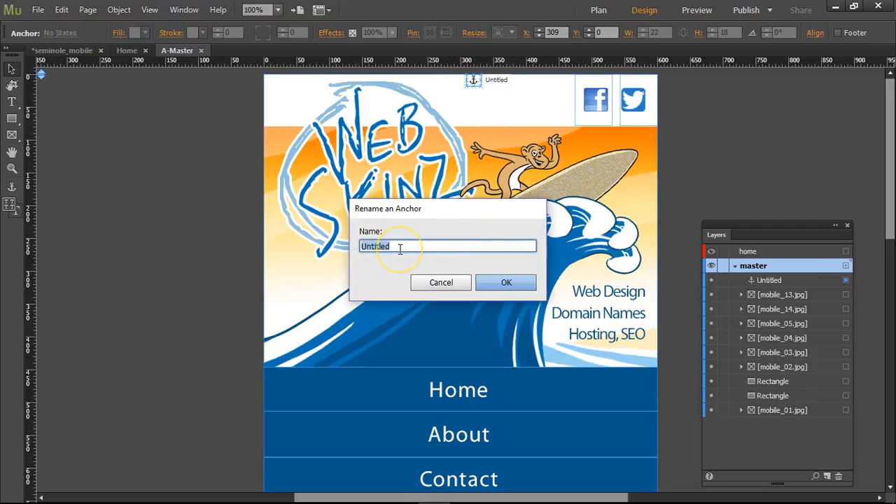
click(506, 282)
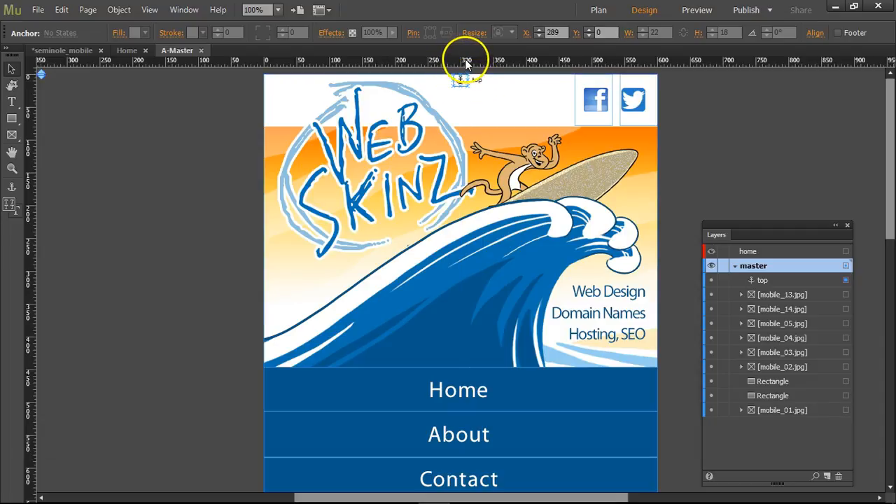
scroll(down, 3)
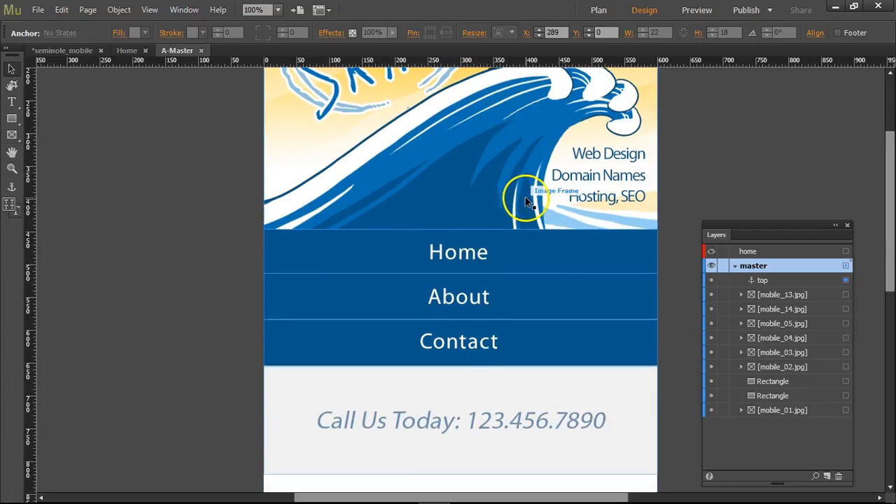
scroll(down, 3)
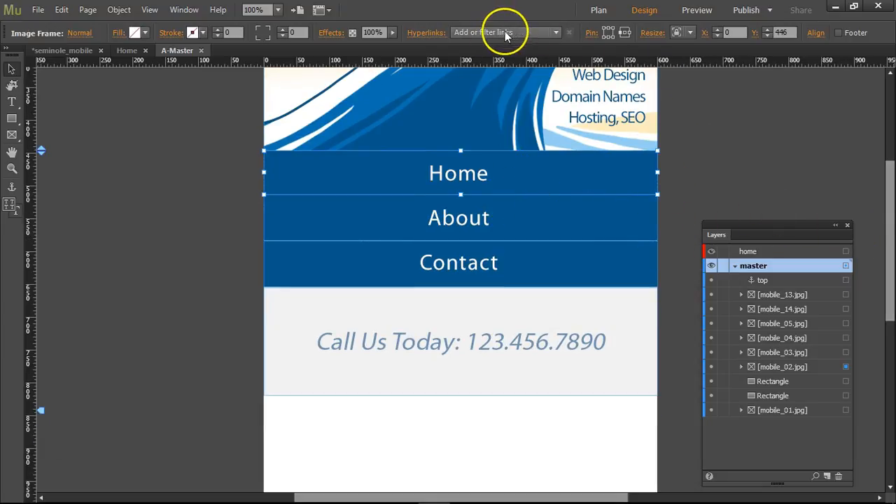
Step: Point the Home button's hyperlink at the 'top' anchor, then return to the Home page
click(504, 32)
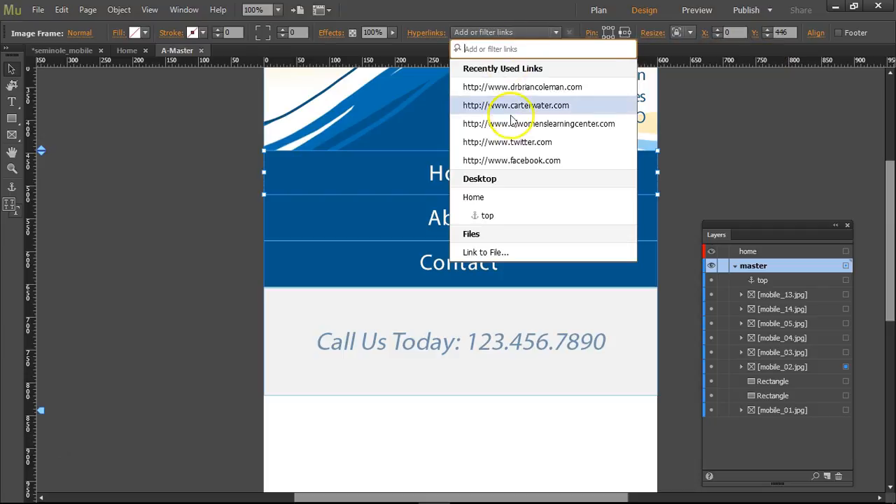
mouse_move(490, 215)
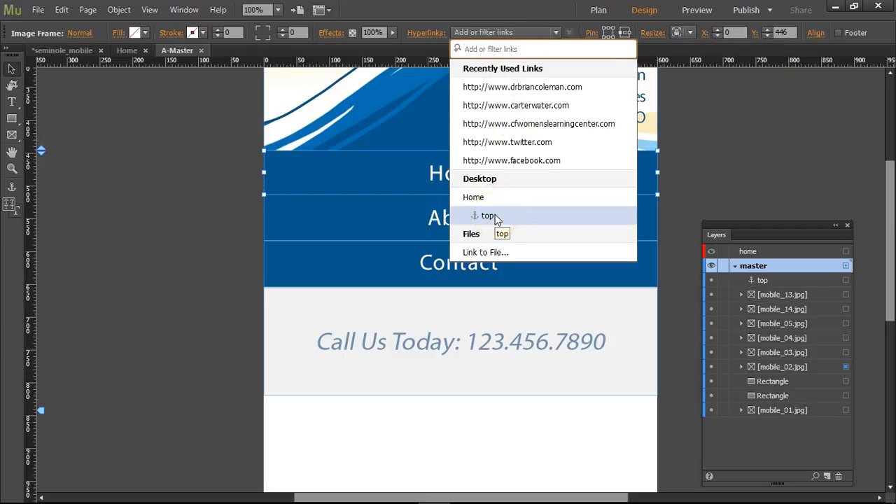
click(487, 216)
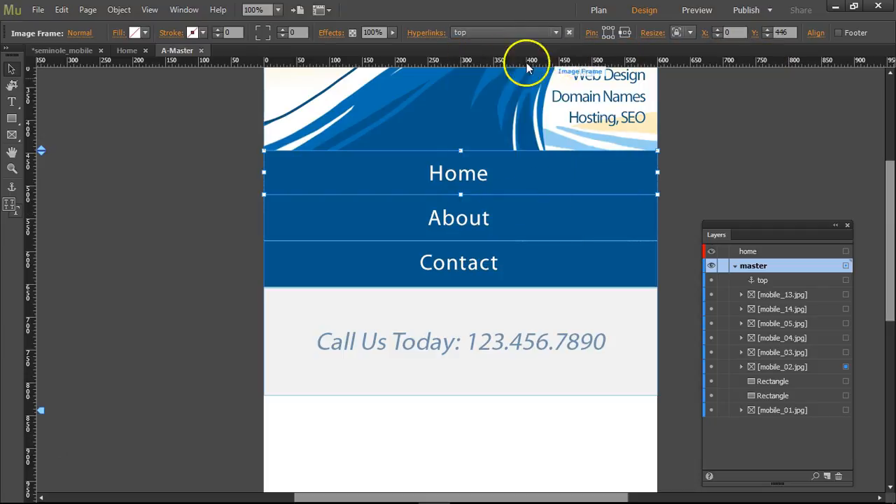
click(458, 217)
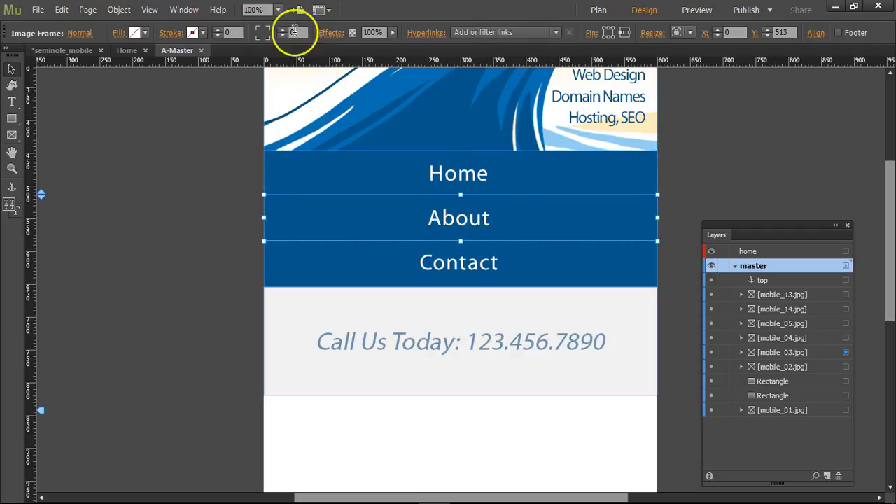
click(62, 50)
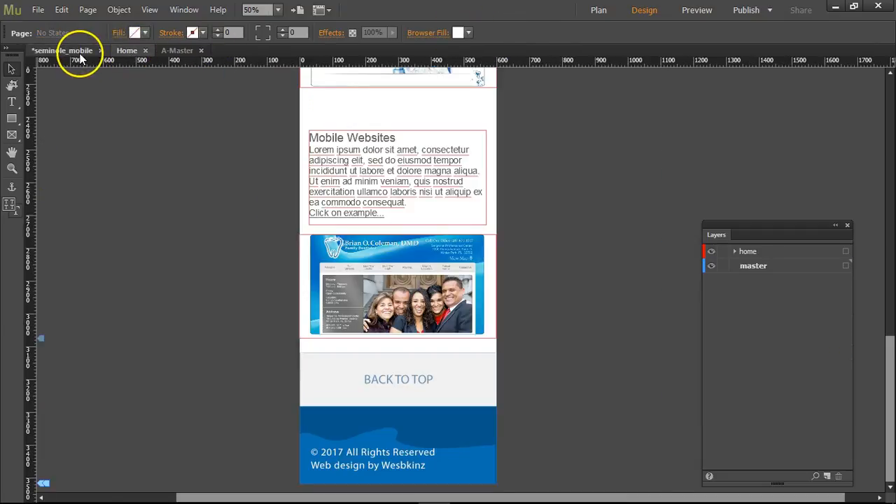
Step: In Plan view, create pages named About and Contact after Home
click(598, 10)
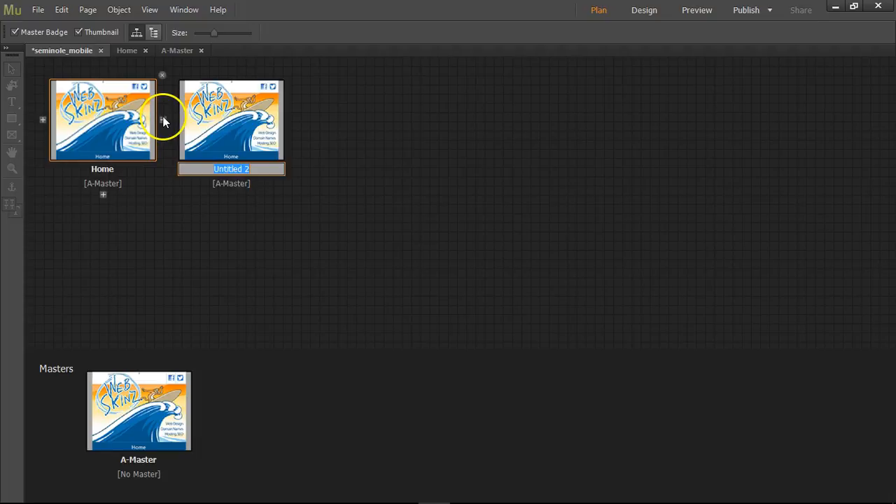
text(About)
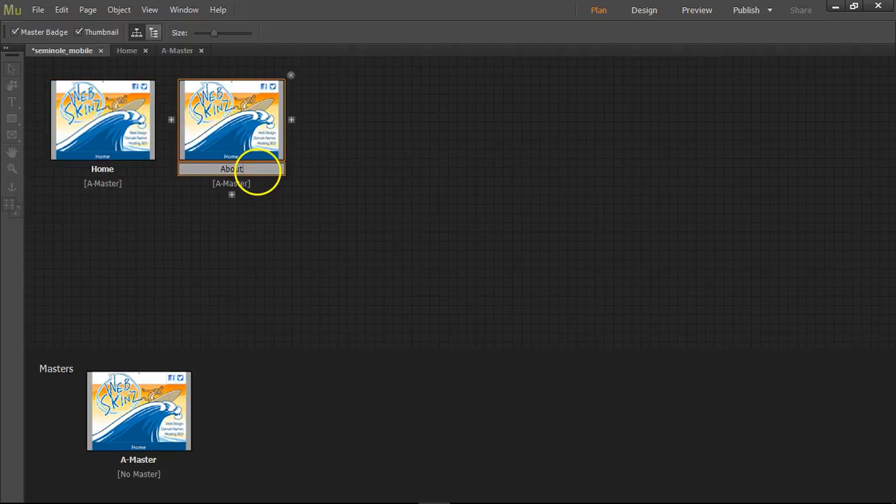
click(291, 120)
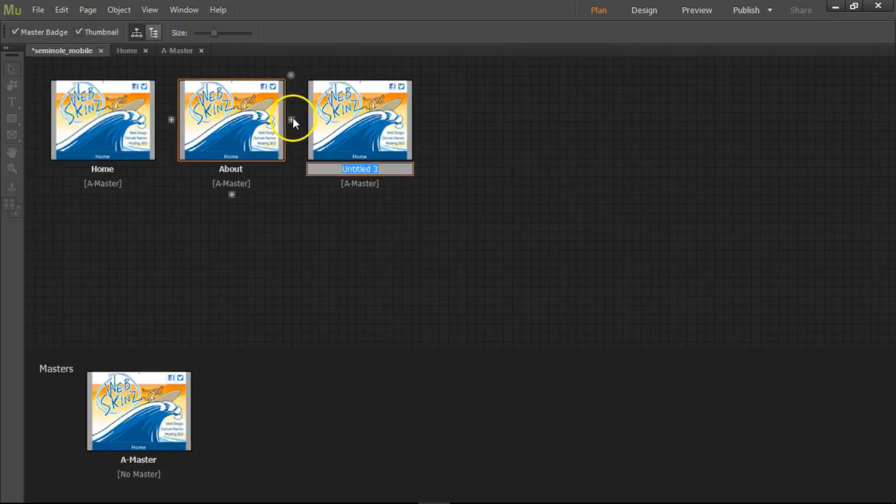
text(Contact)
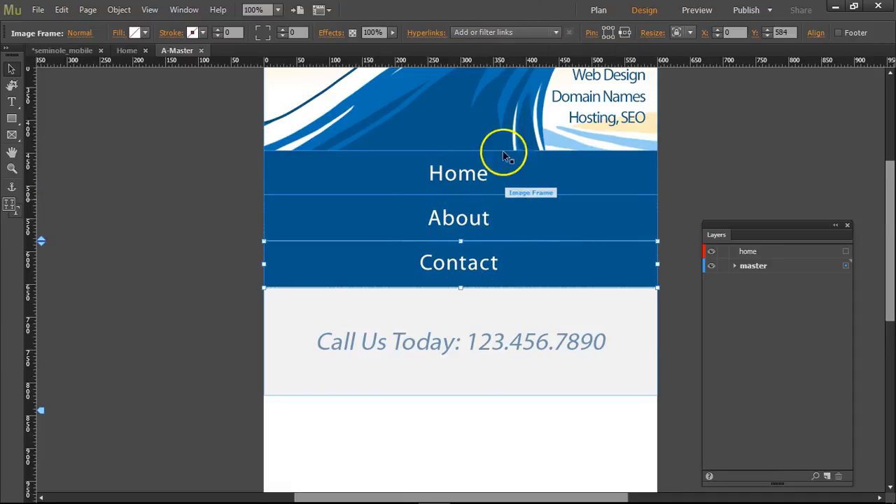
Step: Set the Call Us Today image's hyperlink to a tel: phone number
click(503, 32)
text(t)
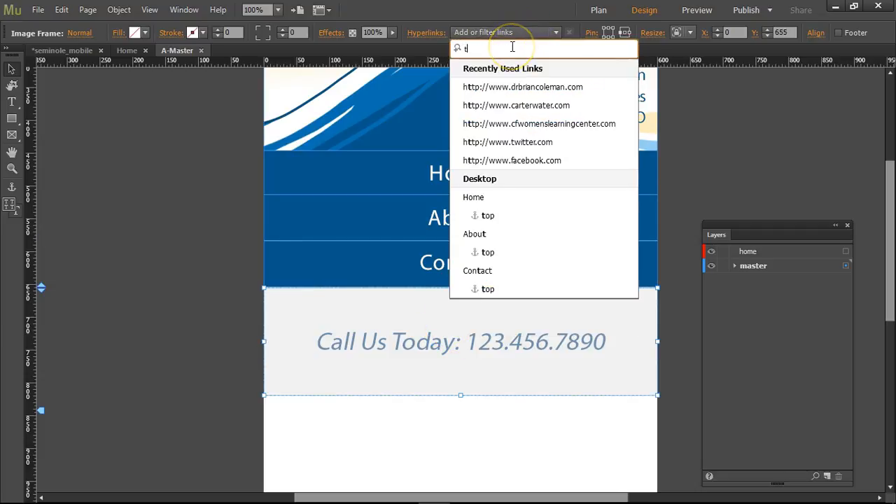
text(el:)
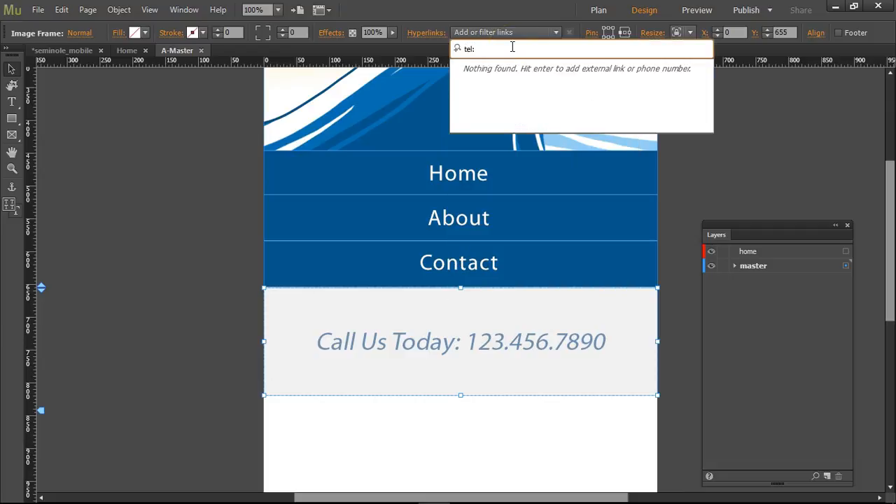
text(123.)
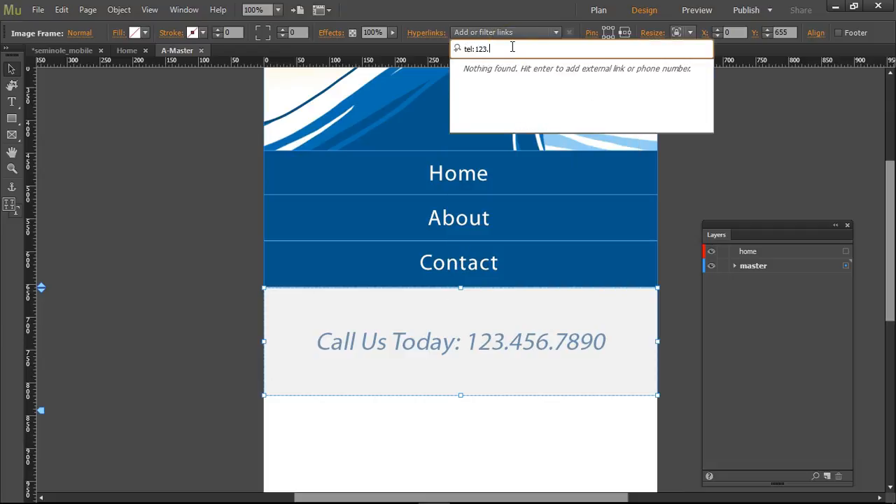
key(Backspace)
text(4567890)
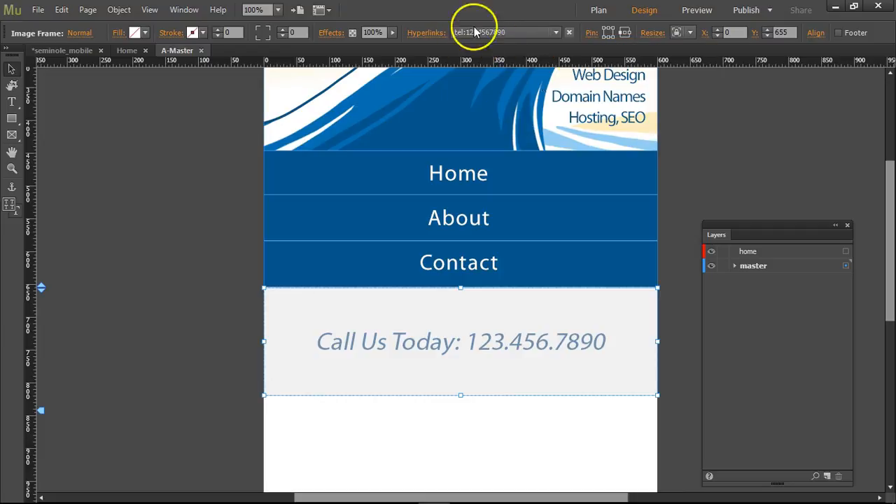
click(148, 243)
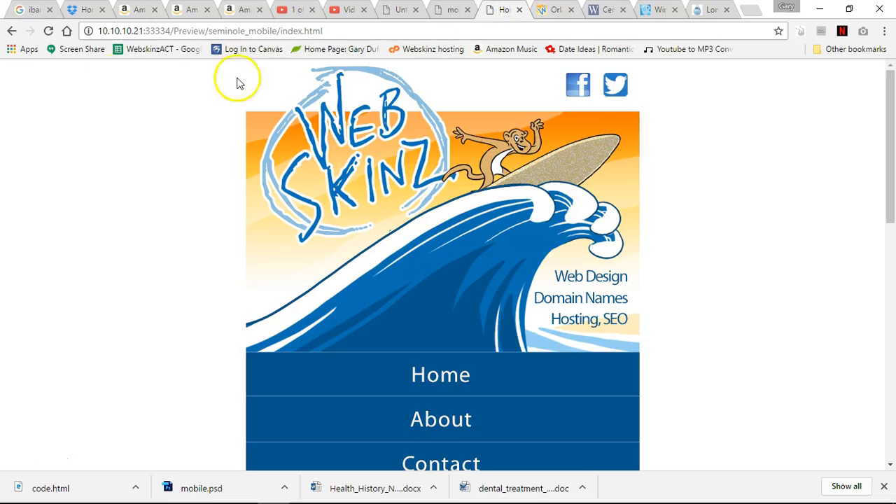
mouse_move(607, 297)
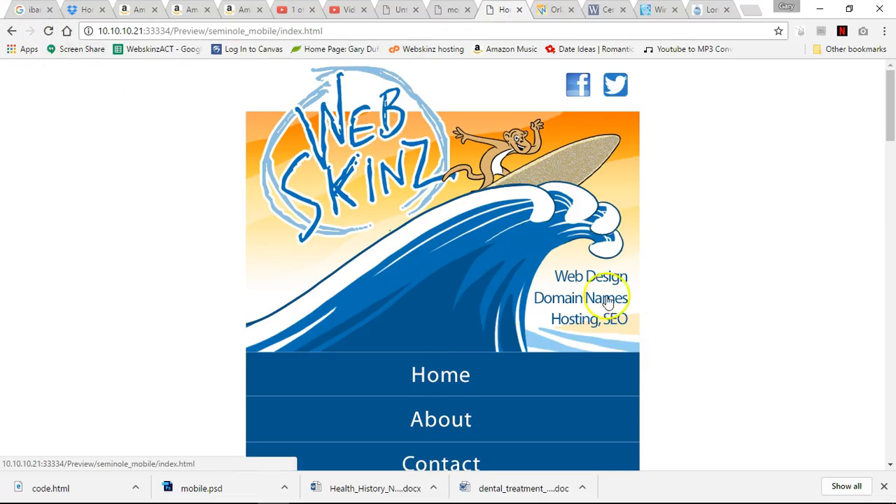
Step: Scroll the Chrome preview down to the Call Us Today bar, then start previewing in another browser
scroll(down, 3)
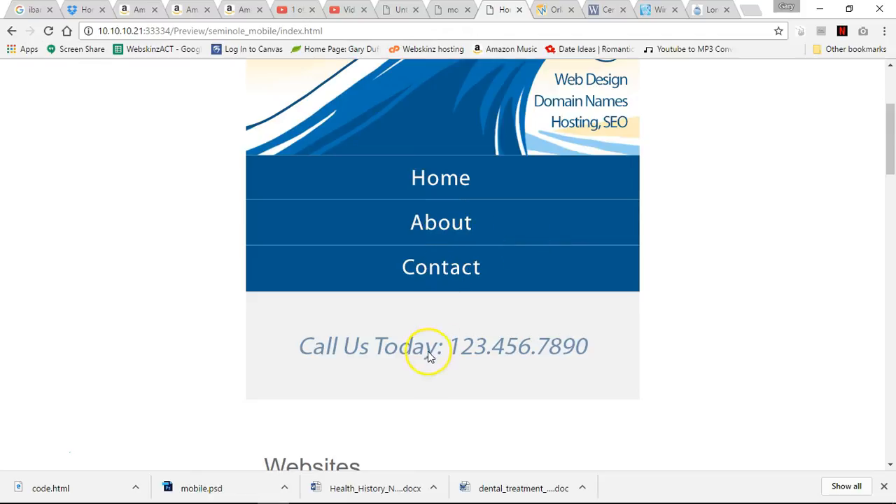
mouse_move(824, 9)
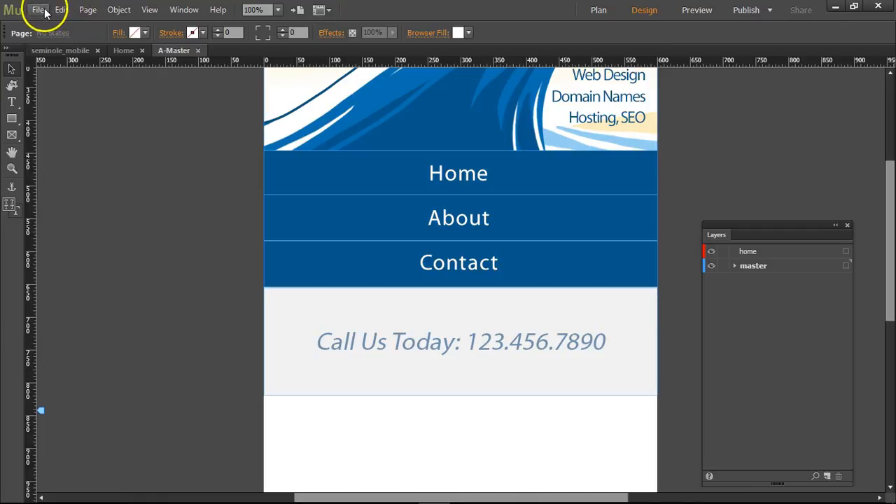
click(37, 10)
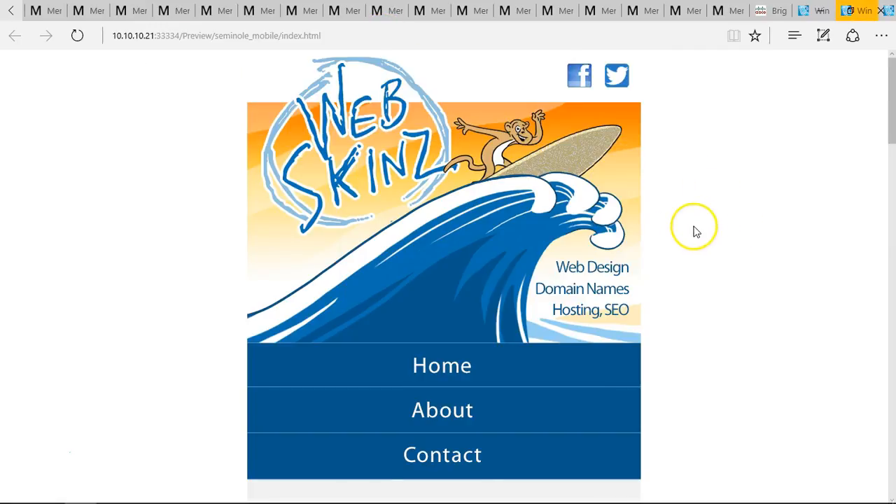
Step: In Edge, dismiss the app-choice prompt, try About and Home, and scroll to Back to Top
scroll(down, 3)
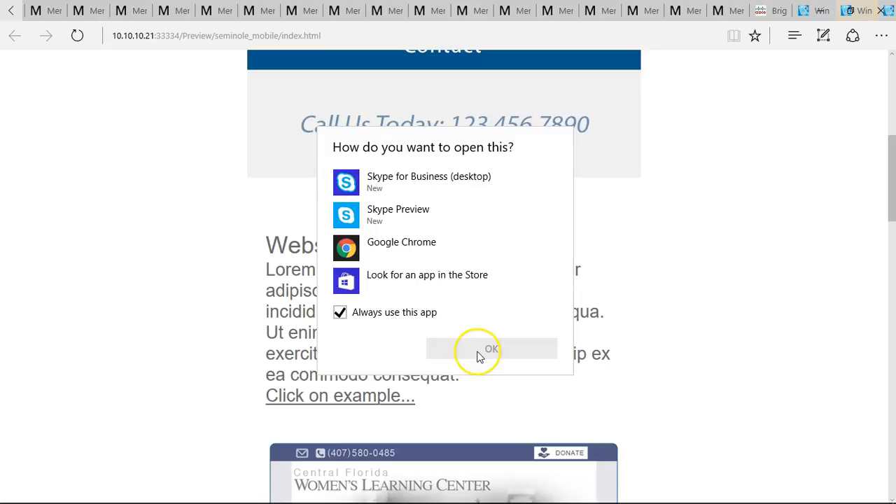
mouse_move(529, 350)
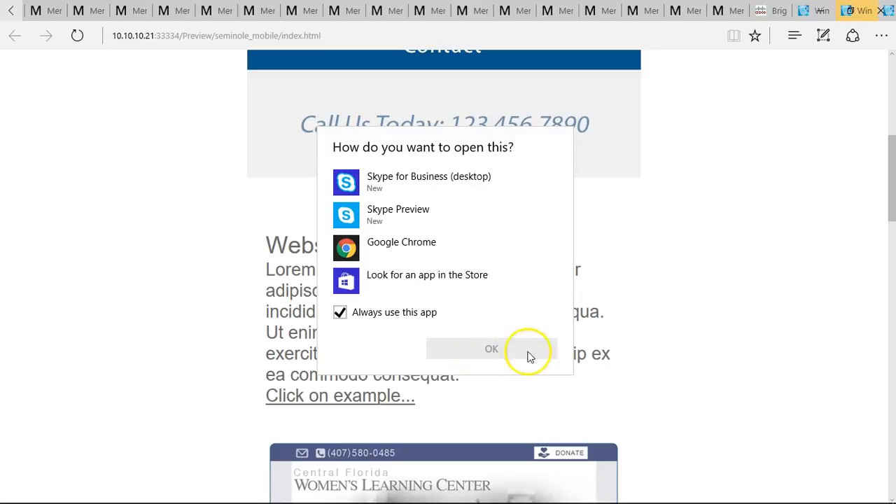
click(491, 348)
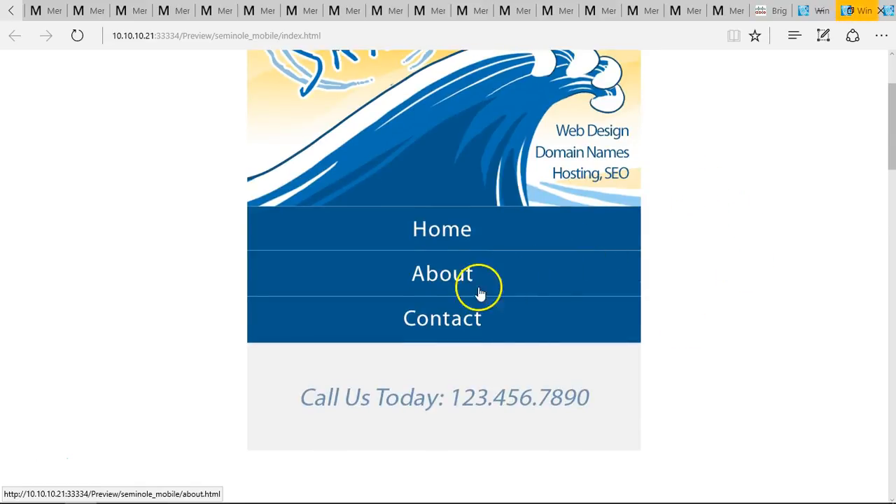
mouse_move(461, 229)
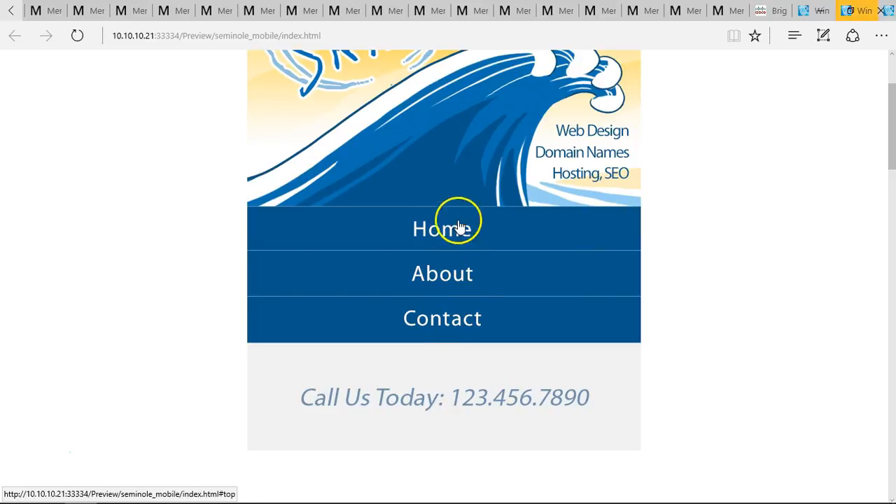
scroll(up, 3)
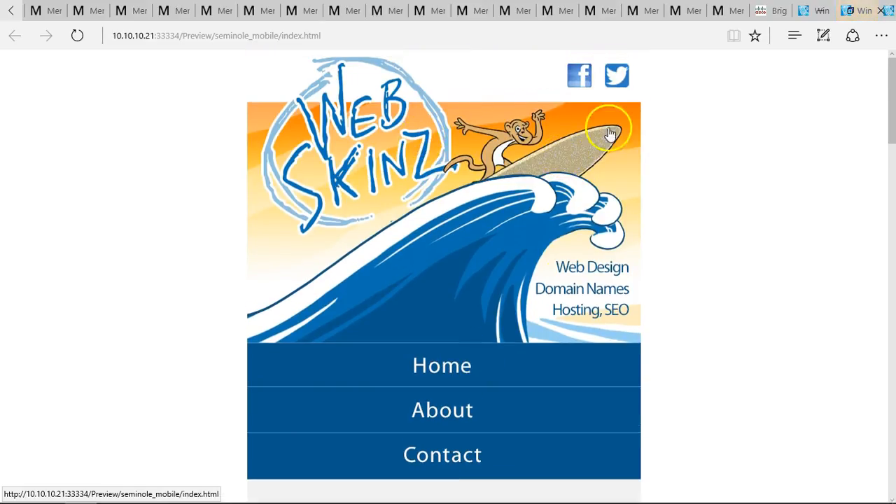
click(442, 410)
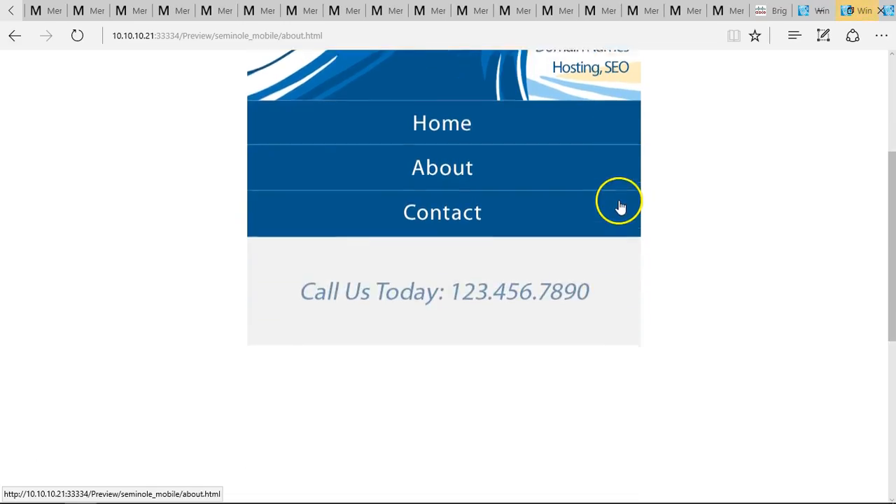
click(442, 122)
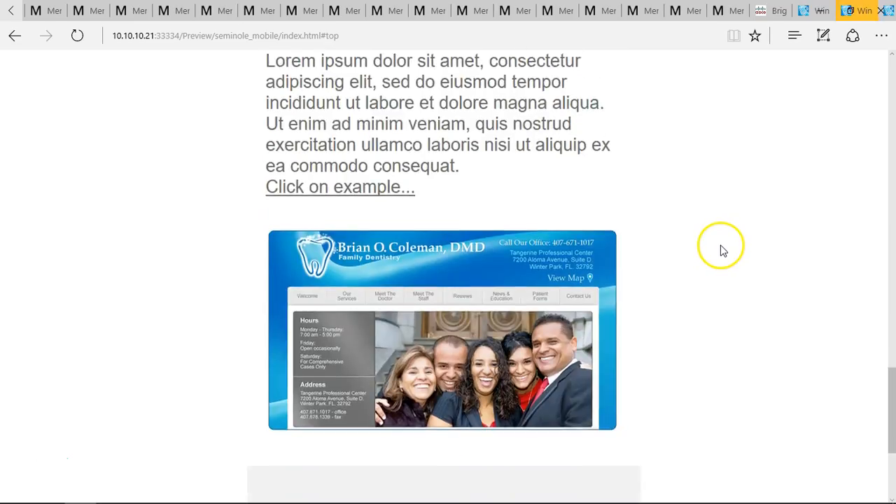
scroll(down, 3)
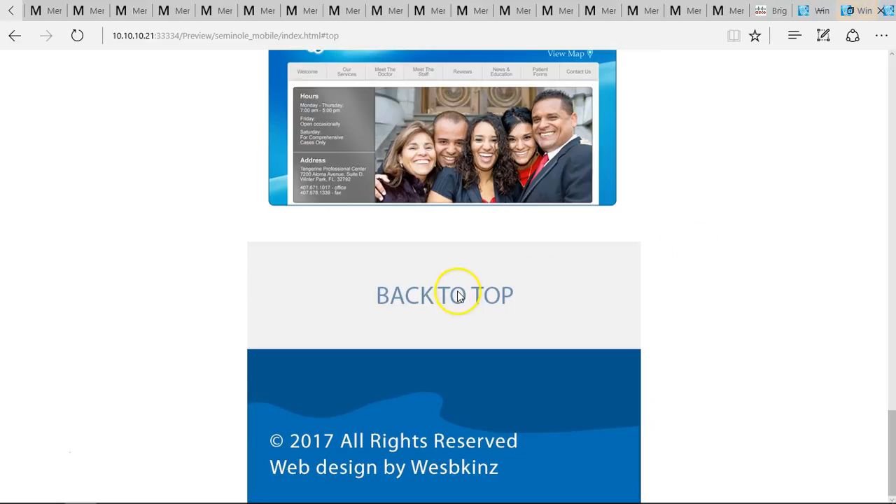
Step: Link the A-Master BACK TO TOP band to the Home page's 'top' anchor
click(432, 494)
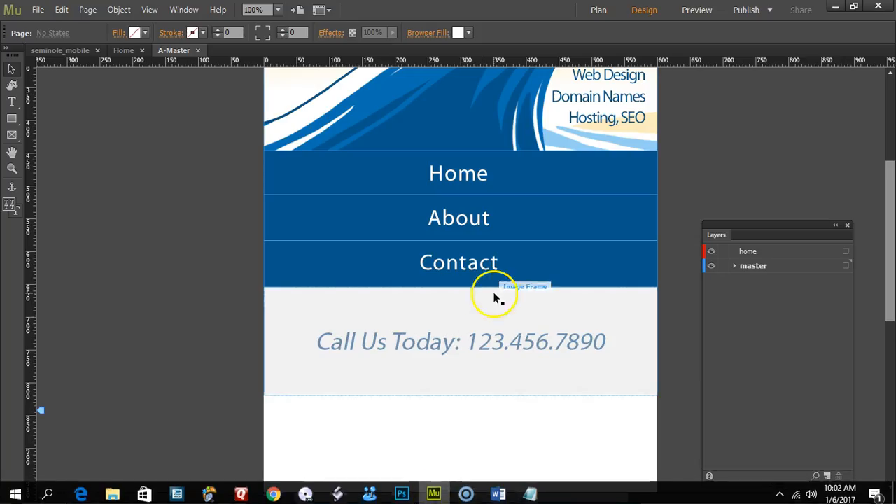
mouse_move(553, 308)
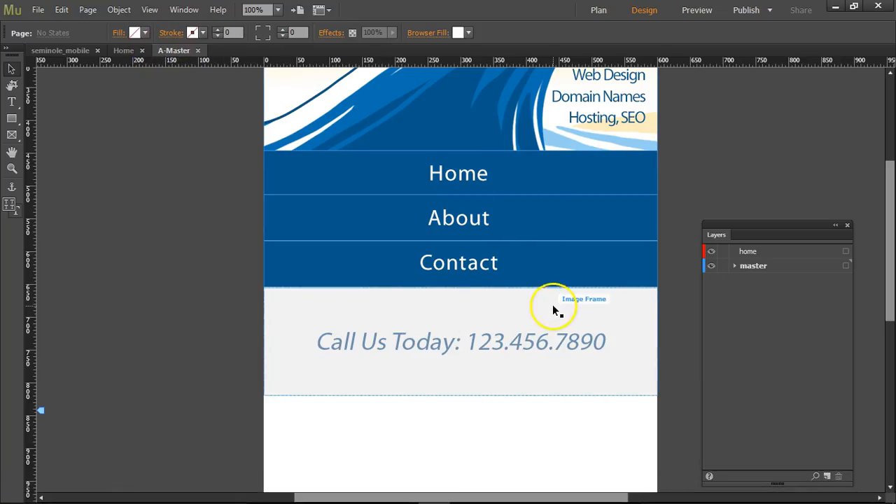
scroll(down, 3)
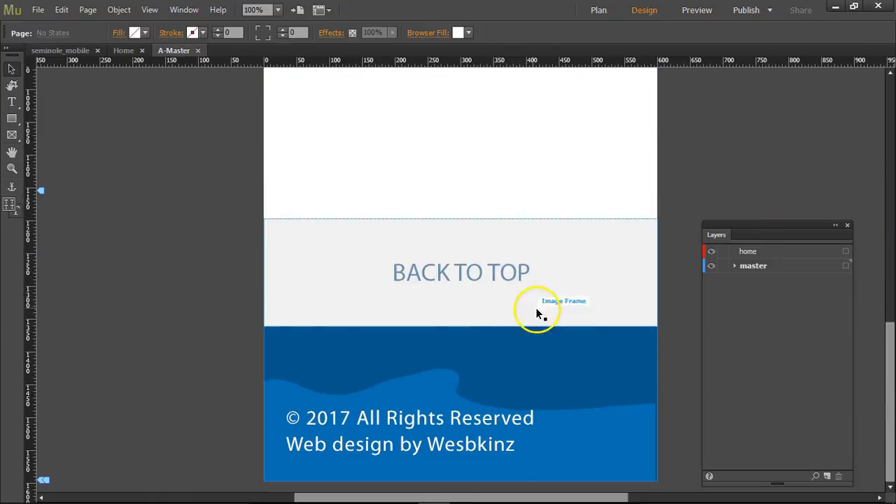
click(555, 33)
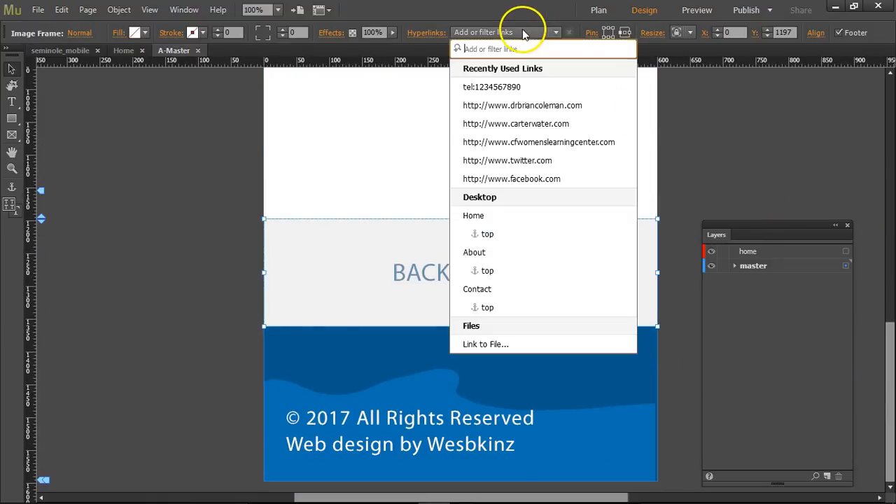
mouse_move(487, 233)
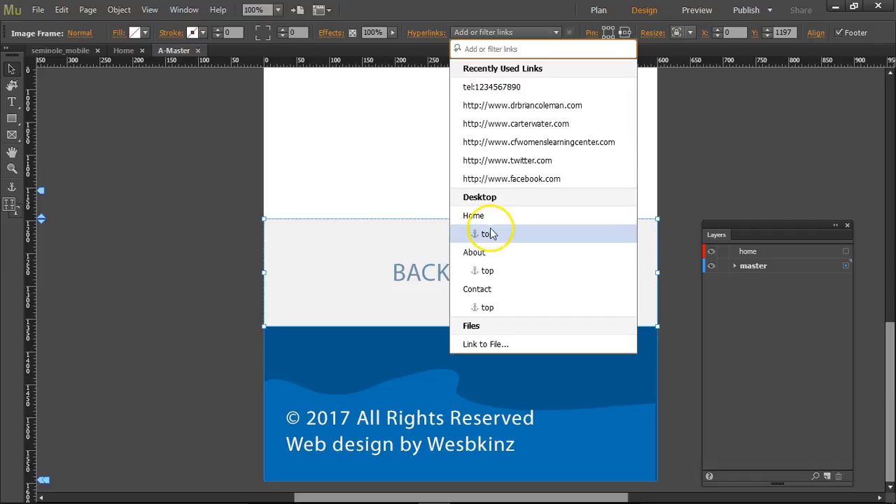
mouse_move(483, 307)
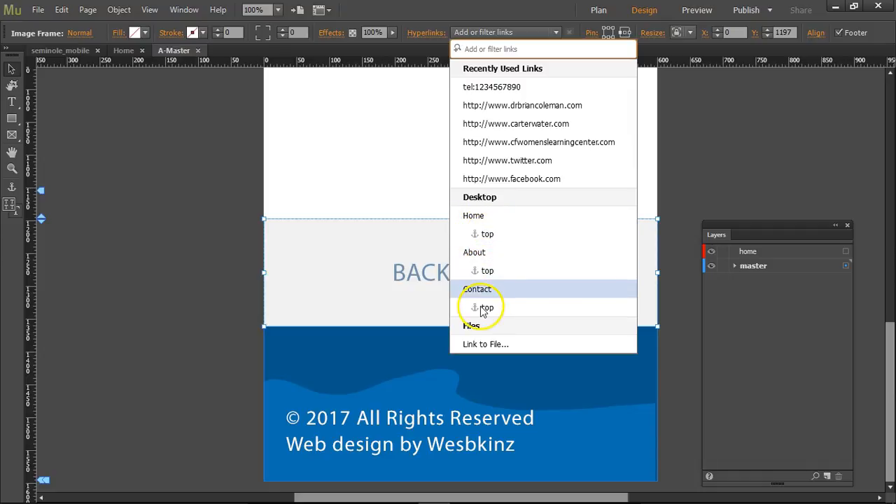
mouse_move(486, 234)
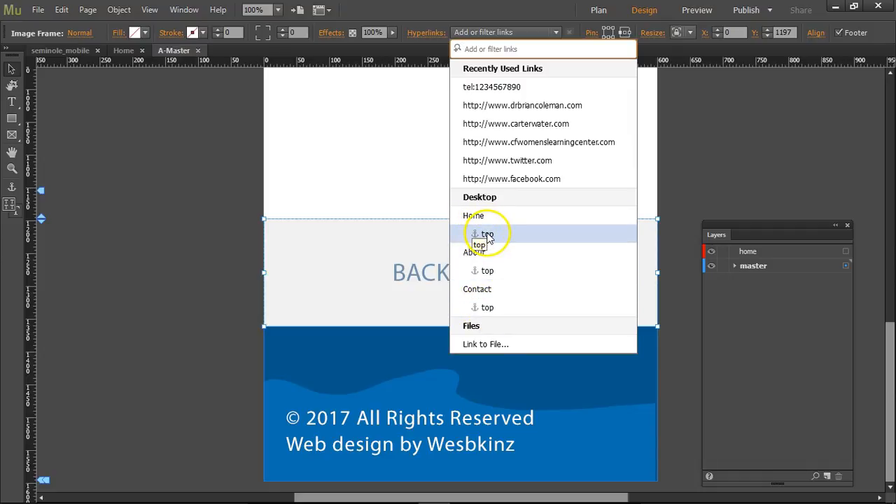
mouse_move(486, 271)
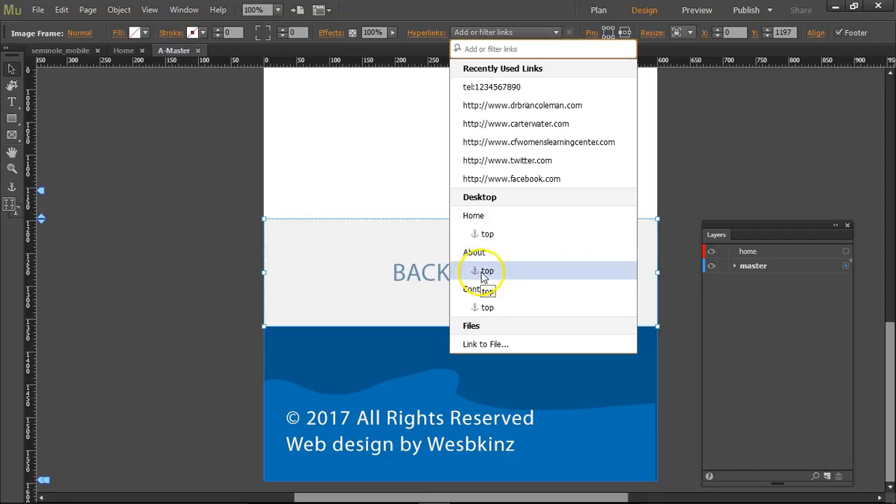
mouse_move(486, 233)
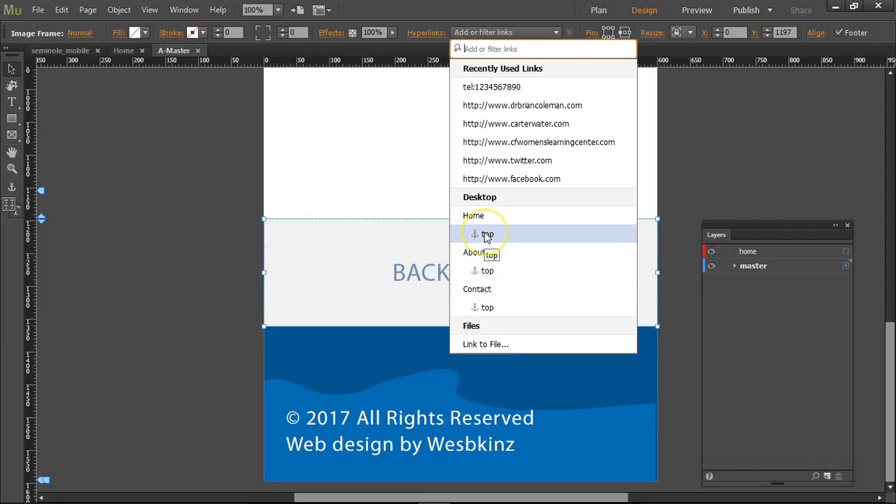
mouse_move(490, 215)
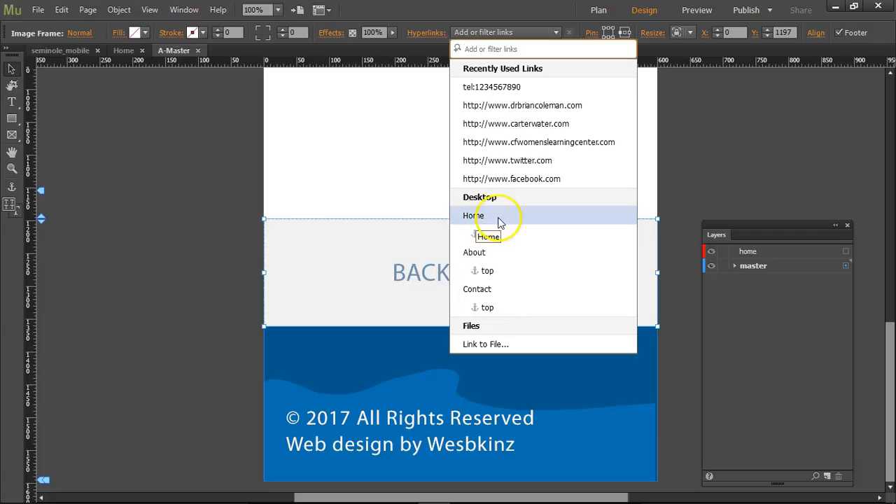
mouse_move(488, 234)
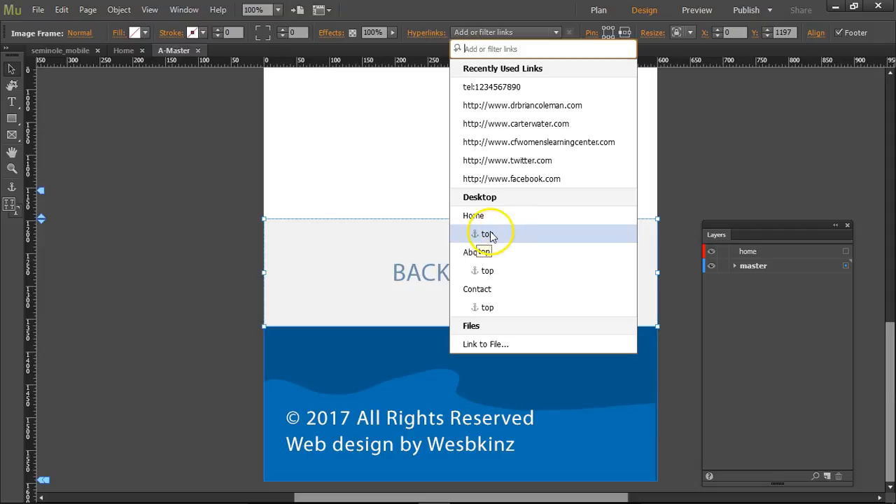
click(486, 233)
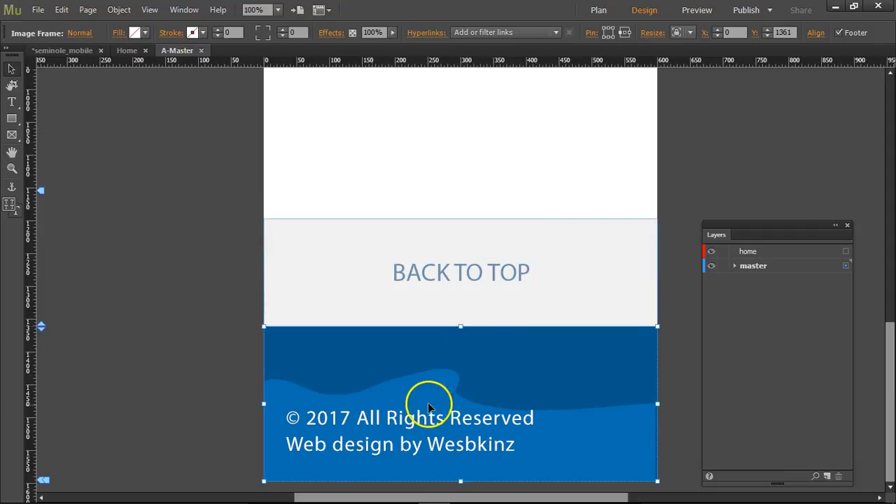
mouse_move(502, 110)
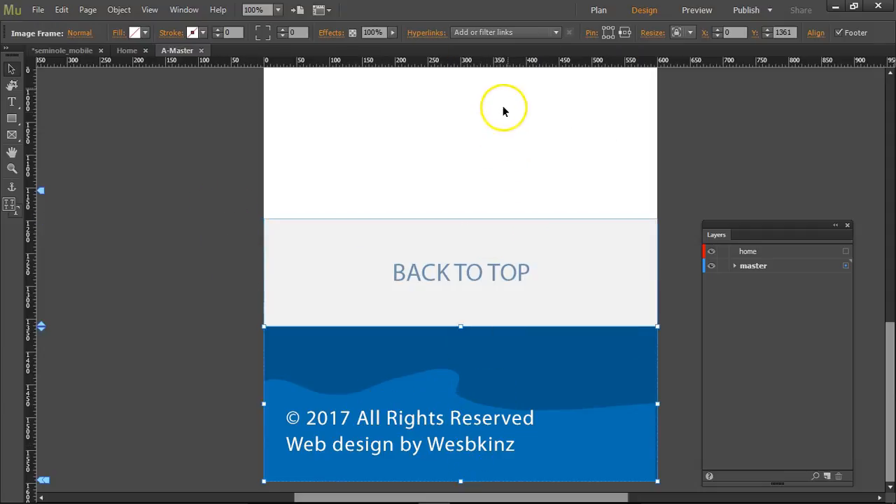
click(504, 32)
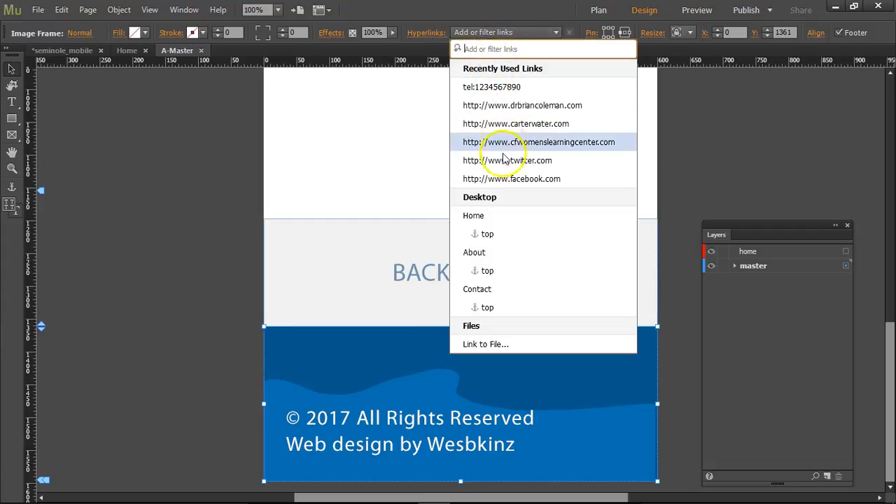
click(522, 105)
text(http://www.webskinz.)
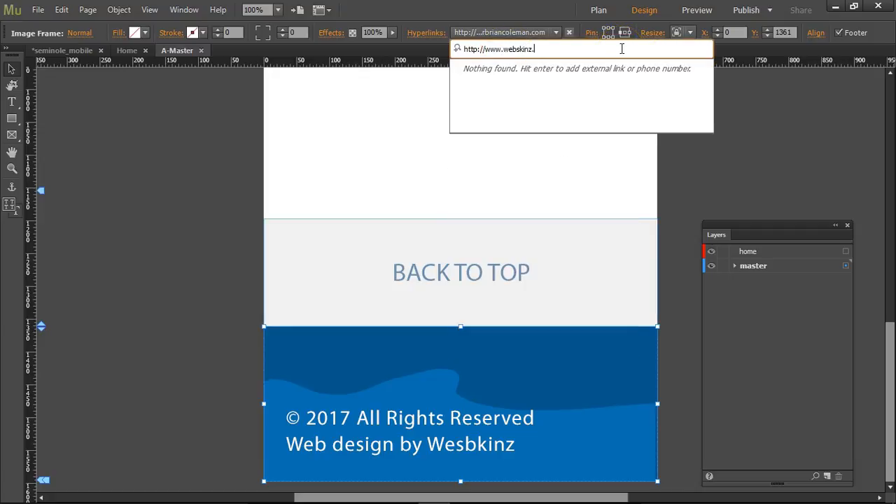
key(Return)
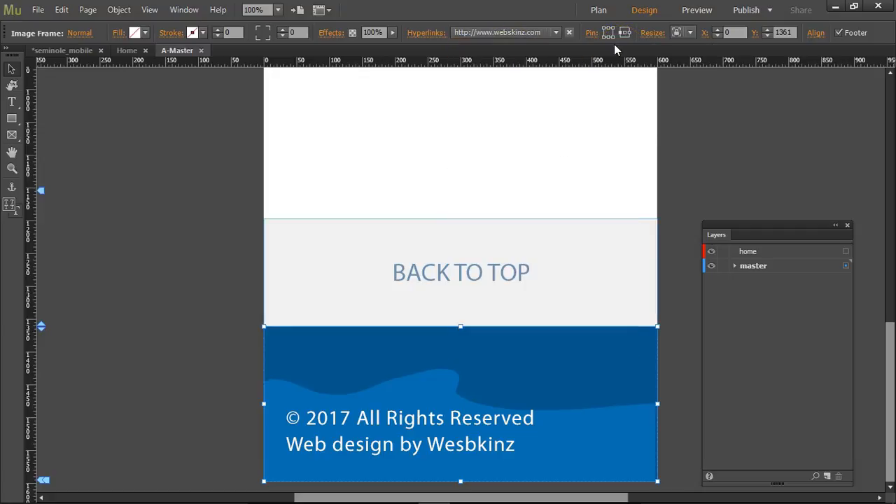
click(556, 32)
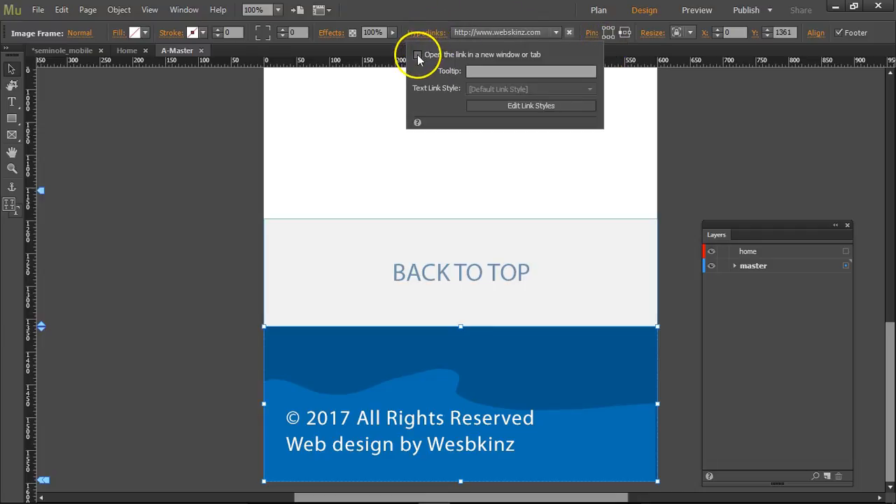
click(693, 108)
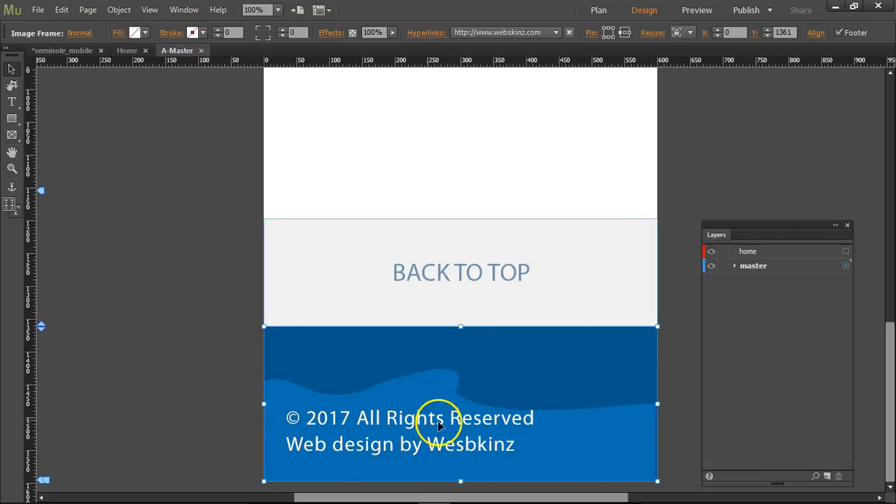
mouse_move(443, 428)
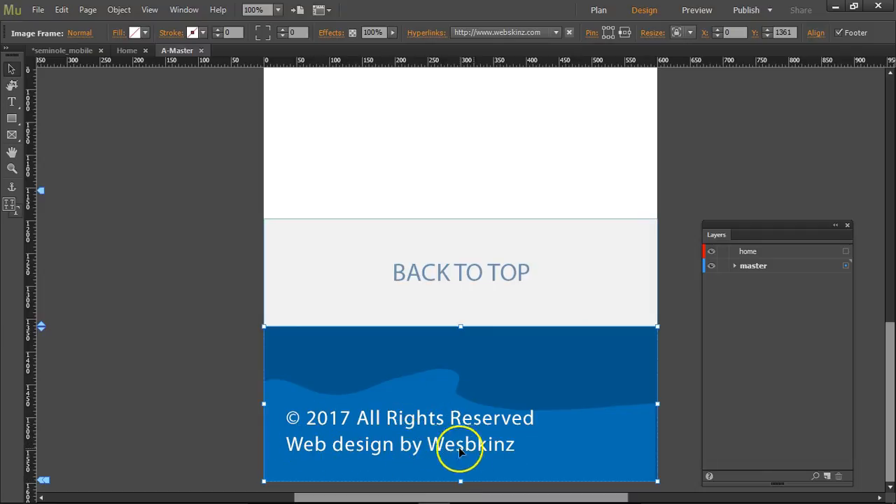
mouse_move(487, 452)
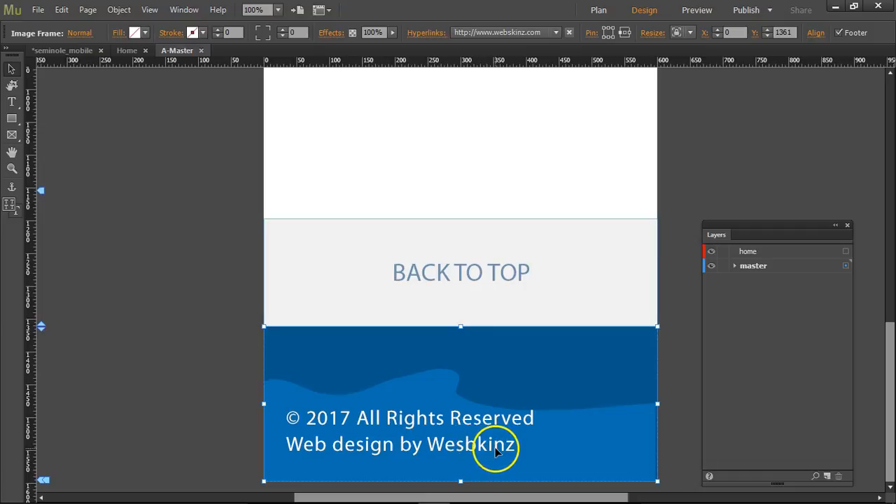
mouse_move(468, 451)
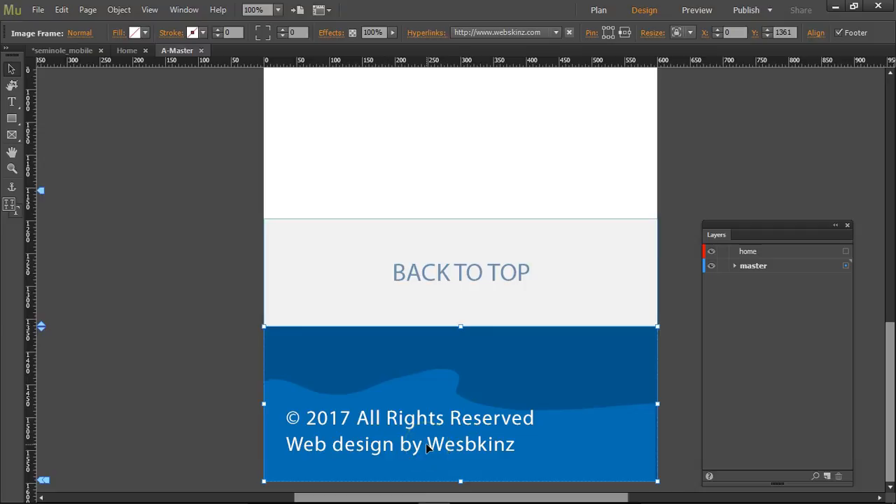
click(203, 67)
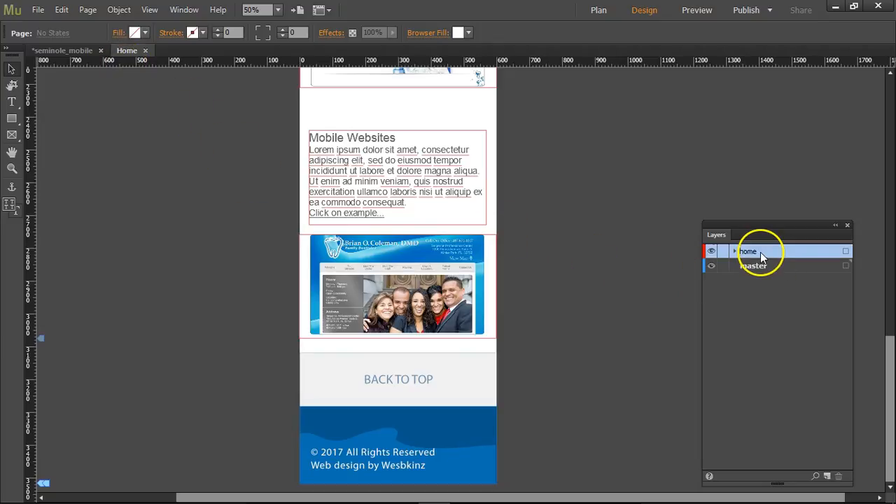
Step: Open the About page from the Plan view page overview
click(735, 252)
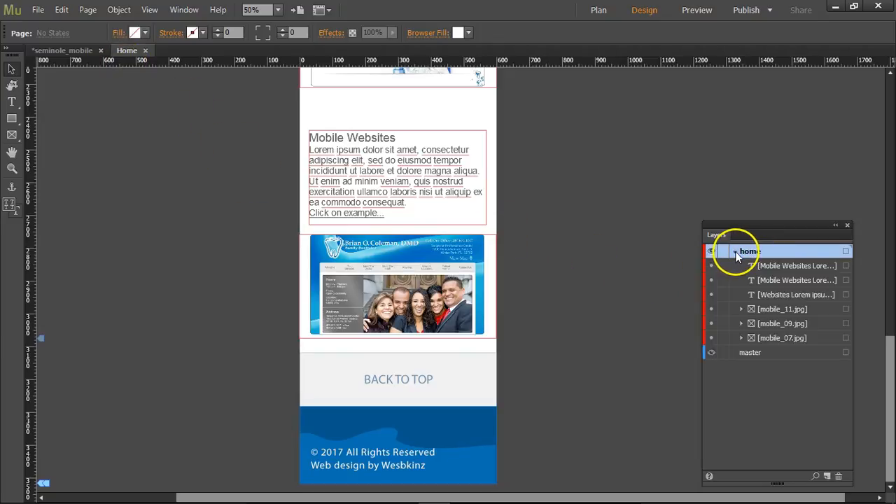
click(735, 251)
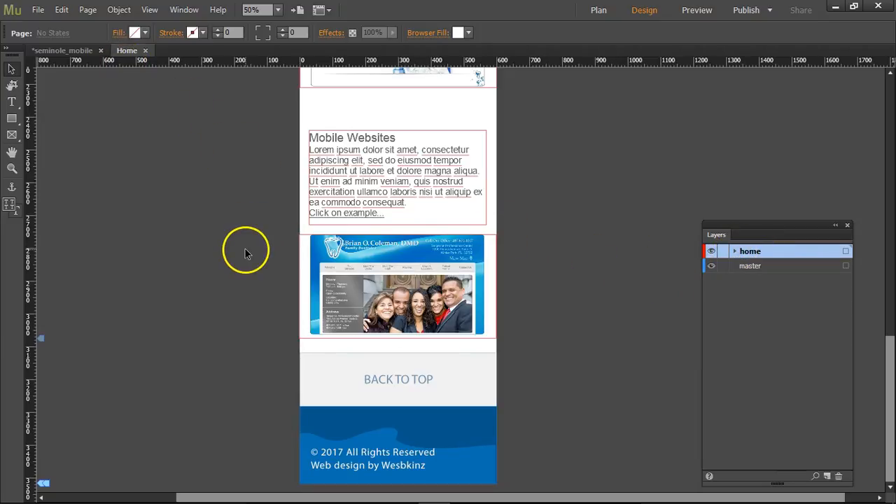
mouse_move(89, 55)
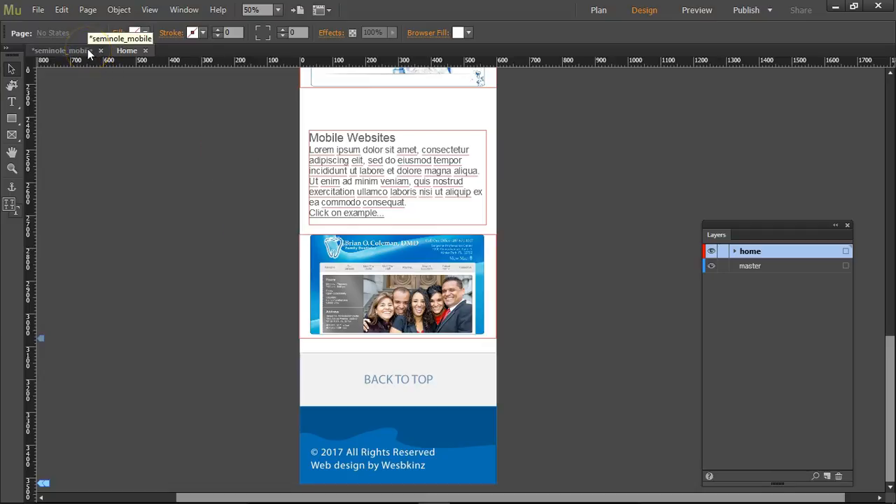
click(599, 9)
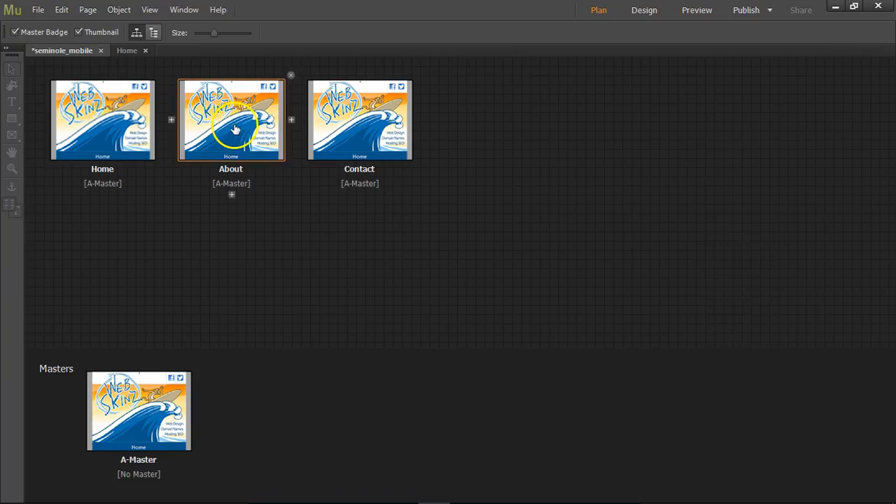
double_click(231, 119)
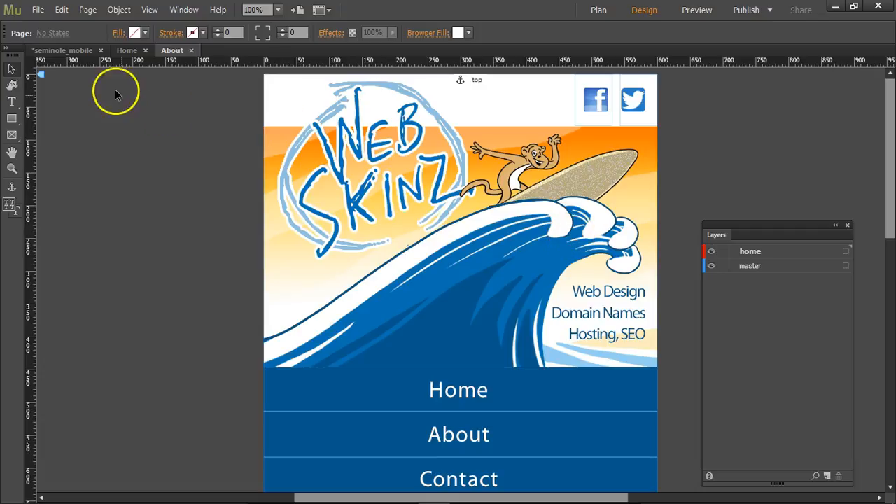
click(599, 10)
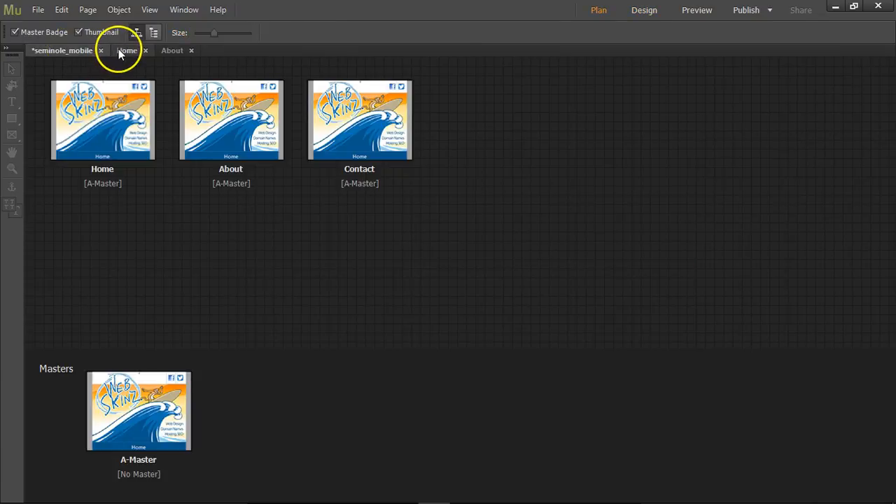
double_click(127, 51)
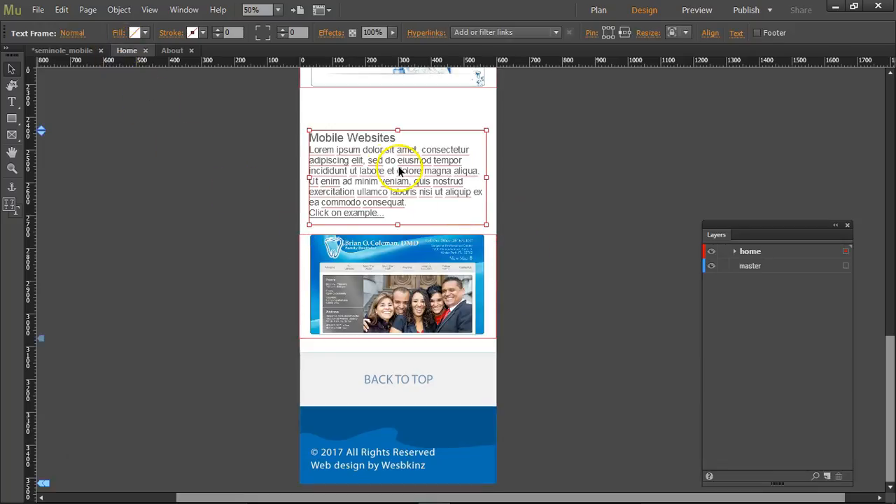
click(171, 50)
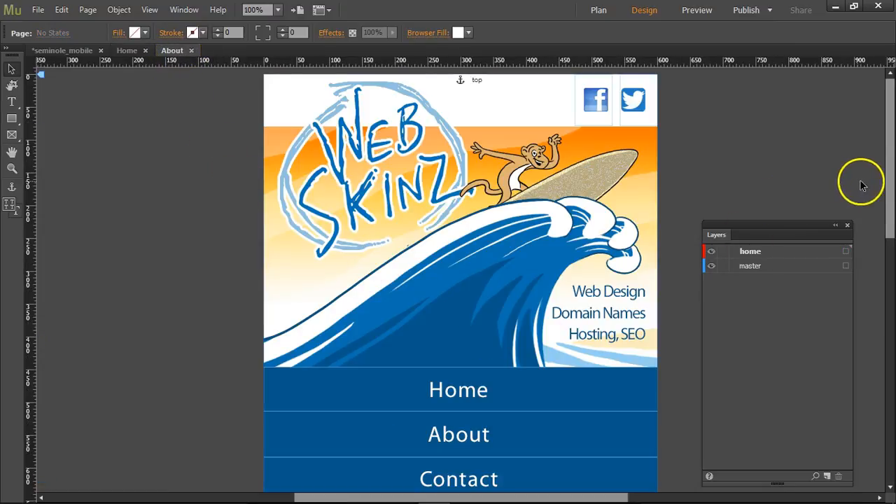
Step: Replace the About page's Mobile Websites heading with 'About'
scroll(down, 3)
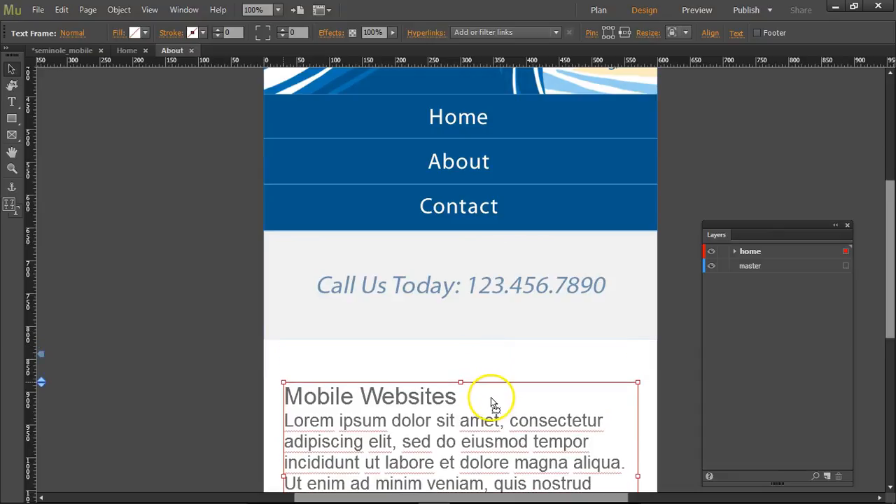
scroll(down, 3)
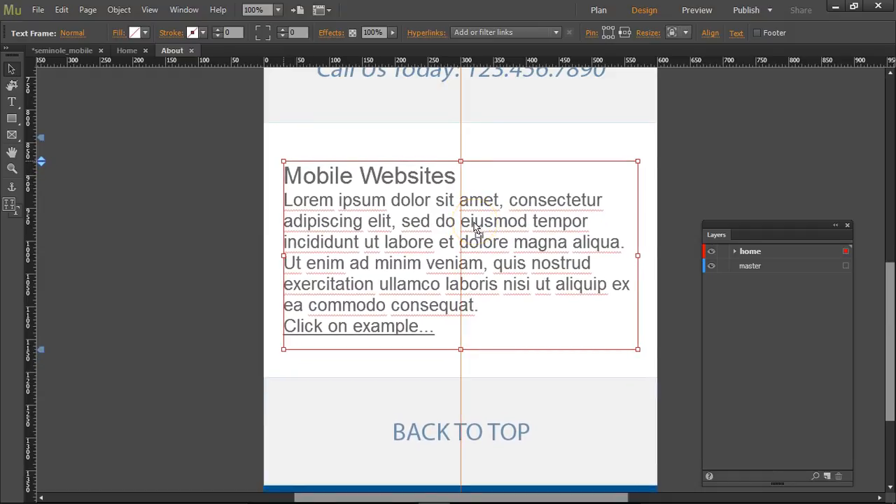
double_click(370, 175)
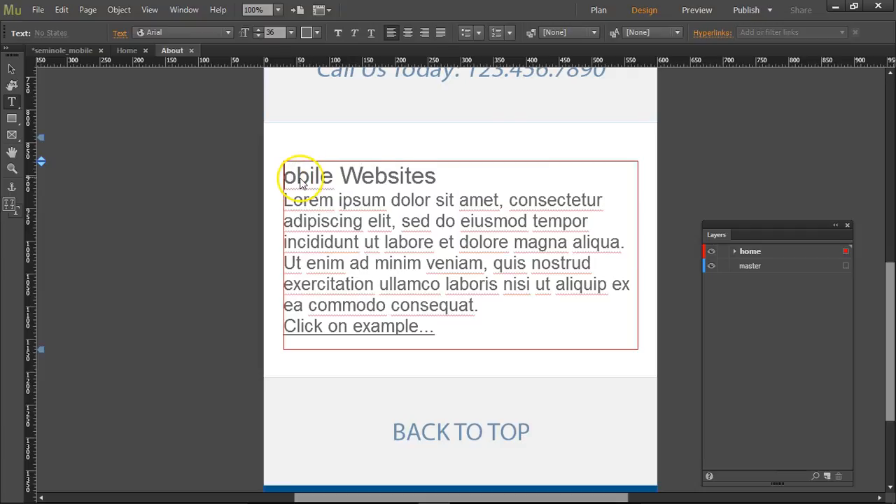
text(About)
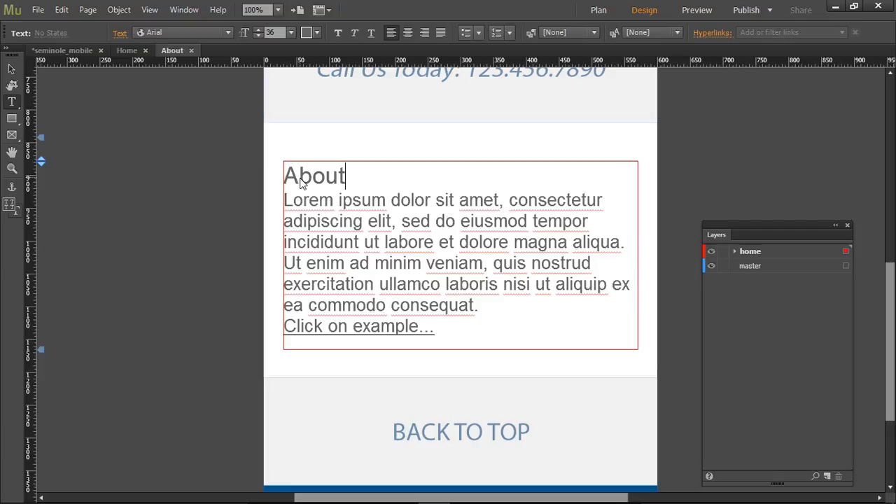
click(597, 10)
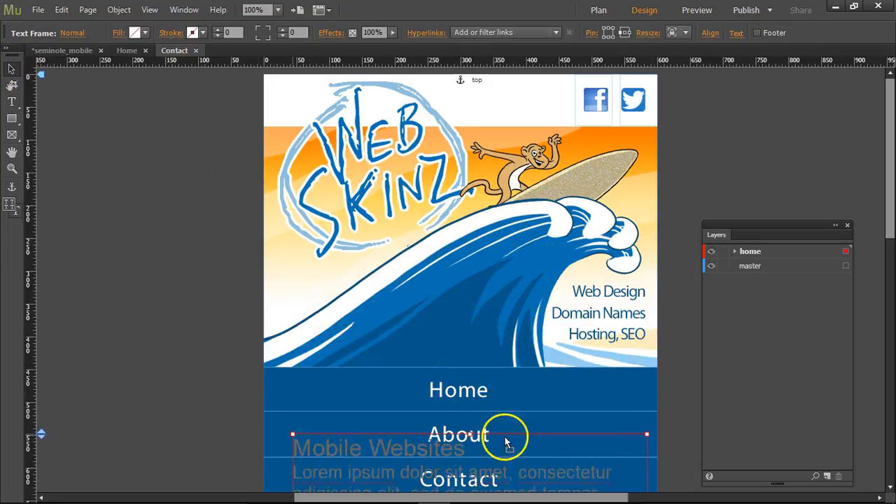
Step: Change the copied heading to 'Contact', delete its placeholder paragraphs and drag the frame shorter
scroll(down, 3)
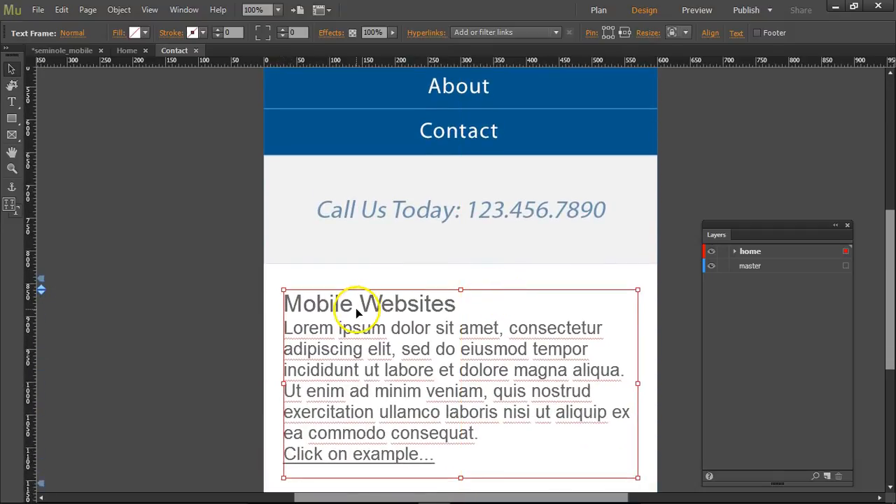
double_click(369, 303)
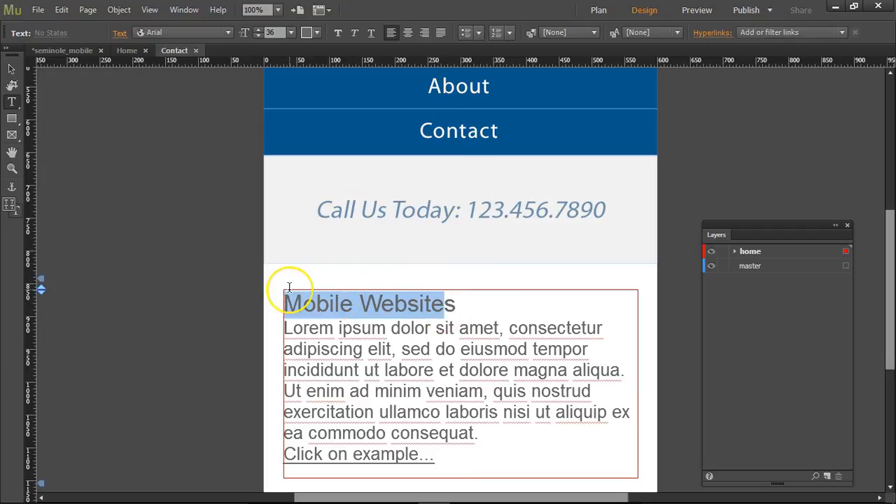
text(Contacts)
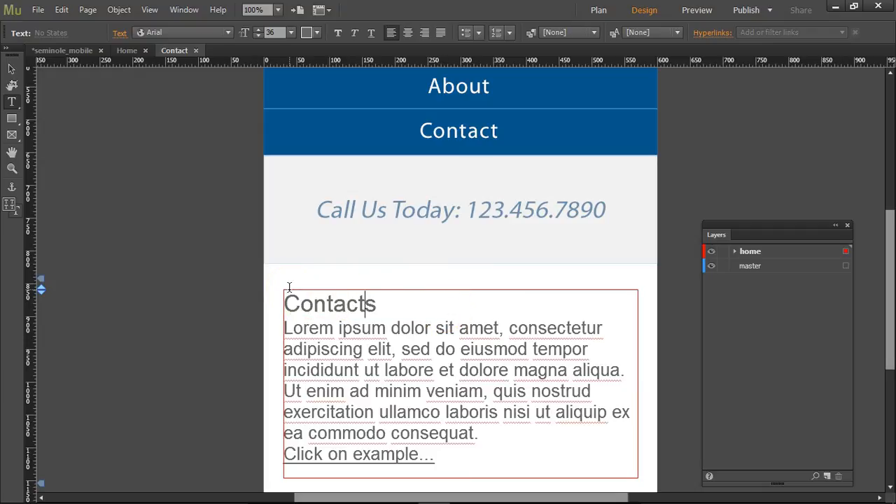
key(Backspace)
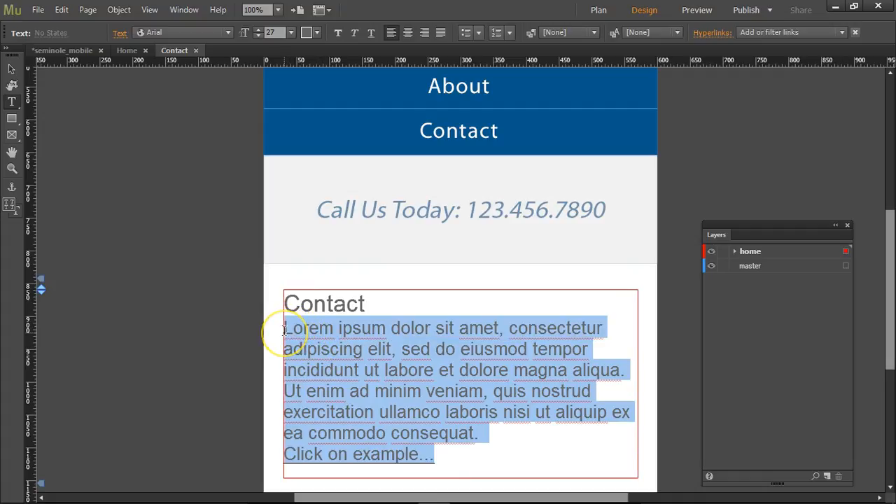
key(Delete)
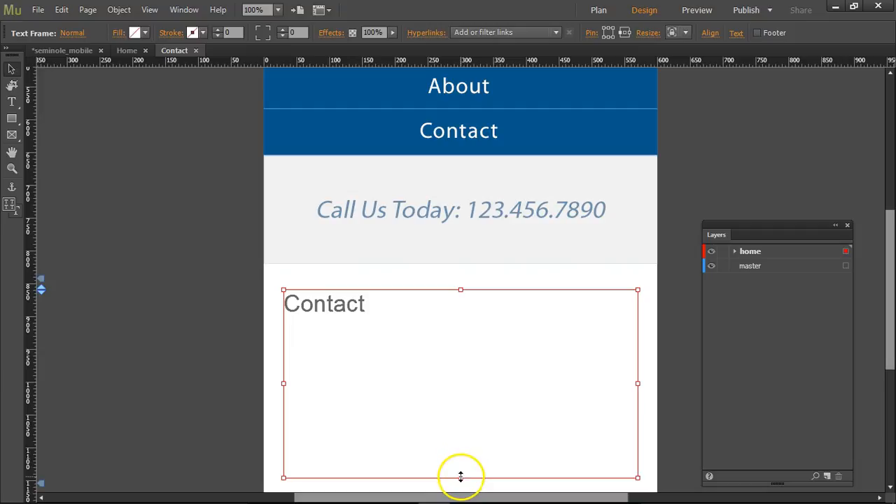
drag(460, 477, 460, 338)
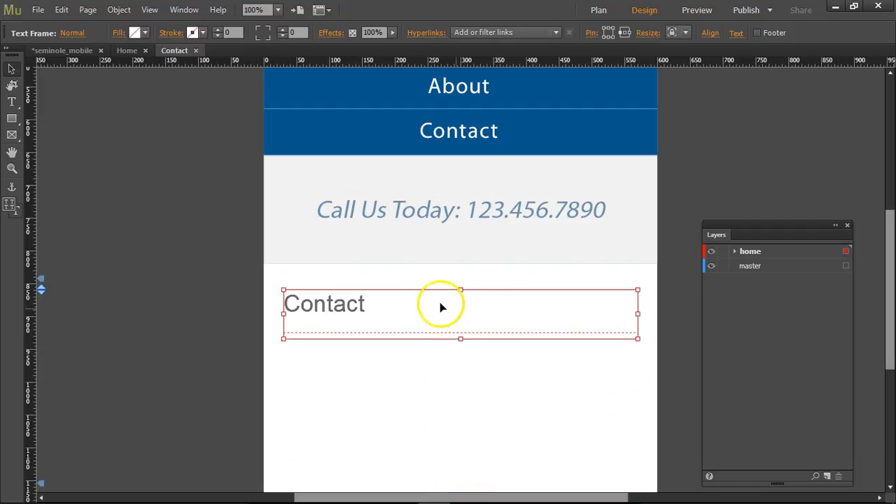
mouse_move(516, 329)
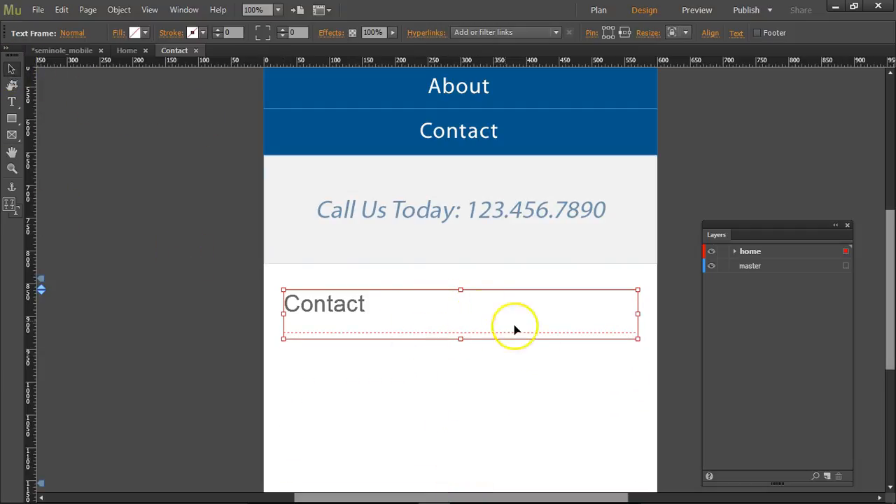
Step: Place the Simple Contact widget from Widgets Library > Forms beneath the Contact heading
click(741, 102)
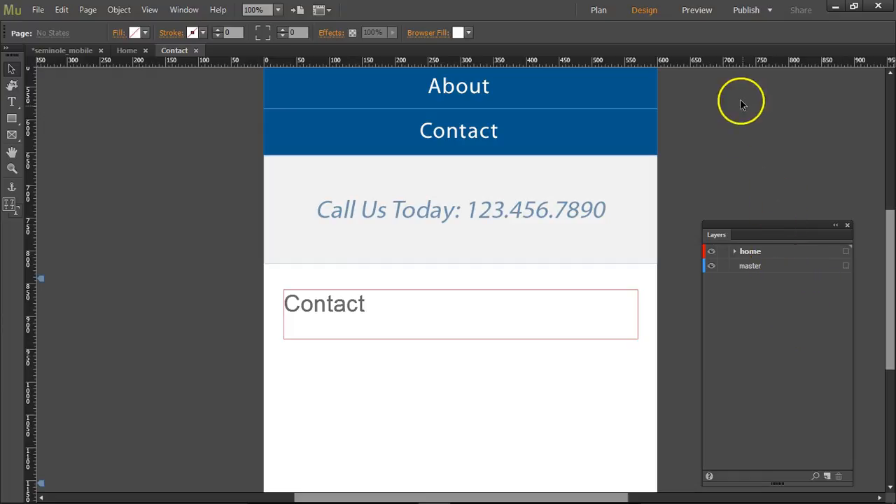
click(184, 10)
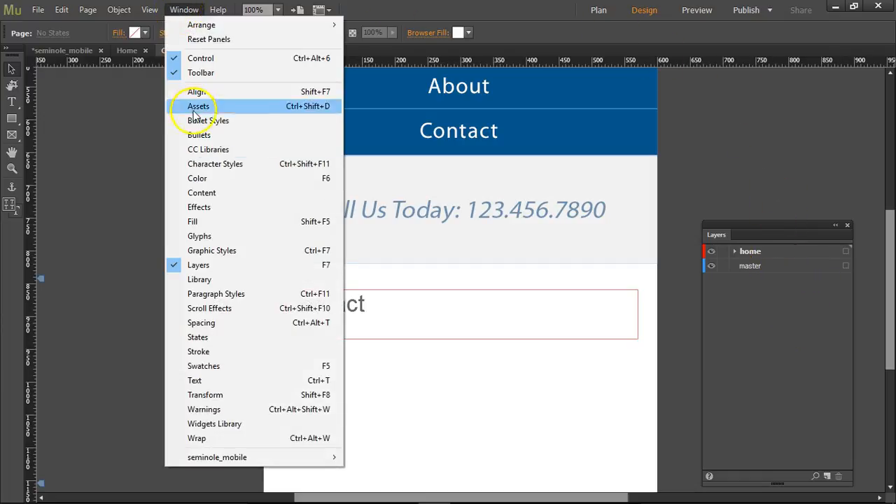
mouse_move(206, 293)
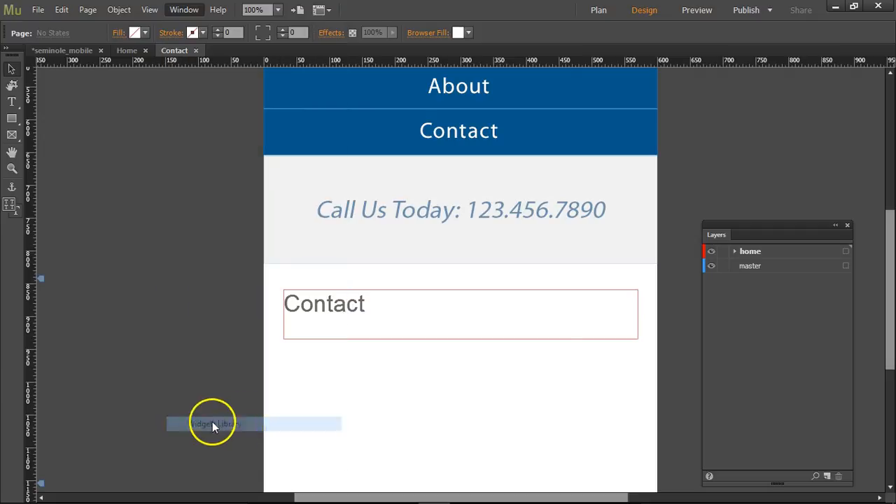
click(808, 174)
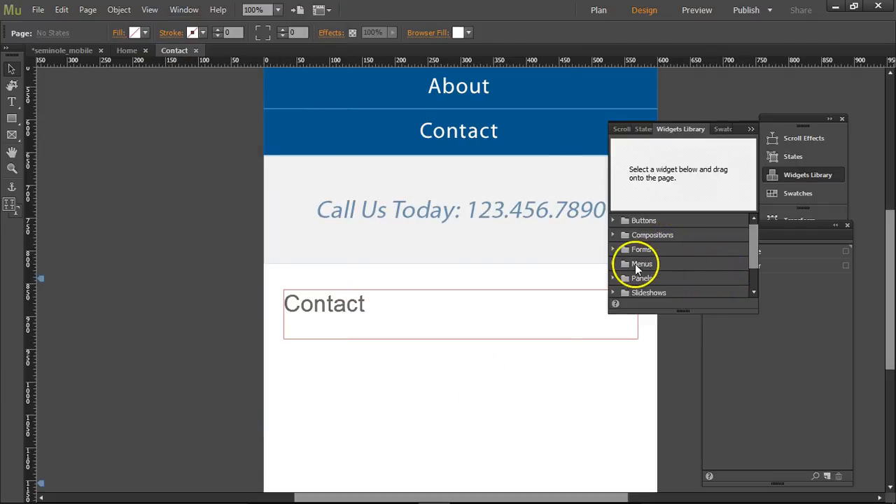
scroll(down, 3)
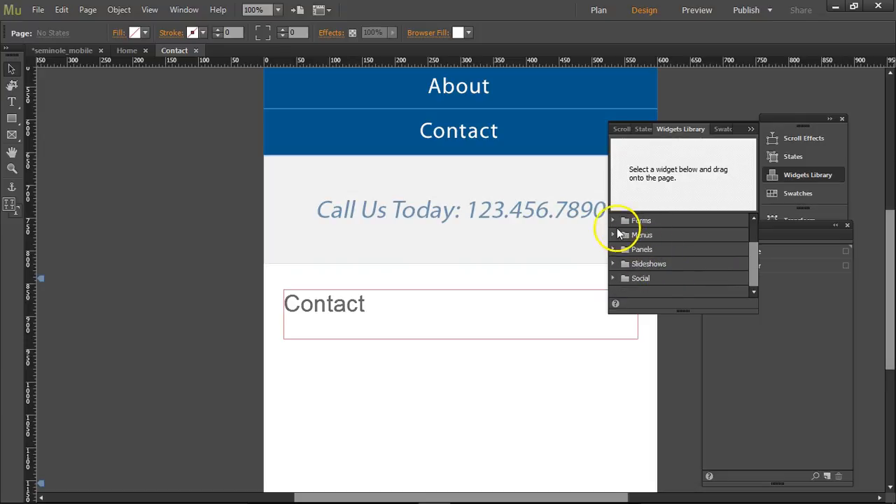
click(619, 220)
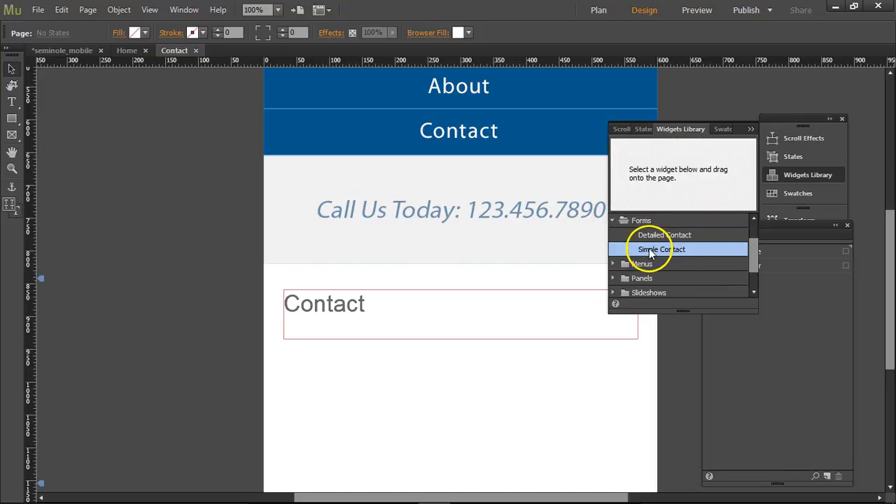
click(662, 249)
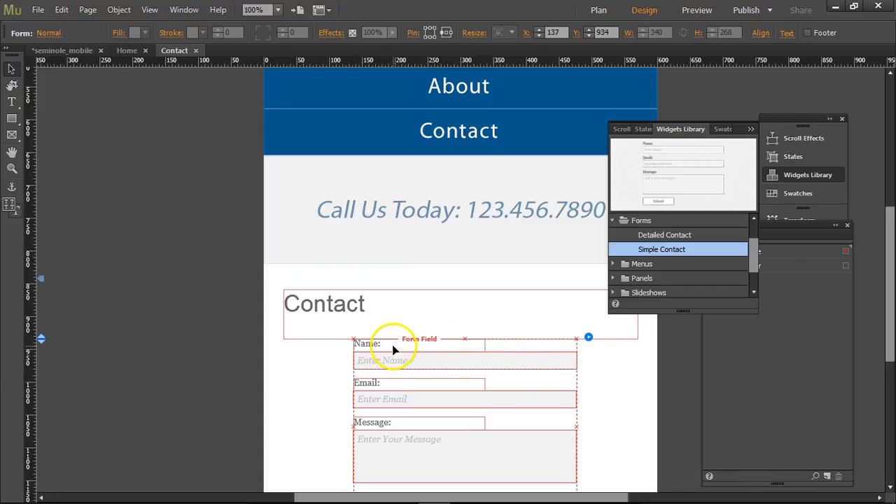
double_click(367, 343)
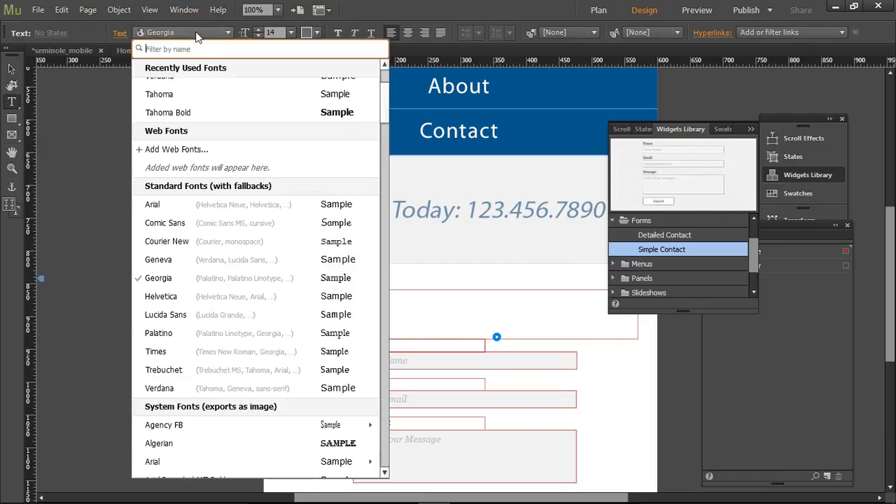
scroll(up, 3)
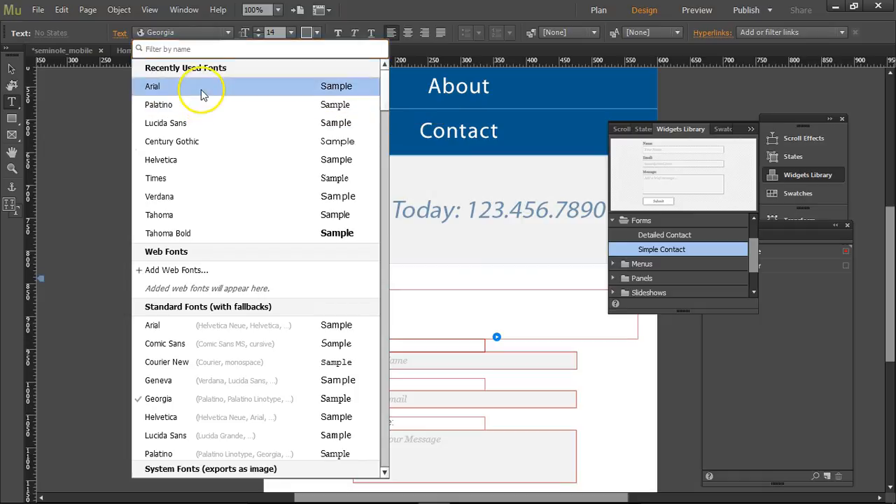
click(152, 85)
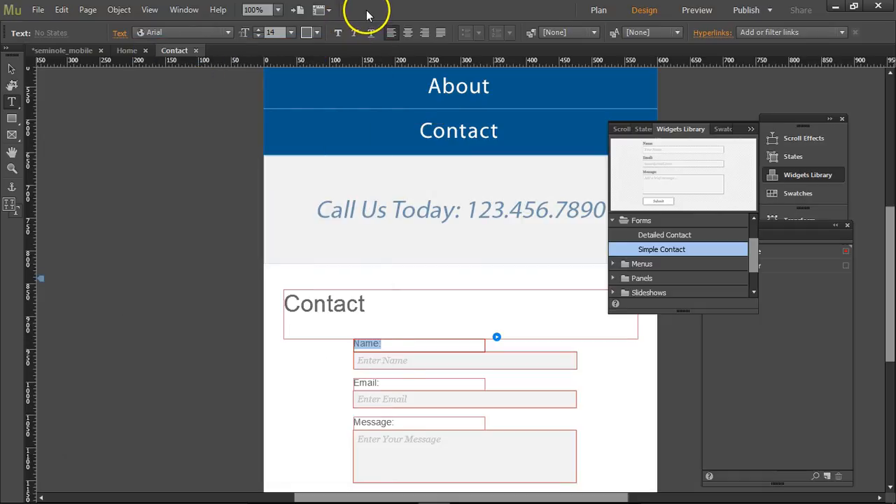
click(282, 29)
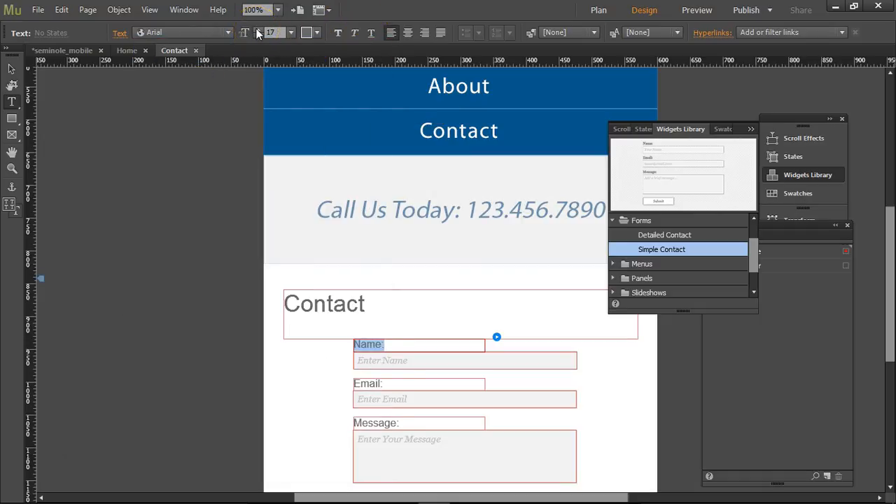
click(258, 29)
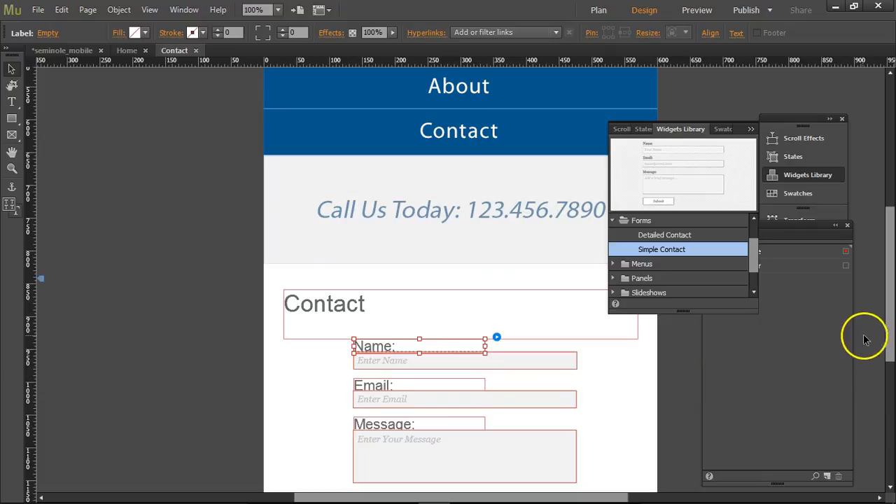
scroll(down, 3)
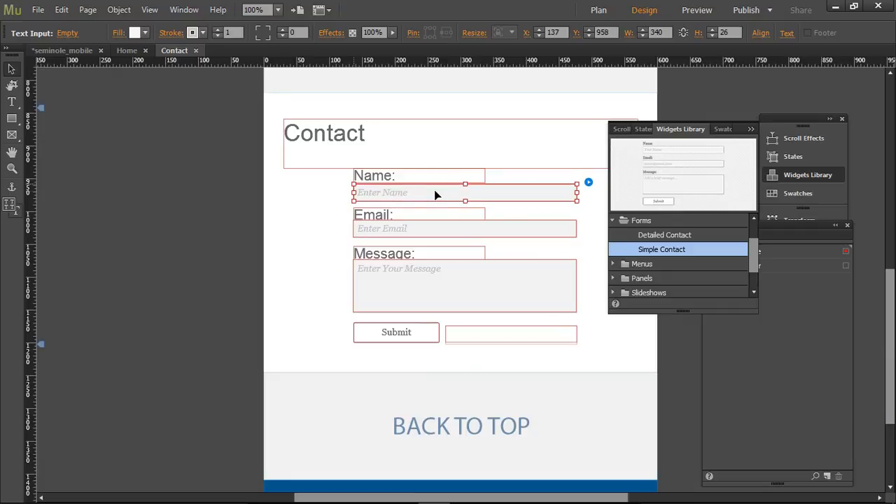
click(464, 231)
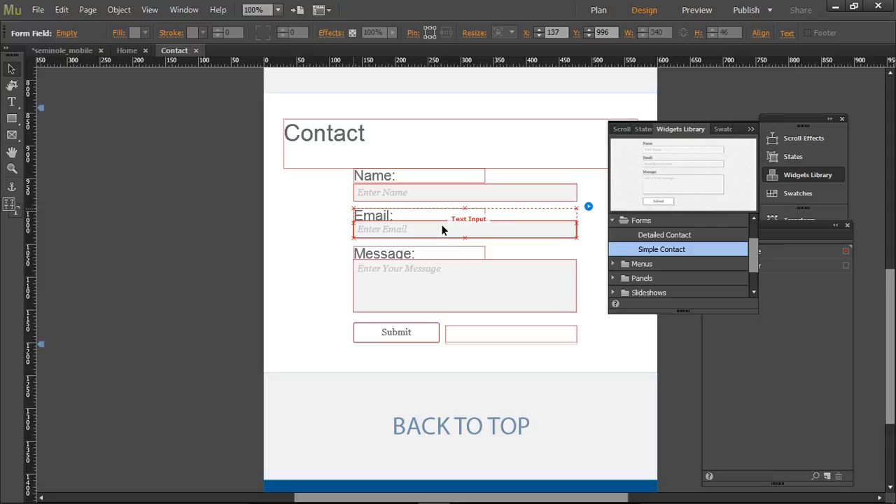
click(381, 231)
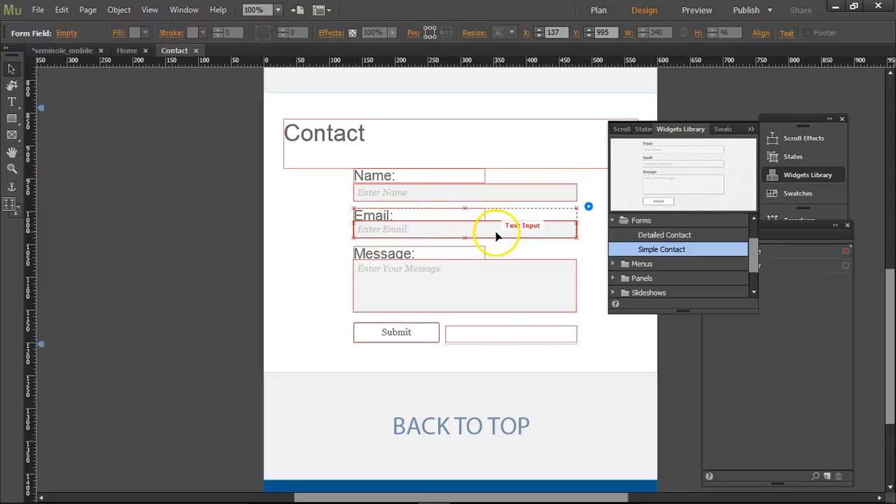
click(464, 231)
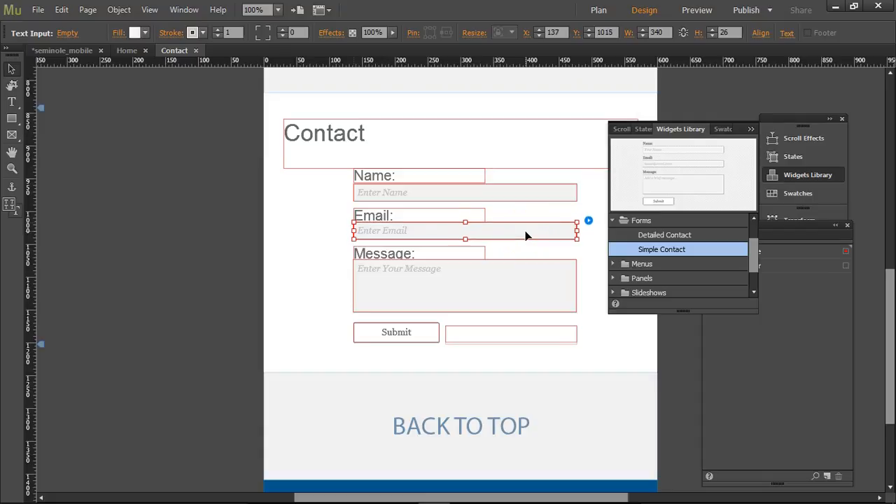
click(465, 286)
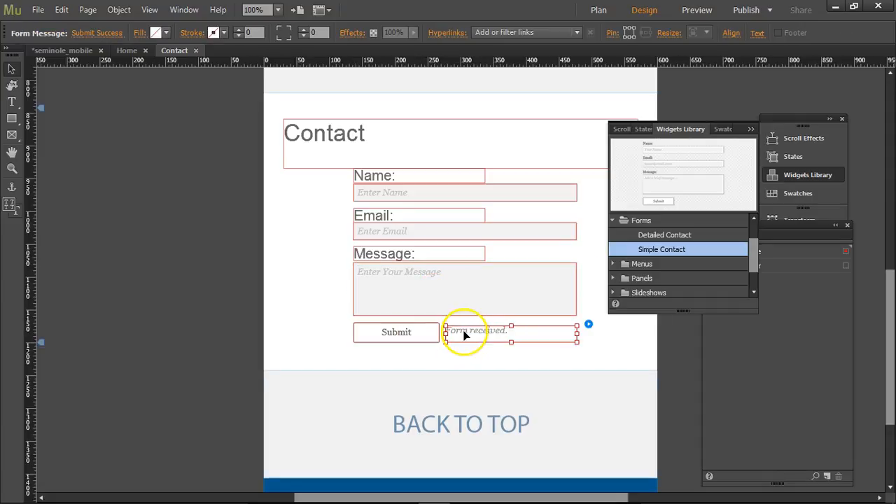
Step: Rewrite the success message as 'Thank you for getting in touch with us. We will get back to you'
double_click(476, 329)
text(Thank you for)
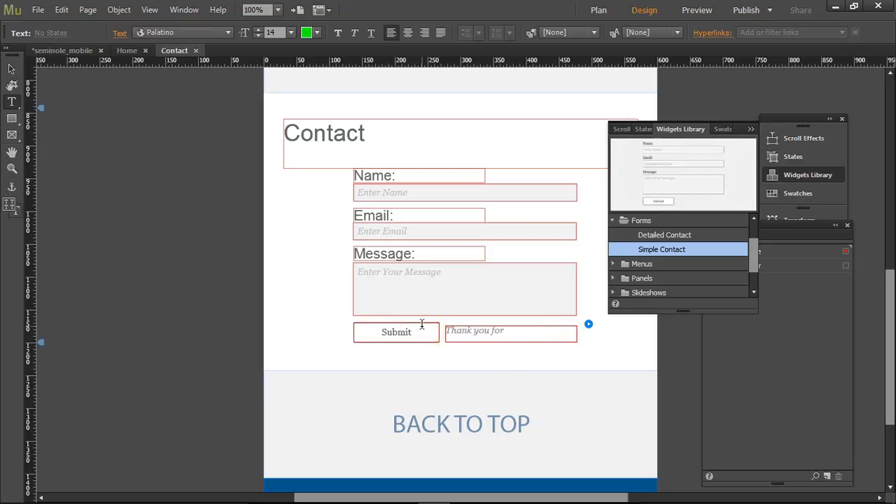
text(getting in touch)
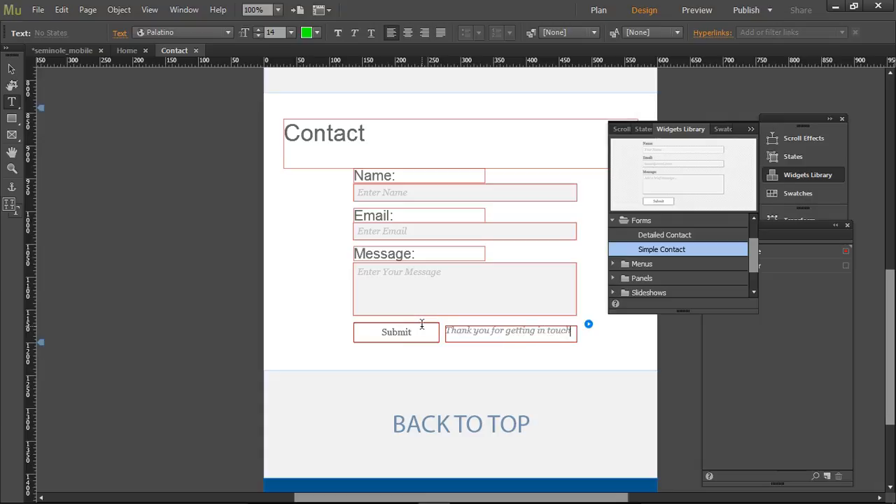
text(with us.)
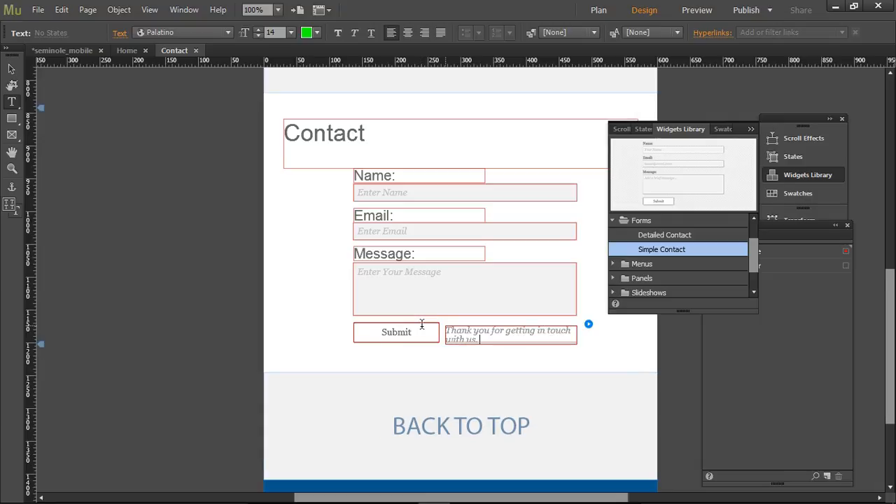
text(We will)
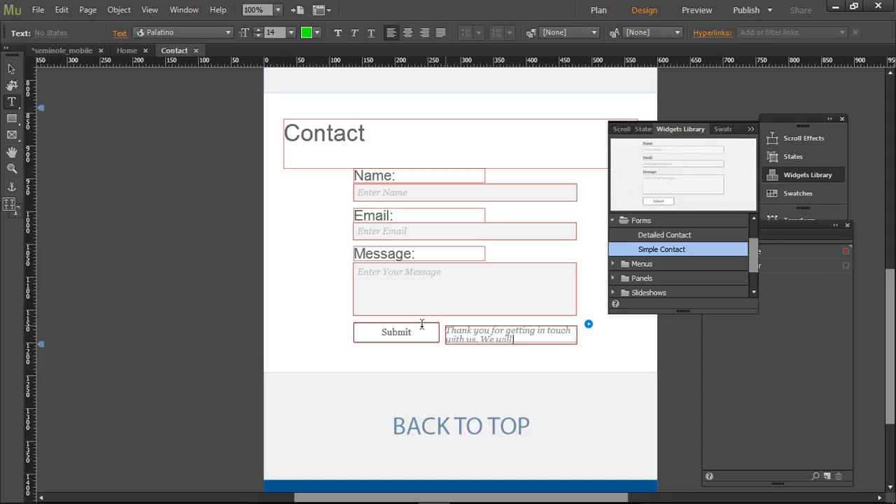
text(ge)
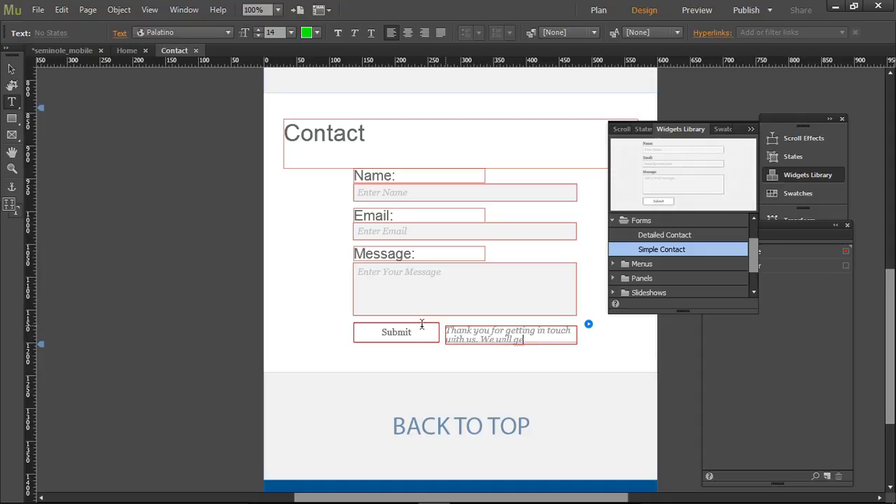
text(t back to you)
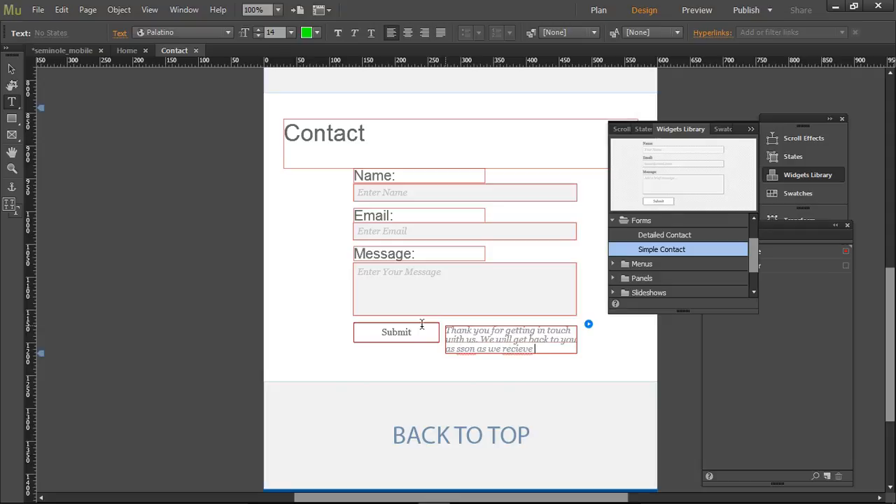
text(this form)
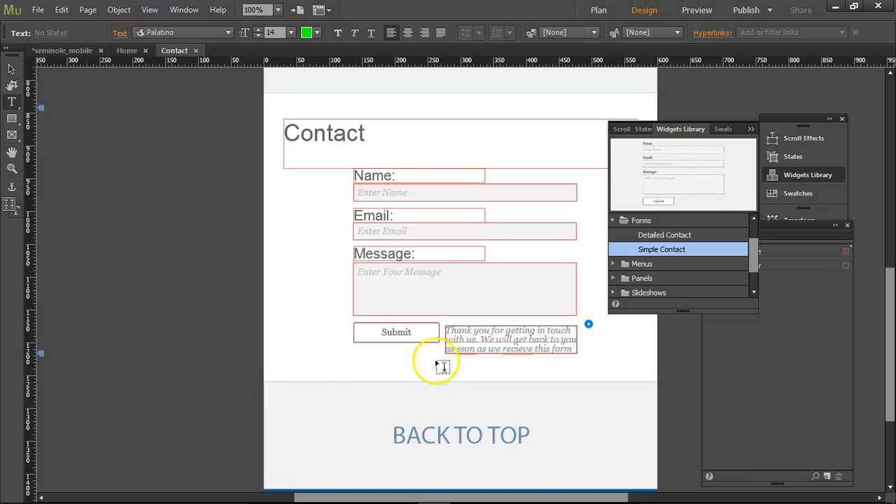
mouse_move(462, 354)
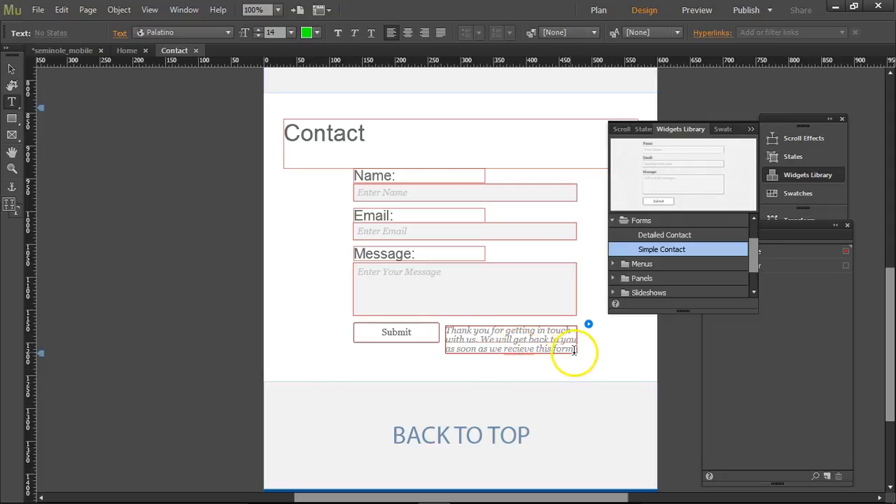
mouse_move(627, 331)
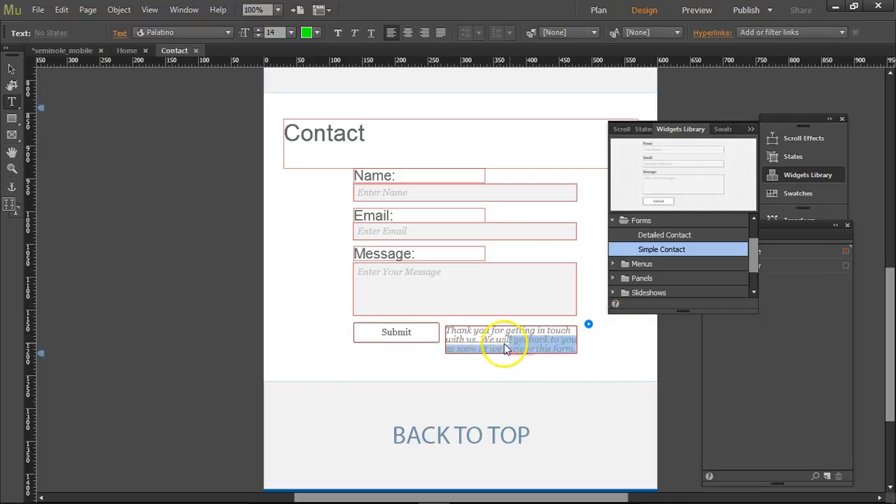
Step: Increase the success message's leading in the full Text panel
click(120, 33)
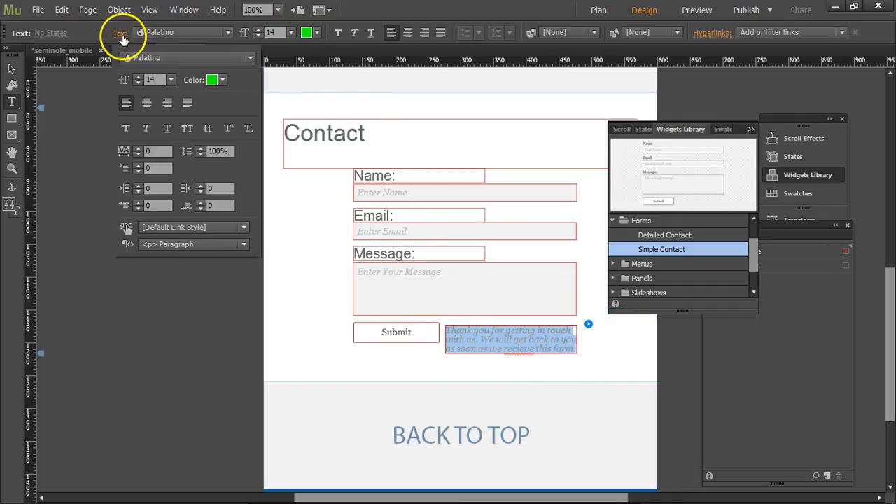
mouse_move(203, 150)
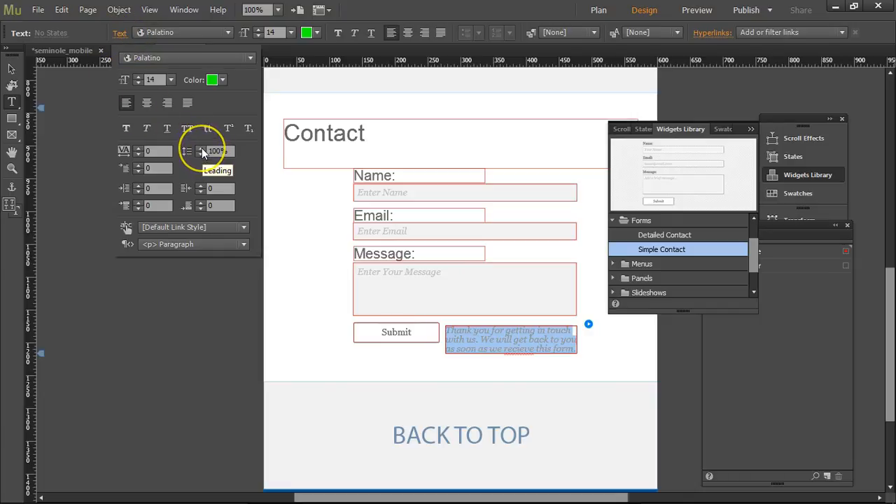
click(203, 148)
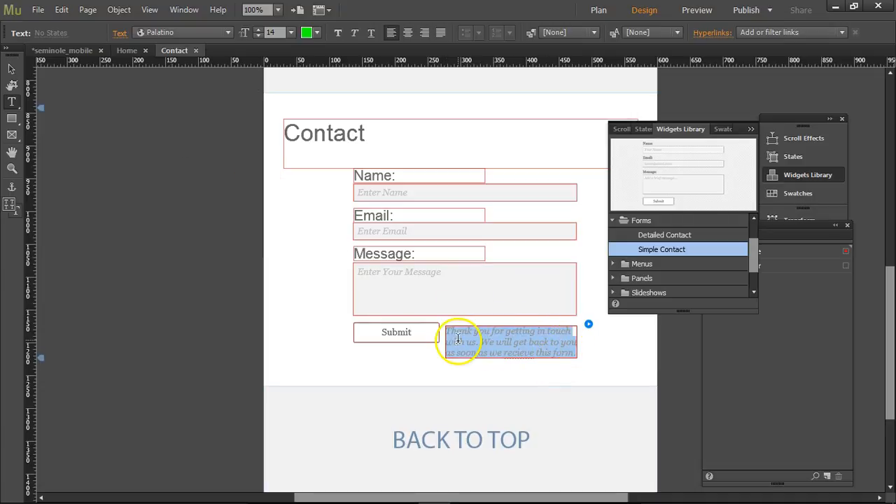
click(12, 70)
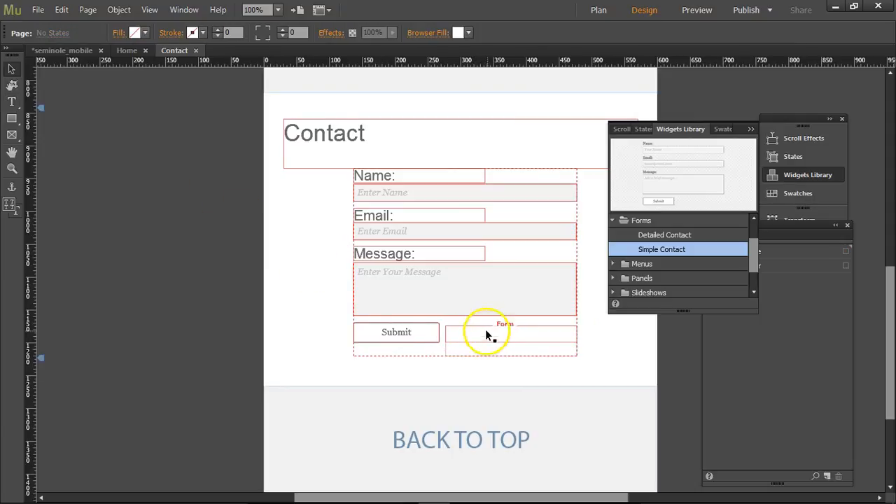
click(490, 336)
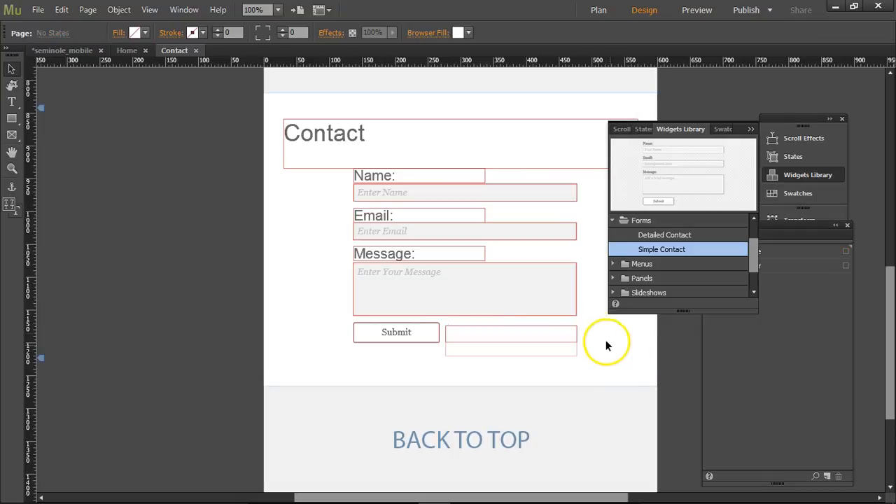
mouse_move(549, 173)
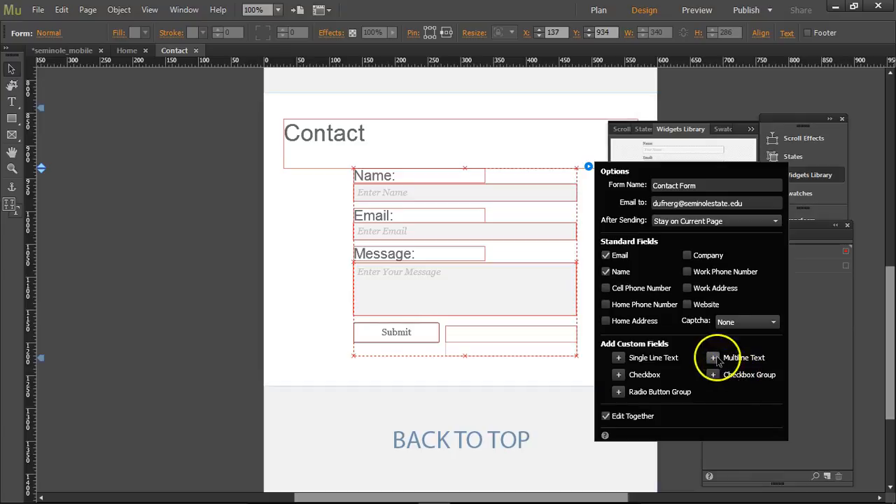
click(746, 321)
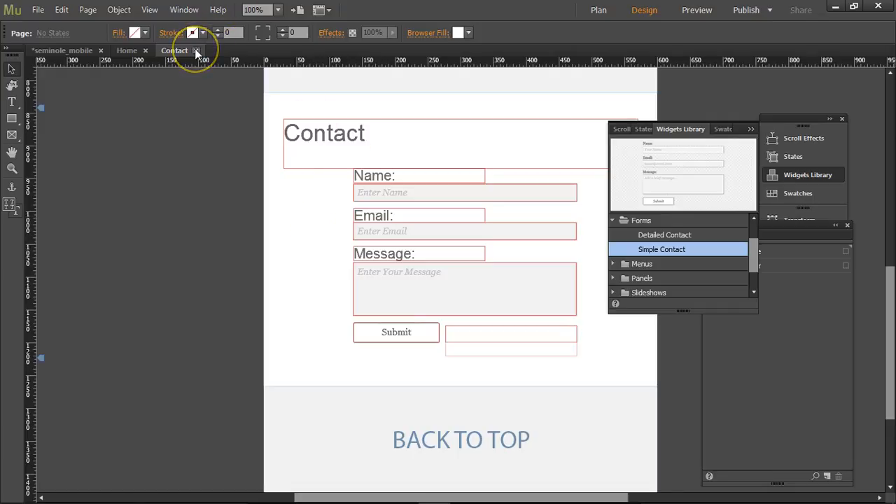
Step: Close the Contact page and reopen the Home page from Plan view
click(598, 9)
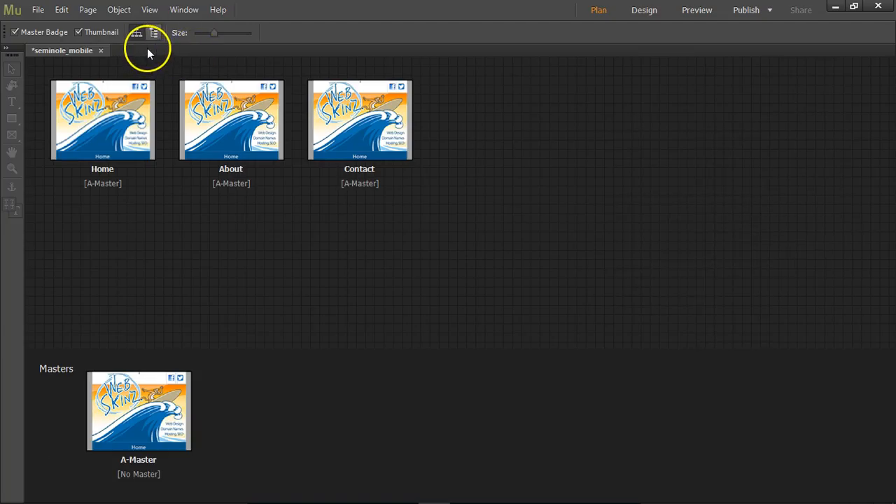
click(231, 119)
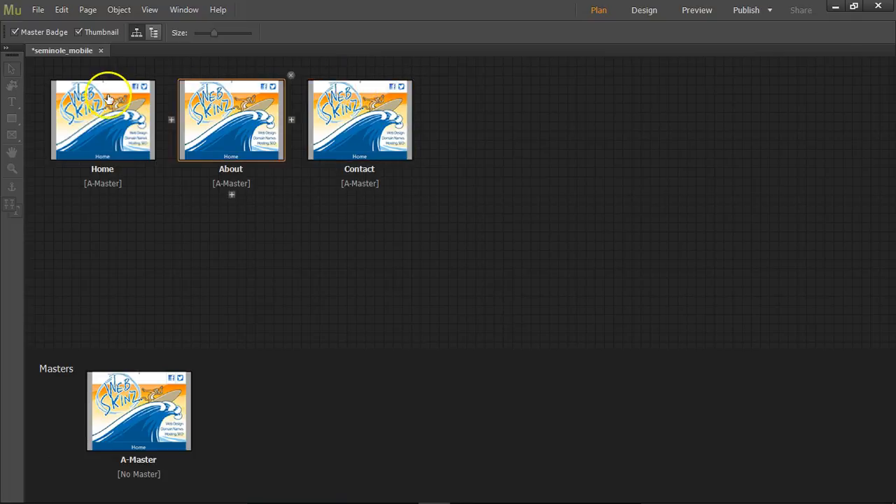
double_click(102, 119)
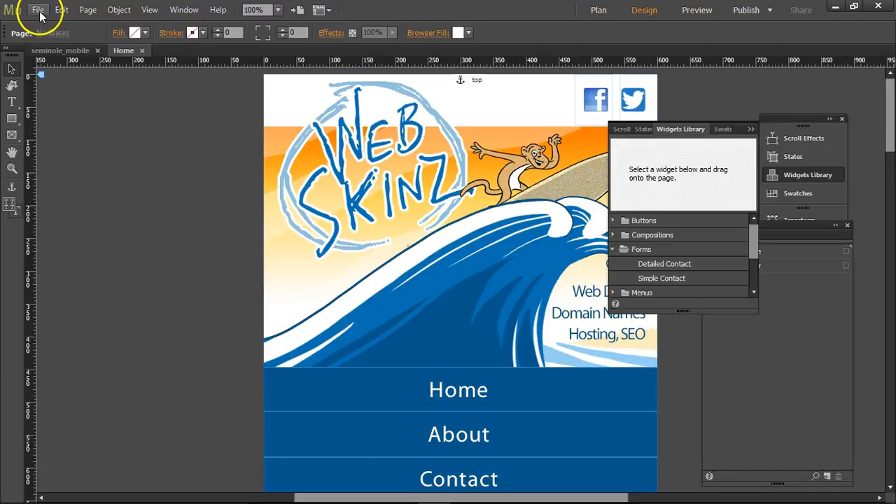
click(38, 10)
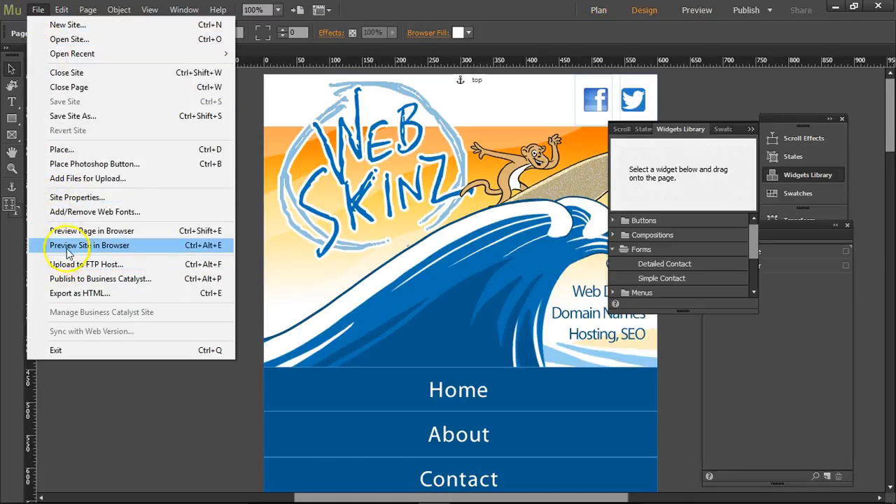
Step: Preview the site in Edge, checking Home, the Contact form and the BACK TO TOP link
click(89, 245)
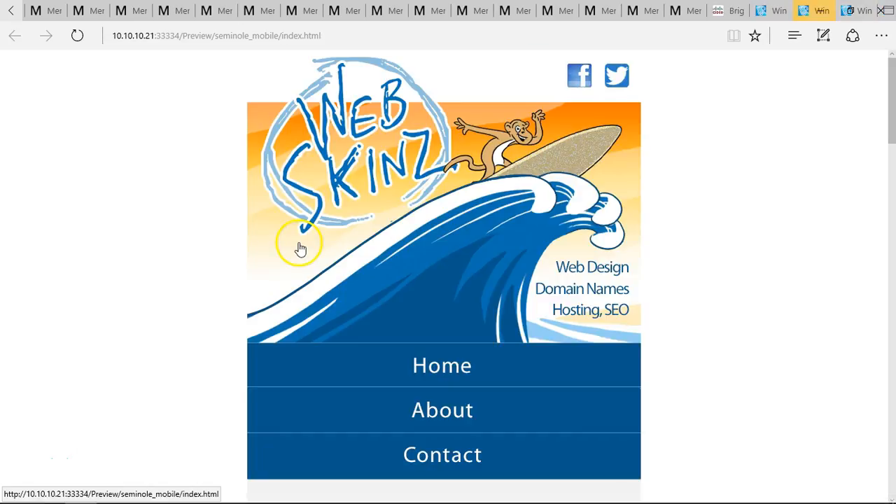
scroll(down, 3)
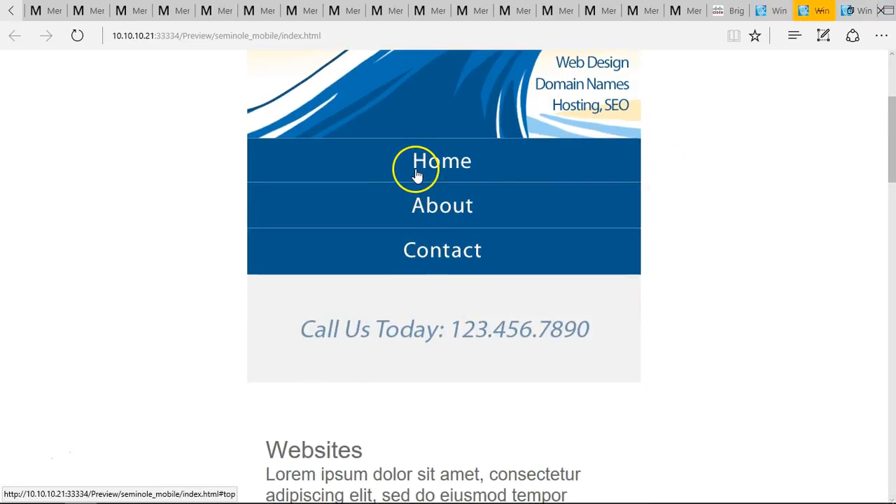
click(441, 205)
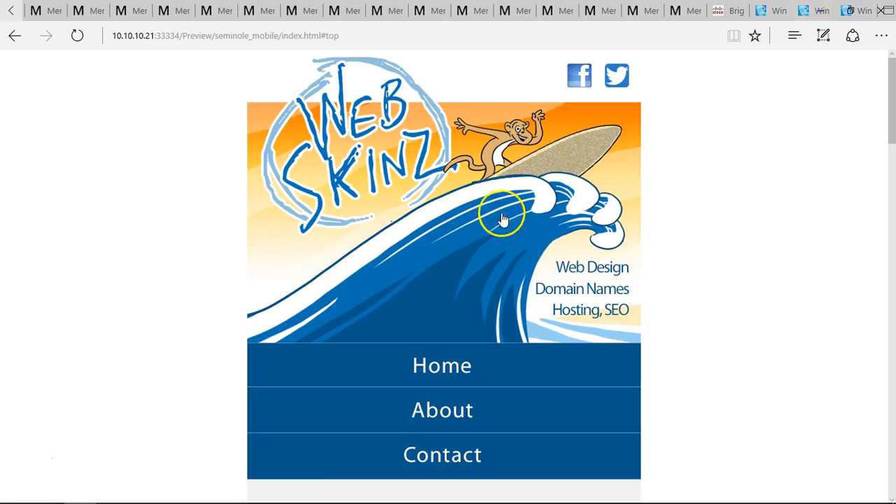
click(441, 455)
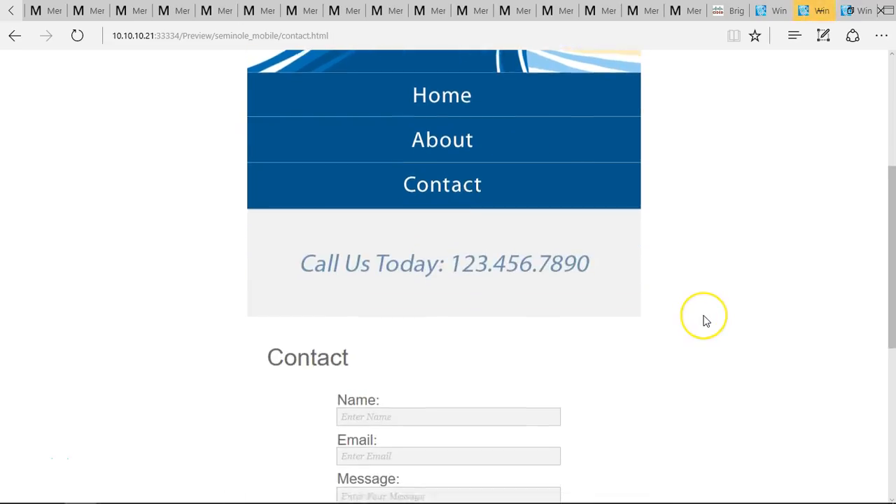
scroll(down, 3)
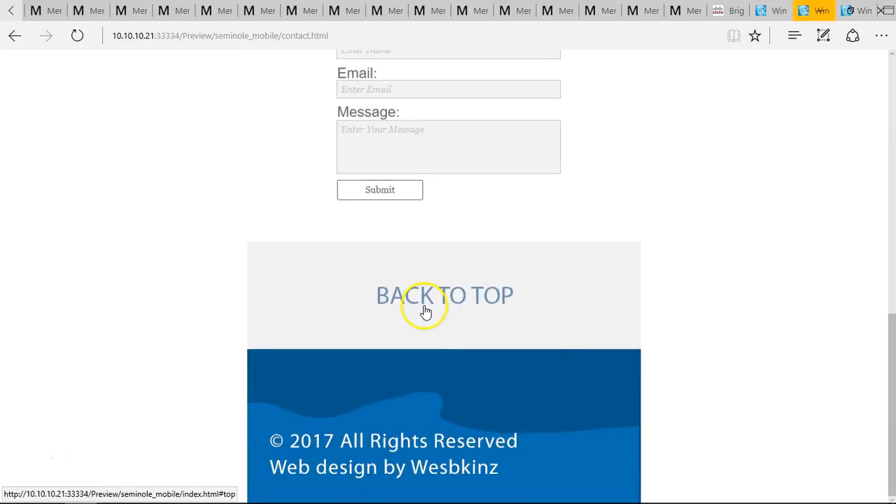
click(444, 294)
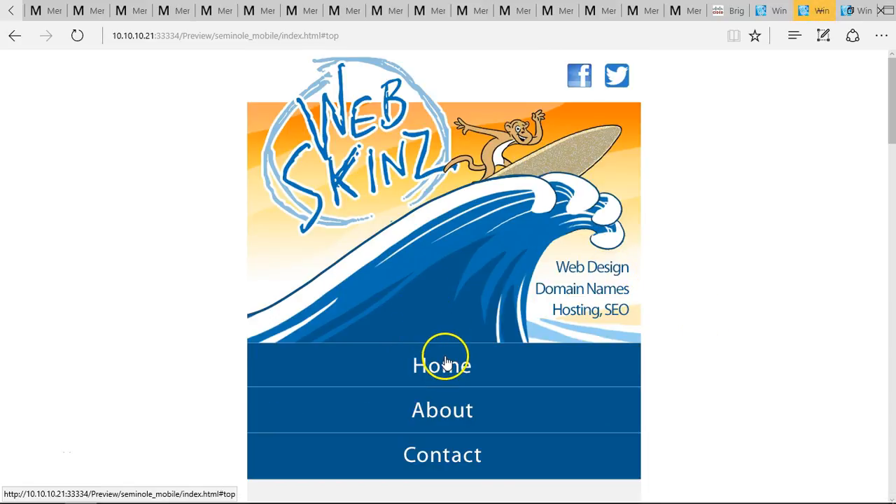
scroll(down, 3)
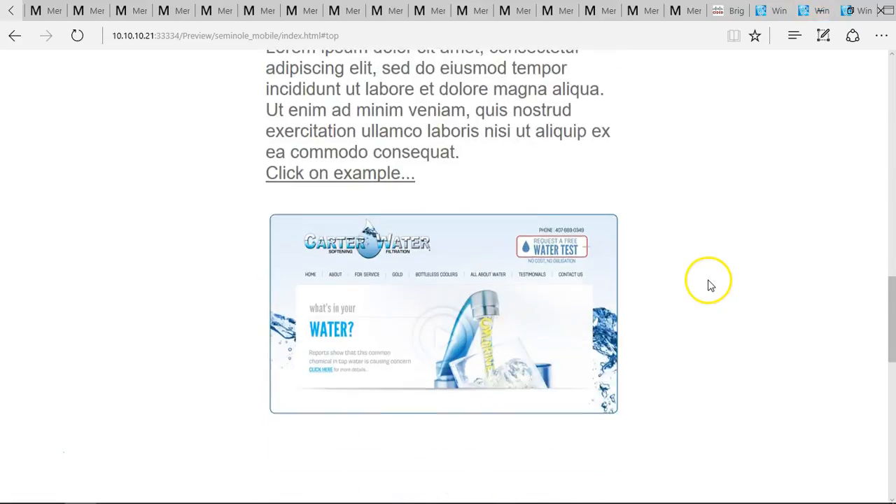
scroll(down, 3)
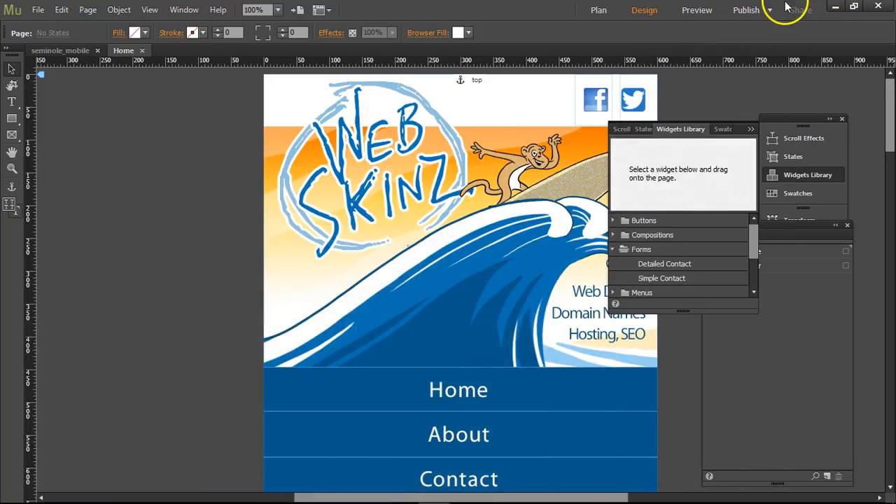
Step: Log in to FTP host webskinz.com as webskinz, storing the credentials, and connect
click(745, 10)
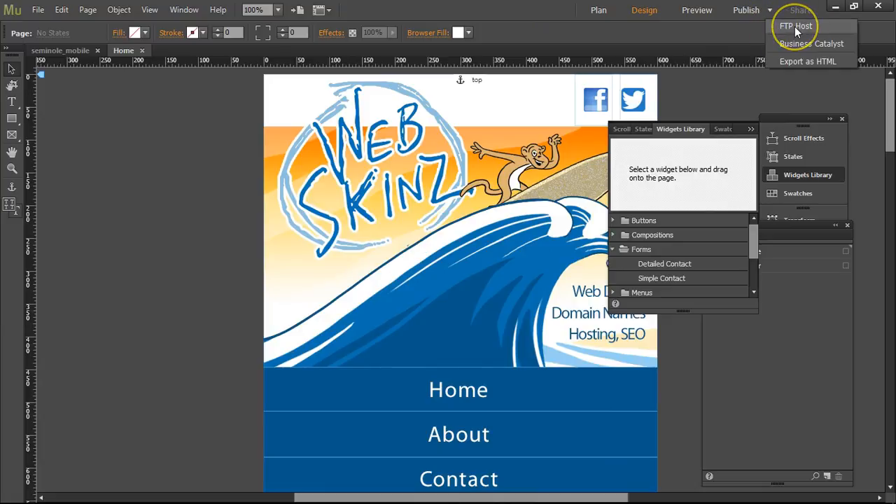
click(796, 26)
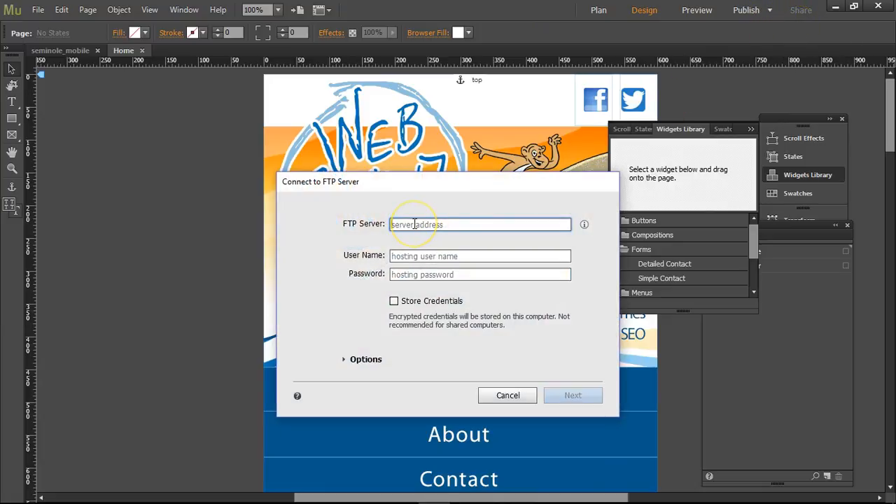
text(webskinz.com)
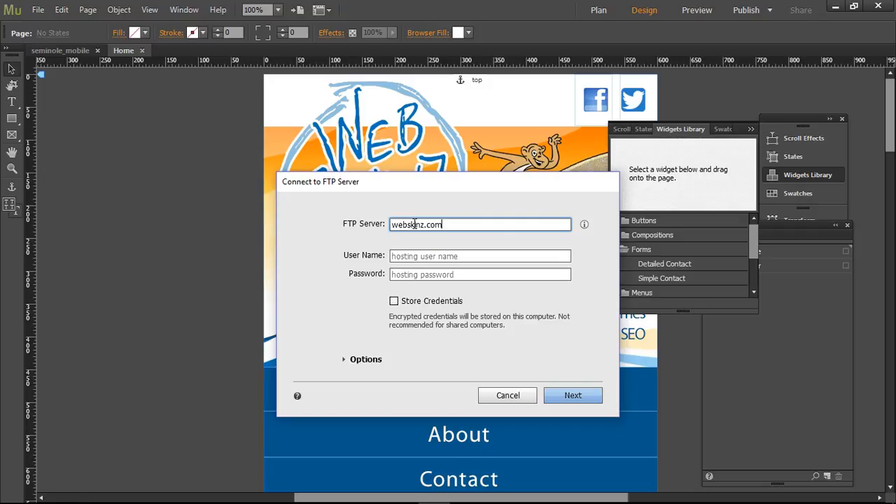
text(wel)
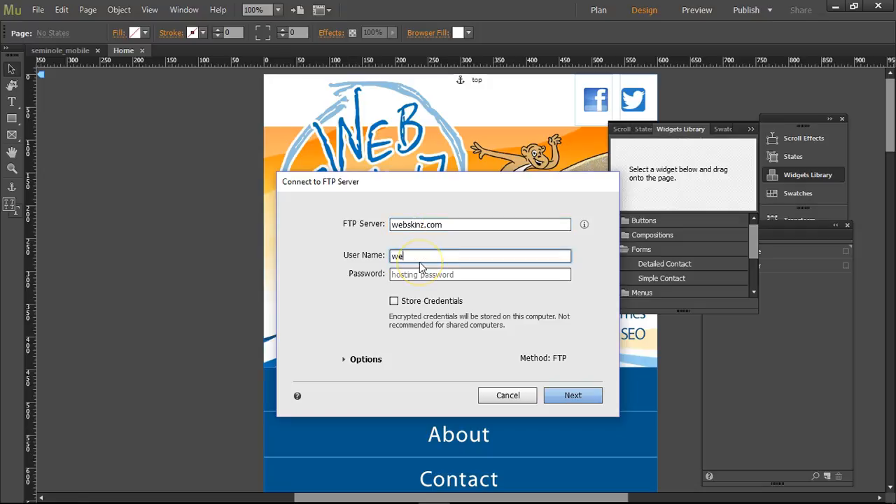
text(bskinz)
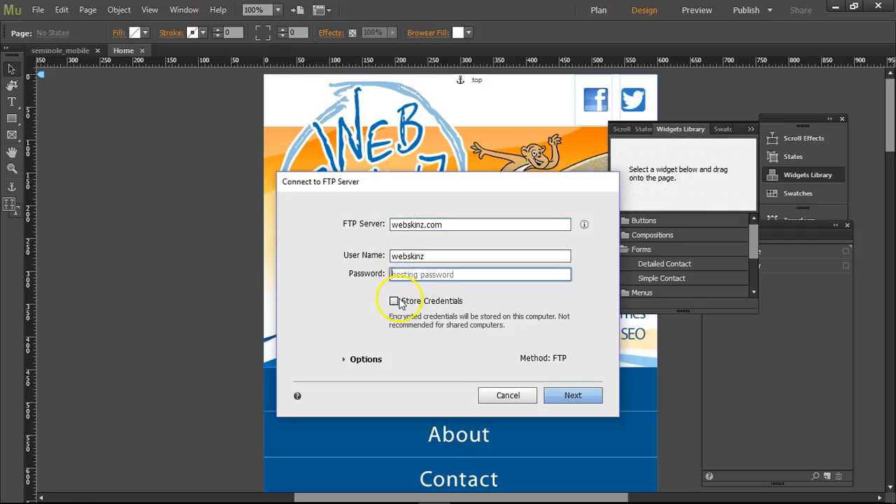
click(393, 300)
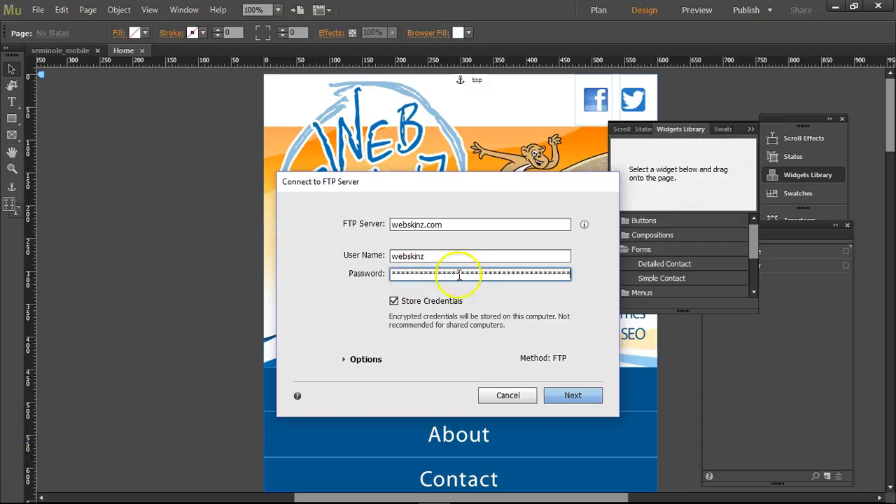
mouse_move(553, 385)
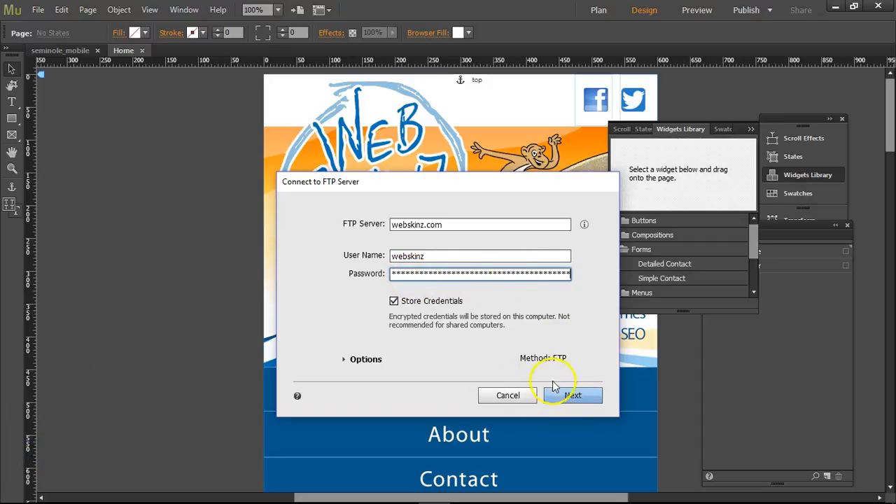
click(572, 395)
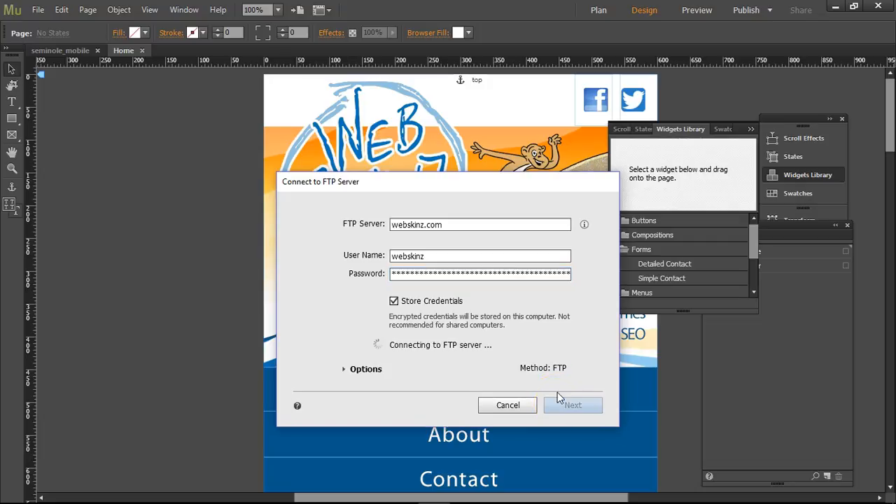
Step: Enter site URL webskinz.com and server folder public_html/seminole_mobile for the upload
click(573, 404)
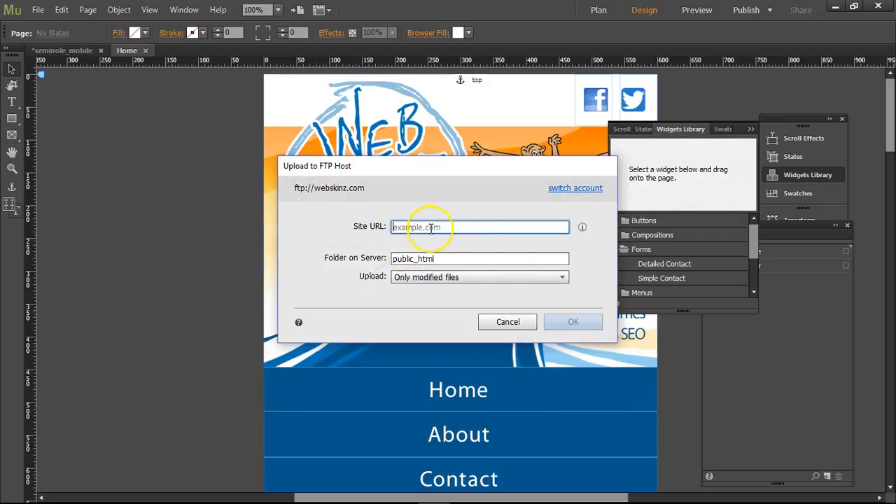
text(webskinz.com)
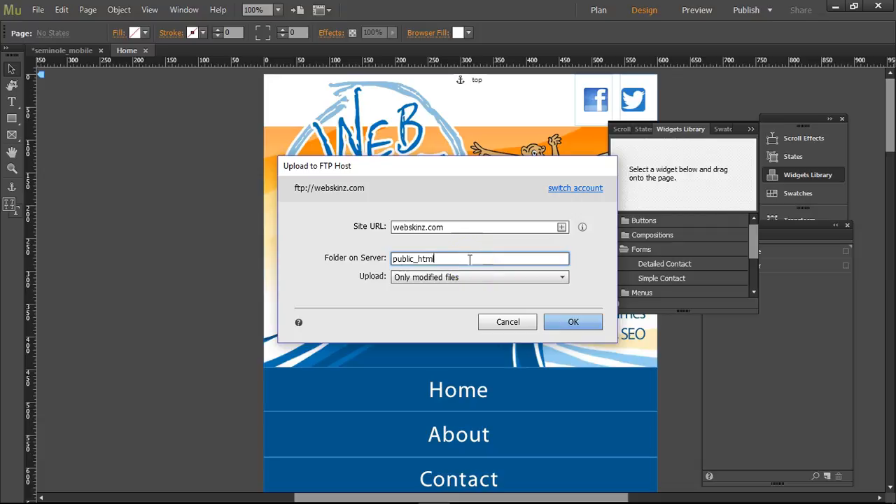
text(/seimonle)
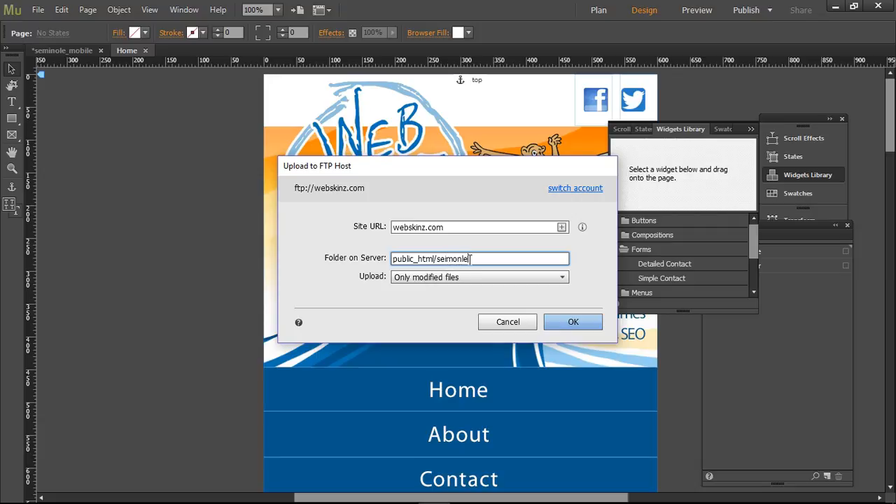
text(_mo)
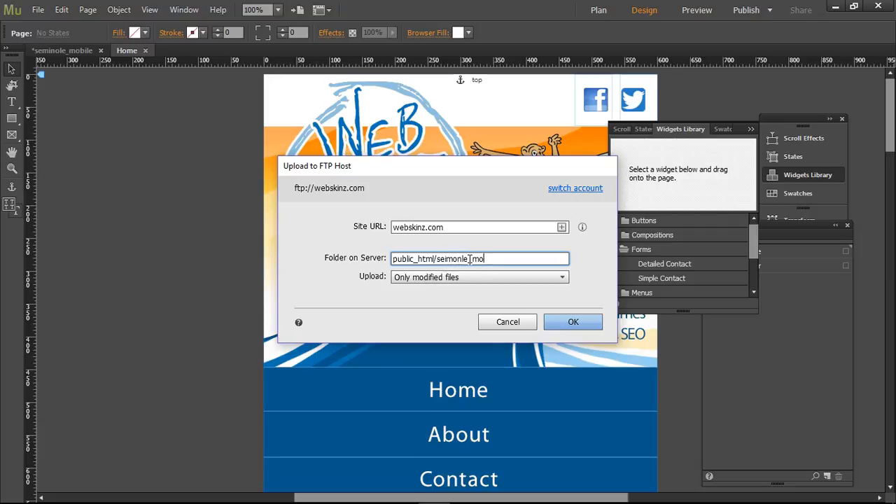
text(bile)
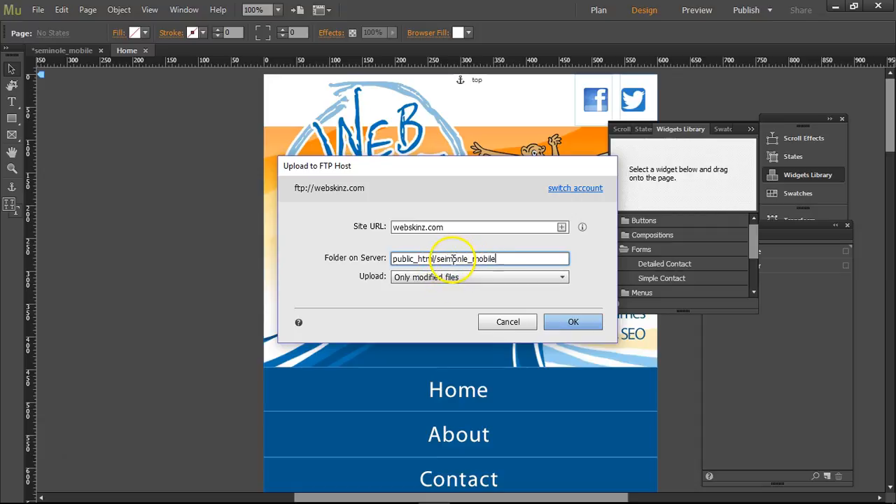
mouse_move(500, 253)
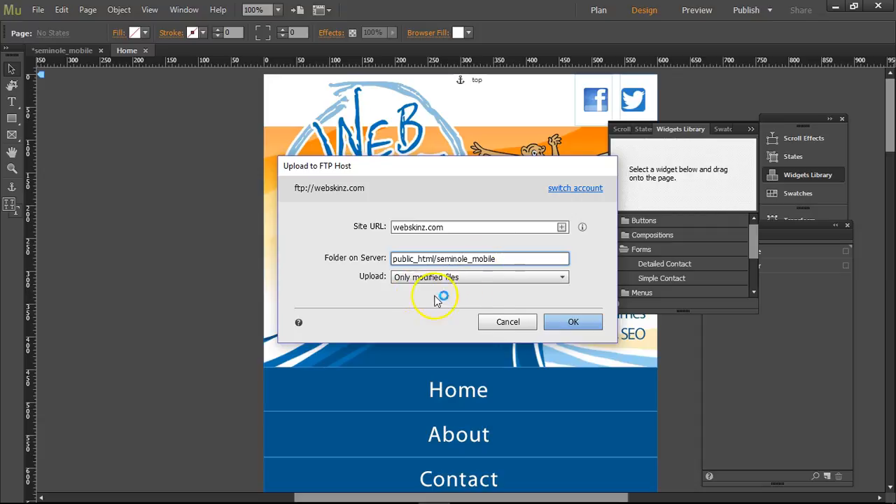
mouse_move(573, 321)
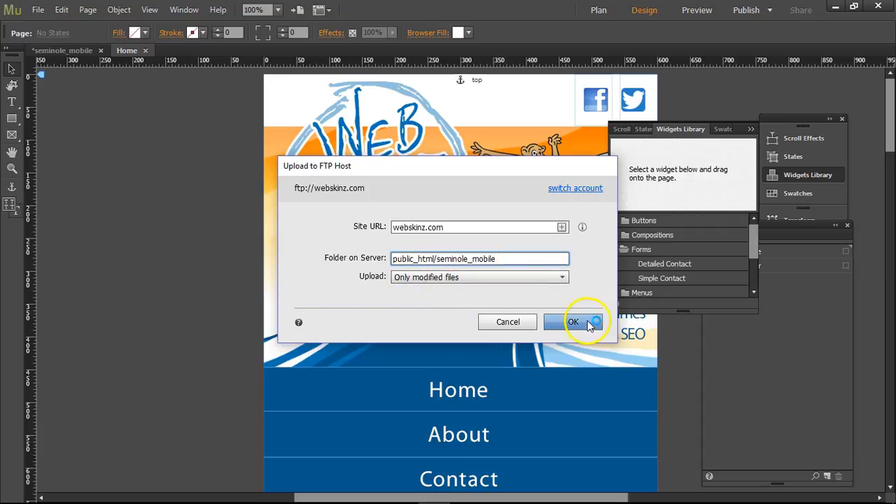
Step: Upload the site, creating the seminole_mobile folder and ignoring the validation warning until complete
click(573, 321)
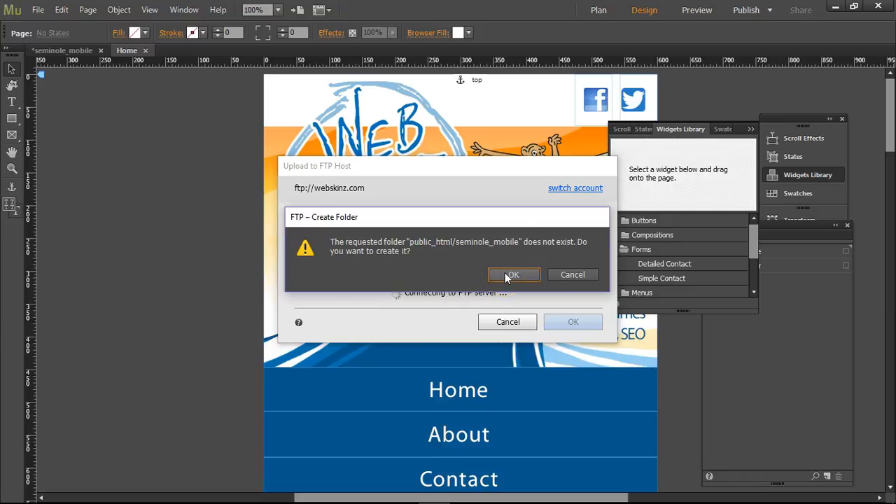
click(512, 274)
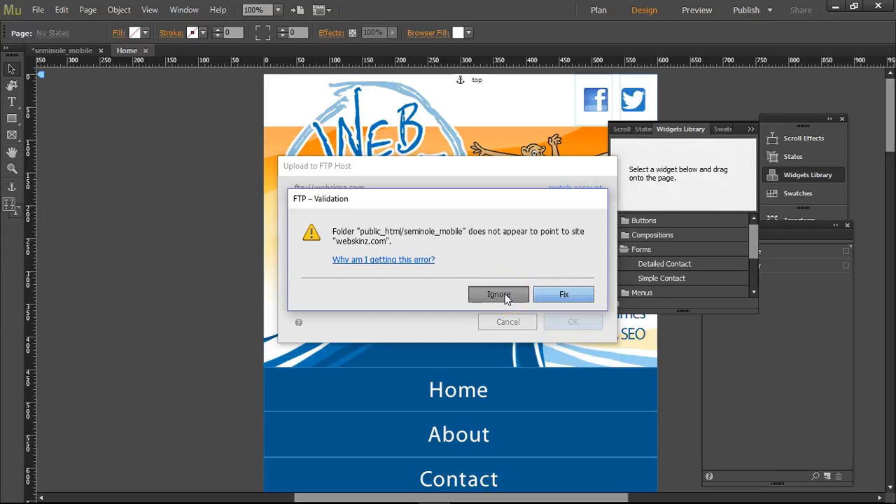
click(498, 294)
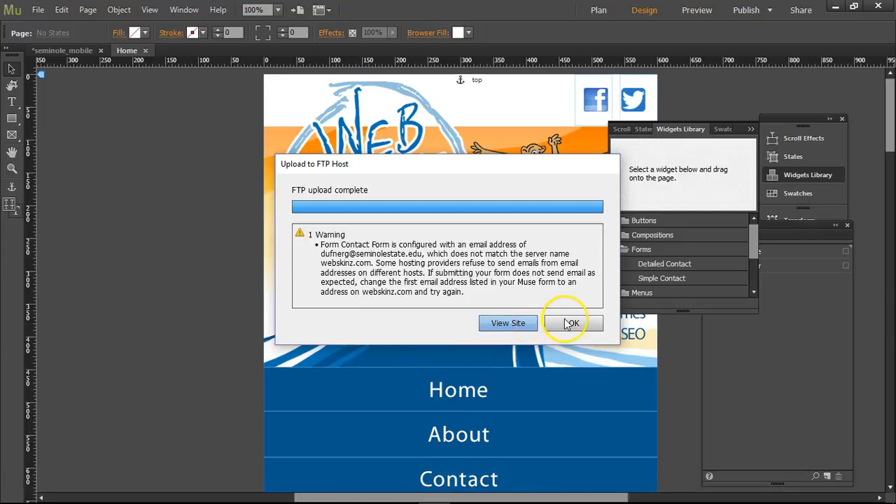
click(571, 322)
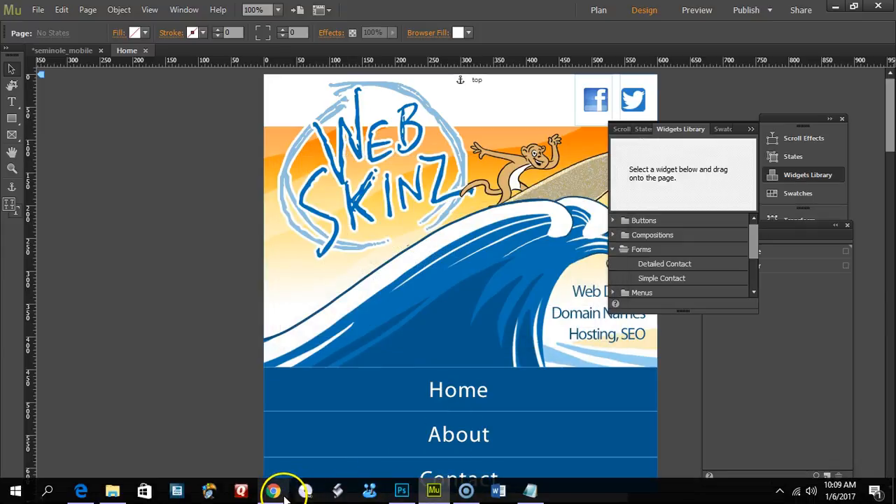
Step: View the live mobile site at webskinz.com/seminole_mobile in Chrome and select its URL
click(273, 490)
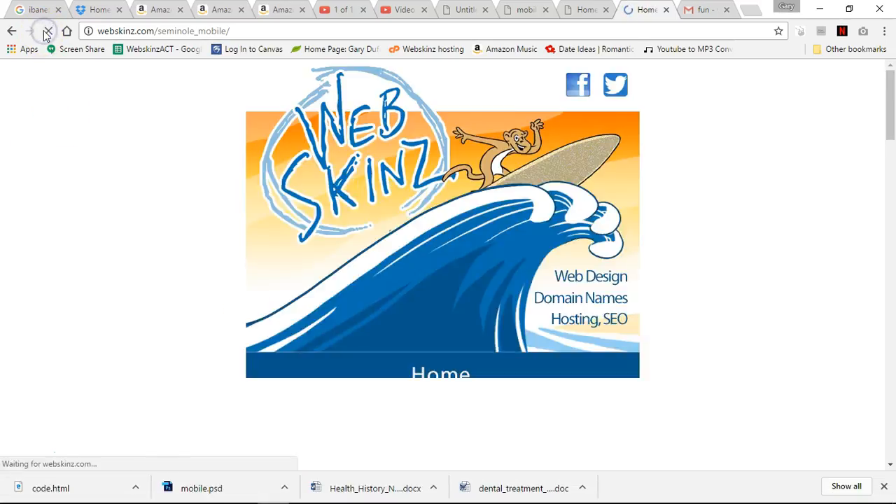
scroll(down, 3)
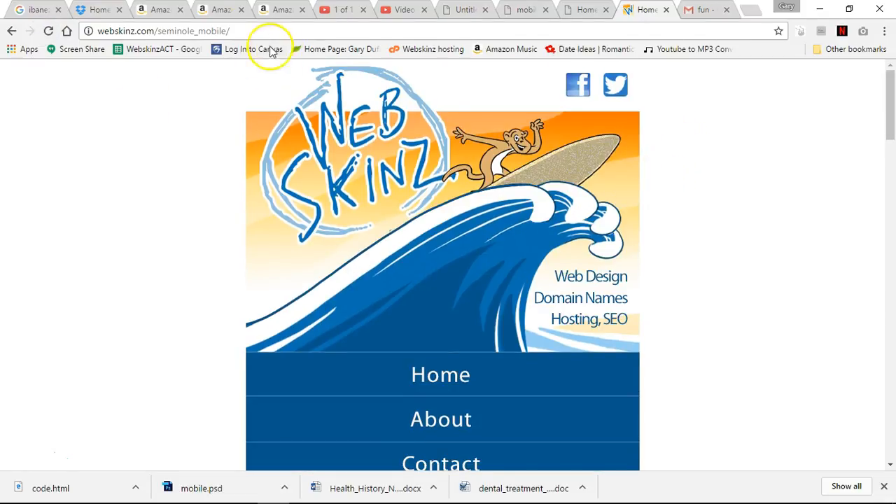
click(162, 31)
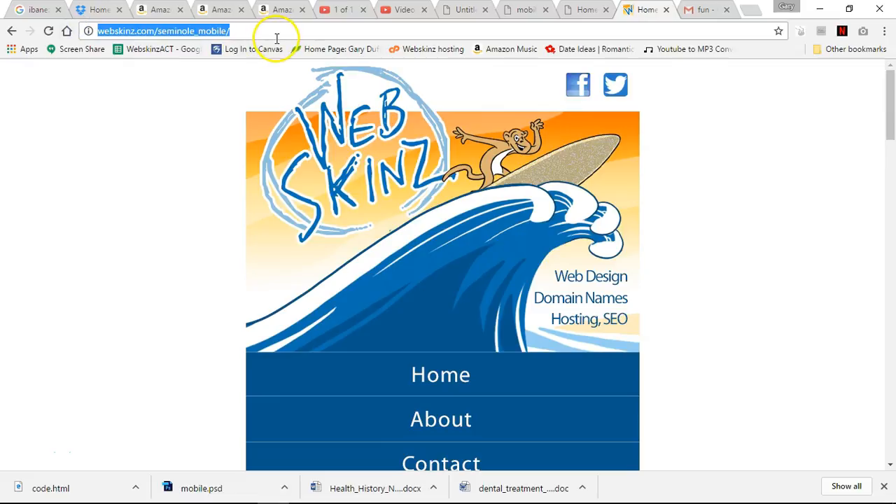